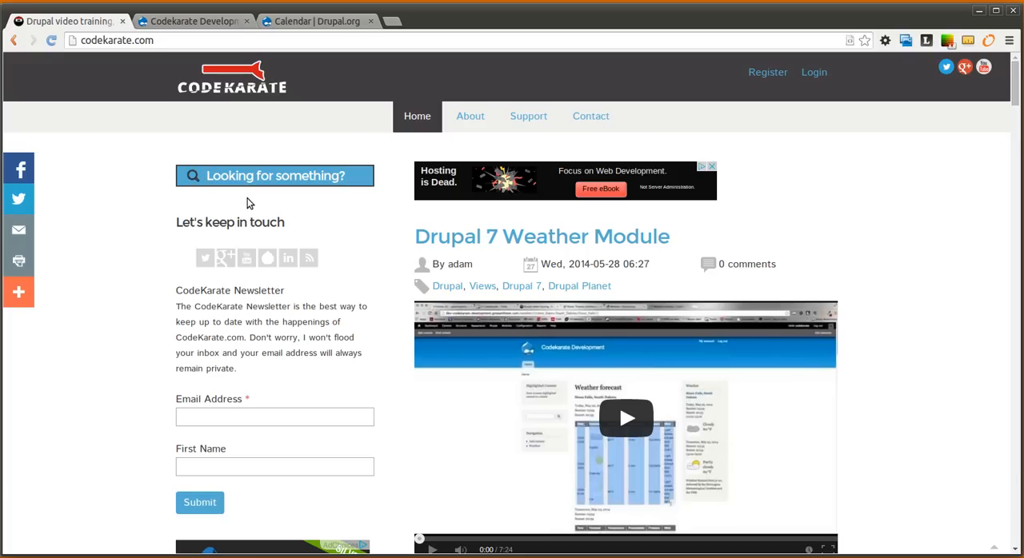
mouse_move(315, 234)
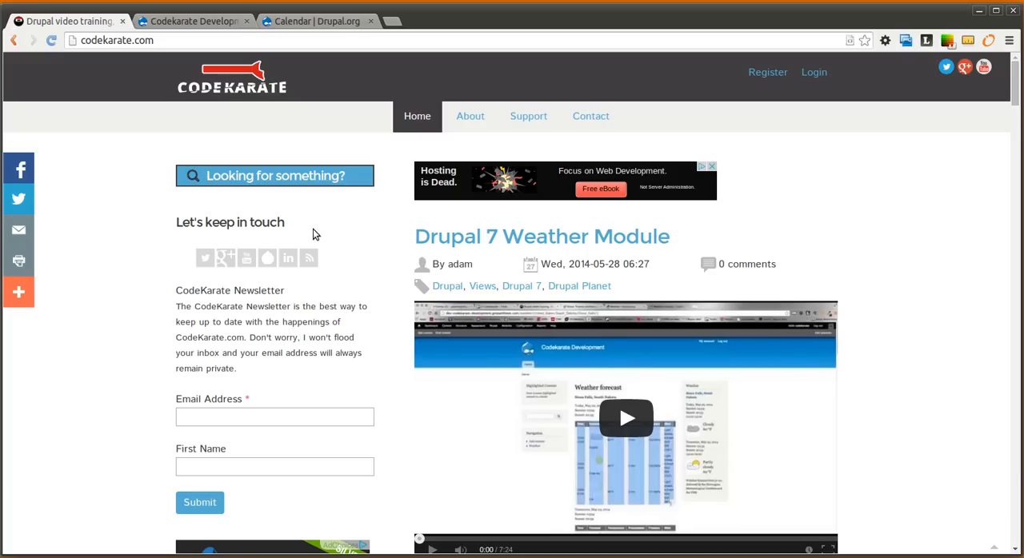
mouse_move(111, 205)
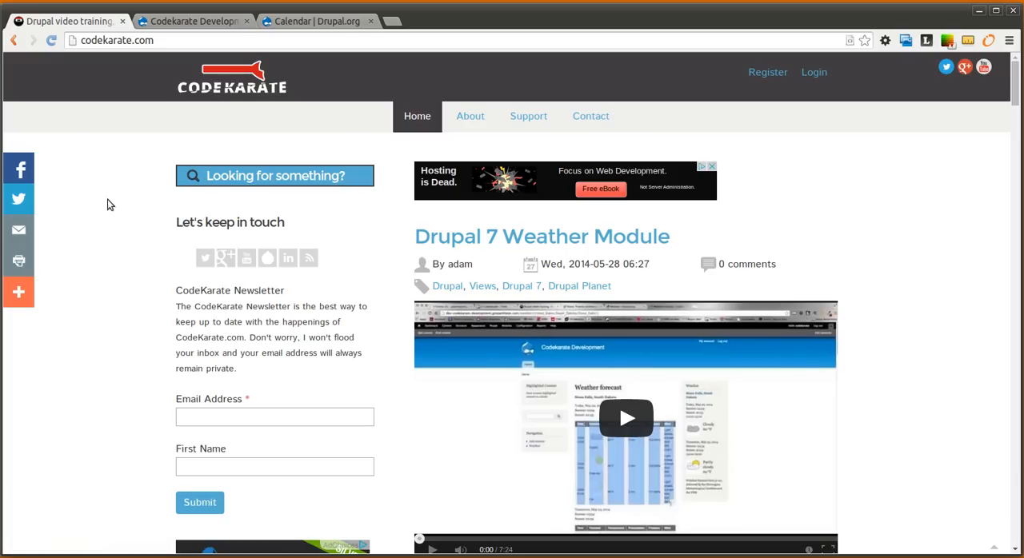
mouse_move(324, 21)
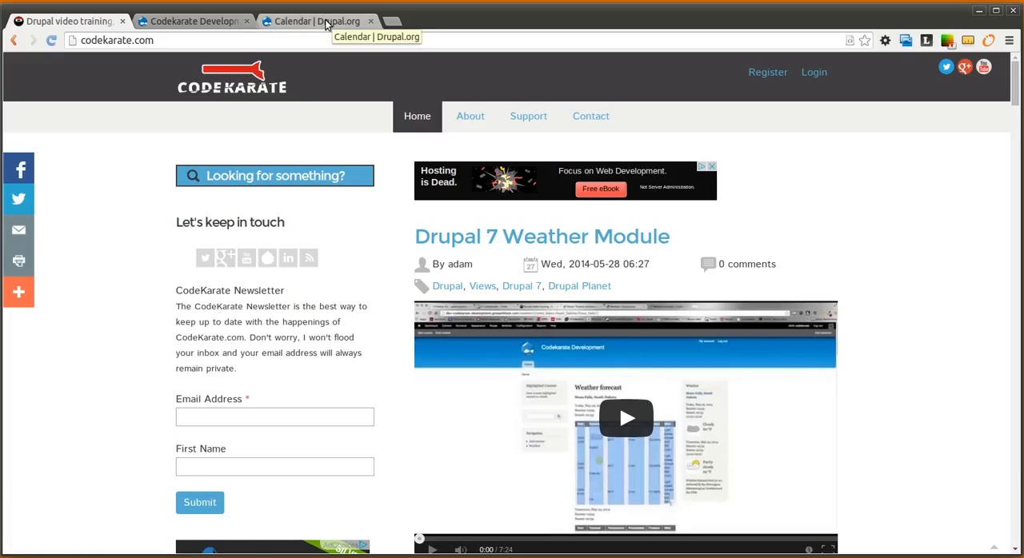
Step: Check the Calendar project's requirements and open the development site's module list
left_click(313, 21)
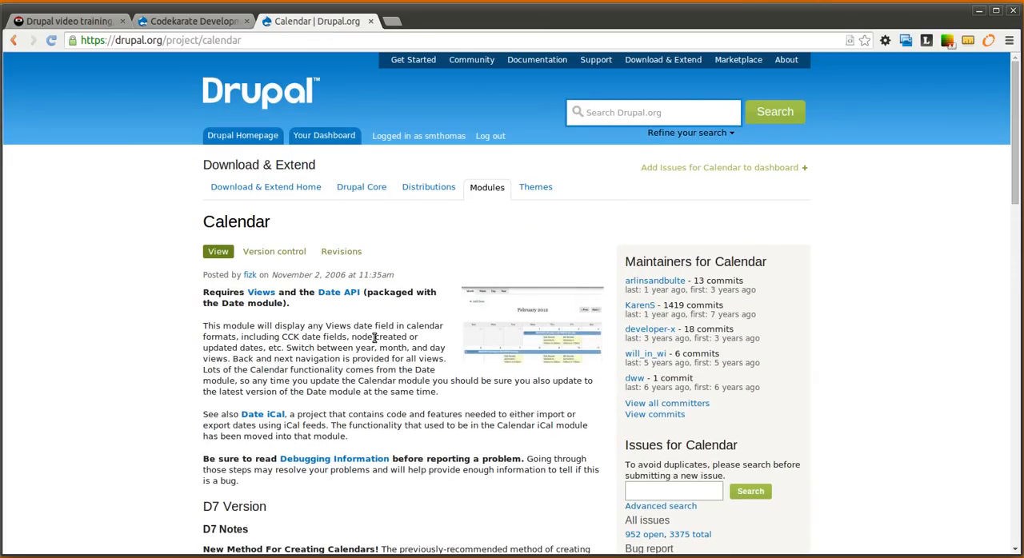
mouse_move(403, 324)
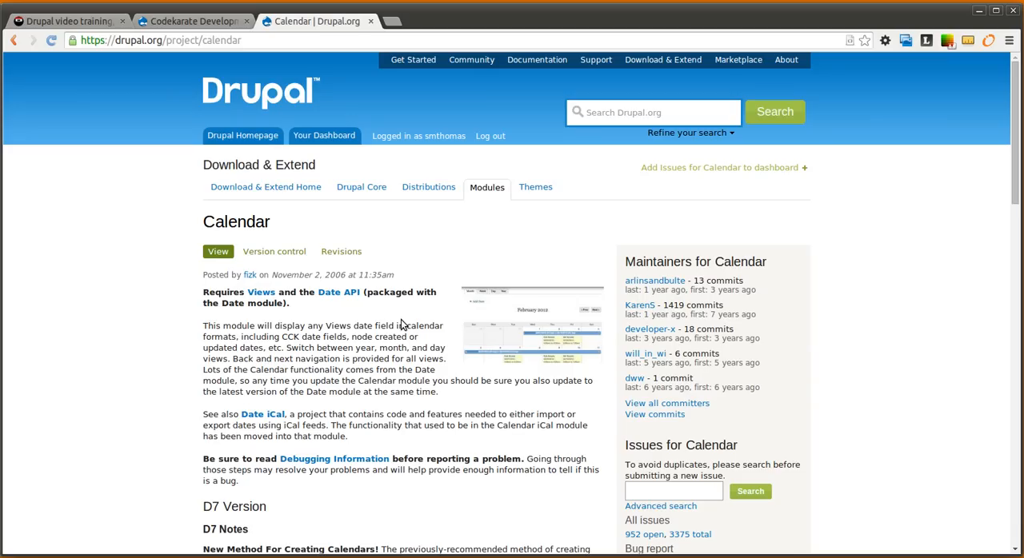
mouse_move(336, 320)
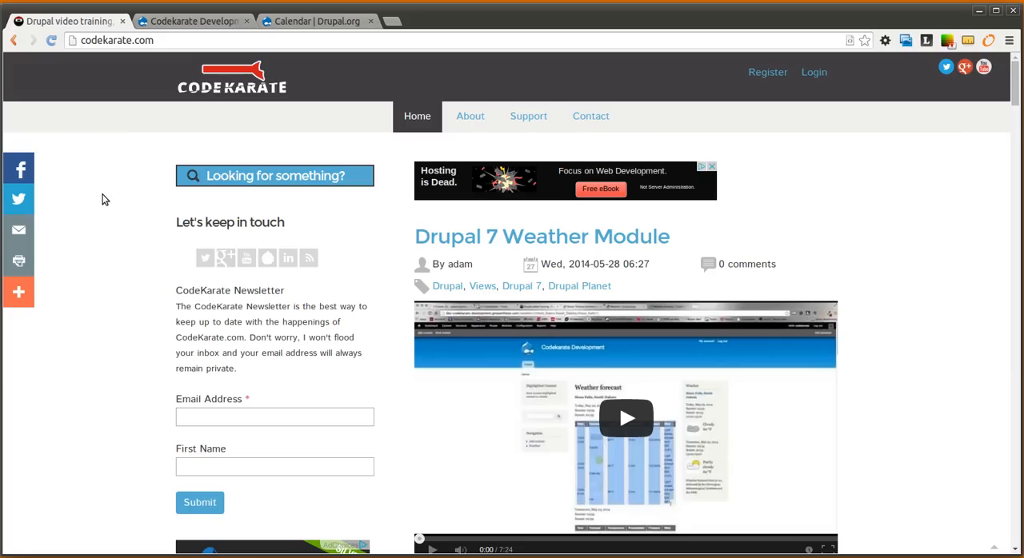
mouse_move(138, 192)
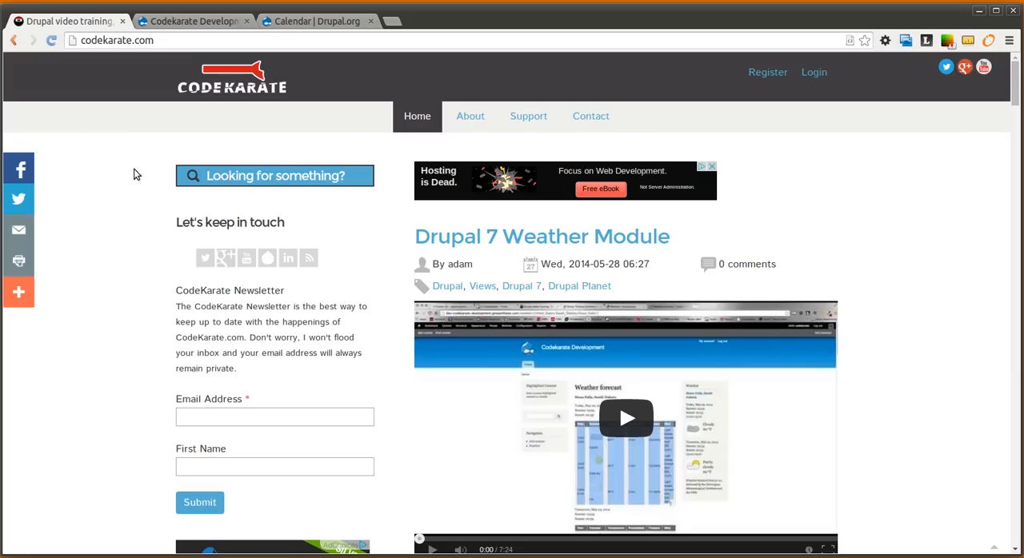
mouse_move(148, 214)
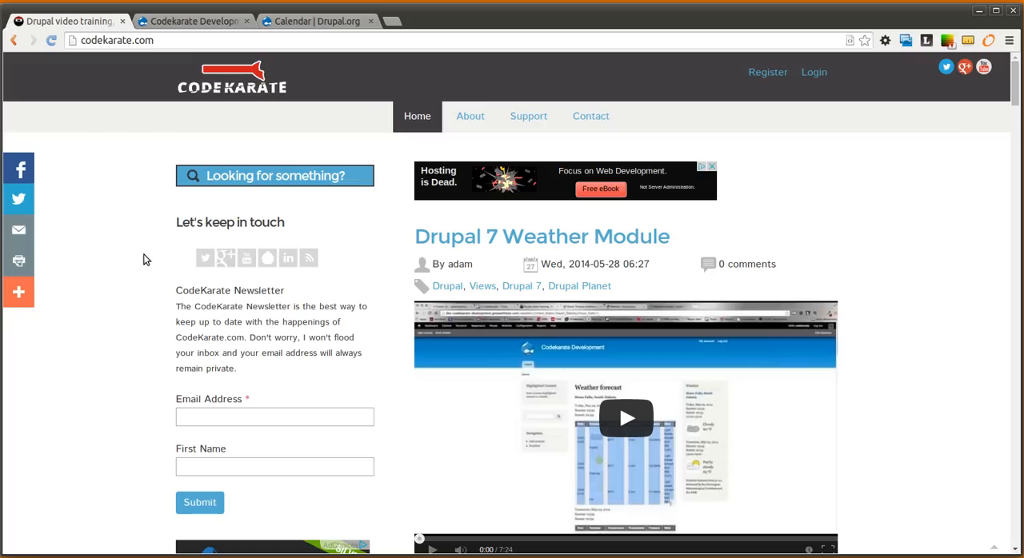
left_click(192, 20)
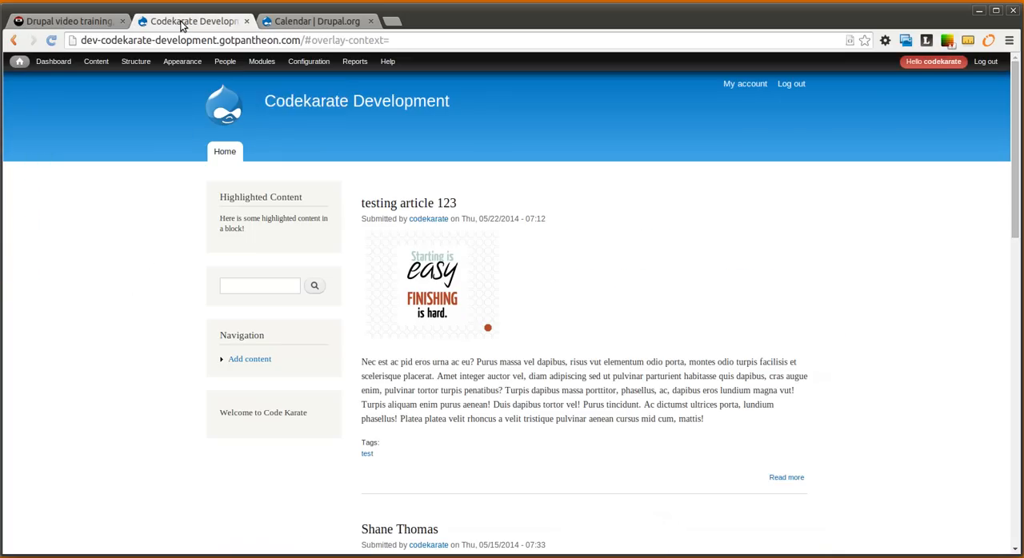
mouse_move(123, 135)
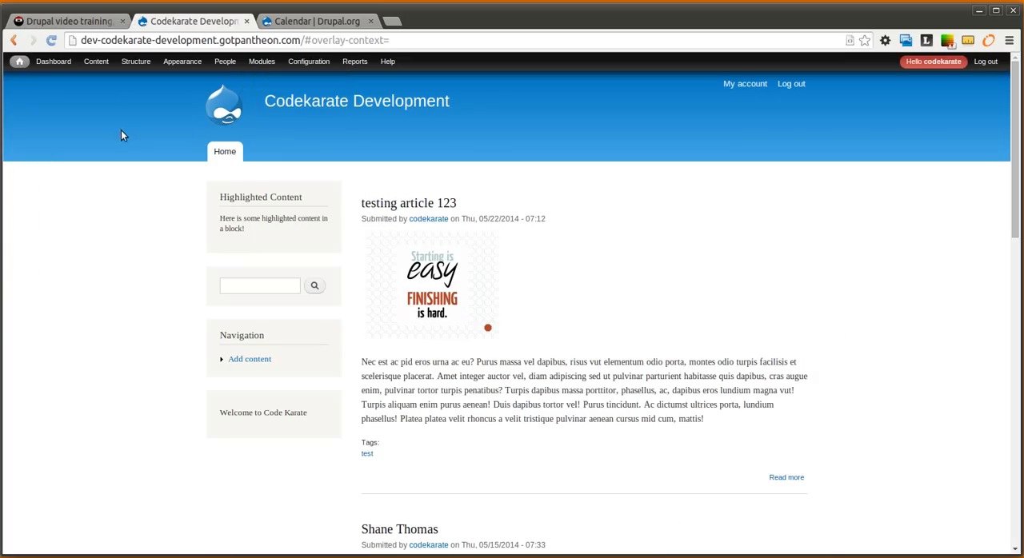
left_click(262, 61)
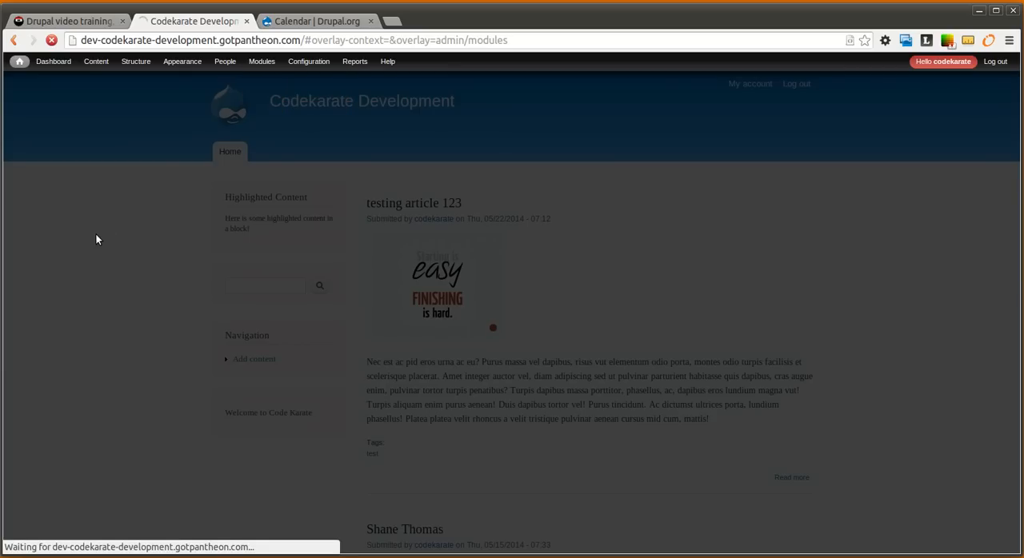
left_click(261, 61)
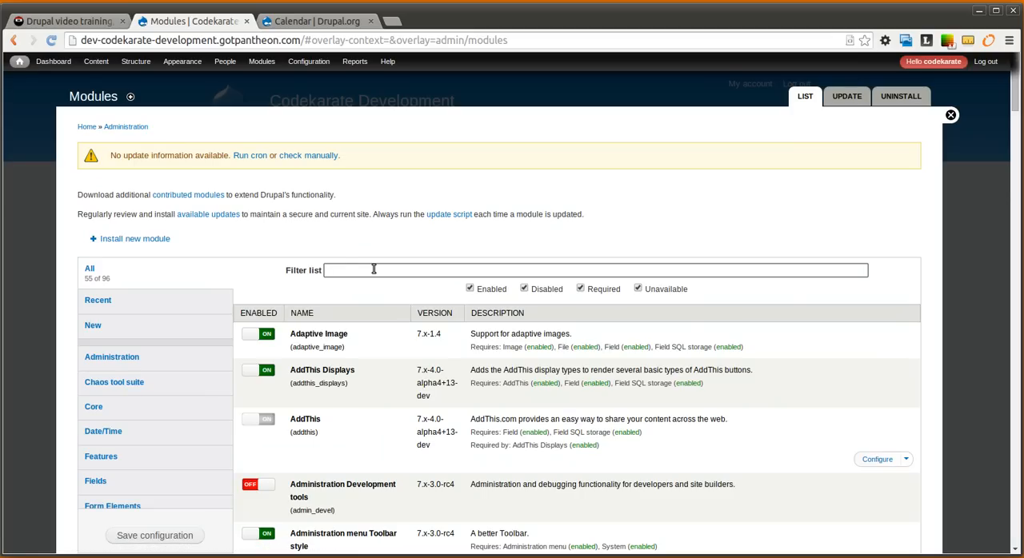
left_click(319, 21)
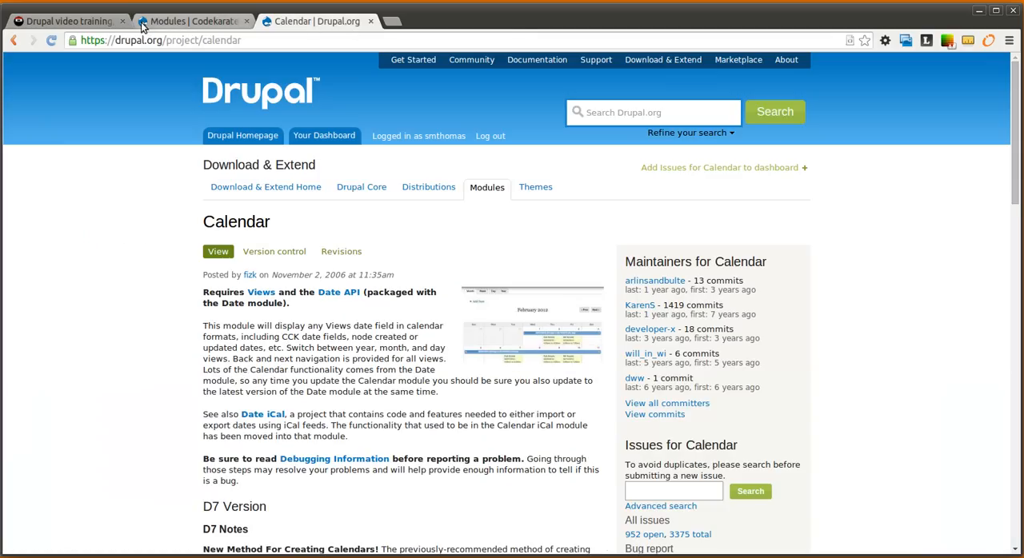
left_click(191, 21)
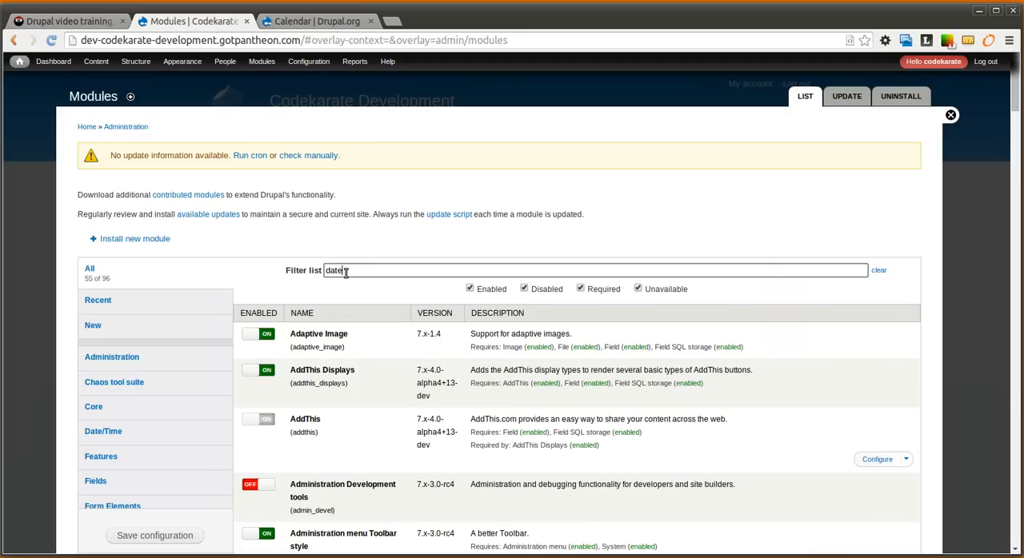
Step: Filter modules by 'date', enable Calendar, and save the module configuration
type("date")
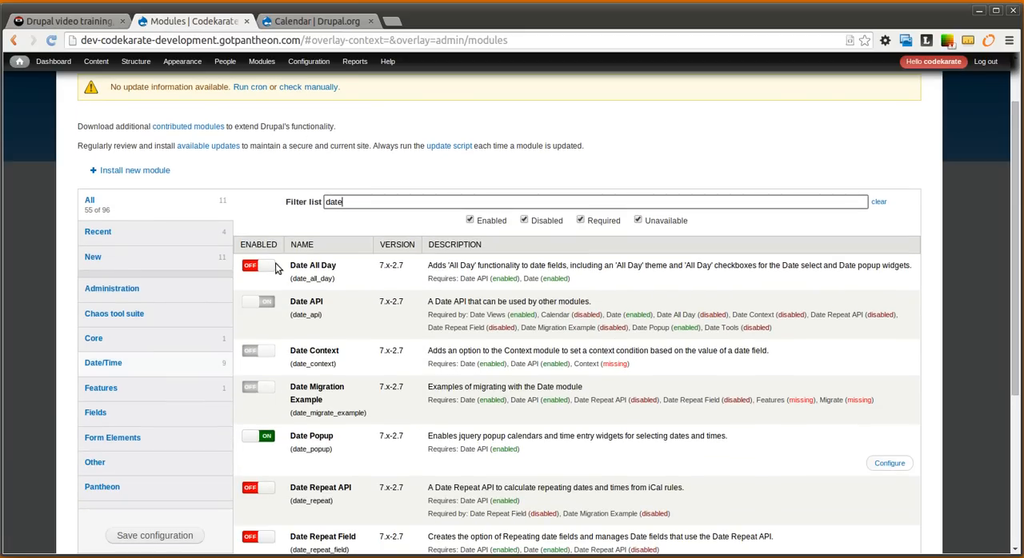
scroll("down", 3)
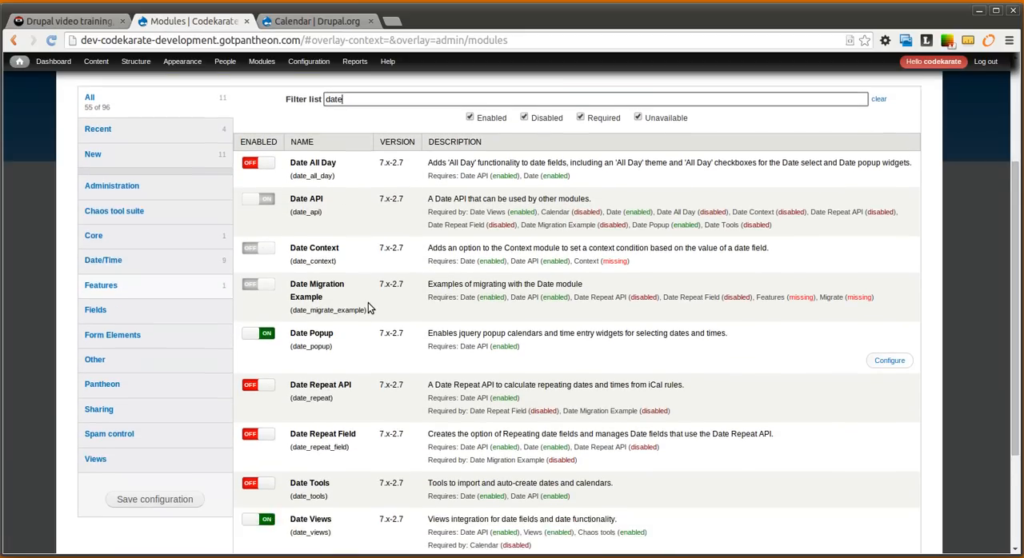
scroll("down", 3)
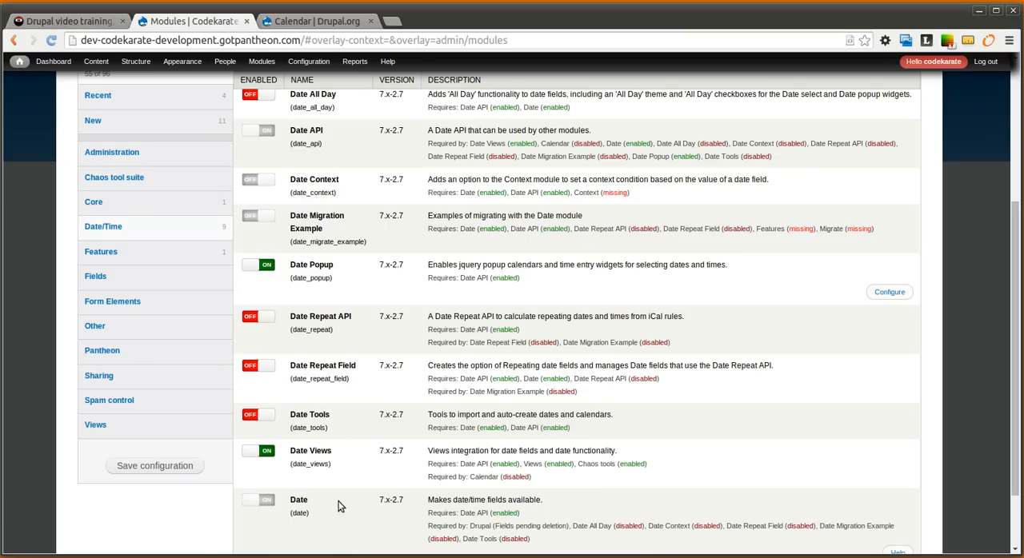
mouse_move(309, 457)
type("cal")
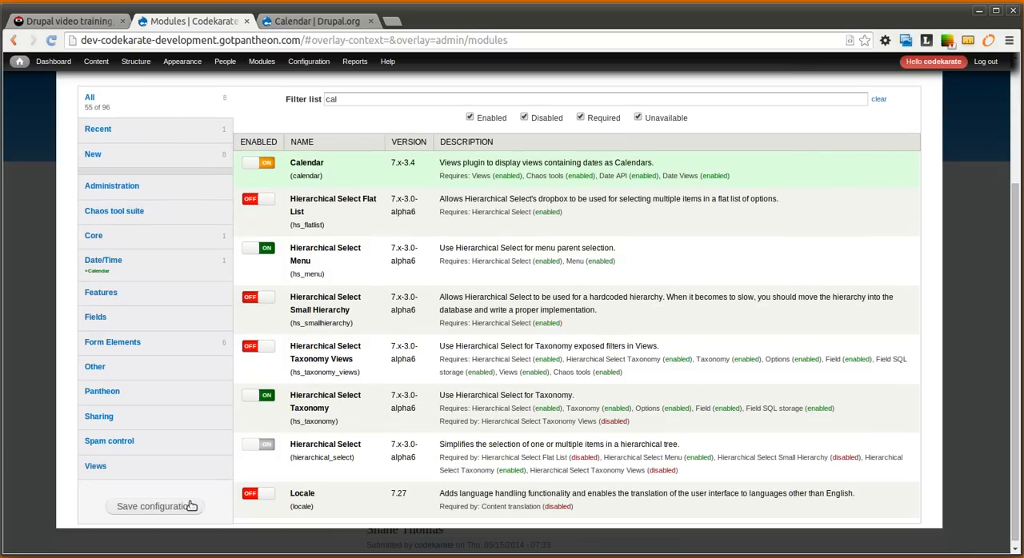
left_click(155, 506)
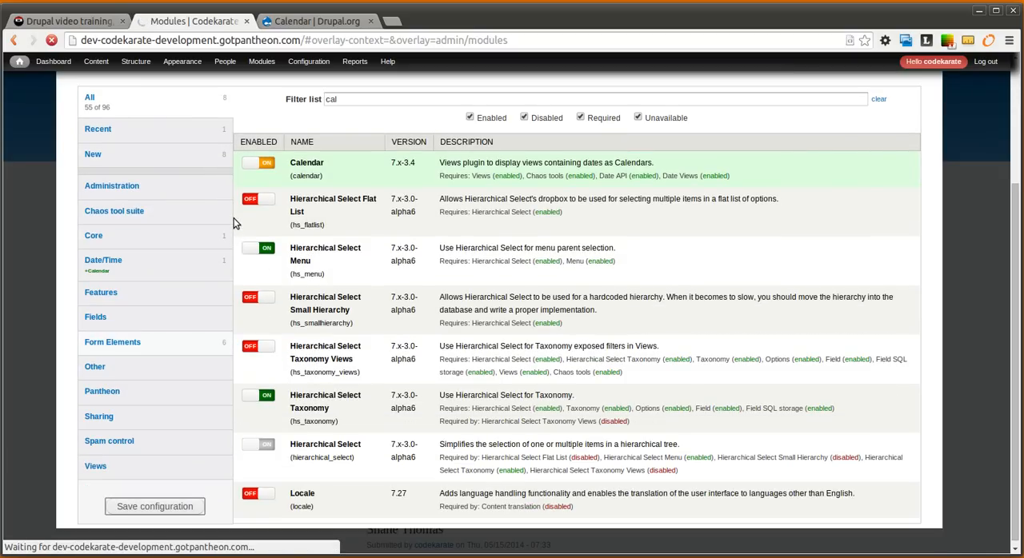
left_click(155, 507)
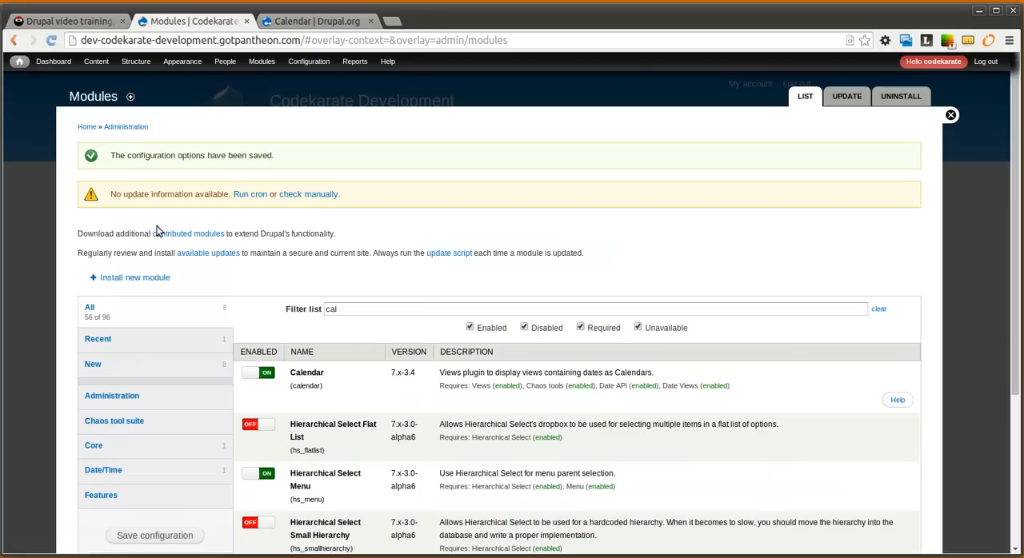
mouse_move(844, 145)
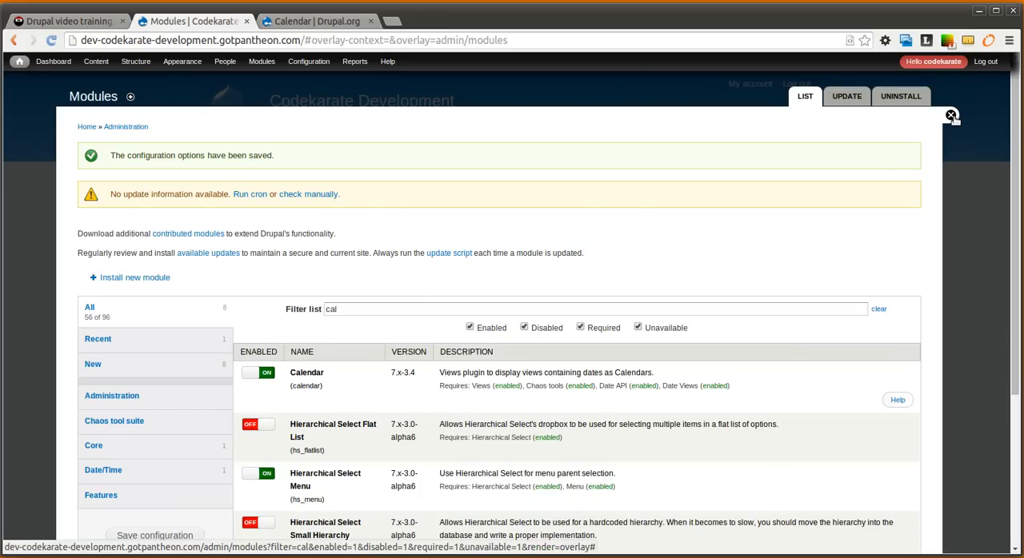
mouse_move(660, 134)
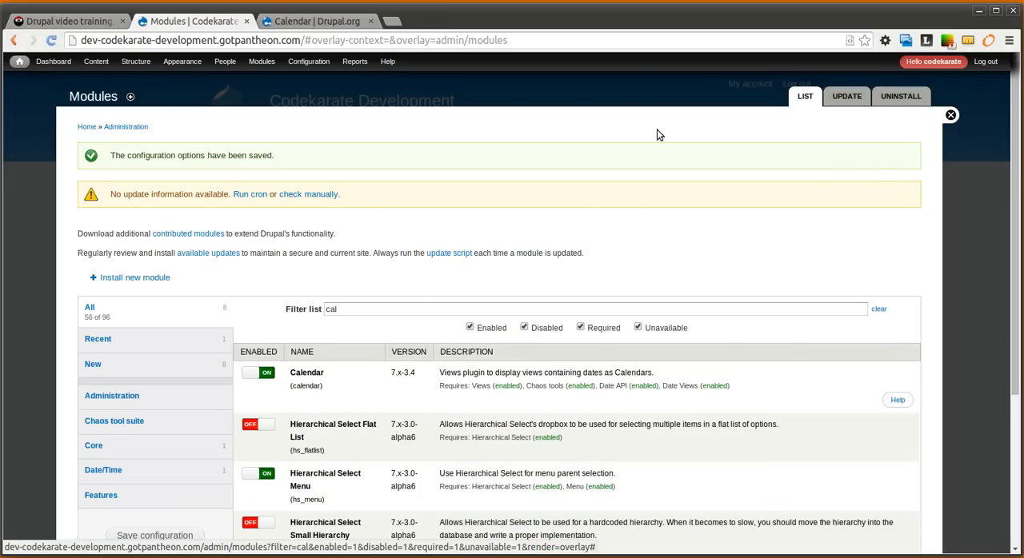
mouse_move(416, 166)
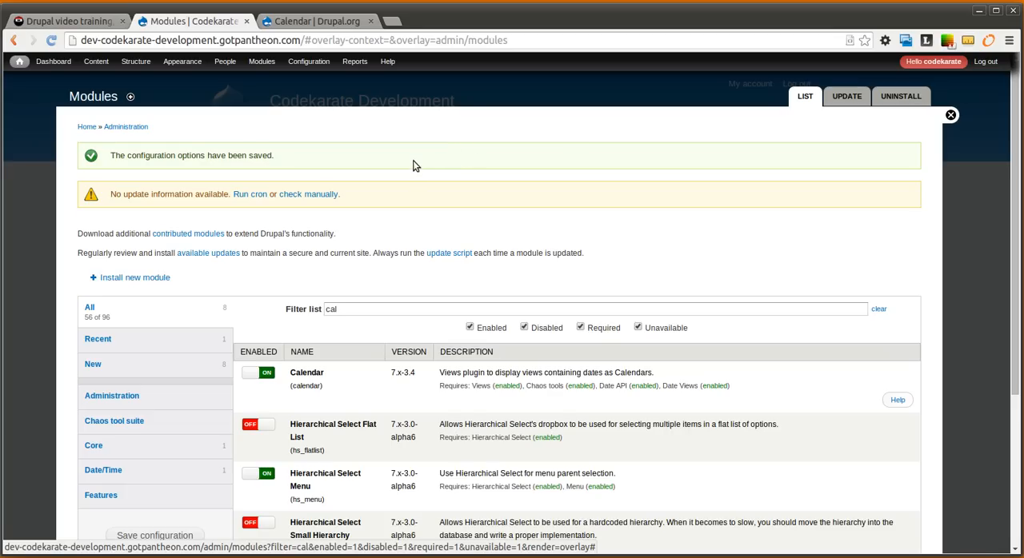
mouse_move(188, 149)
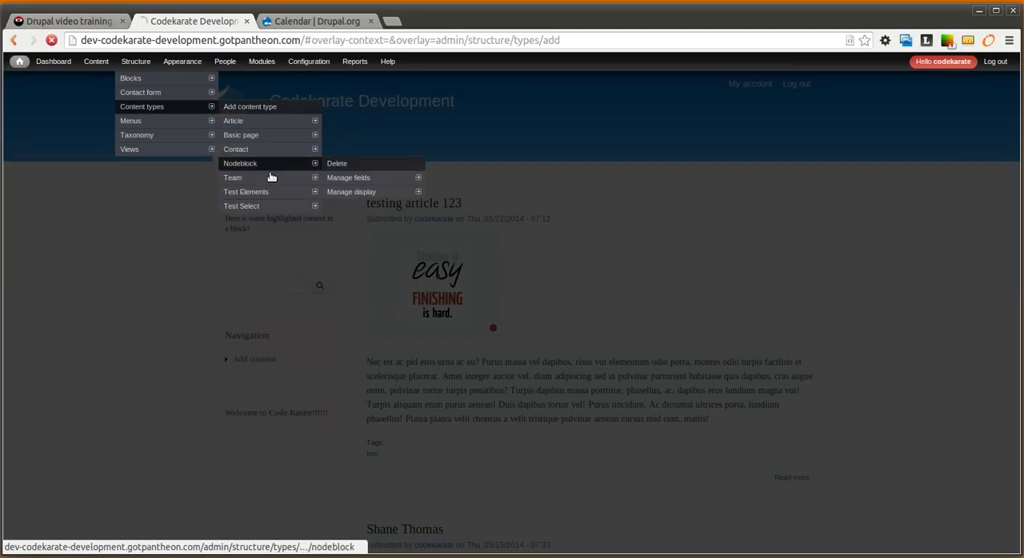
Step: Add content type 'Event' with title label 'Event Title', then save and add fields
left_click(249, 107)
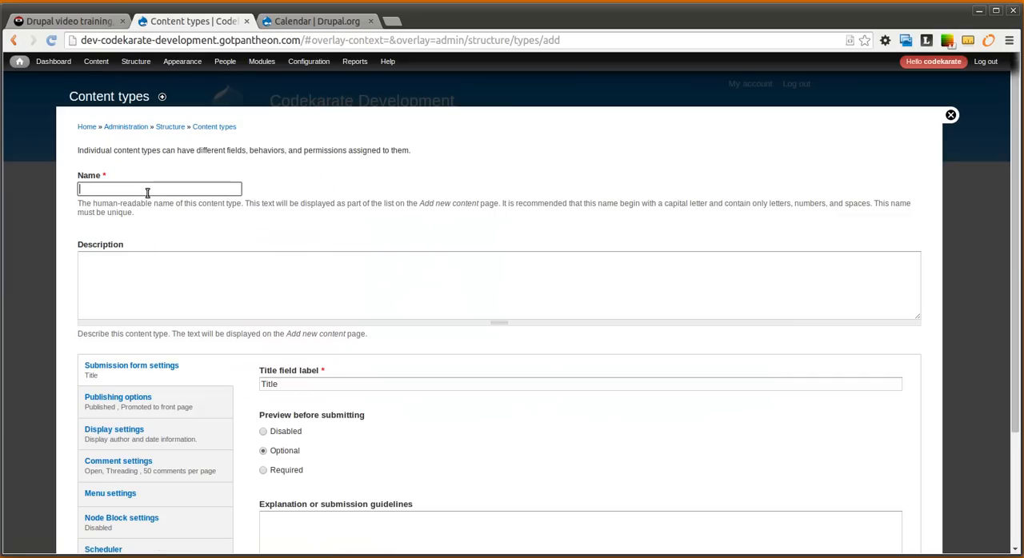
type("Event")
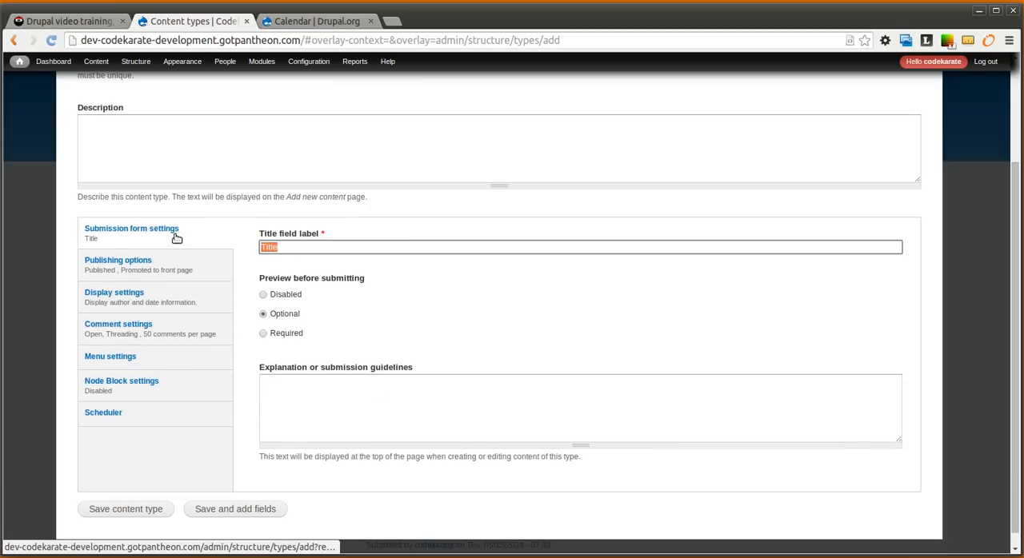
type("Event Title")
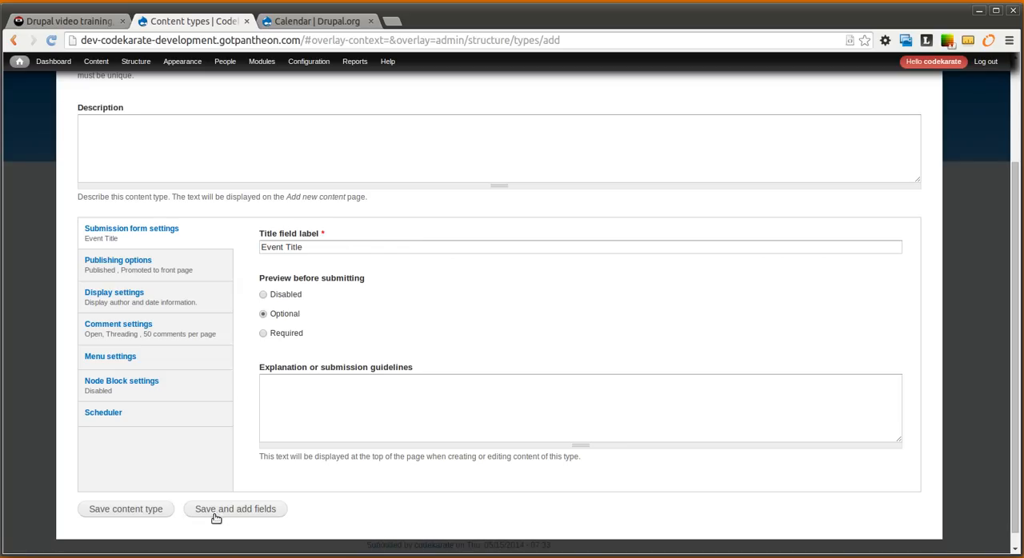
left_click(235, 509)
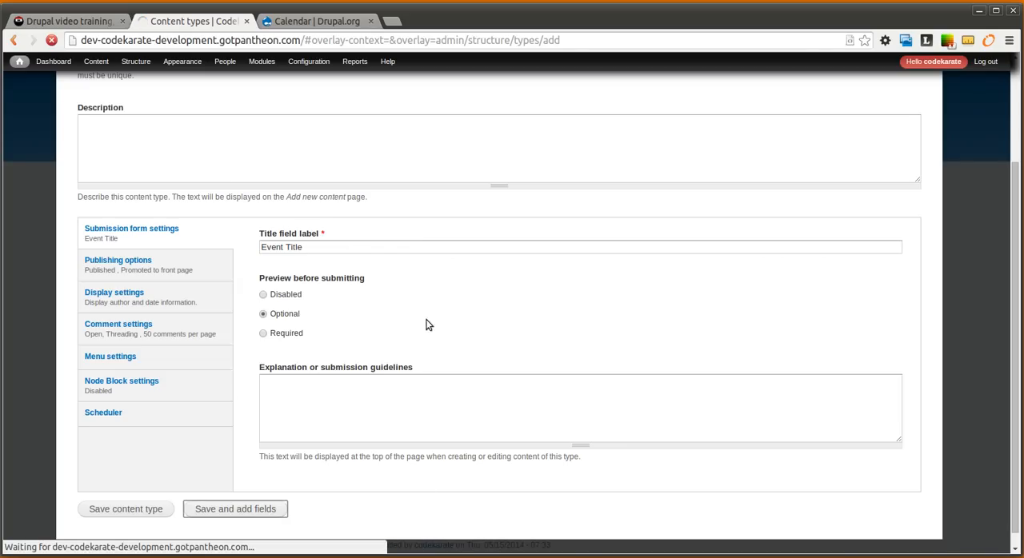
mouse_move(424, 292)
type("Eve")
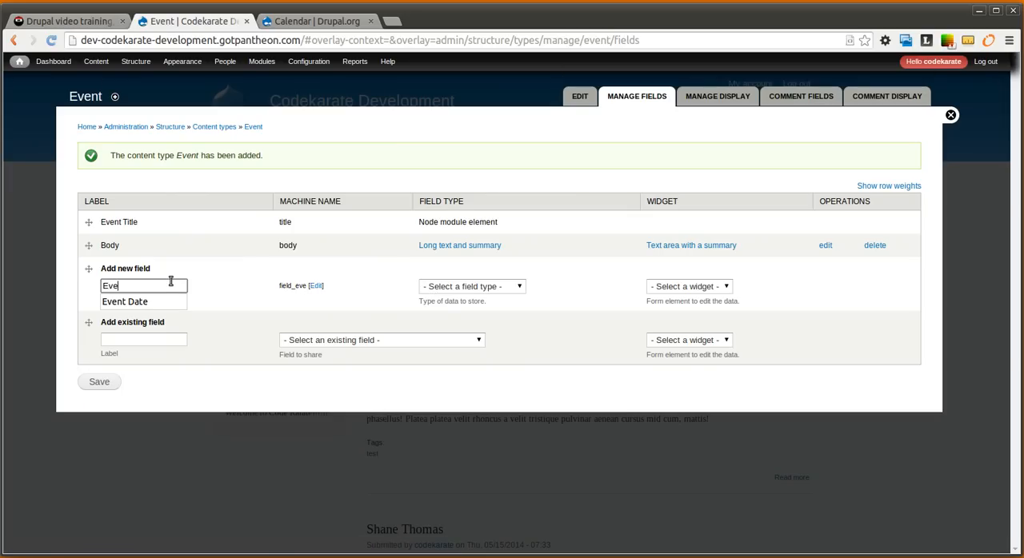
Step: Add an 'Event Date' field of type Date using the pop-up calendar widget
type("nt Date")
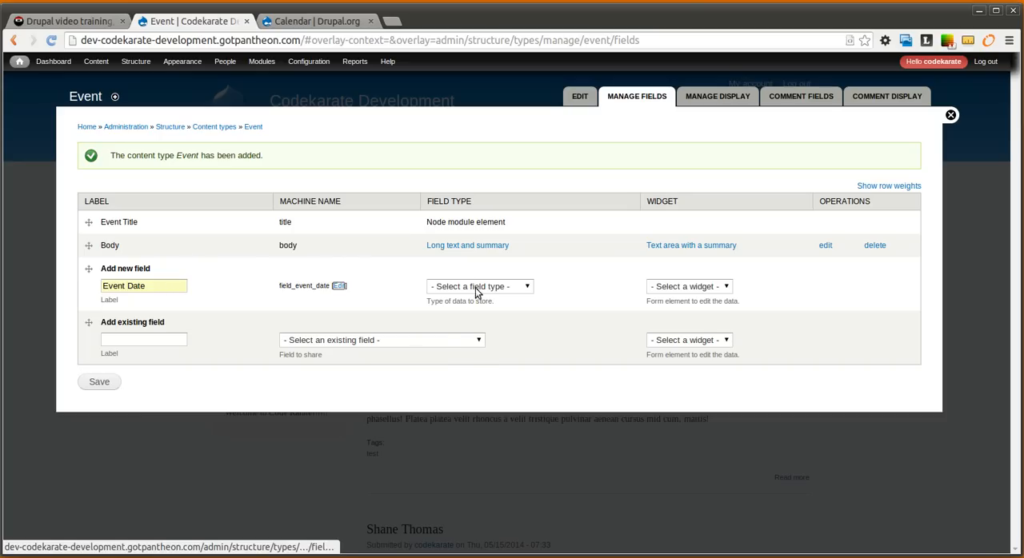
left_click(480, 287)
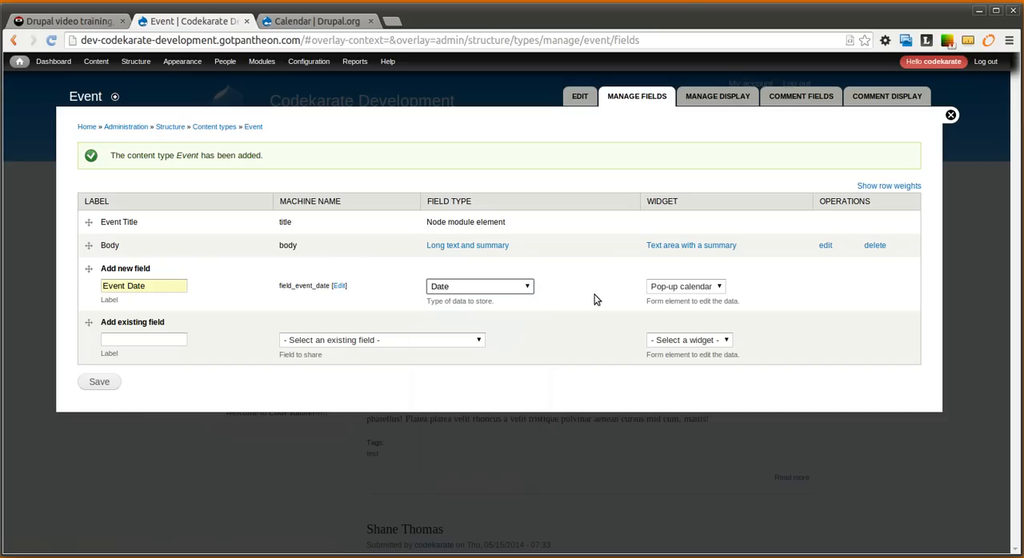
left_click(100, 382)
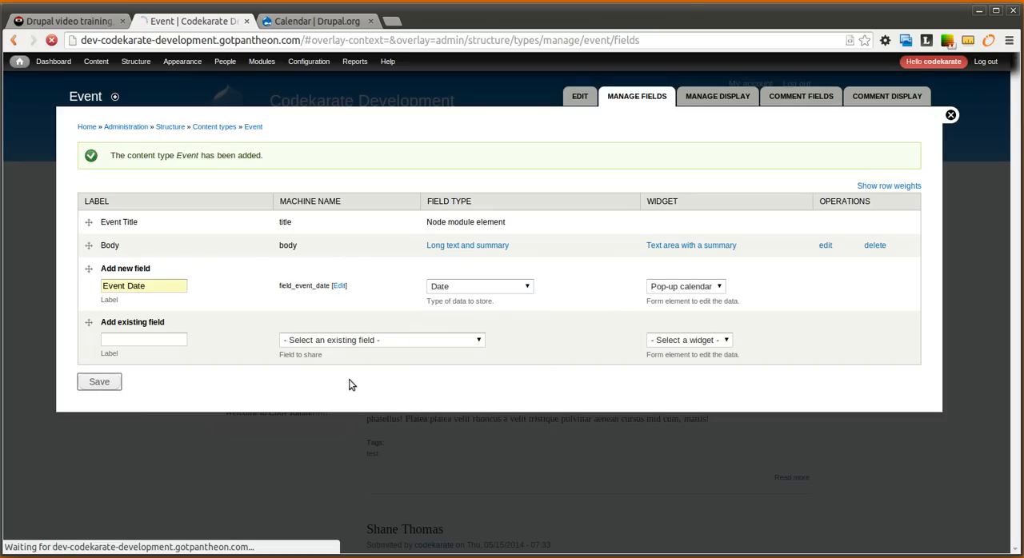
mouse_move(616, 283)
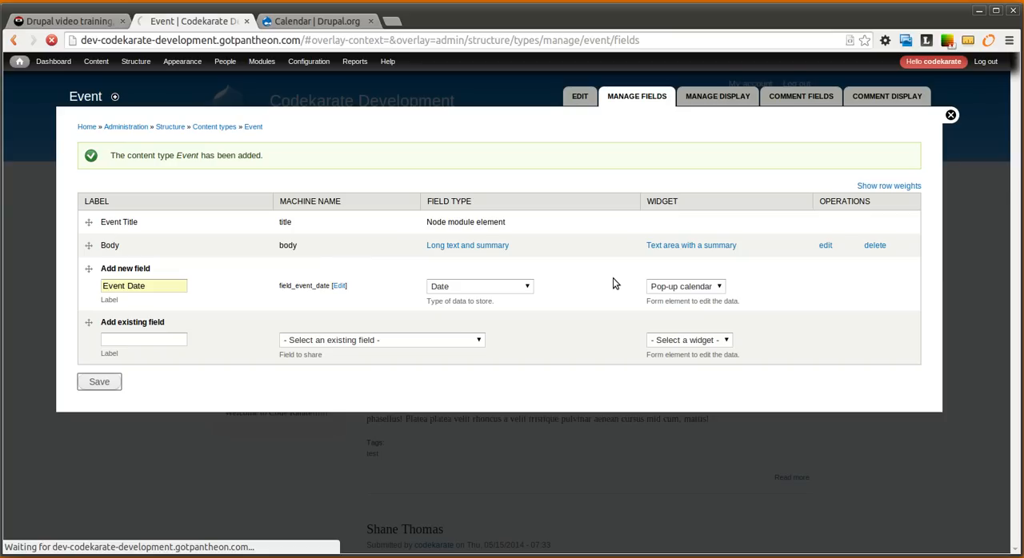
mouse_move(234, 392)
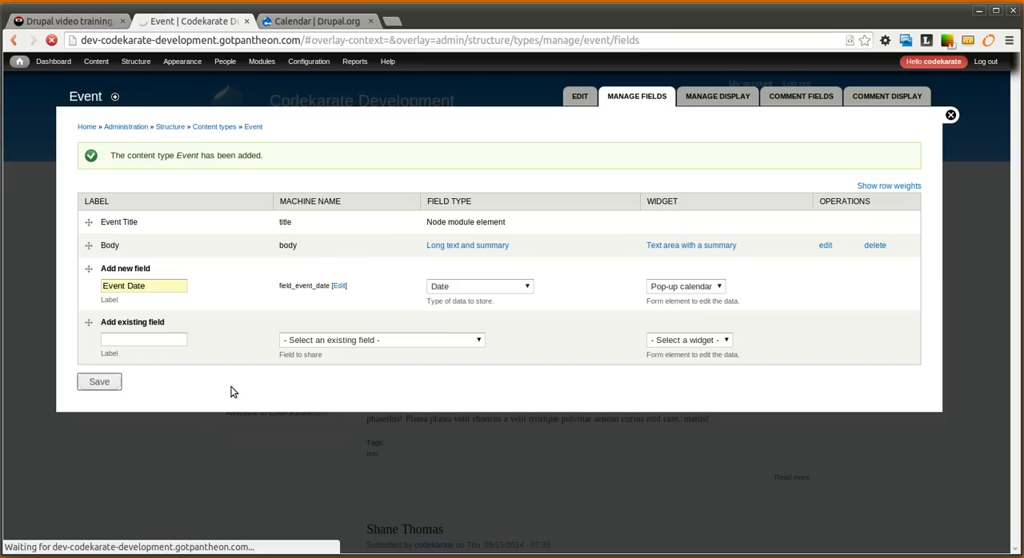
mouse_move(453, 400)
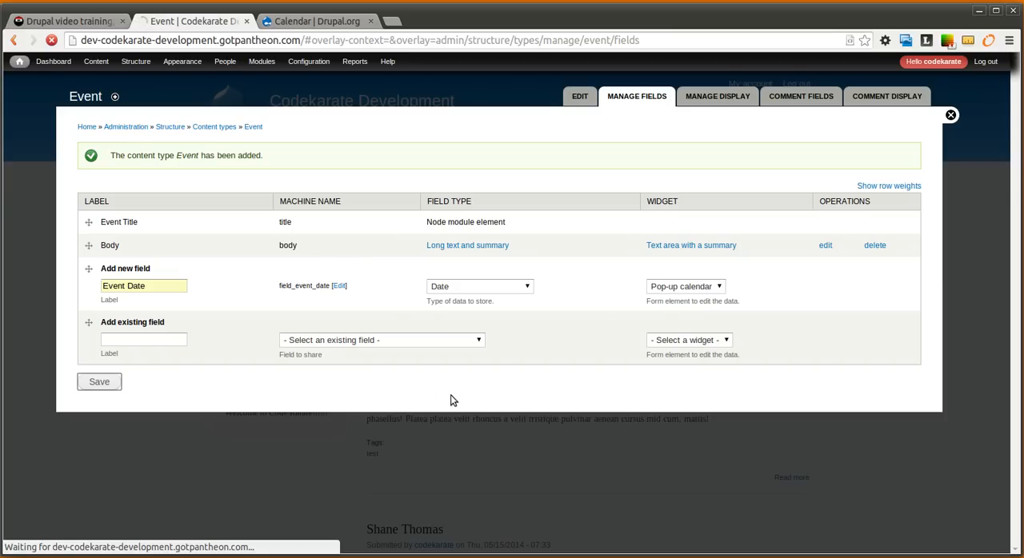
left_click(98, 382)
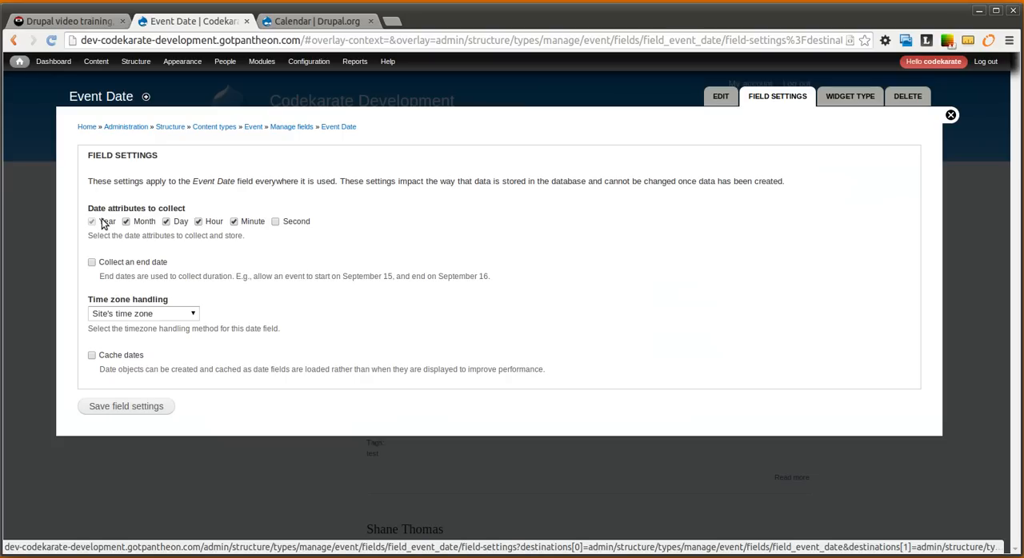
mouse_move(144, 216)
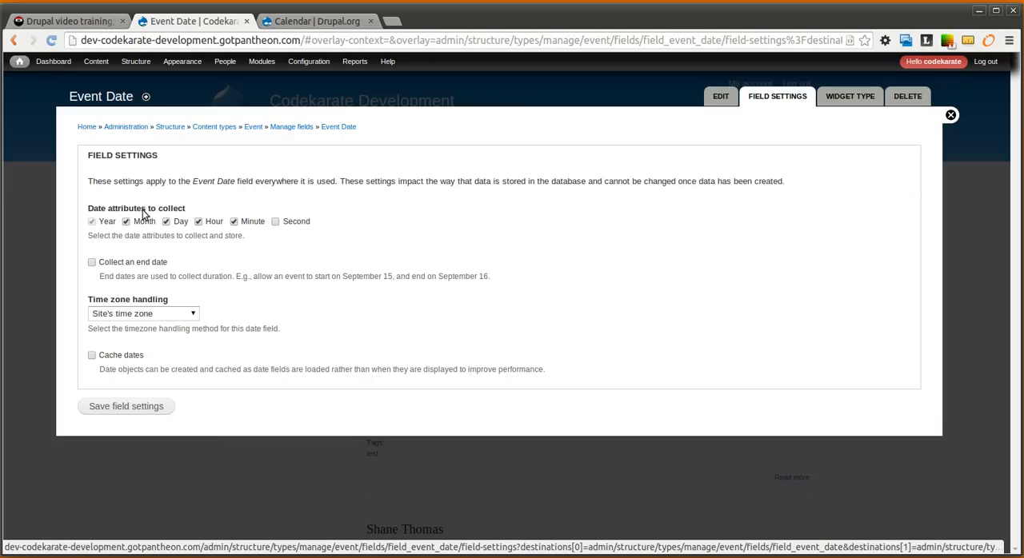
mouse_move(183, 221)
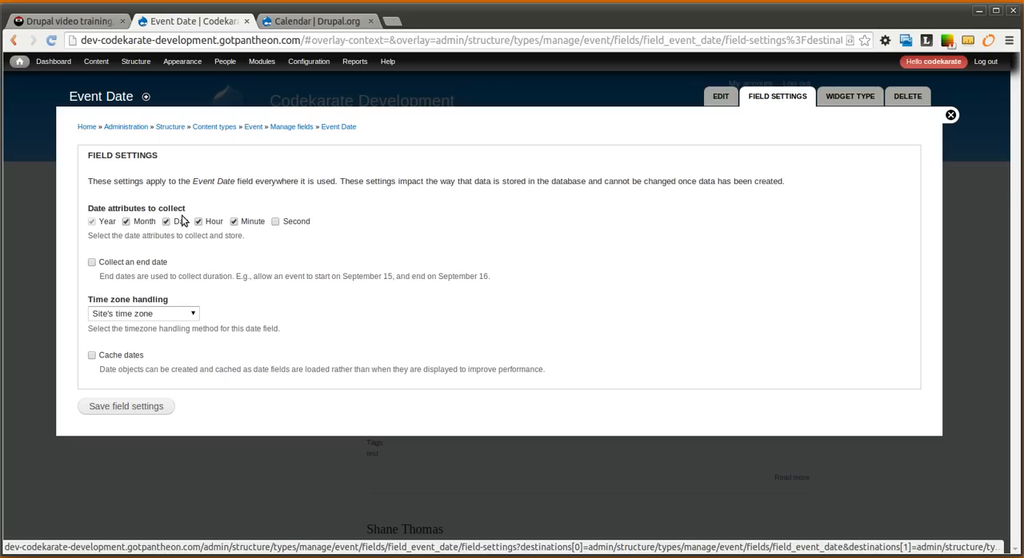
mouse_move(112, 230)
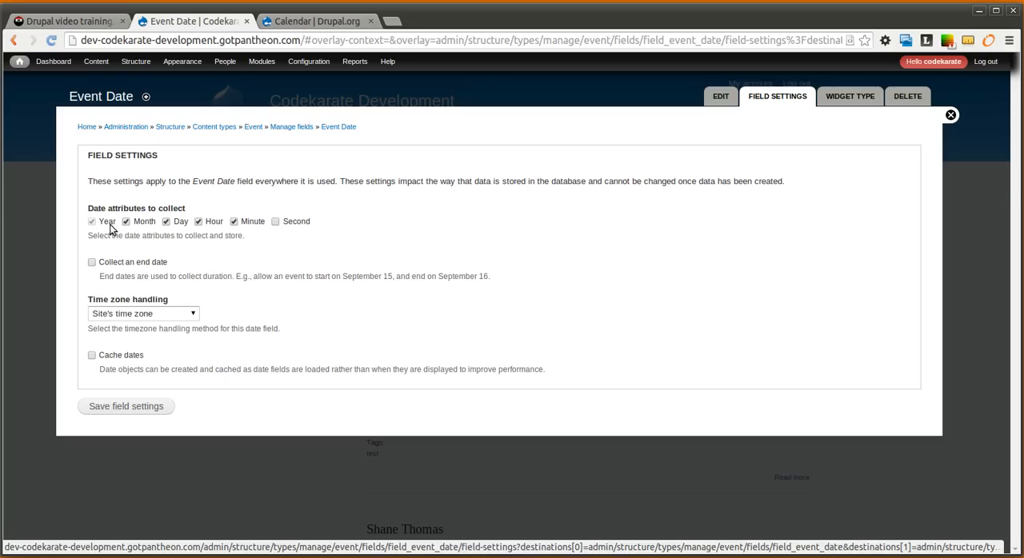
mouse_move(240, 223)
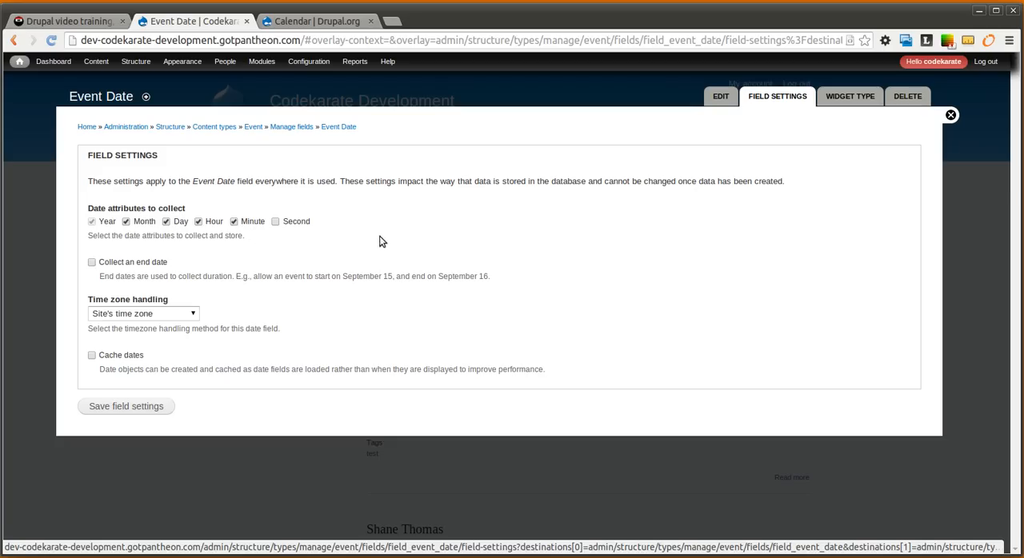
mouse_move(92, 263)
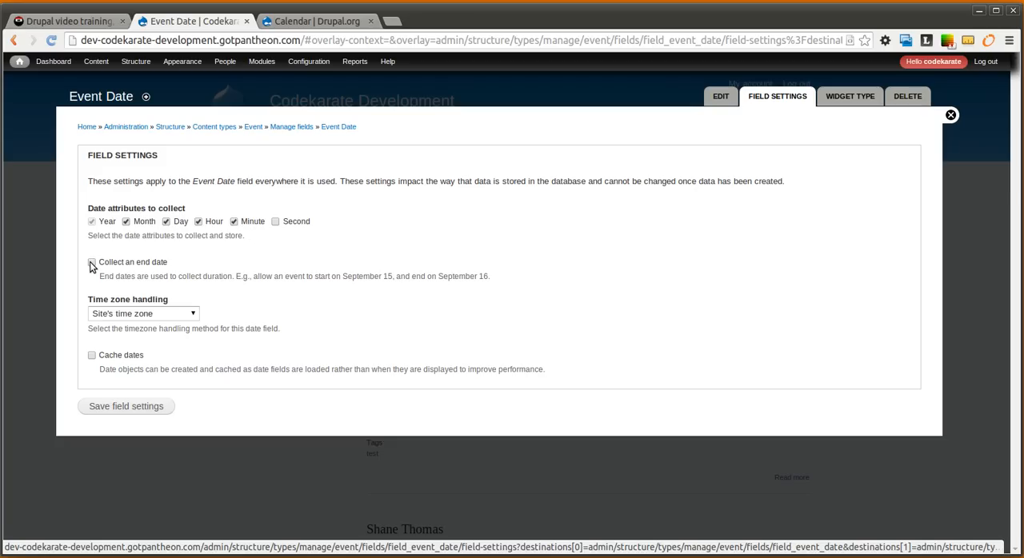
Step: Enable 'Collect an end date' on Event Date and save its field and instance settings
left_click(92, 262)
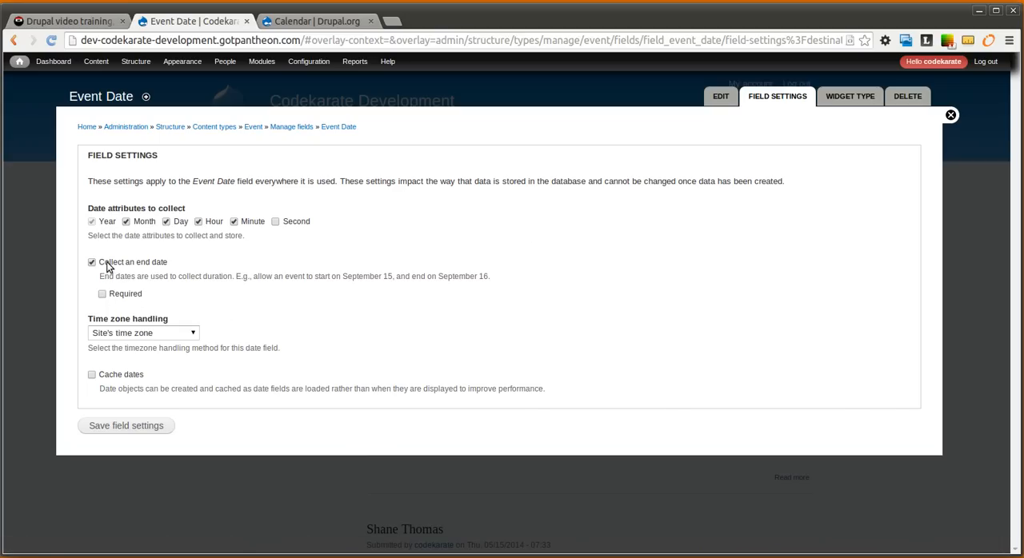
mouse_move(230, 261)
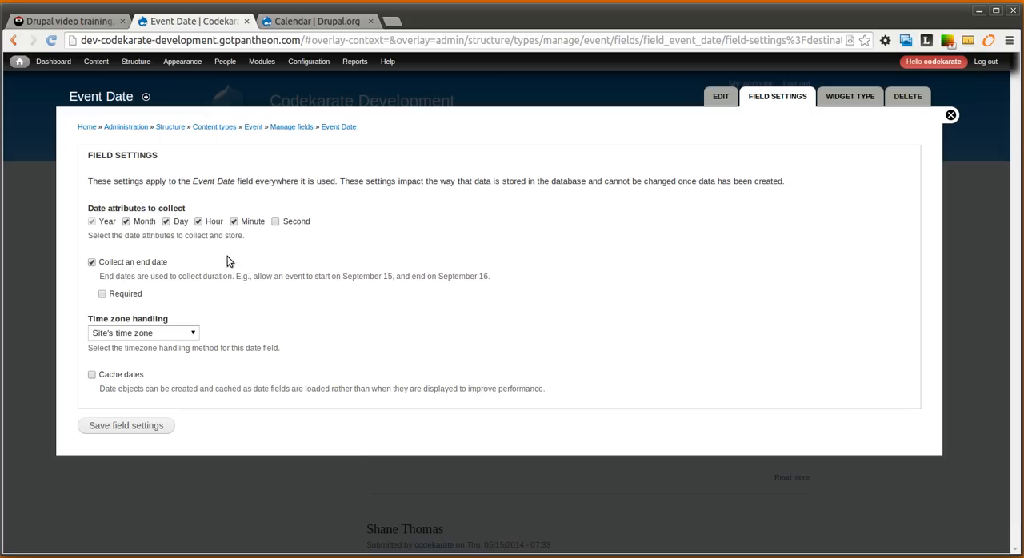
mouse_move(229, 352)
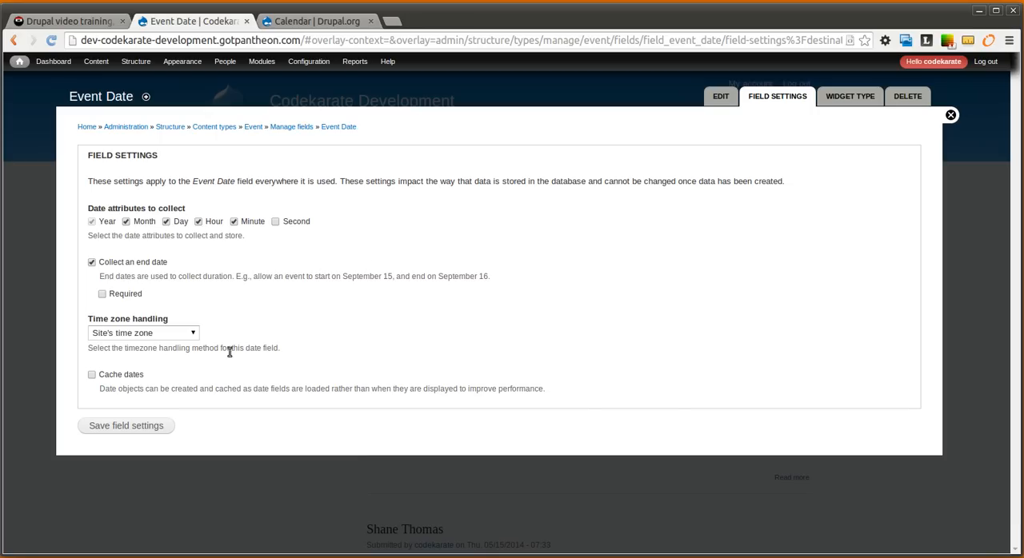
mouse_move(177, 366)
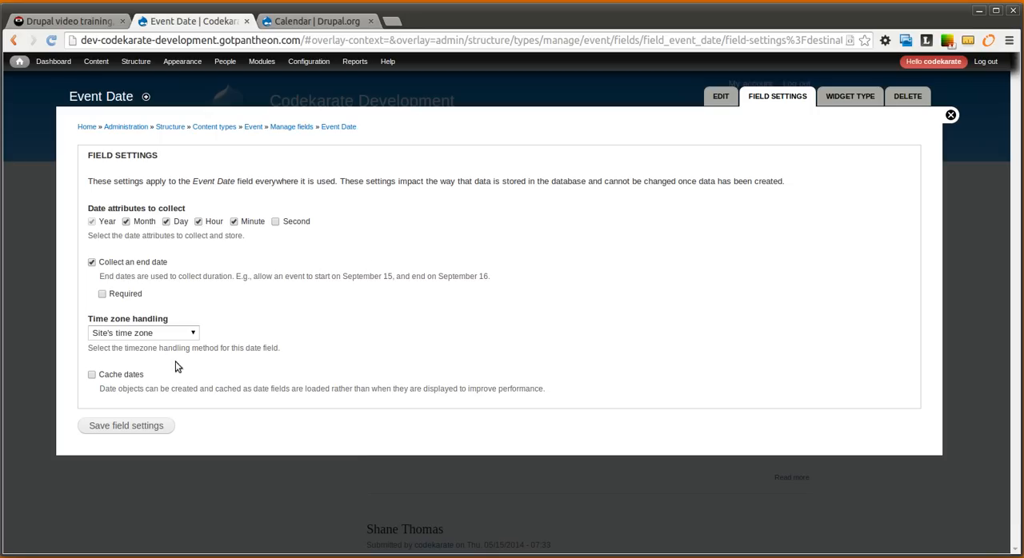
left_click(126, 425)
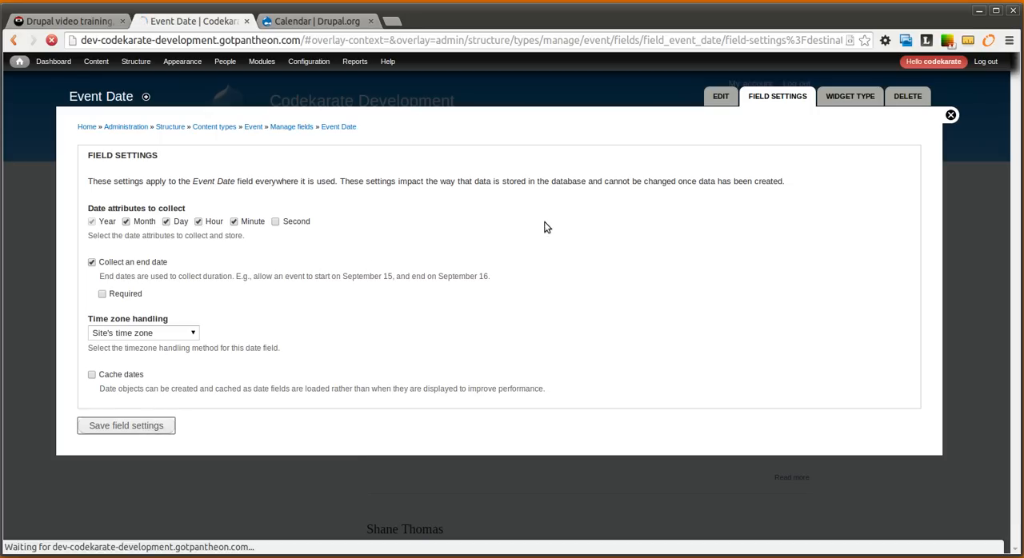
left_click(126, 425)
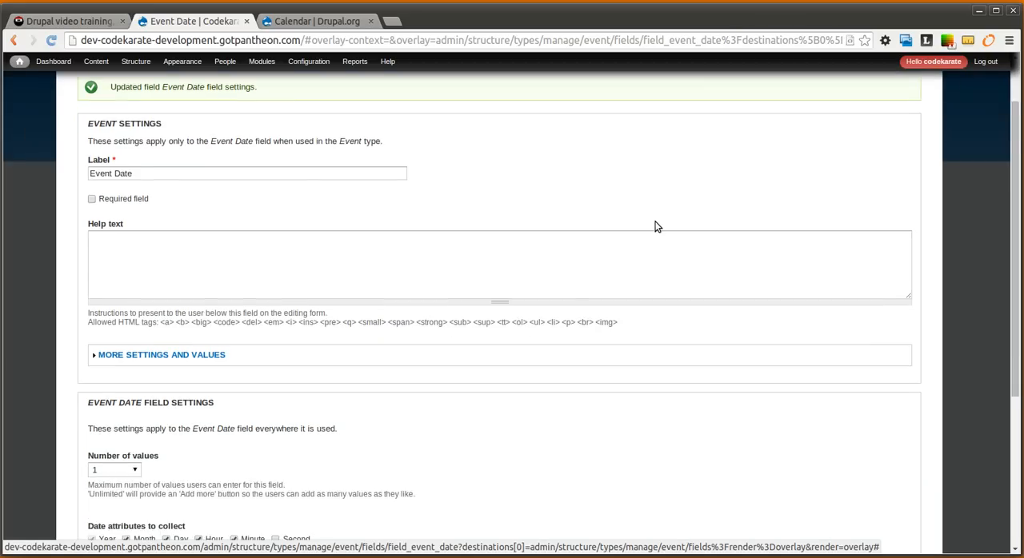
scroll("down", 3)
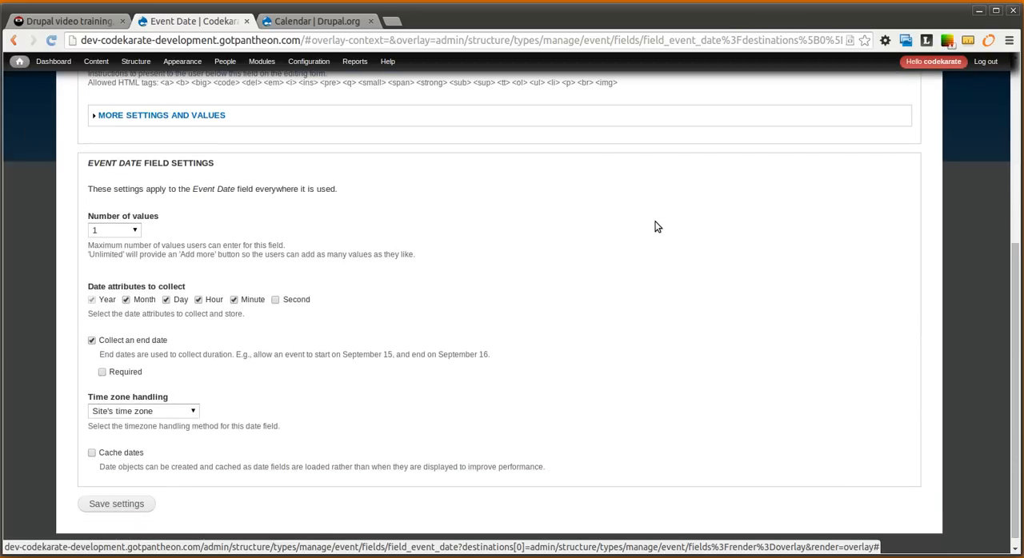
scroll("up", 3)
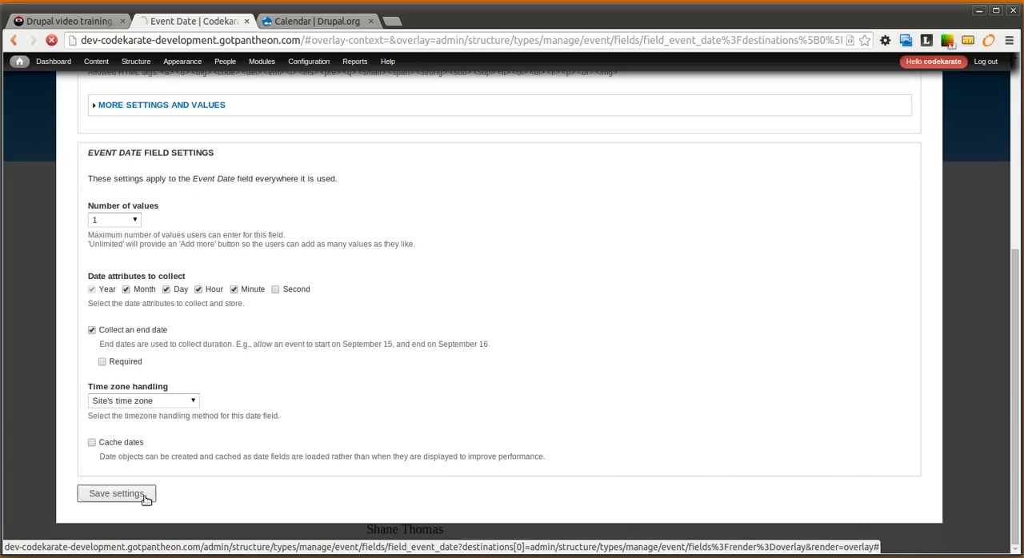
left_click(117, 493)
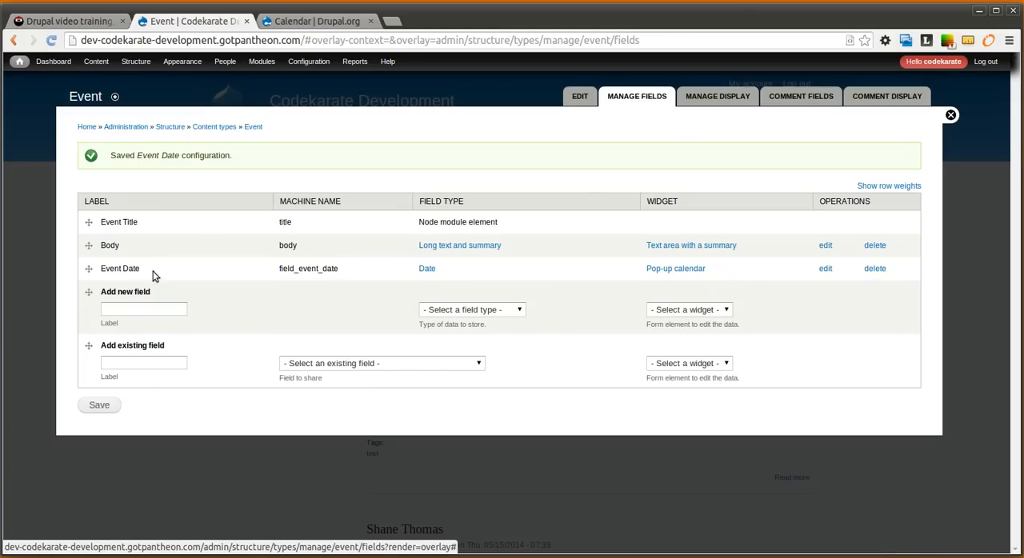
mouse_move(538, 350)
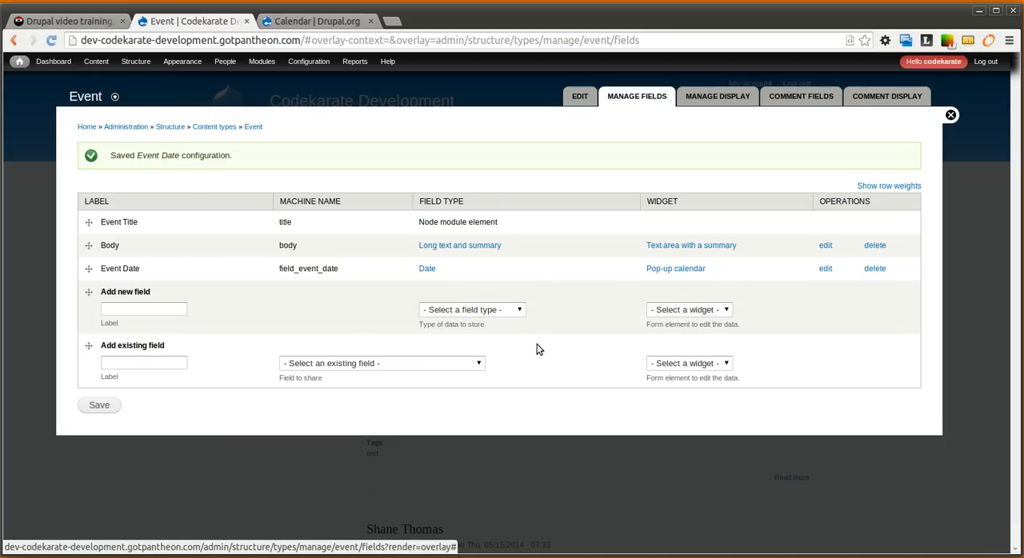
Step: Move Event Date above Body in the field list and save the order
left_click_drag(88, 268, 89, 245)
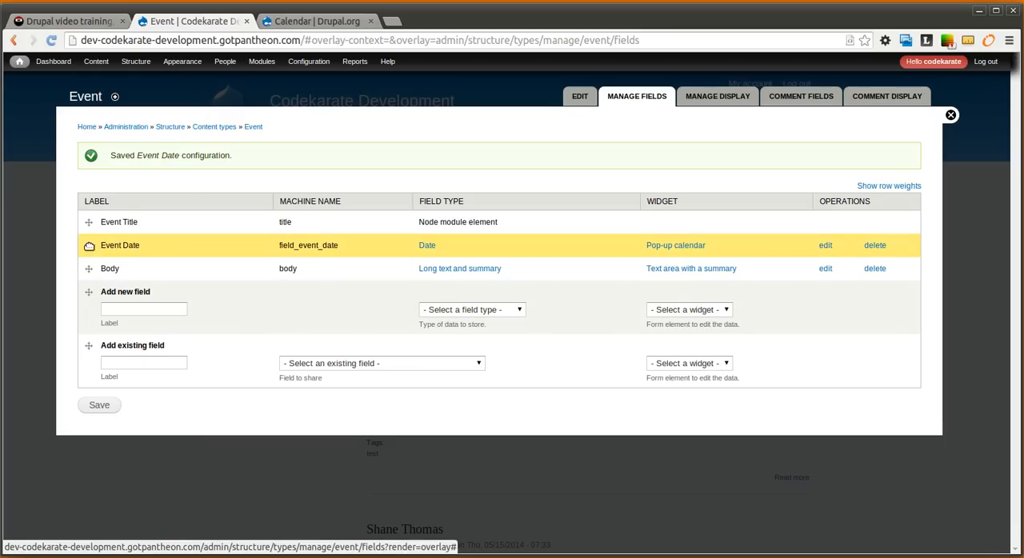
left_click(950, 115)
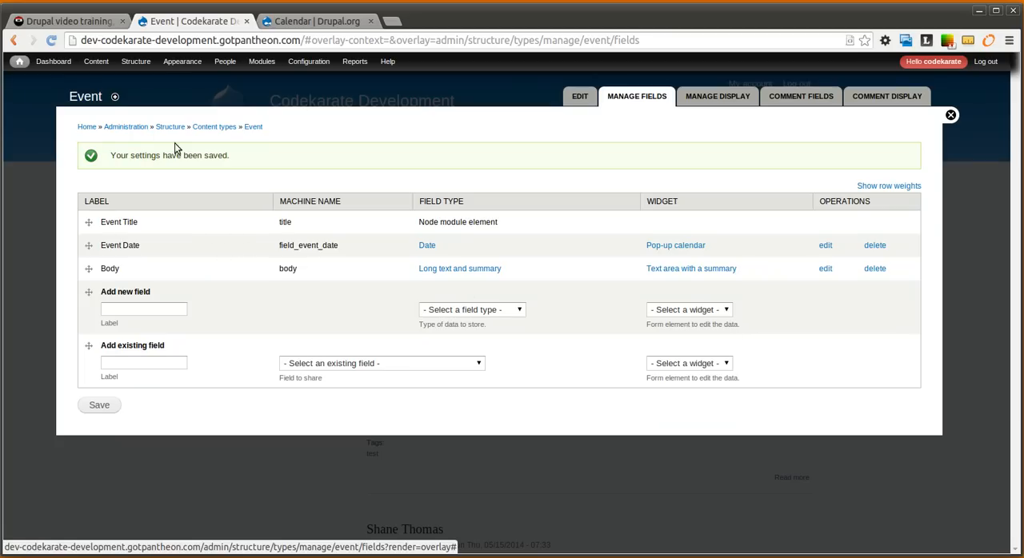
left_click(96, 61)
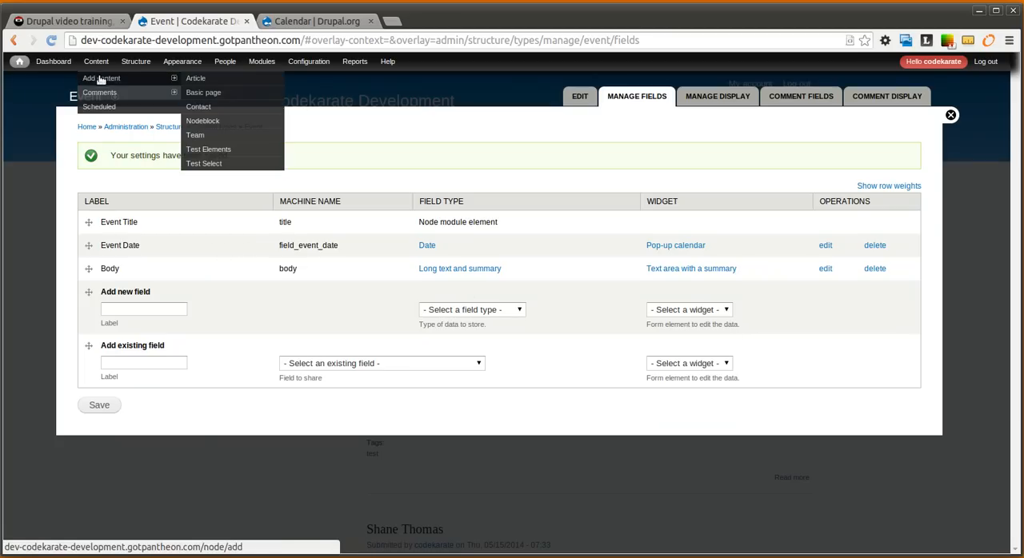
Step: Start a new Event titled 'Event 1' with a start date of June 9, 2014
left_click(101, 77)
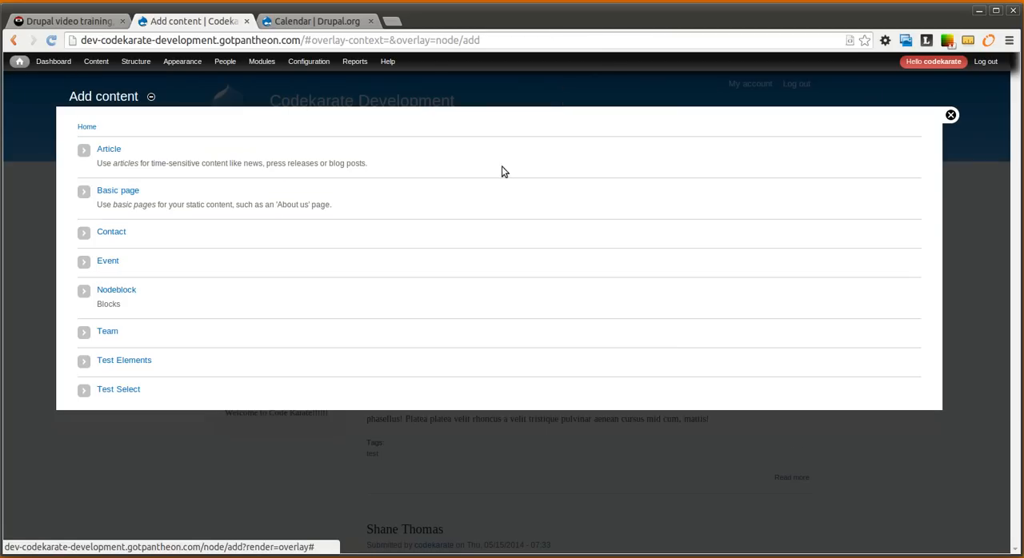
left_click(108, 261)
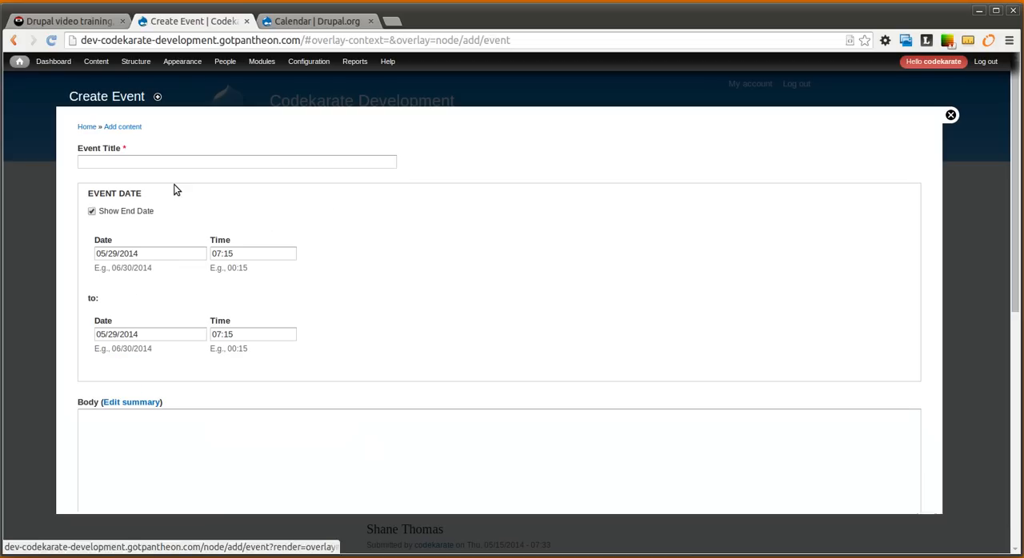
type("Event")
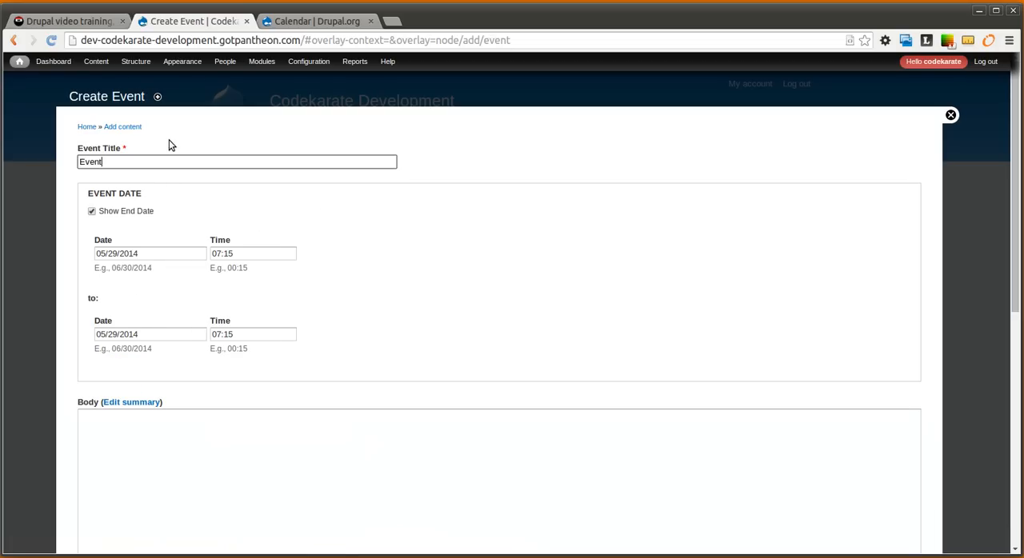
left_click(150, 253)
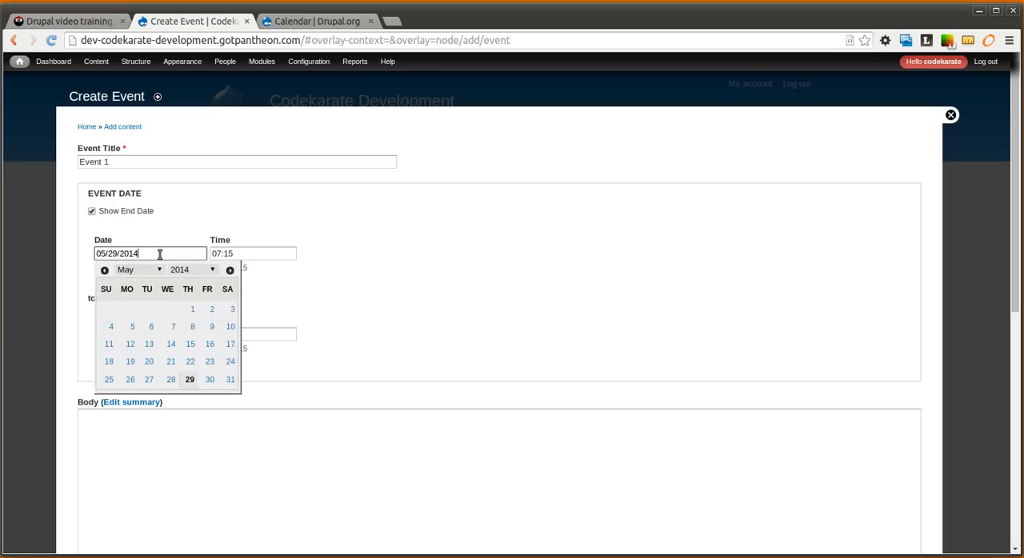
left_click(138, 269)
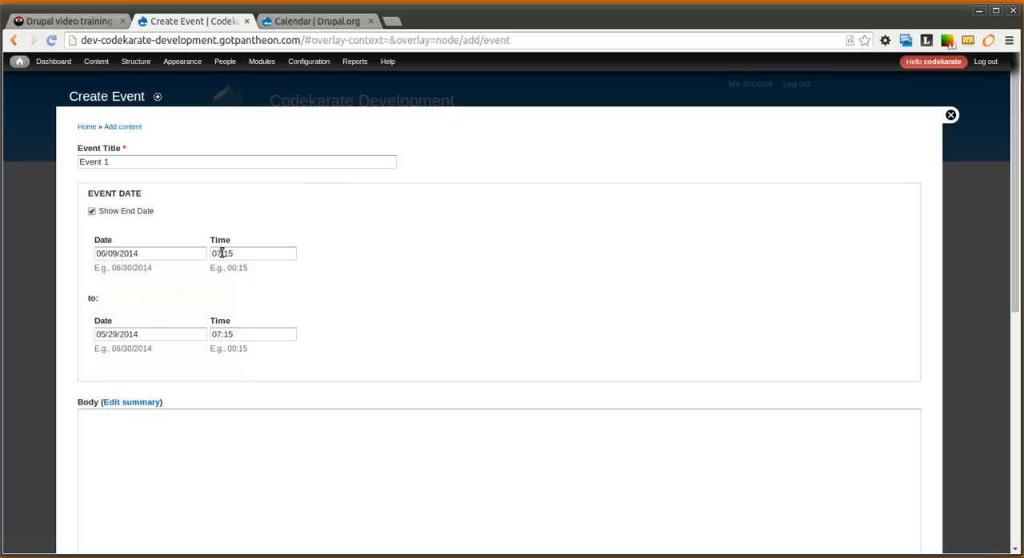
Step: Set the end date to June 9, 2014, add placeholder body text, and save
left_click(140, 350)
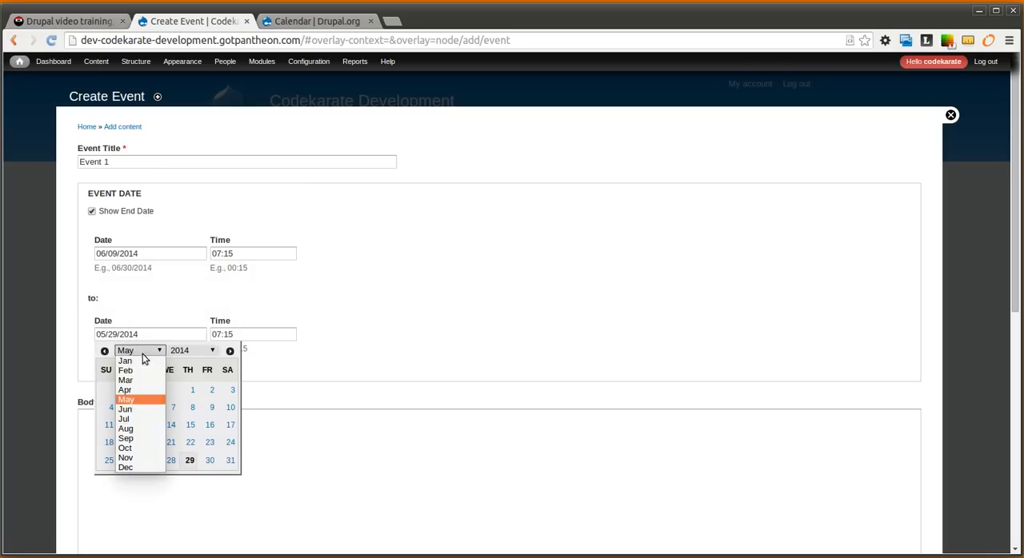
left_click(125, 409)
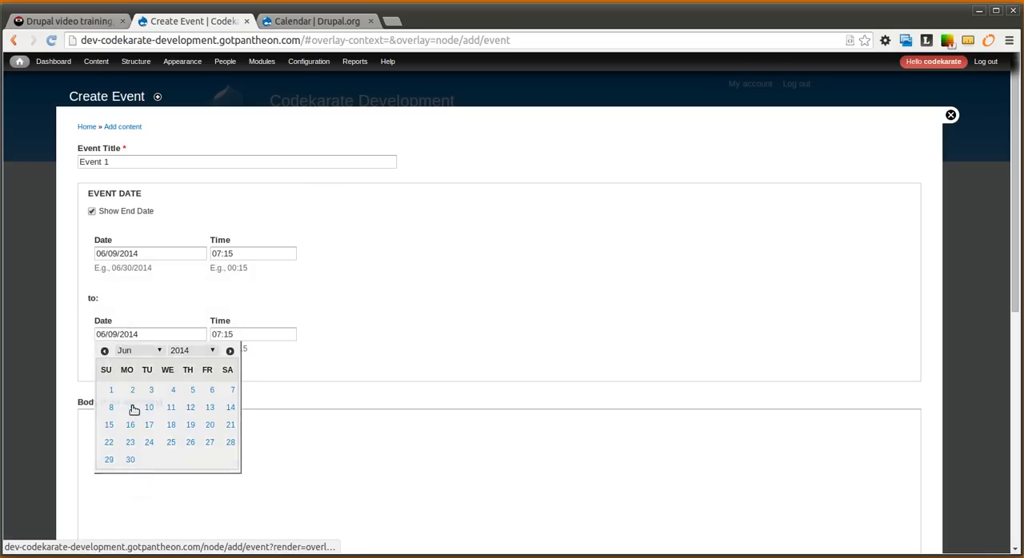
left_click(253, 334)
type("9")
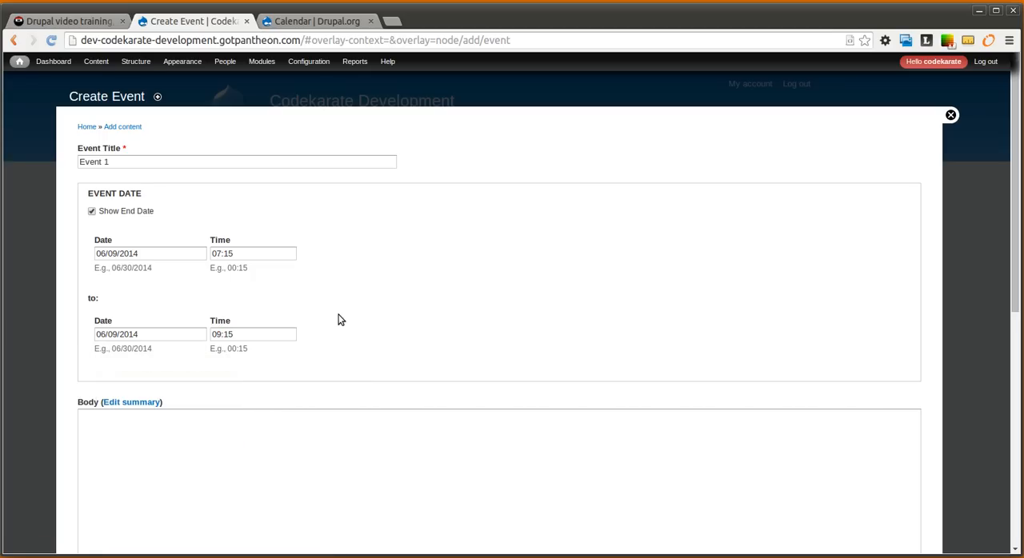
left_click(496, 480)
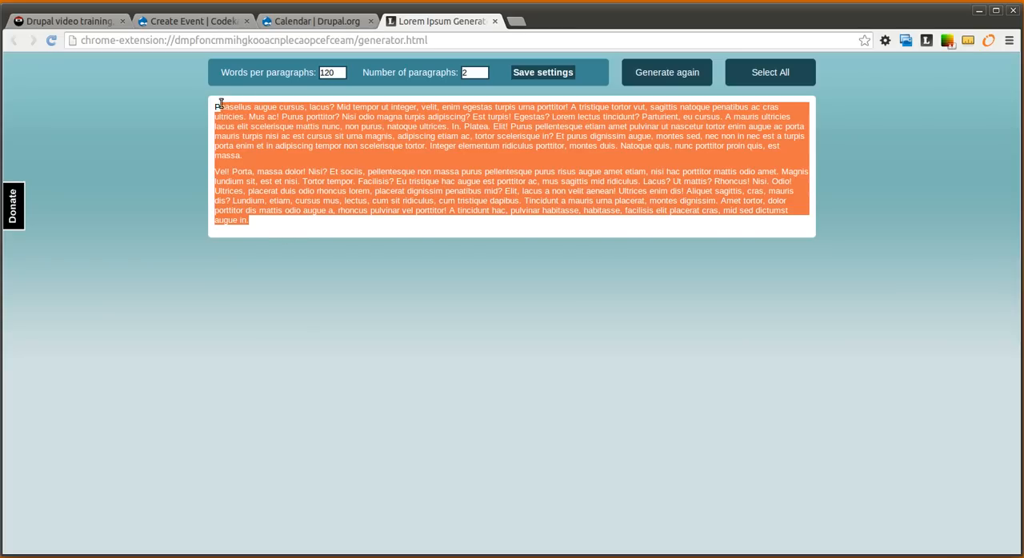
left_click(192, 21)
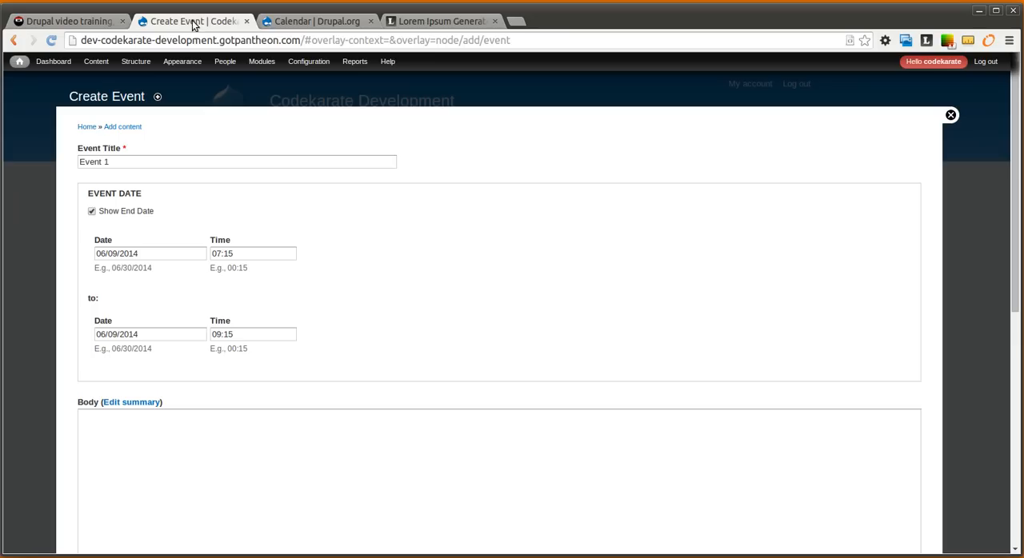
scroll("down", 3)
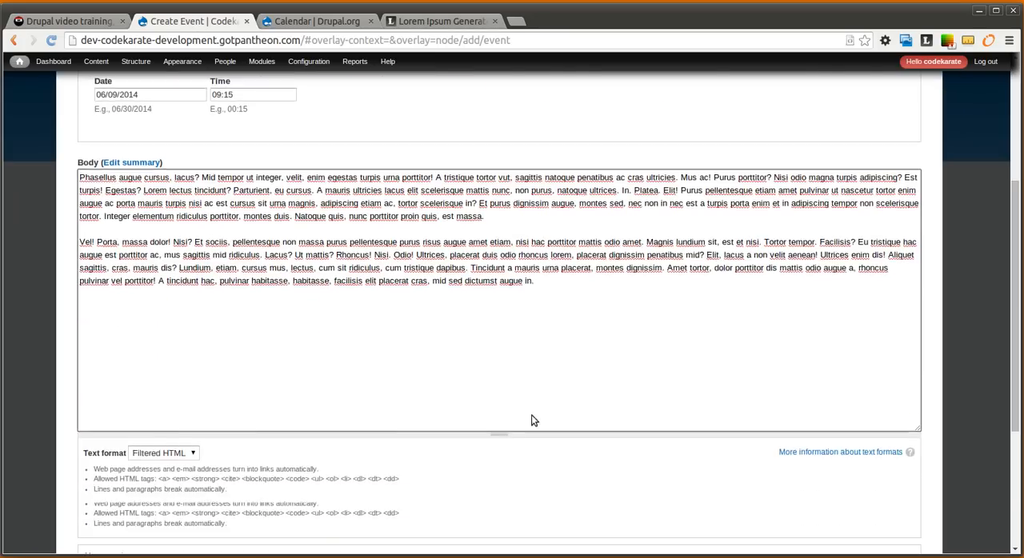
scroll("down", 3)
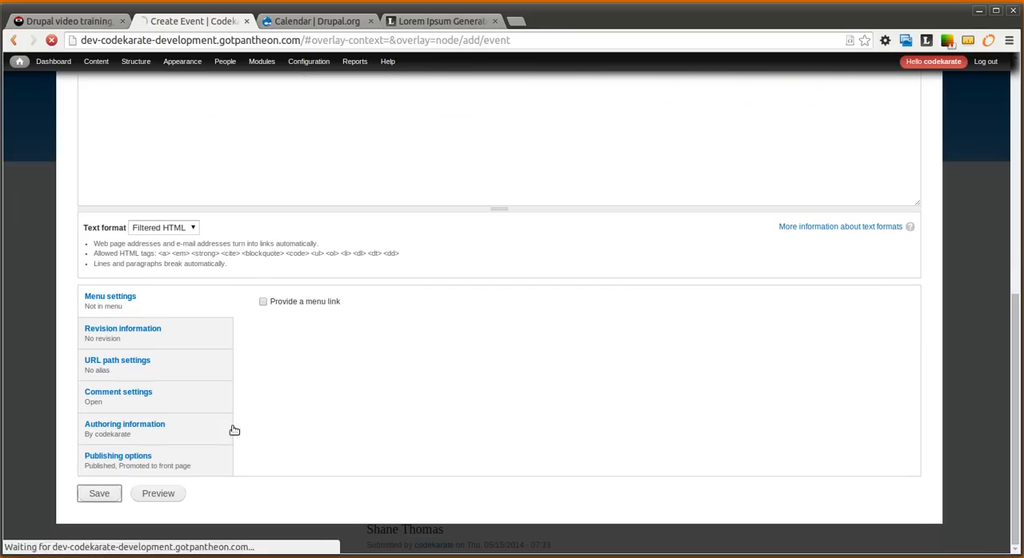
left_click(99, 493)
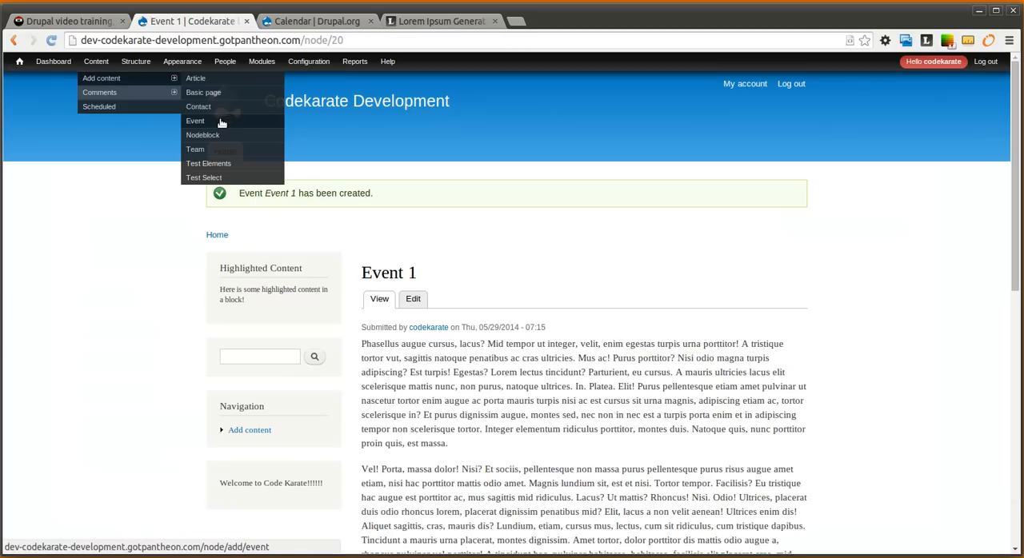
Step: Create 'Event 2' on June 10, 2014 at 11:00 with no end date
left_click(195, 121)
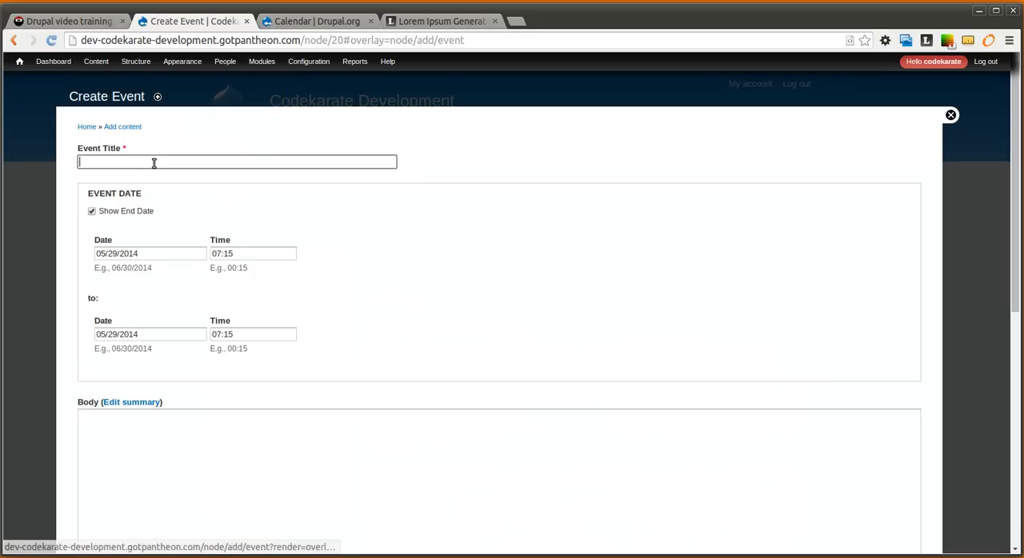
type("Event 2")
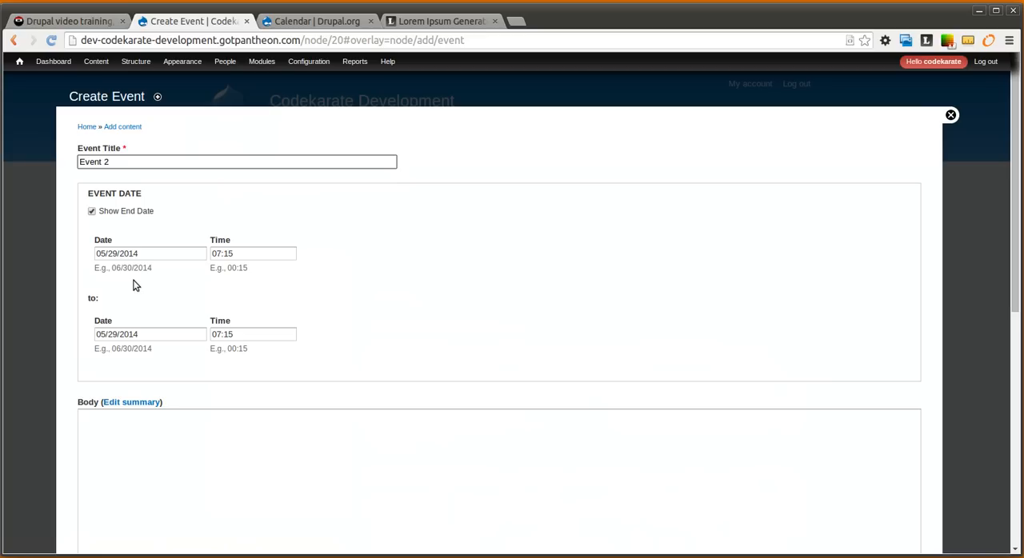
left_click(150, 254)
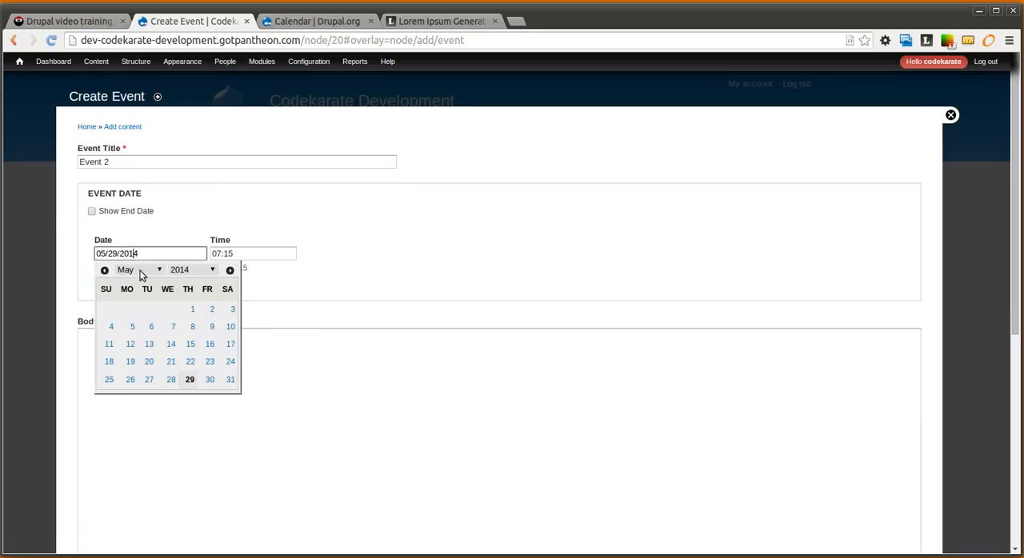
left_click(230, 270)
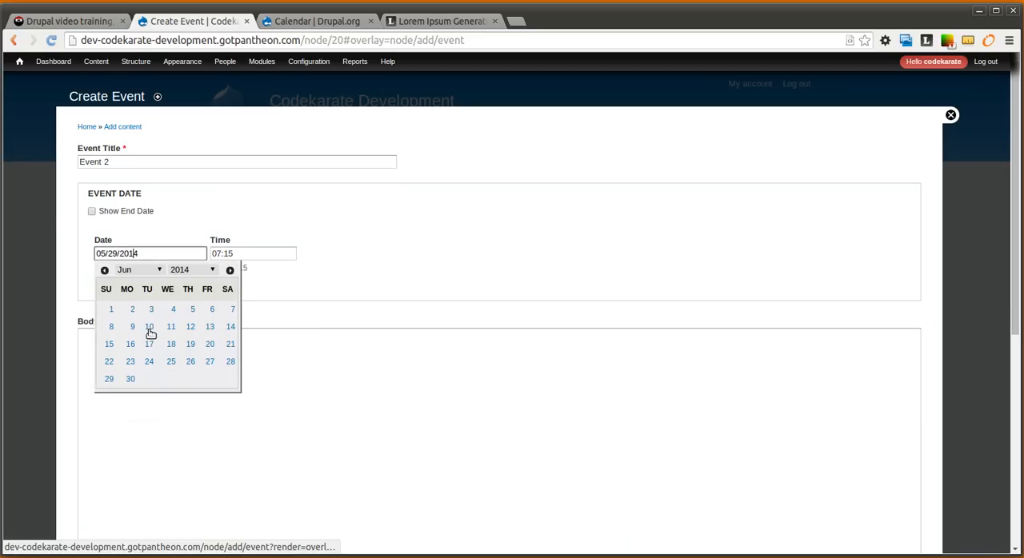
left_click(148, 326)
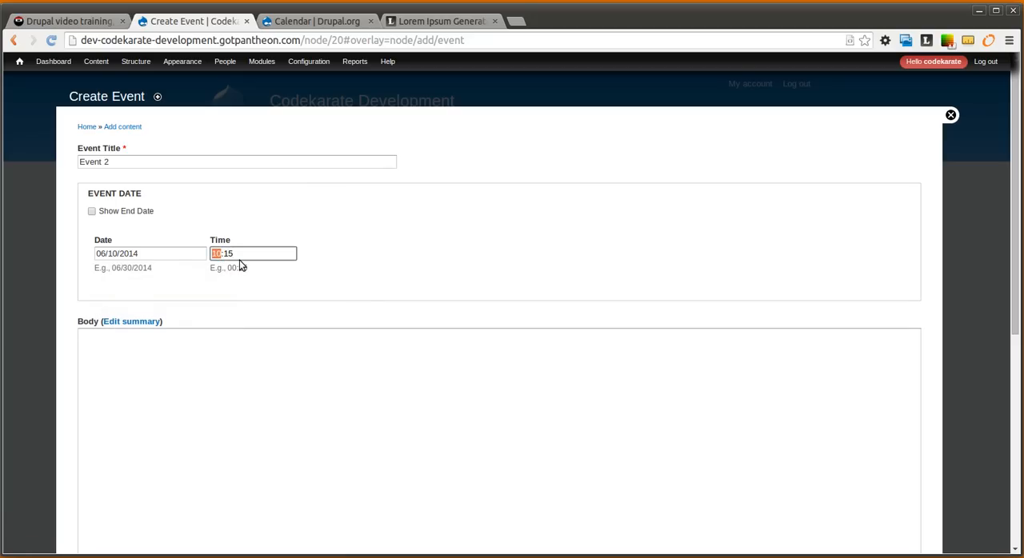
type("11:00")
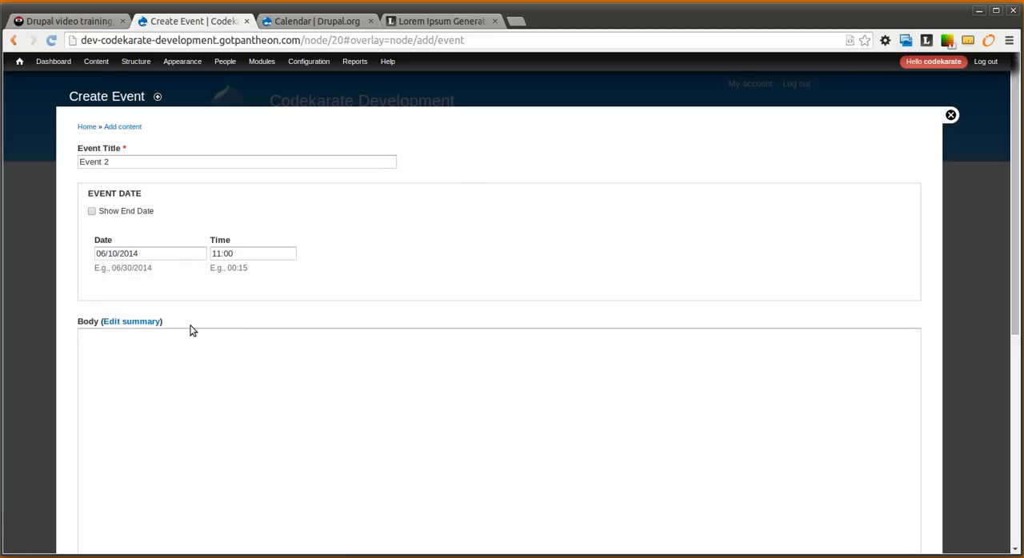
Step: Add lorem ipsum body text from the generator and save Event 2
scroll("down", 3)
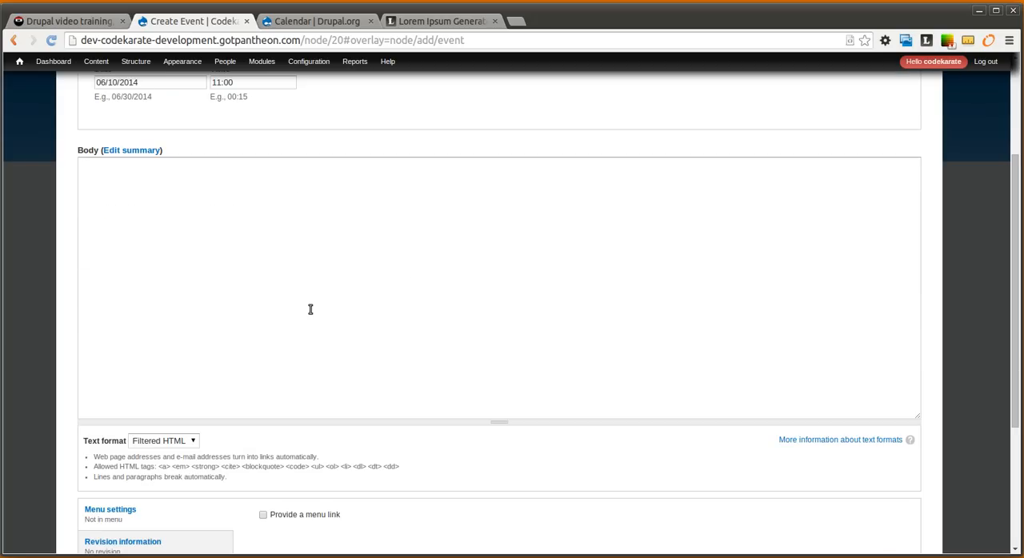
left_click(436, 20)
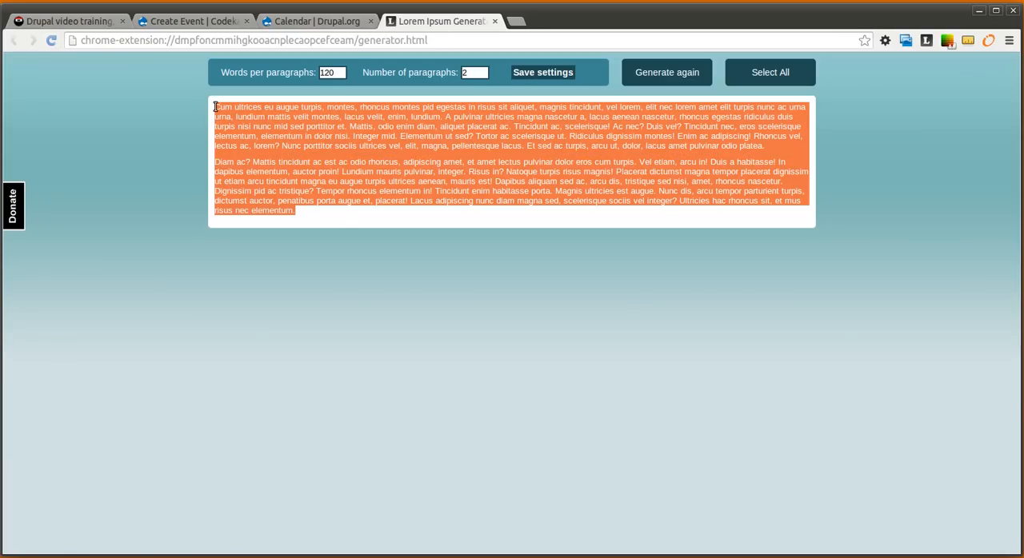
left_click(192, 20)
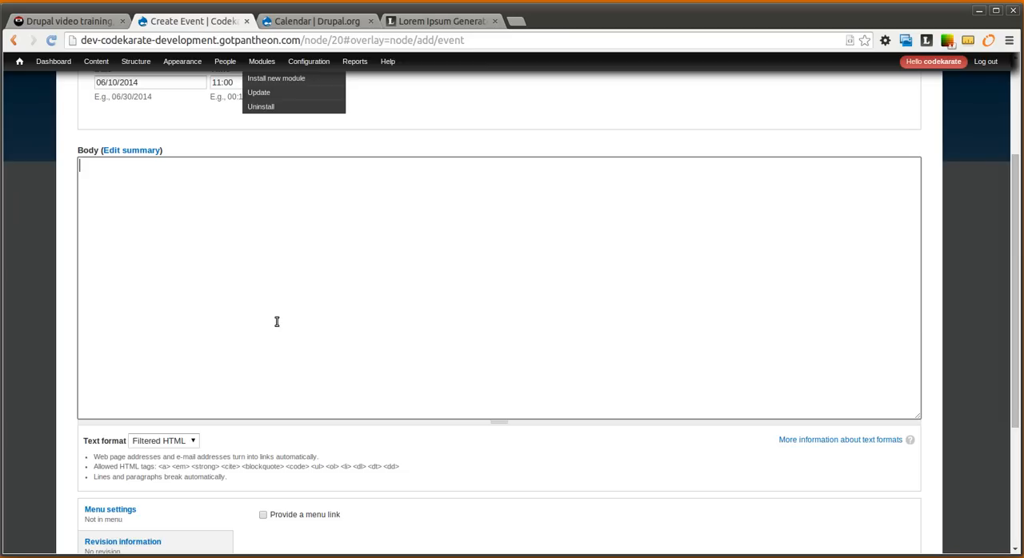
scroll("down", 3)
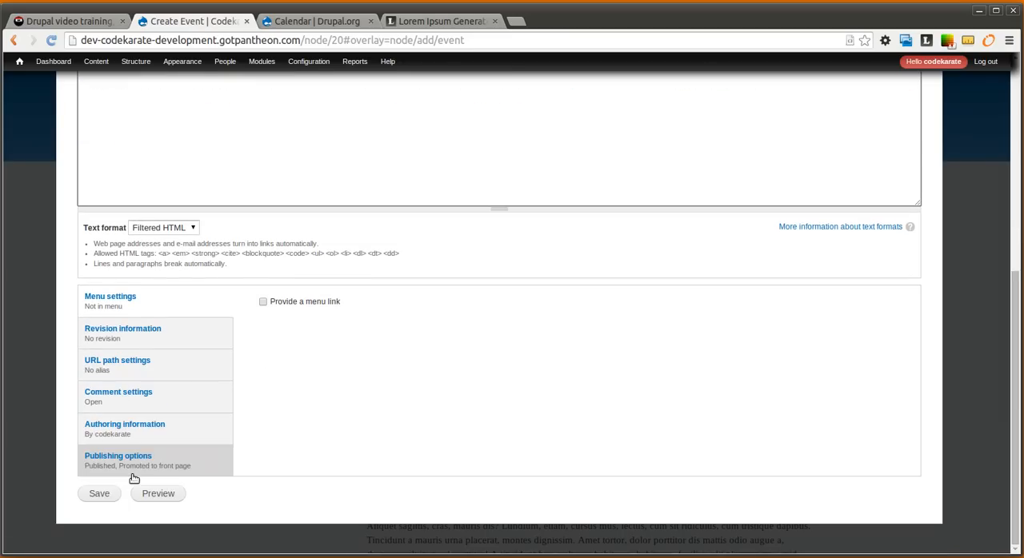
left_click(100, 494)
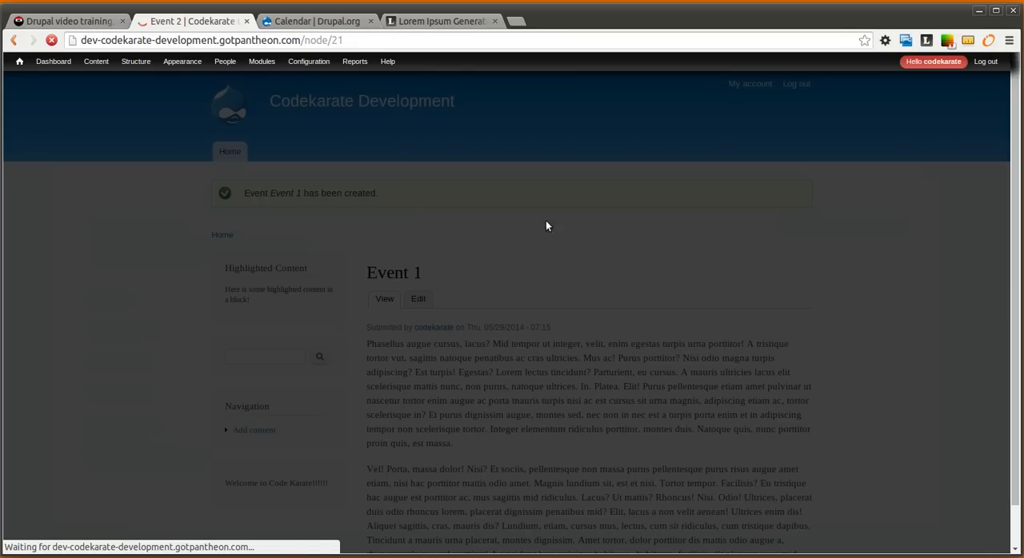
scroll("down", 3)
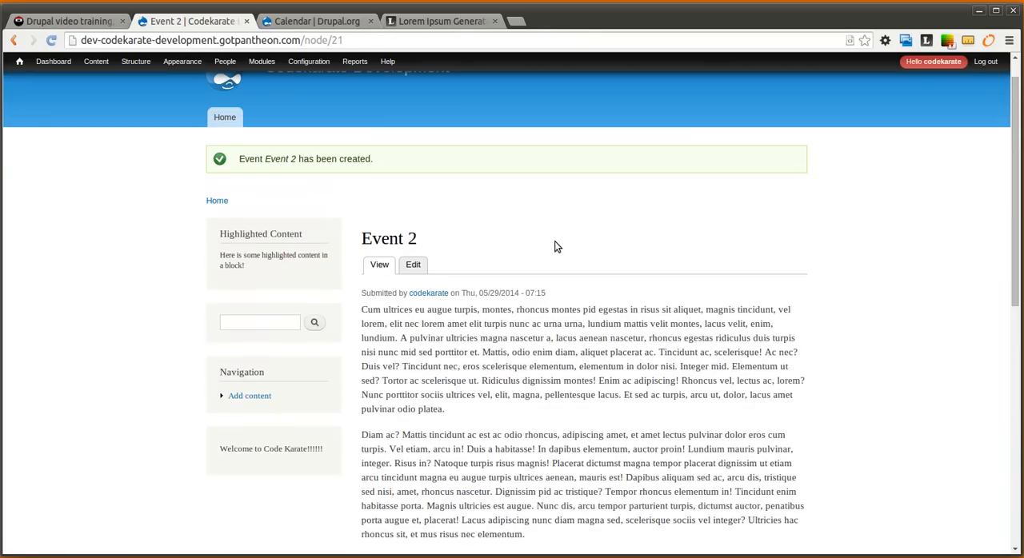
mouse_move(527, 224)
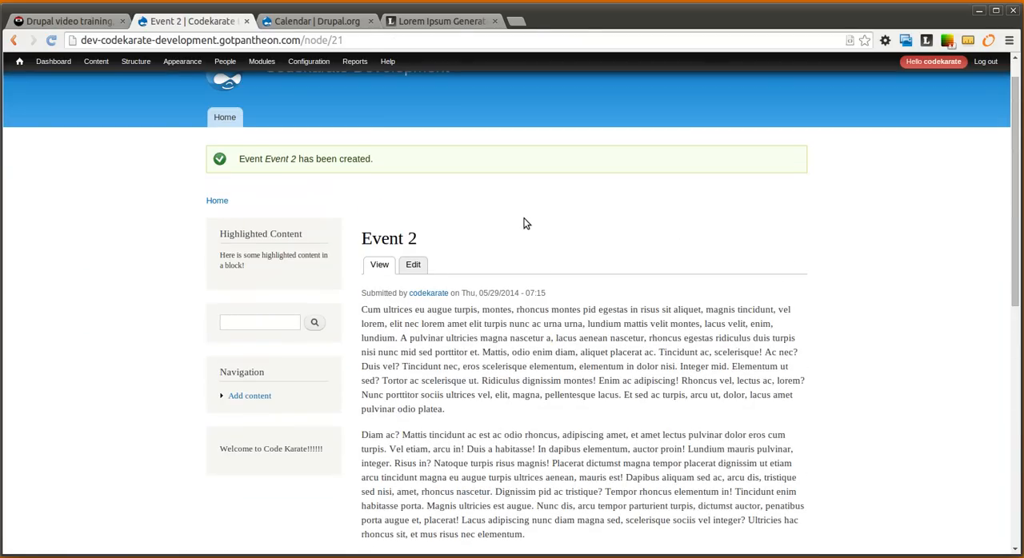
mouse_move(535, 204)
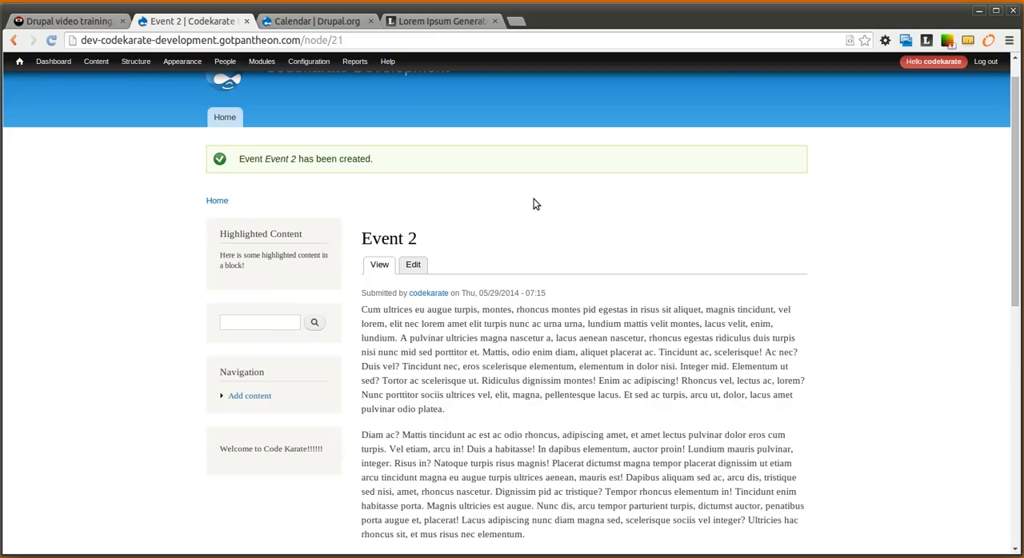
mouse_move(547, 202)
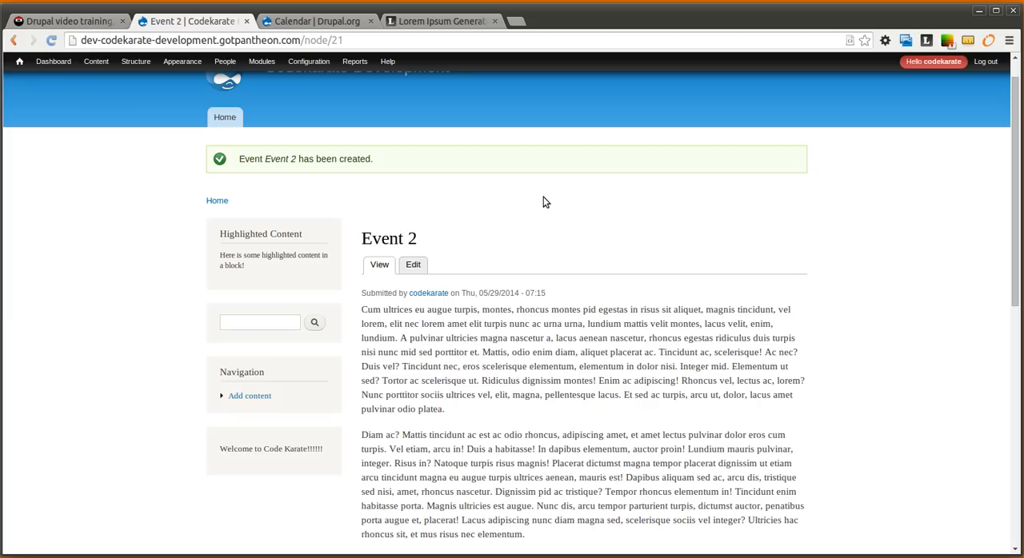
mouse_move(356, 200)
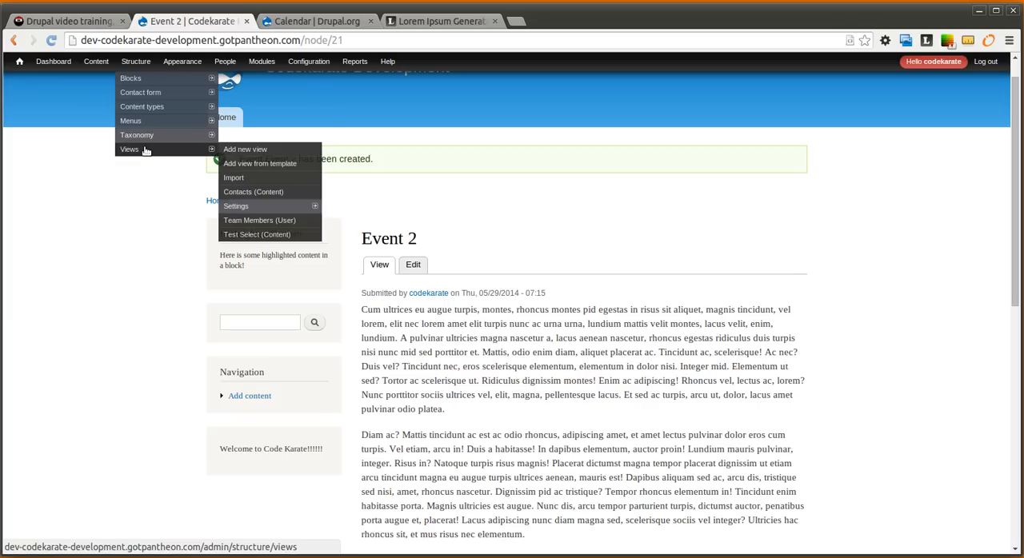
Step: Choose the Calendar view template for field_event_date on the node base table
left_click(129, 150)
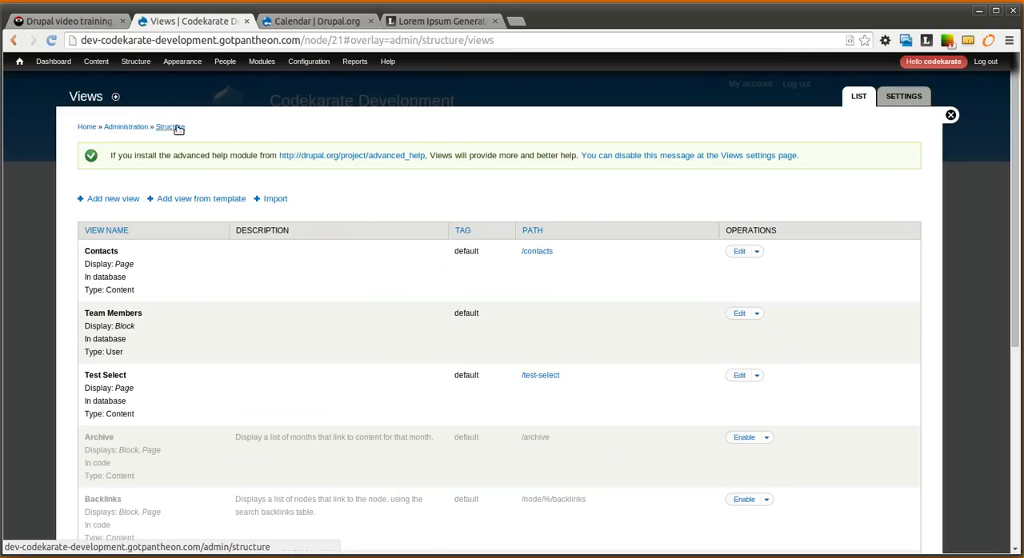
left_click(135, 61)
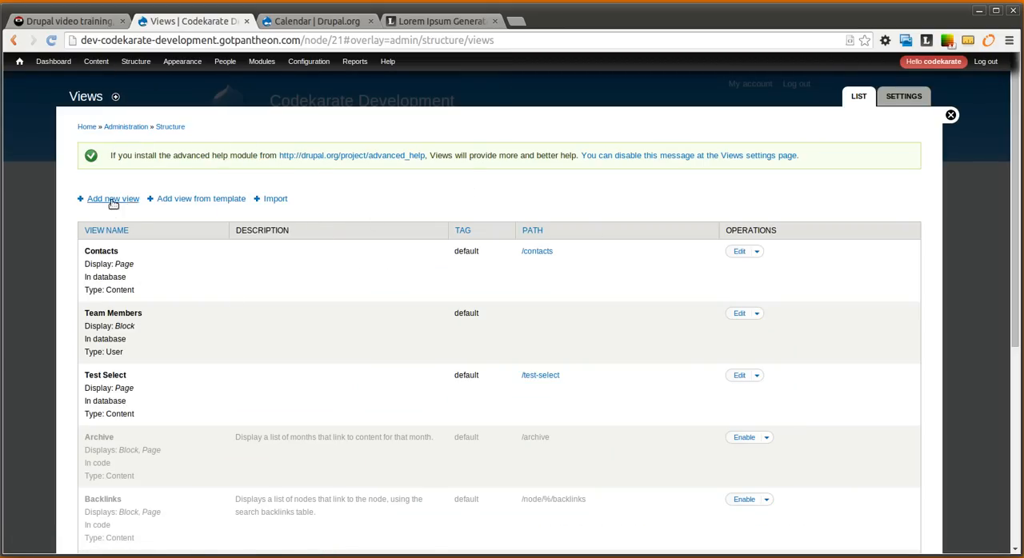
mouse_move(200, 199)
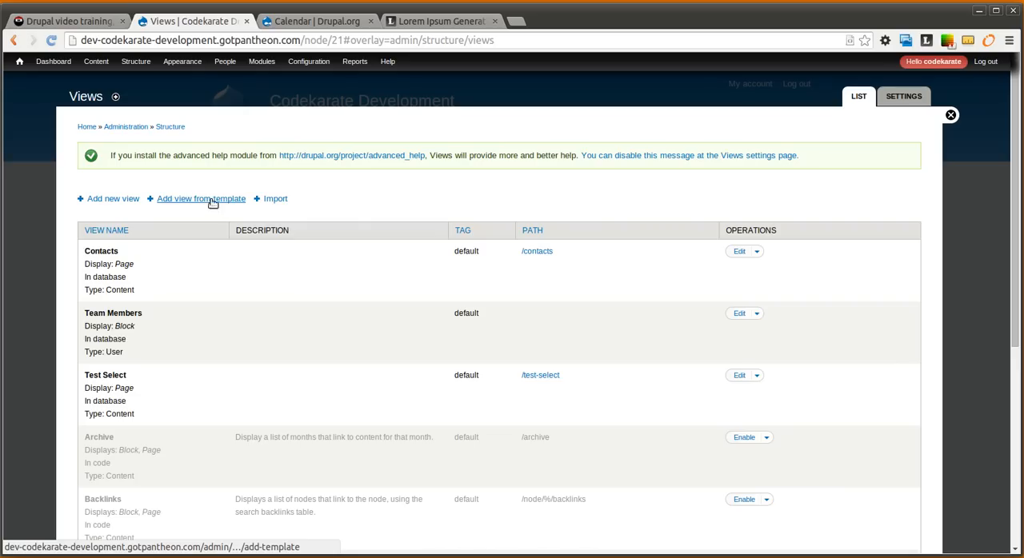
left_click(201, 199)
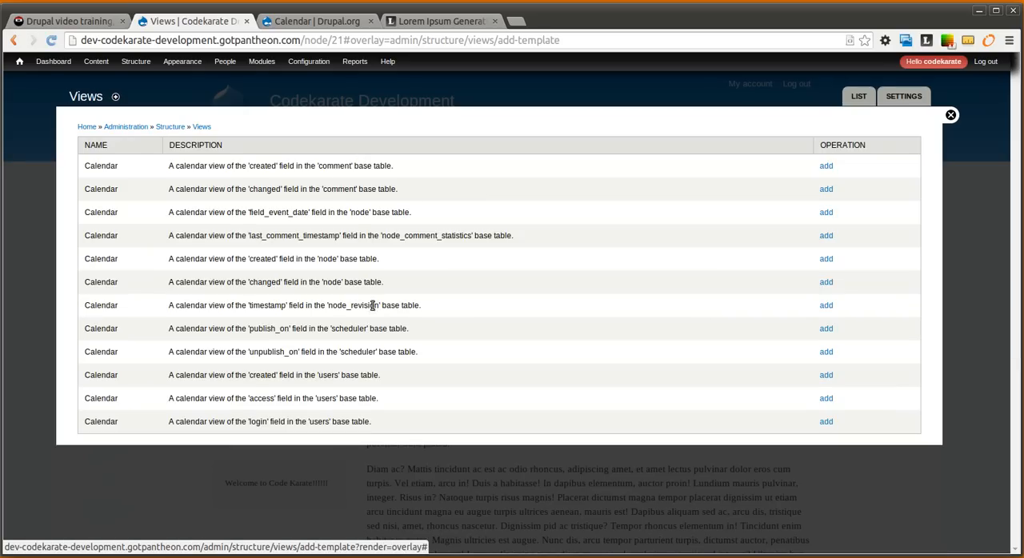
mouse_move(555, 368)
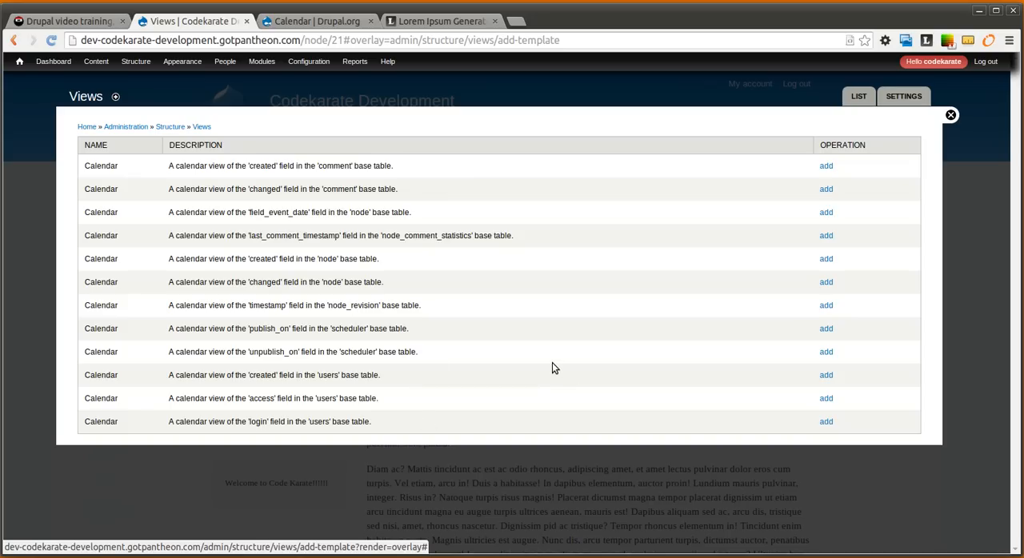
mouse_move(552, 295)
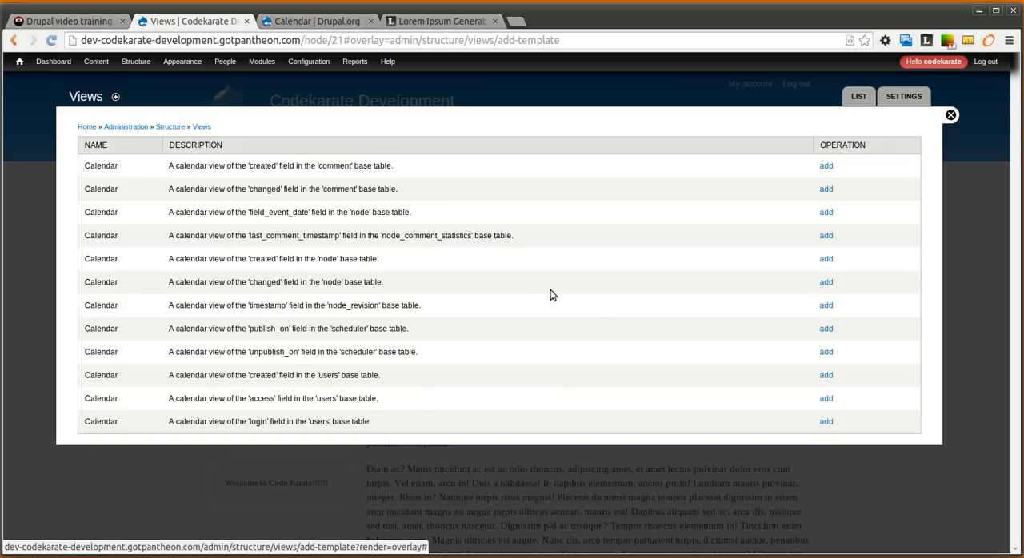
mouse_move(249, 211)
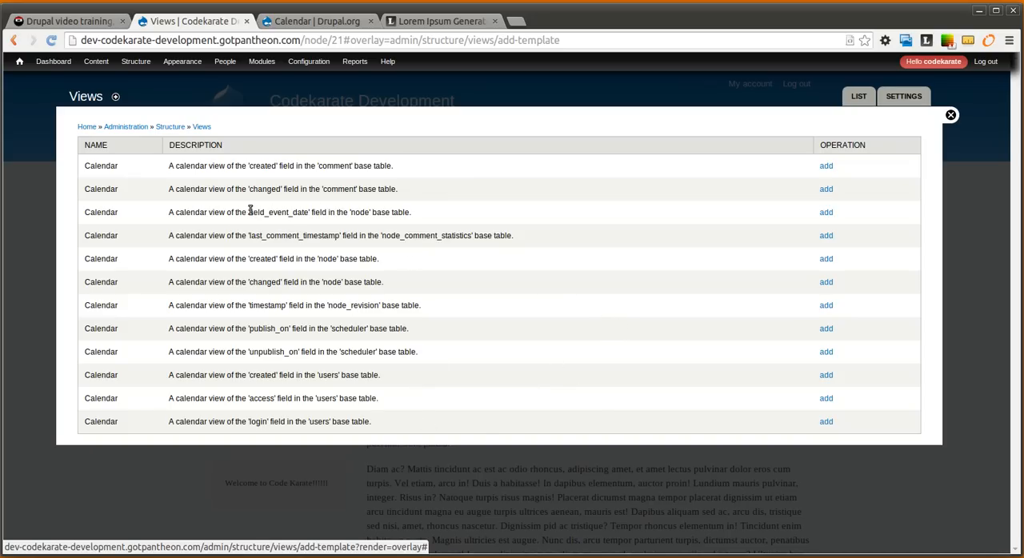
double_click(278, 212)
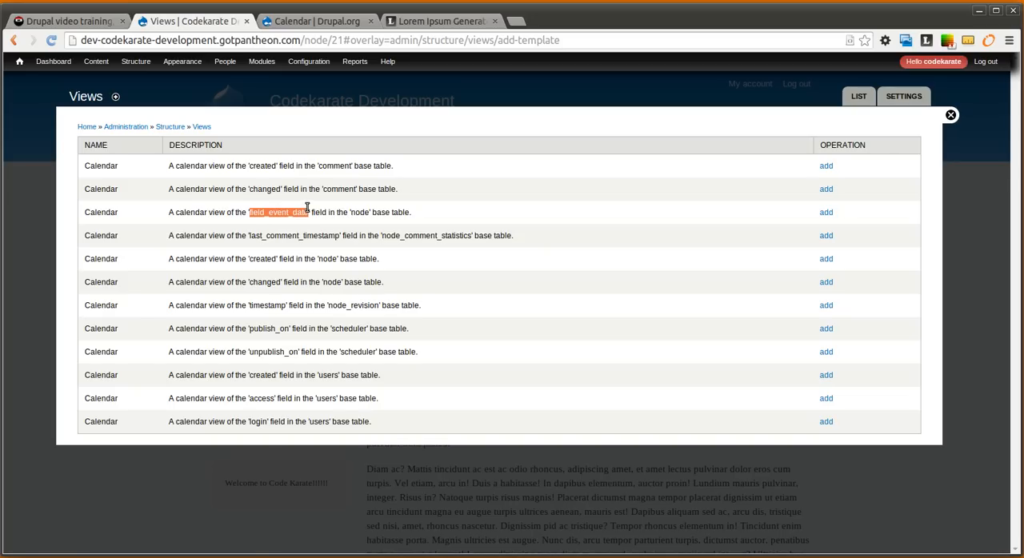
mouse_move(502, 216)
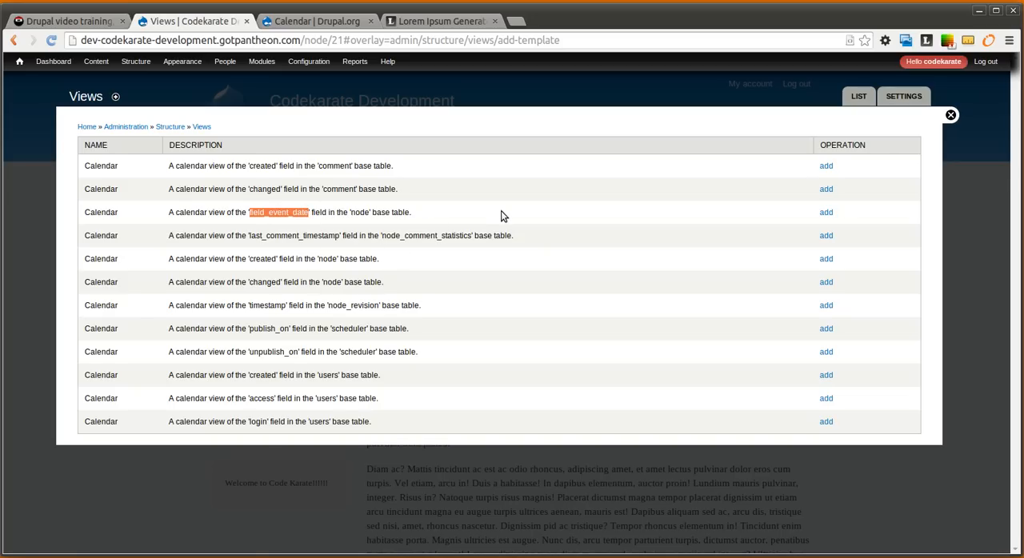
mouse_move(826, 212)
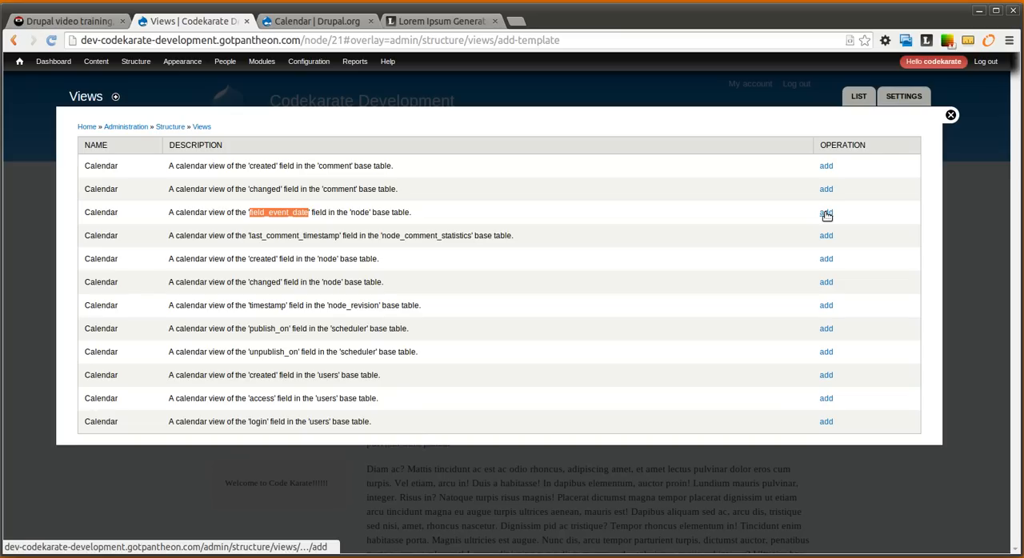
left_click(826, 212)
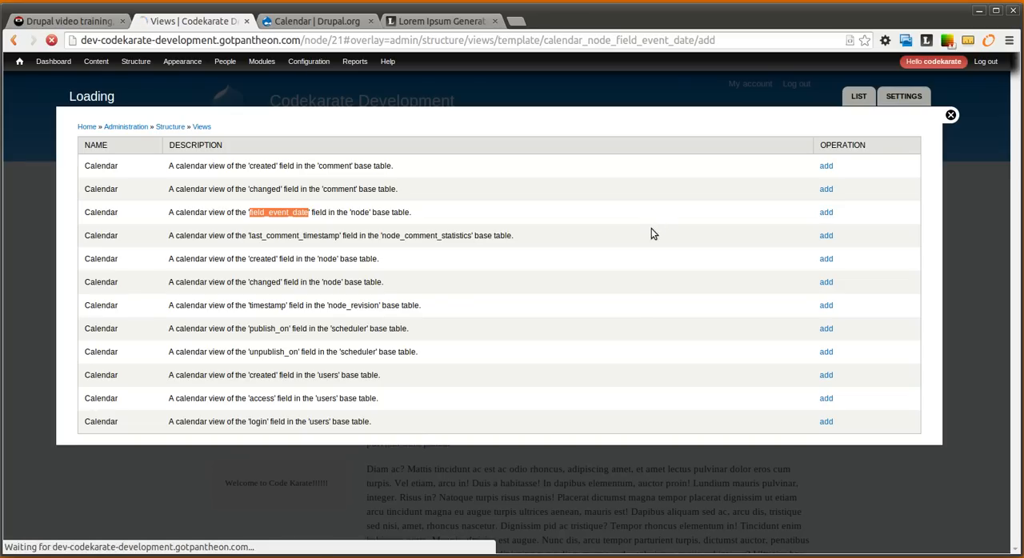
Step: Review the Calendar view's Month, Block and Upcoming displays, then save the view
left_click(826, 212)
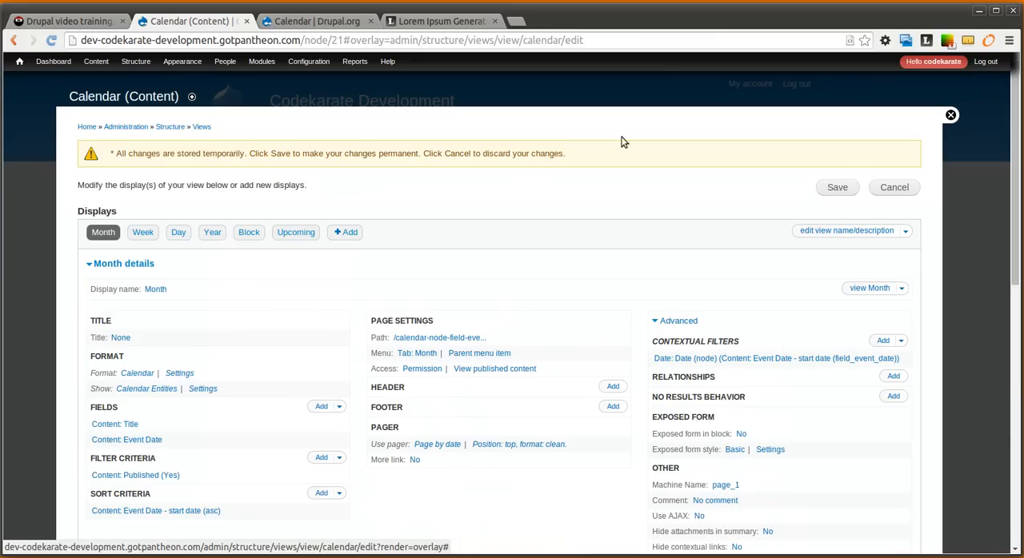
scroll("down", 3)
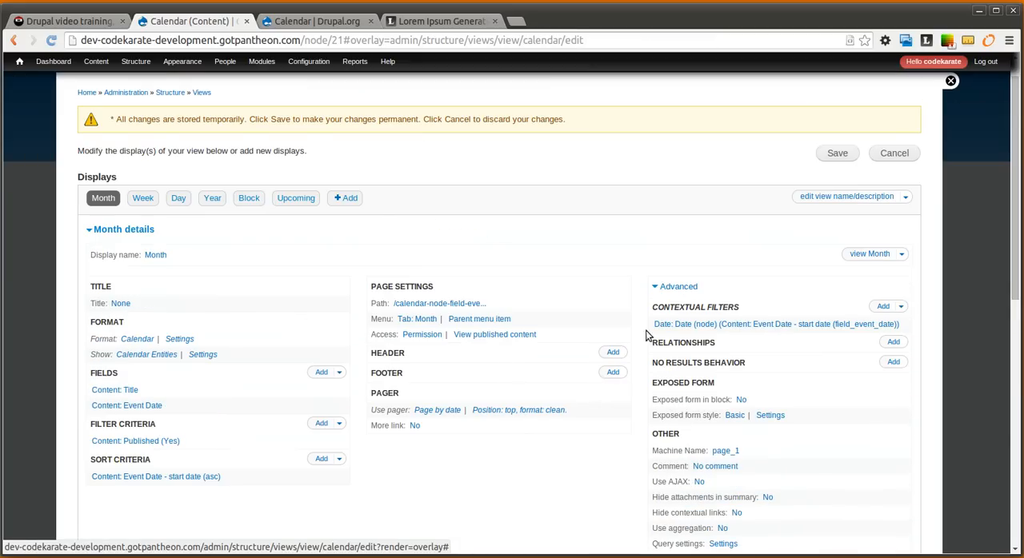
left_click(102, 197)
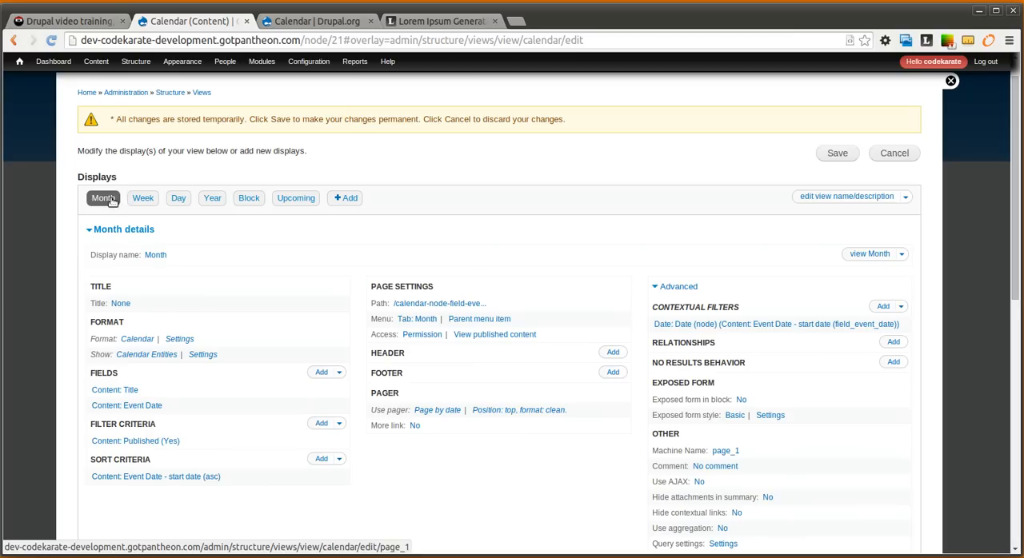
mouse_move(460, 206)
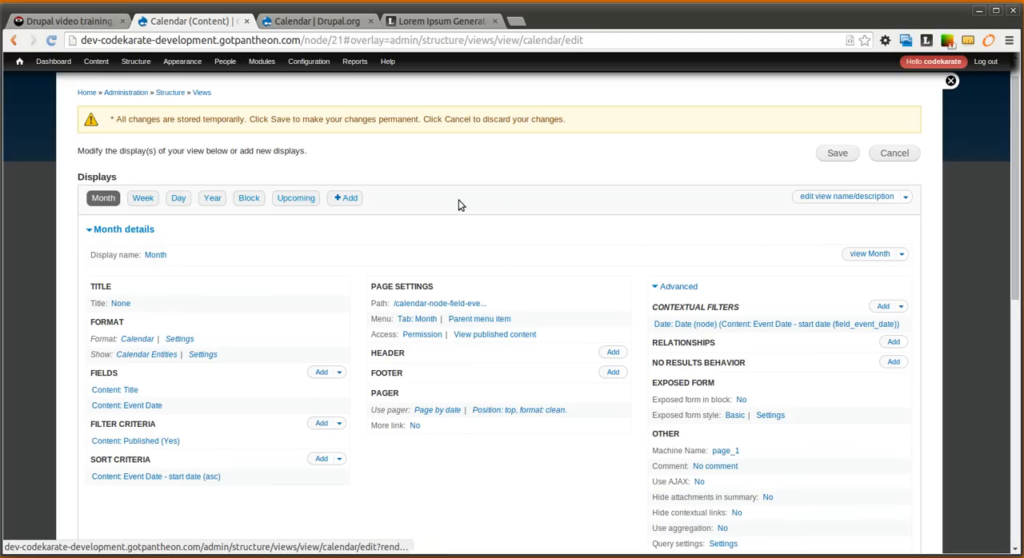
mouse_move(212, 198)
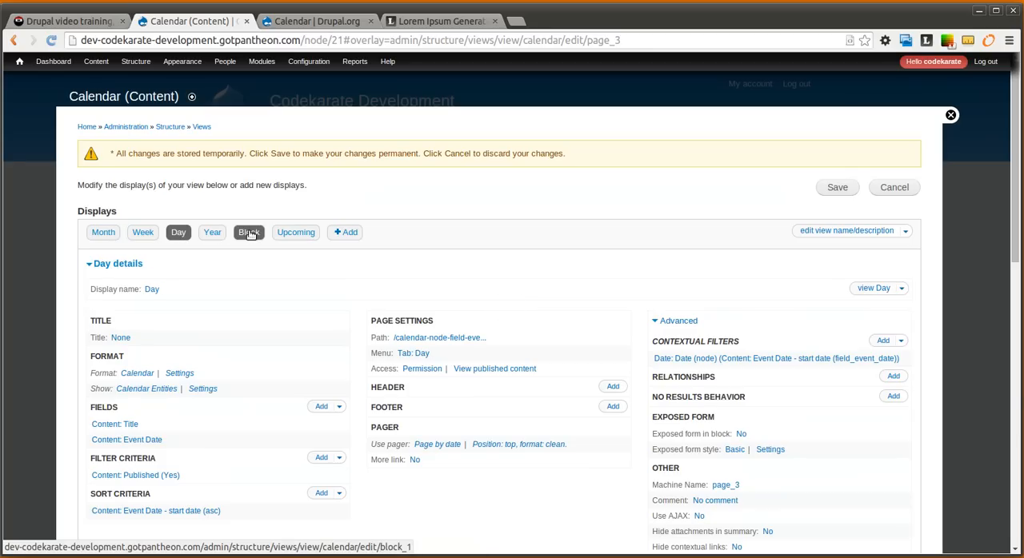
left_click(248, 232)
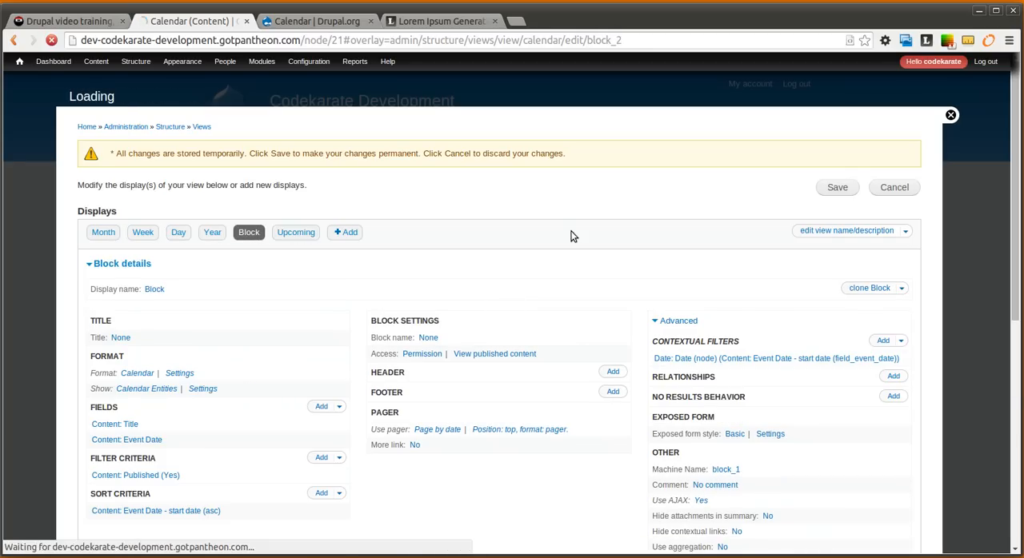
left_click(295, 232)
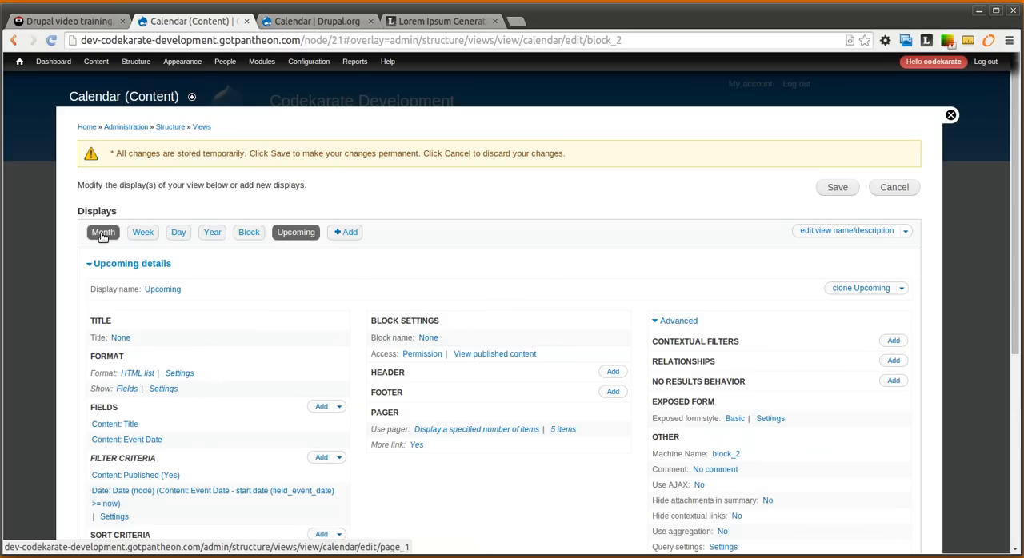
left_click(103, 232)
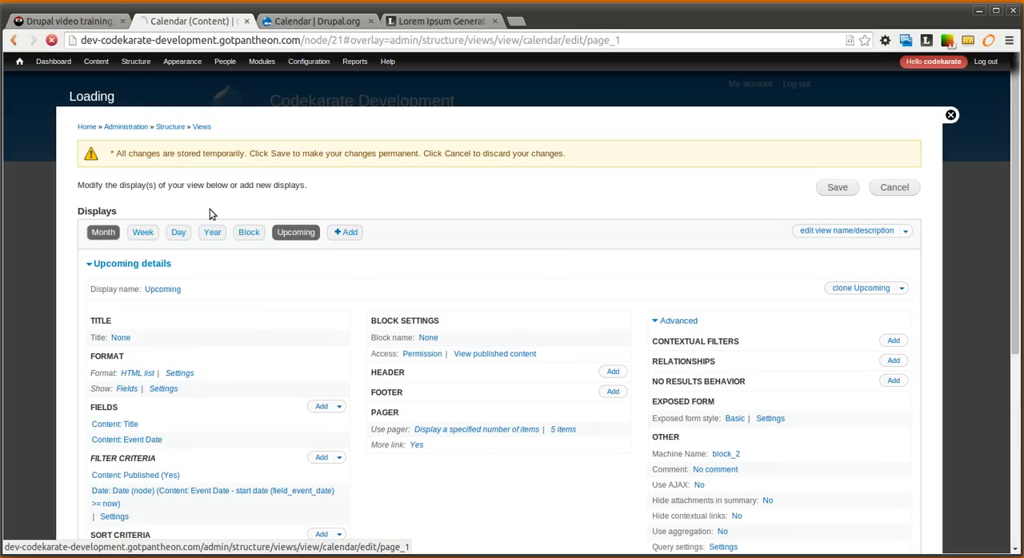
left_click(102, 232)
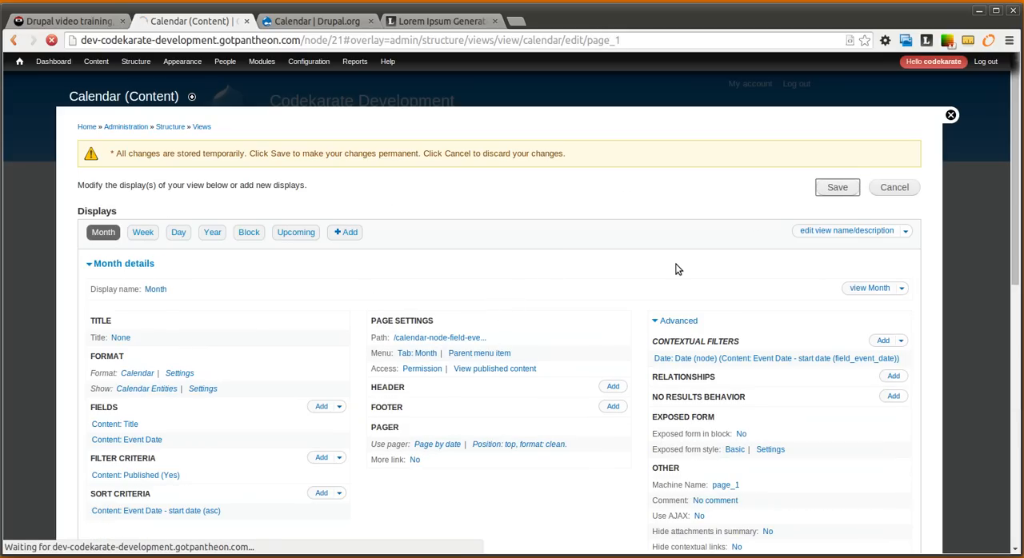
left_click(837, 187)
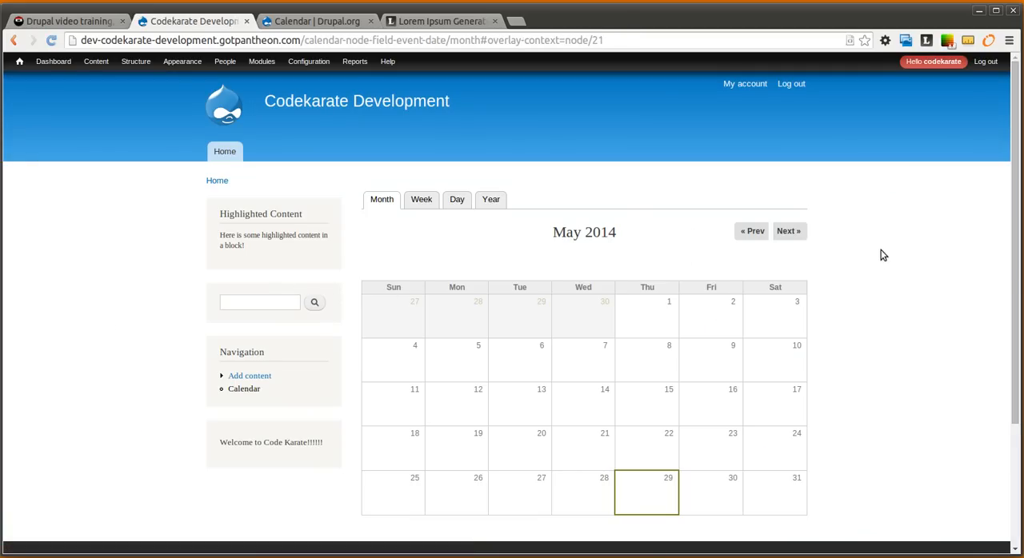
Step: Advance the calendar to June 2014, view Event 1, return, and select the page path
scroll("down", 3)
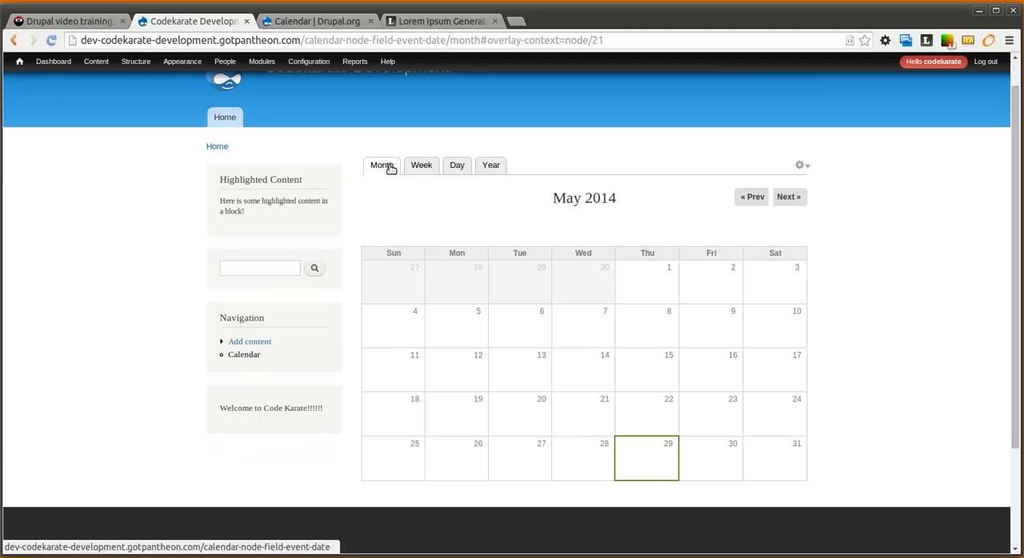
mouse_move(422, 164)
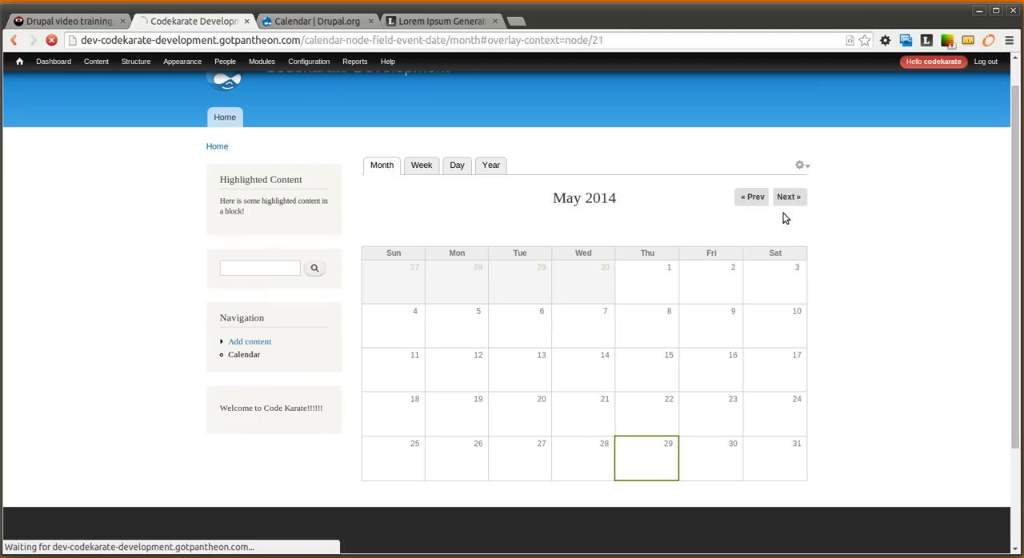
left_click(788, 196)
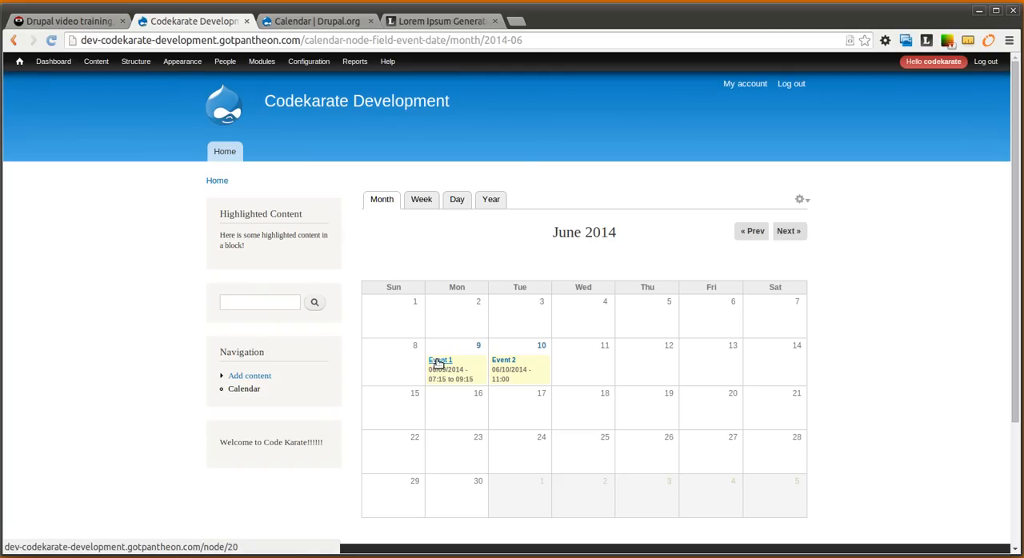
left_click(439, 359)
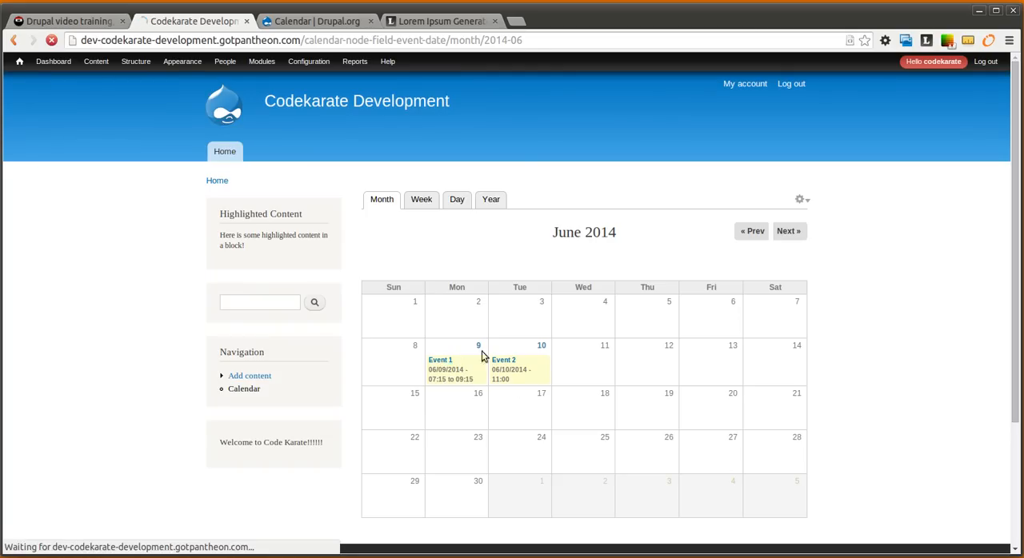
left_click(440, 360)
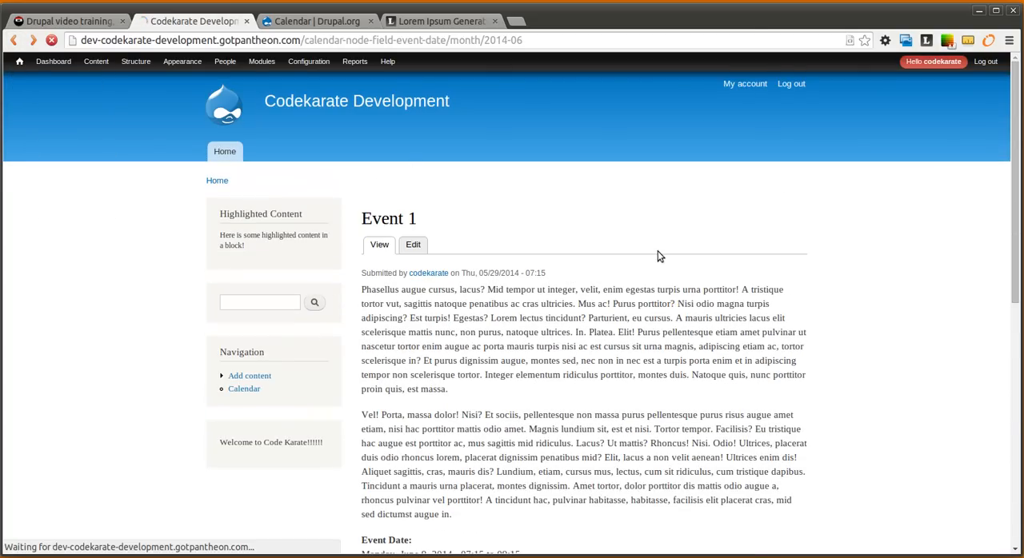
left_click(244, 389)
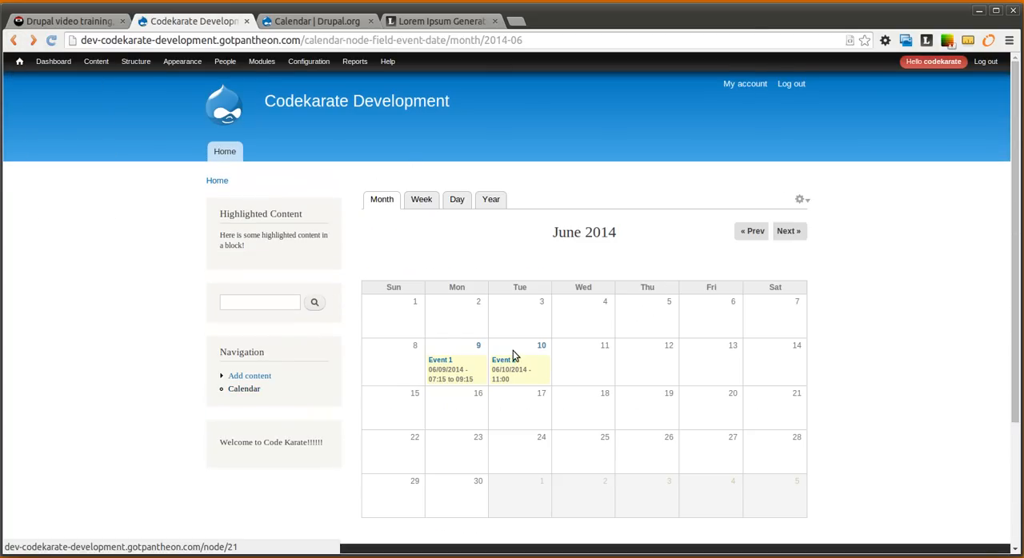
mouse_move(579, 265)
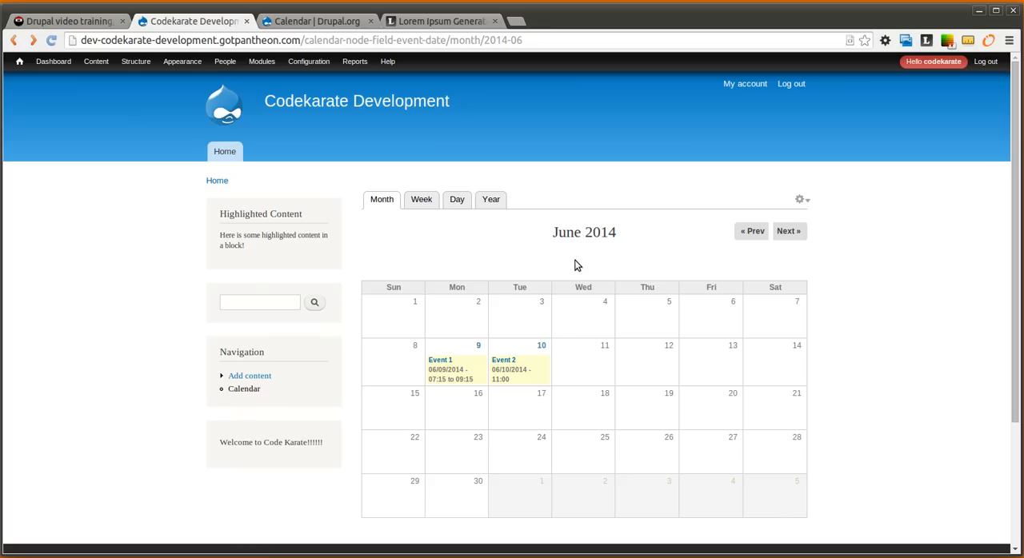
left_click(309, 60)
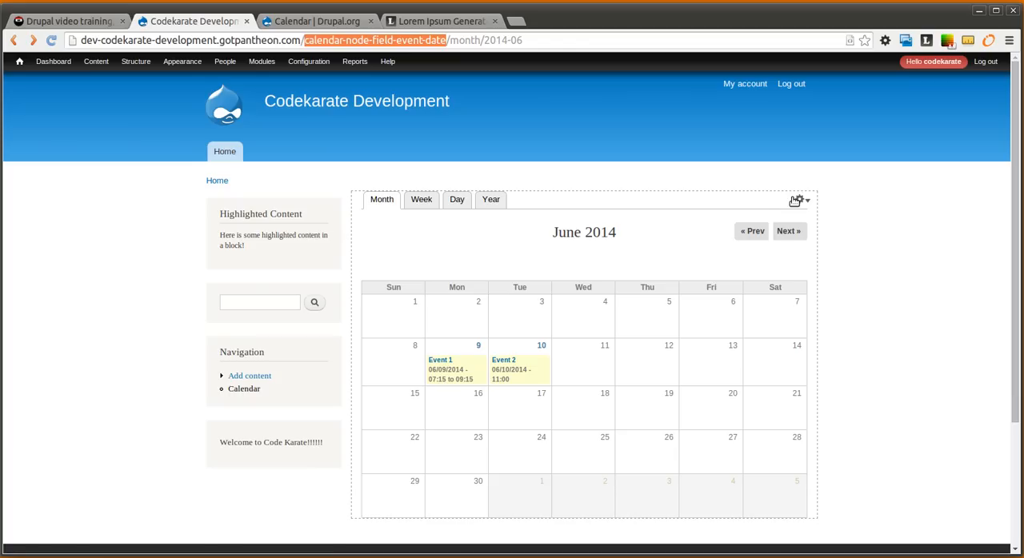
Step: Shorten the Month and Week display paths to calendar/month and calendar/week
left_click(796, 200)
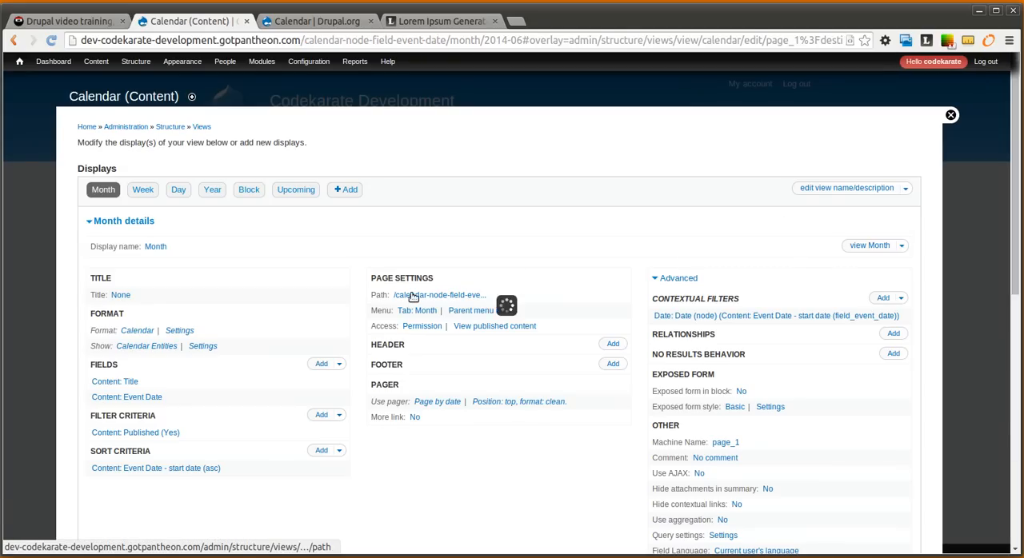
left_click(440, 295)
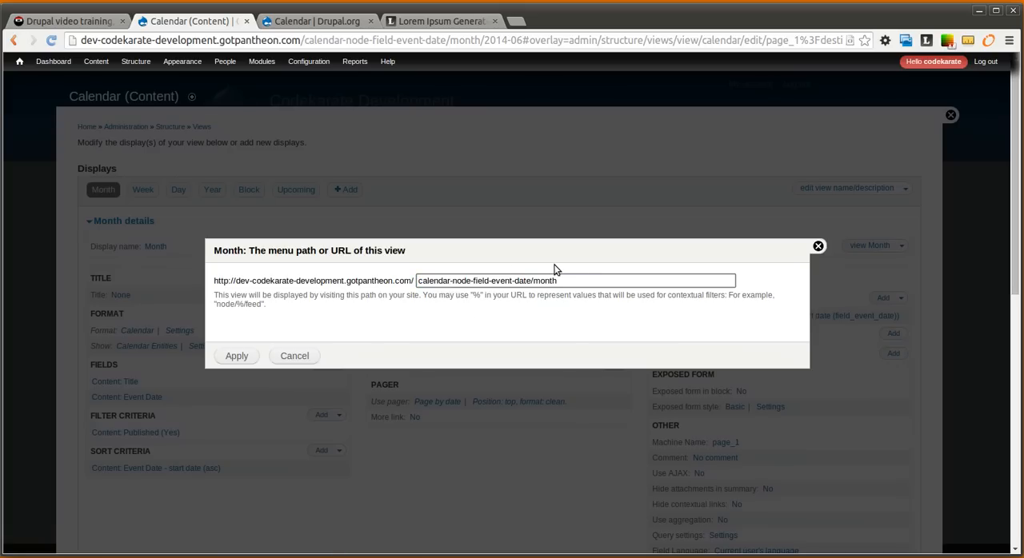
double_click(491, 281)
type("calendar")
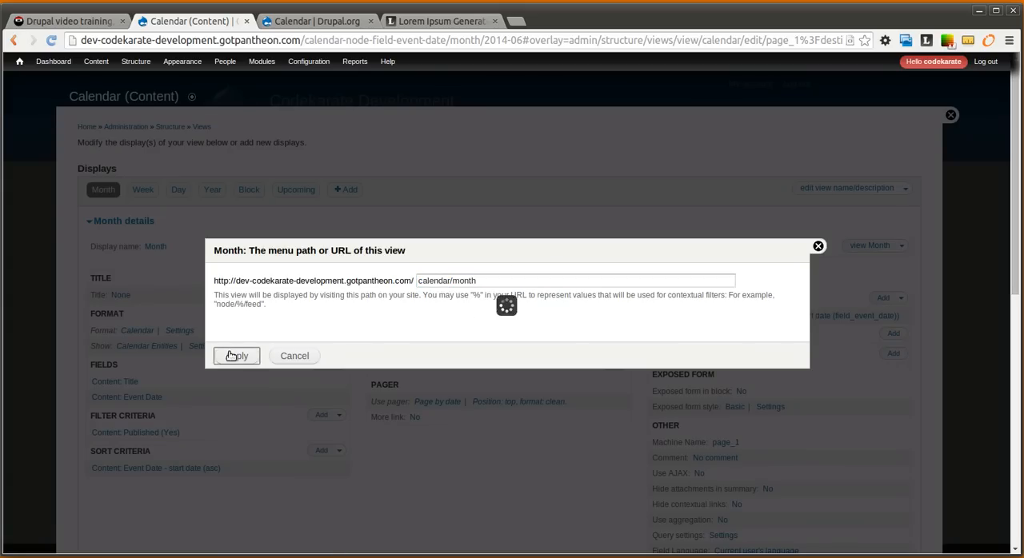
left_click(236, 356)
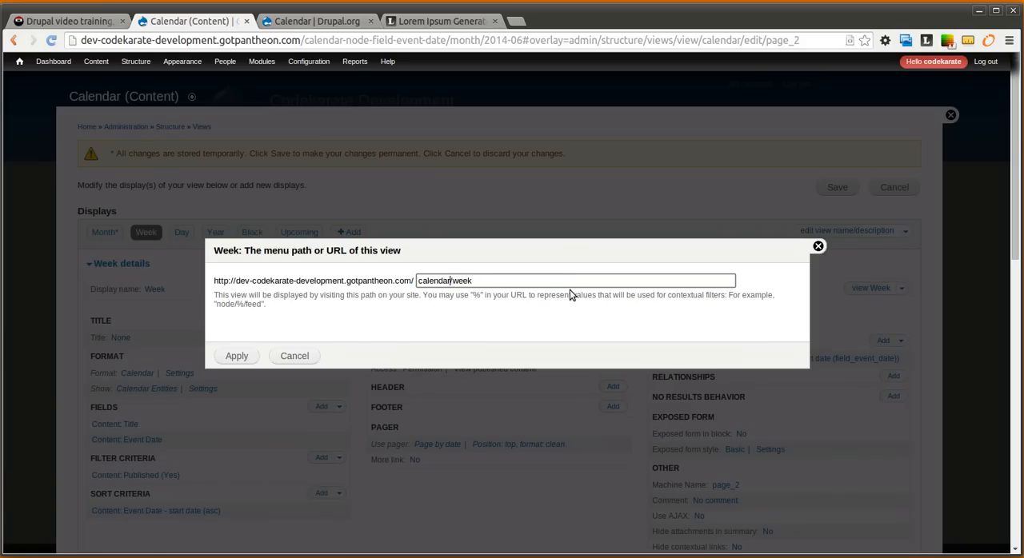
left_click(236, 355)
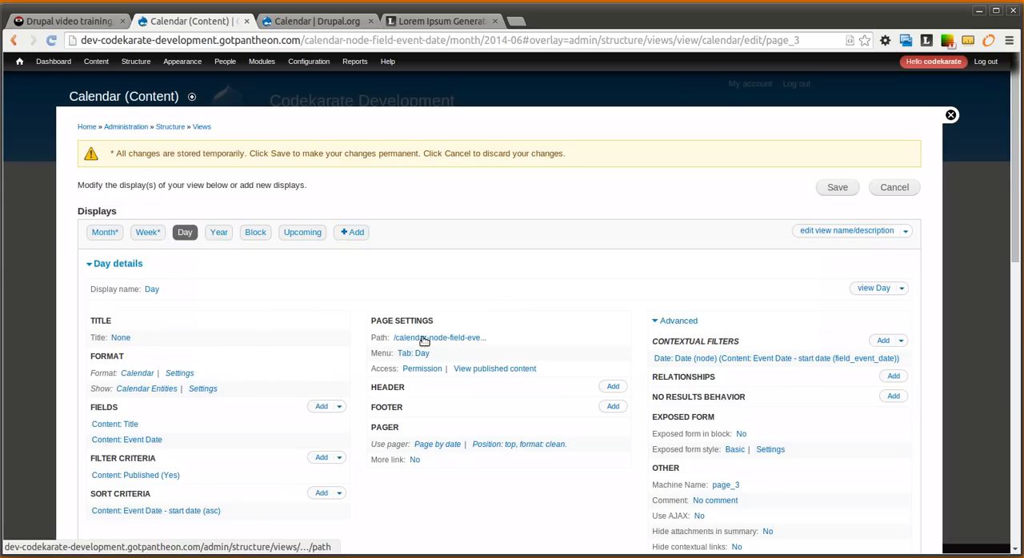
Step: Set the Day display path to calendar/day and the Year display path to calendar/year
left_click(438, 338)
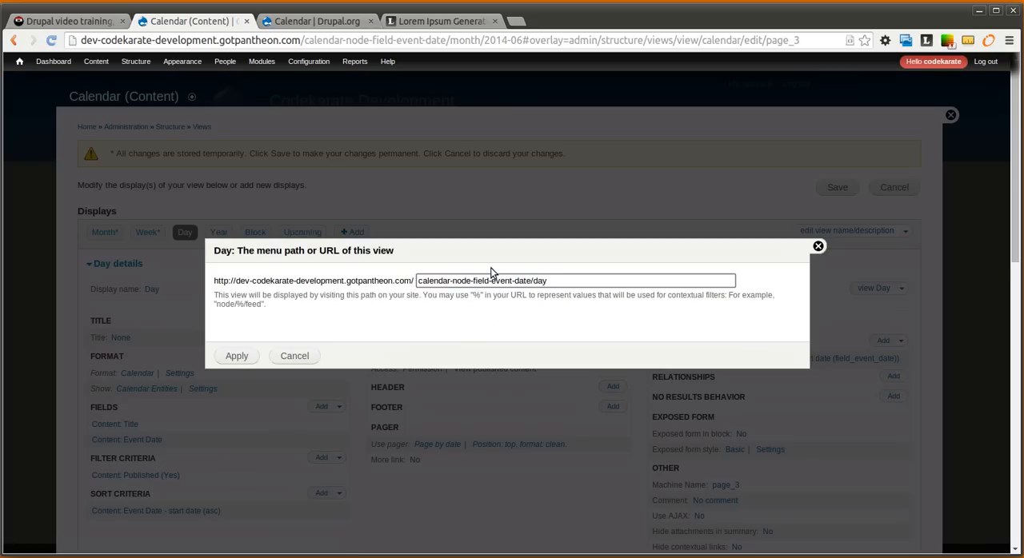
double_click(491, 281)
type("calendar")
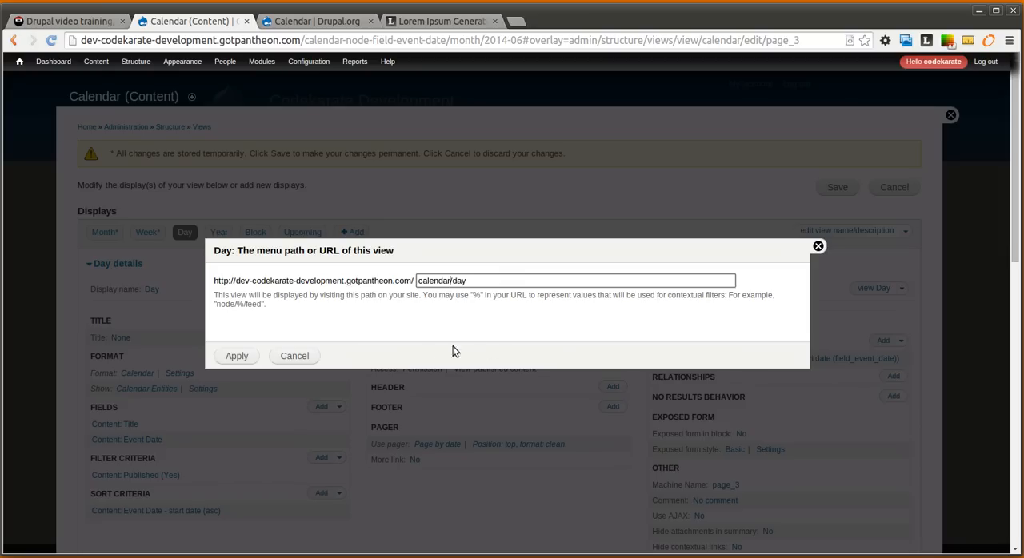
left_click(236, 356)
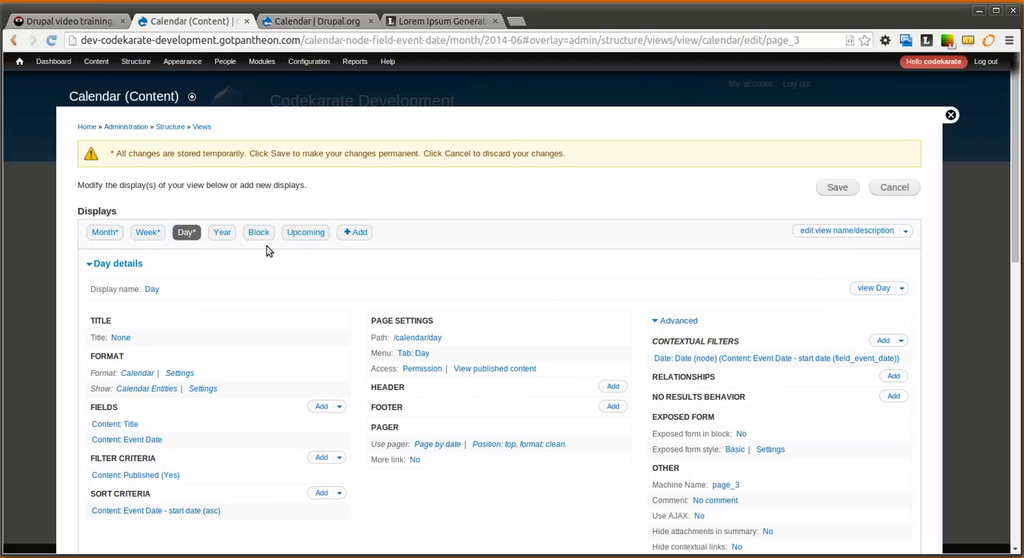
left_click(222, 232)
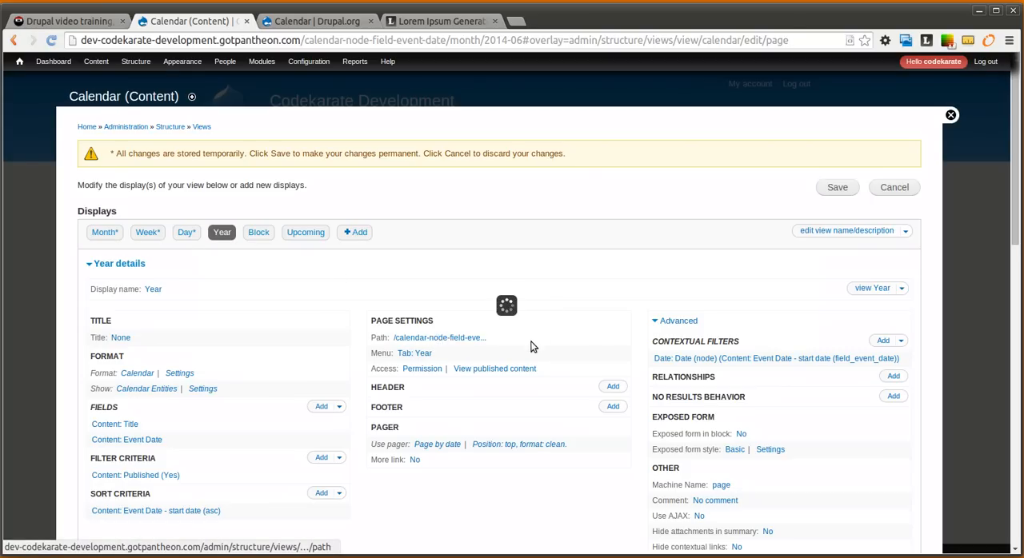
left_click(439, 337)
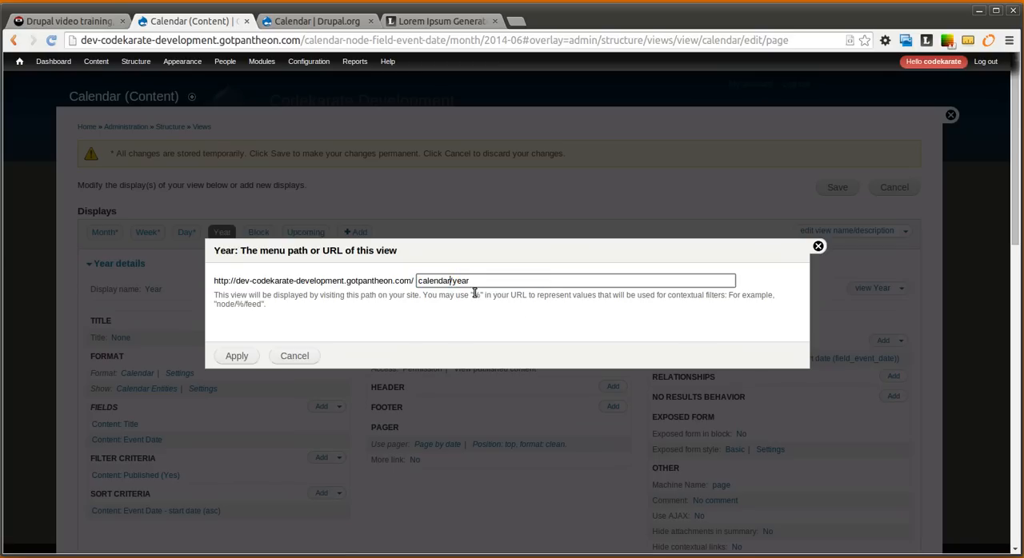
left_click(236, 356)
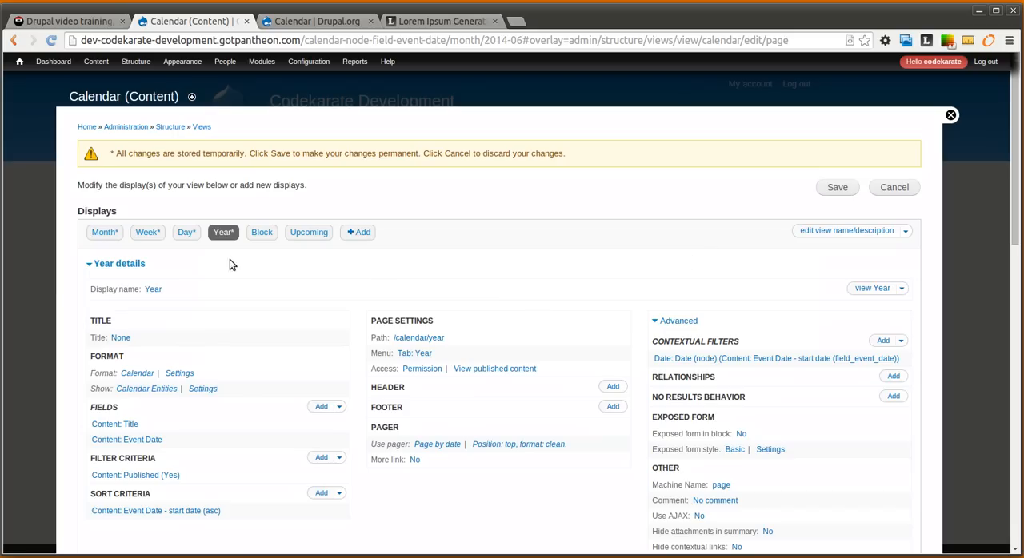
Step: Review the Month display's calendar style options without changes, then open the Calendar Entities row settings
left_click(104, 232)
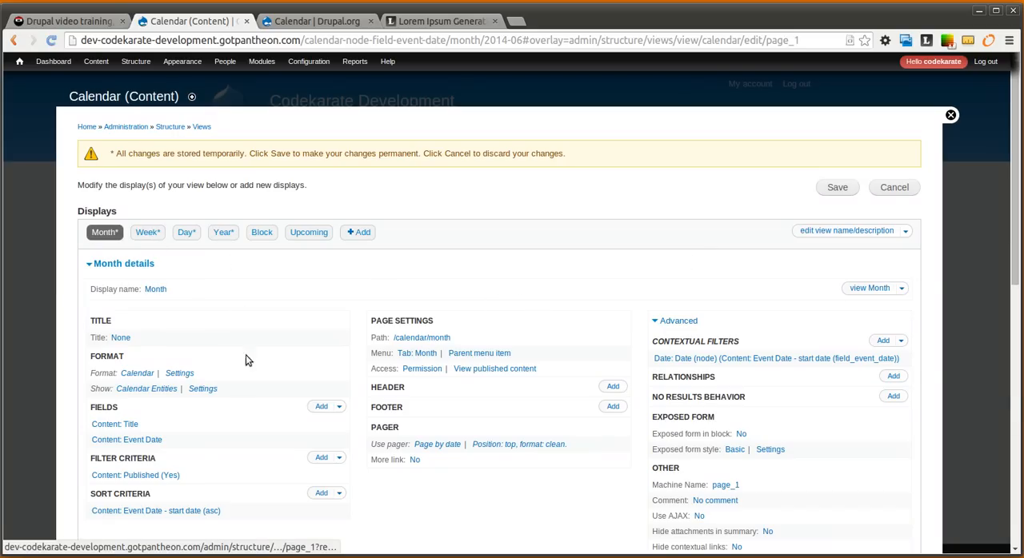
mouse_move(96, 371)
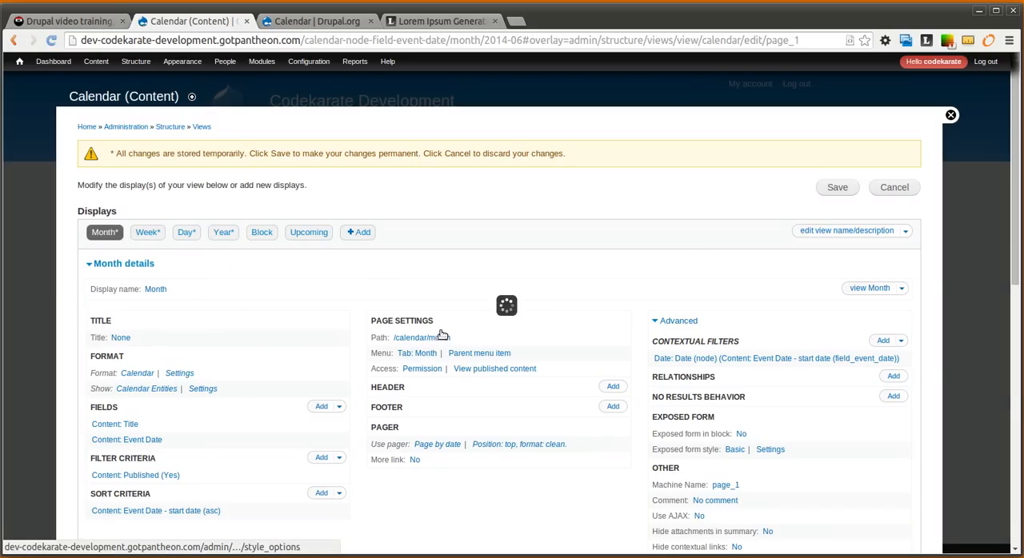
left_click(179, 373)
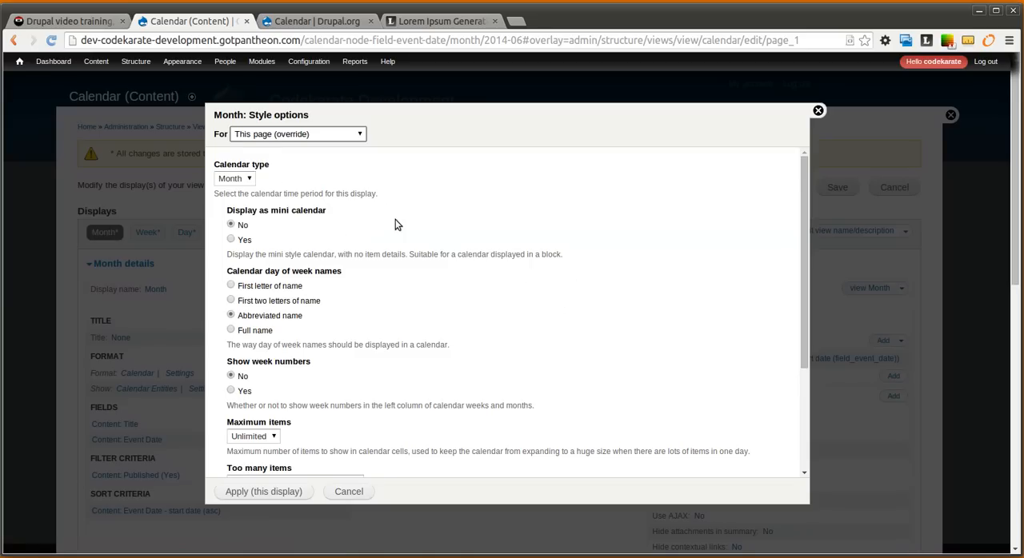
mouse_move(266, 252)
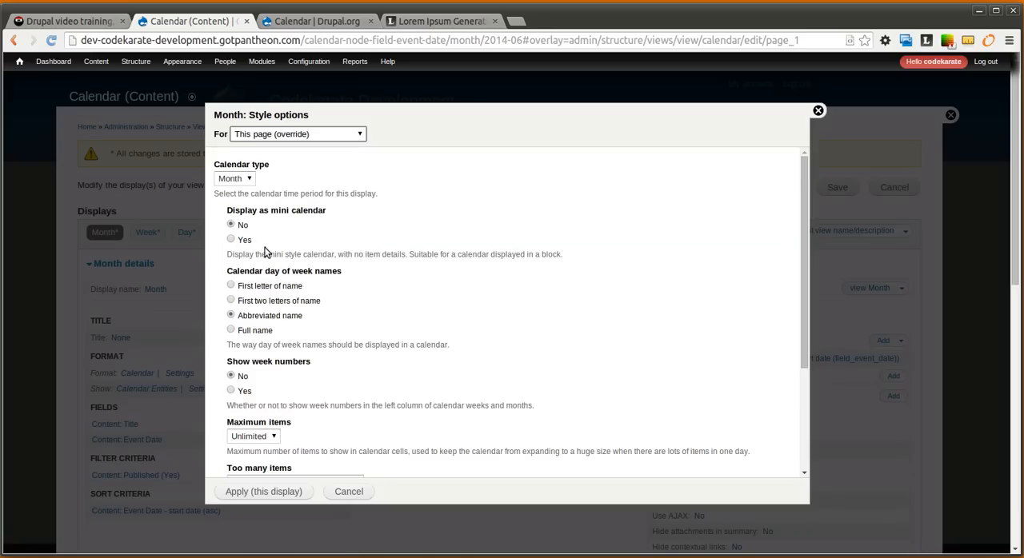
mouse_move(269, 307)
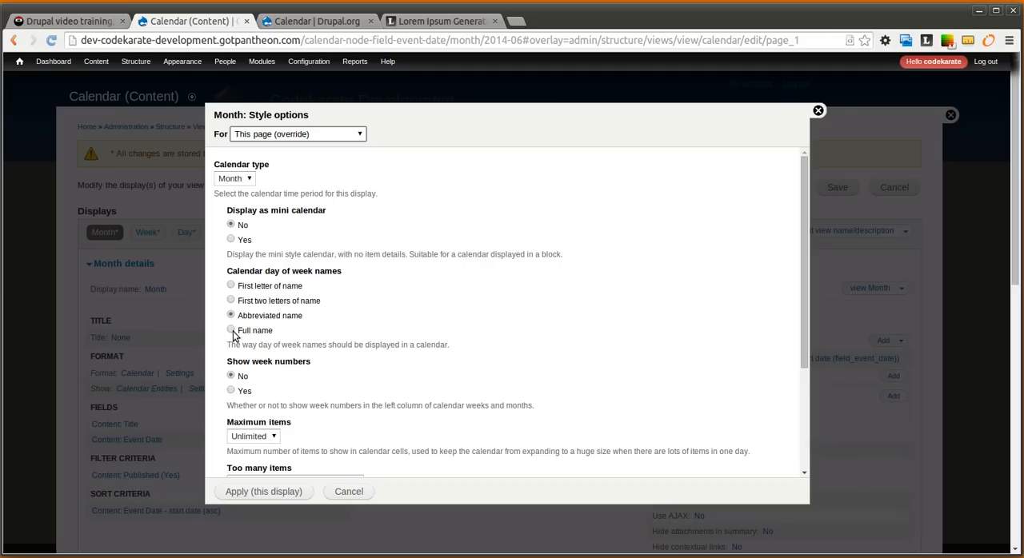
scroll("down", 3)
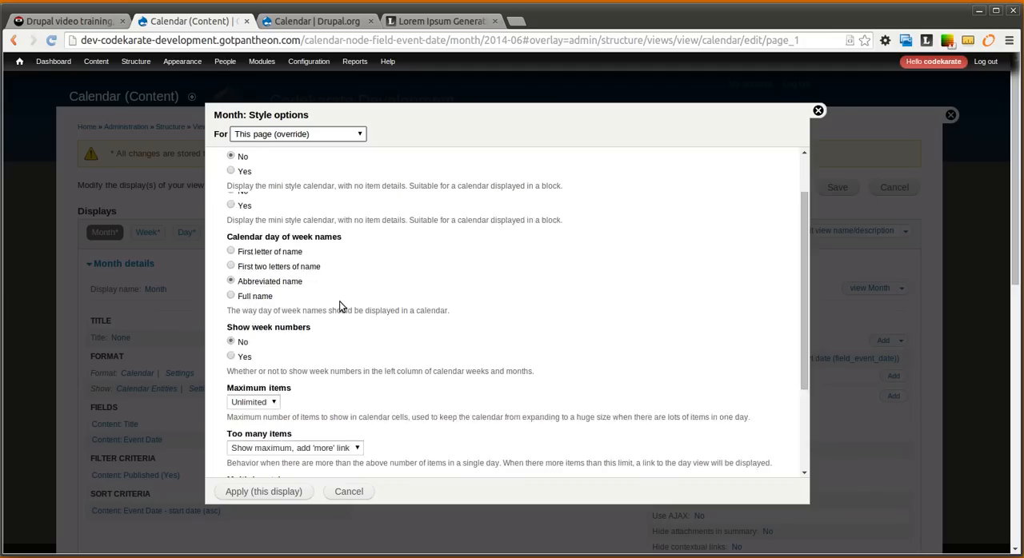
scroll("down", 3)
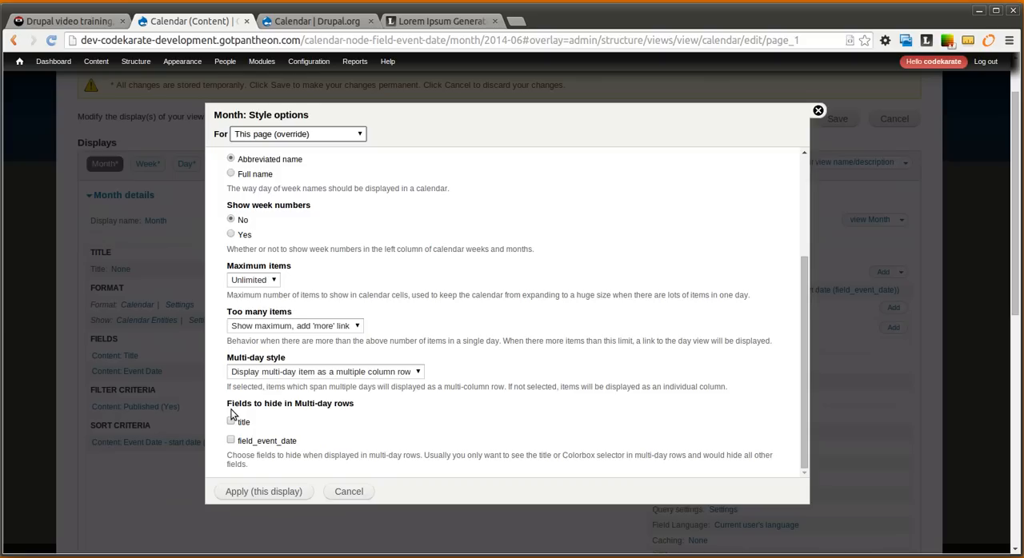
mouse_move(258, 424)
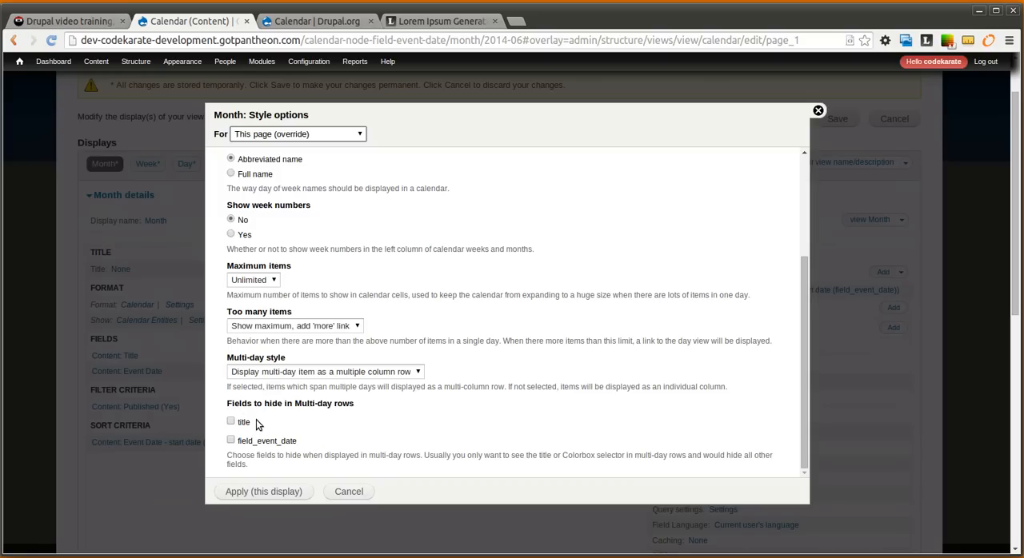
mouse_move(356, 437)
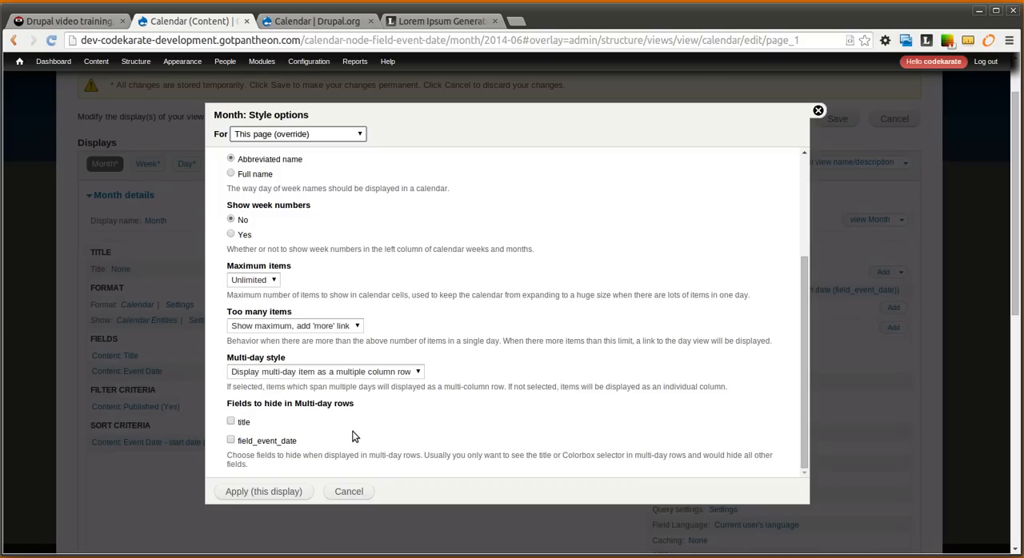
mouse_move(404, 443)
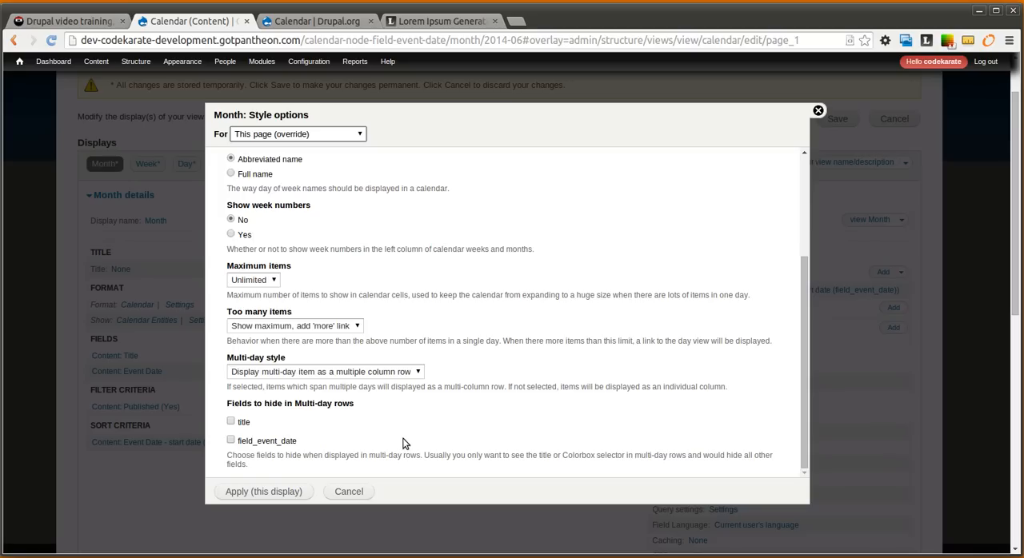
mouse_move(236, 452)
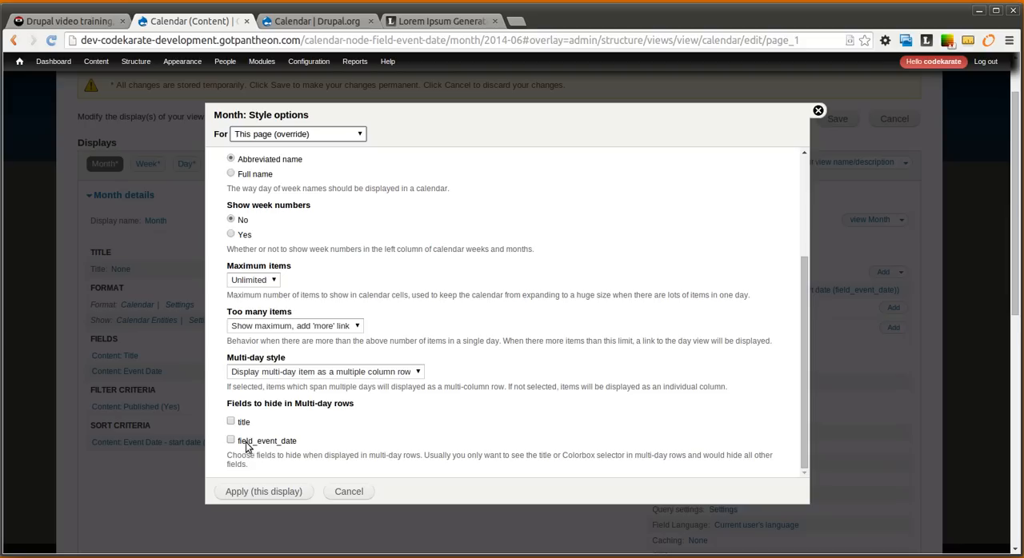
mouse_move(363, 496)
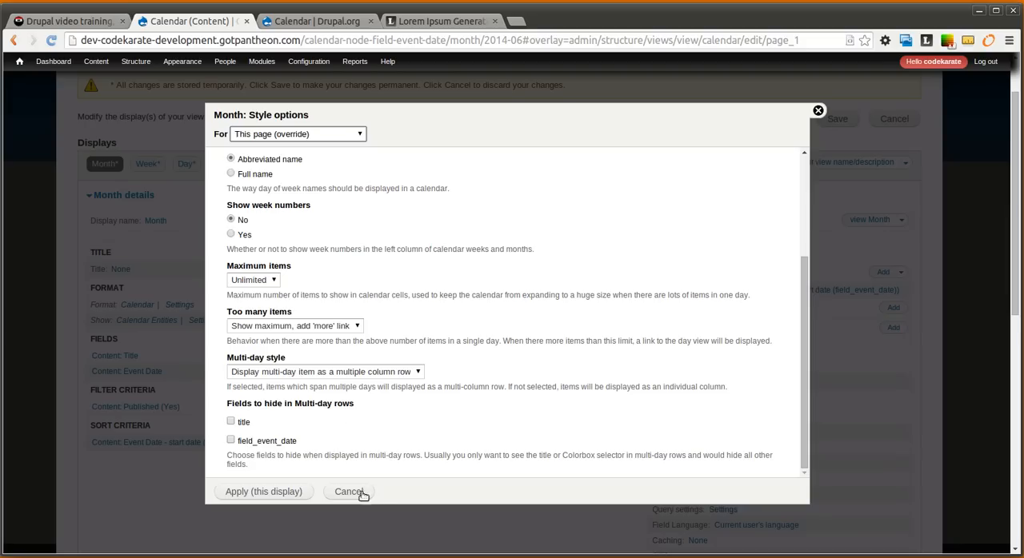
left_click(349, 491)
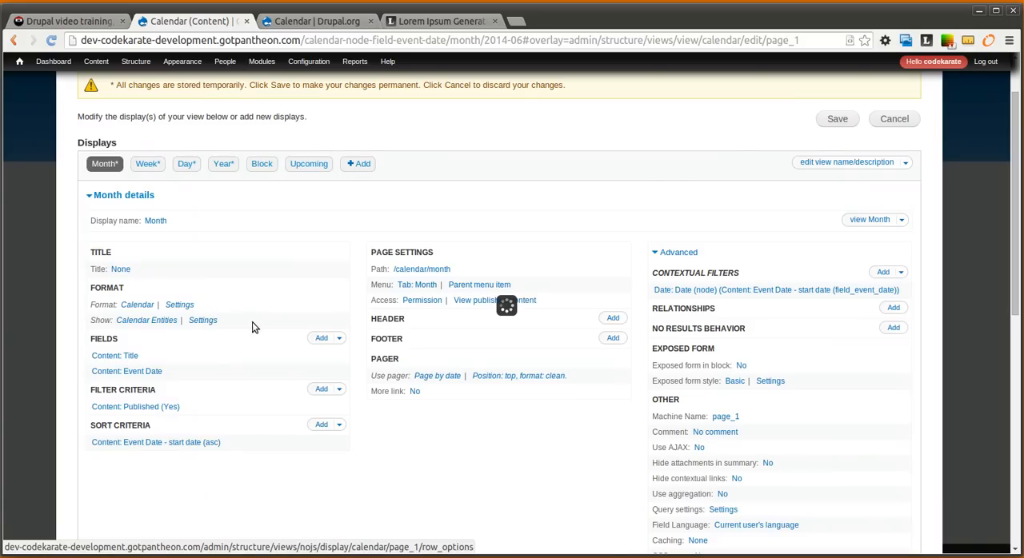
left_click(179, 320)
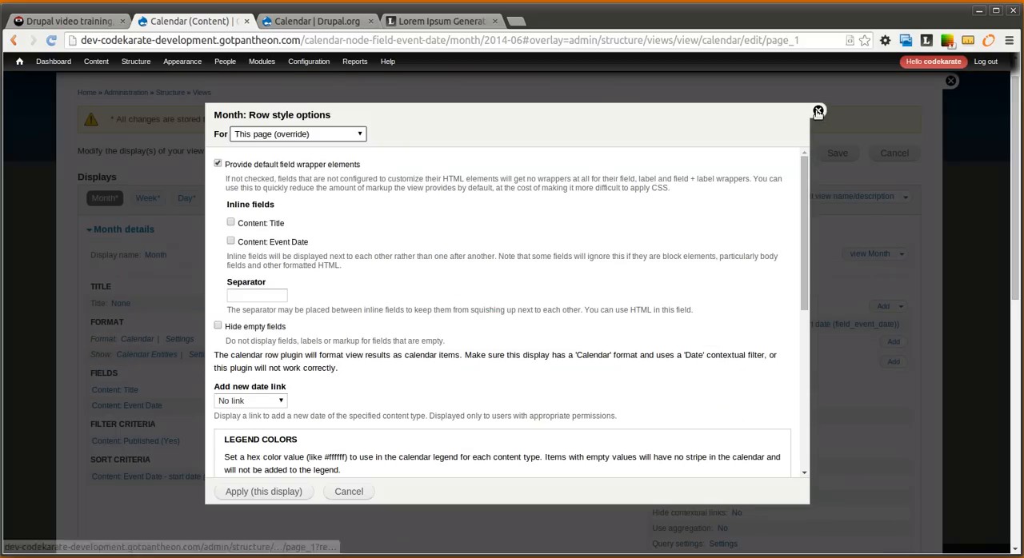
left_click(819, 111)
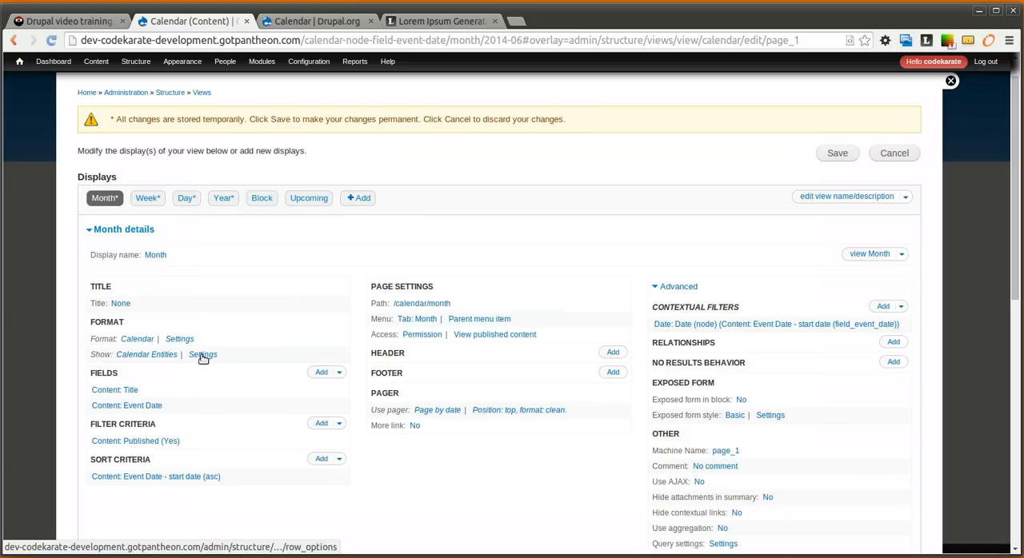
left_click(203, 354)
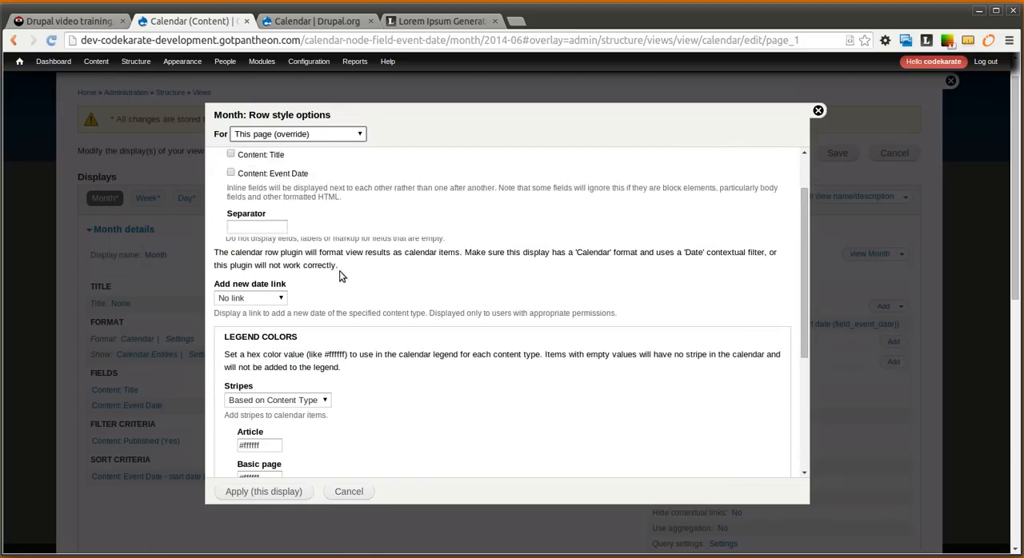
scroll("up", 3)
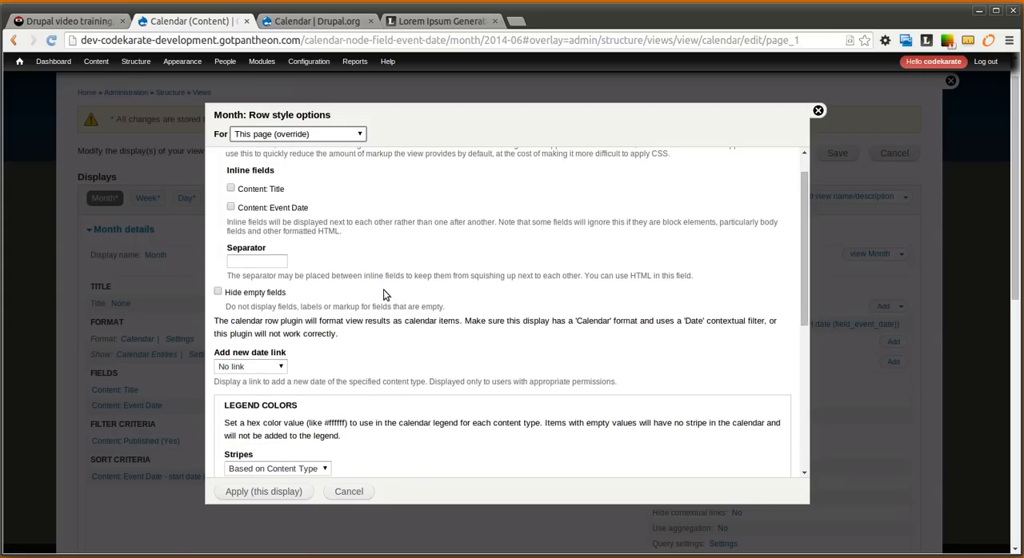
scroll("down", 3)
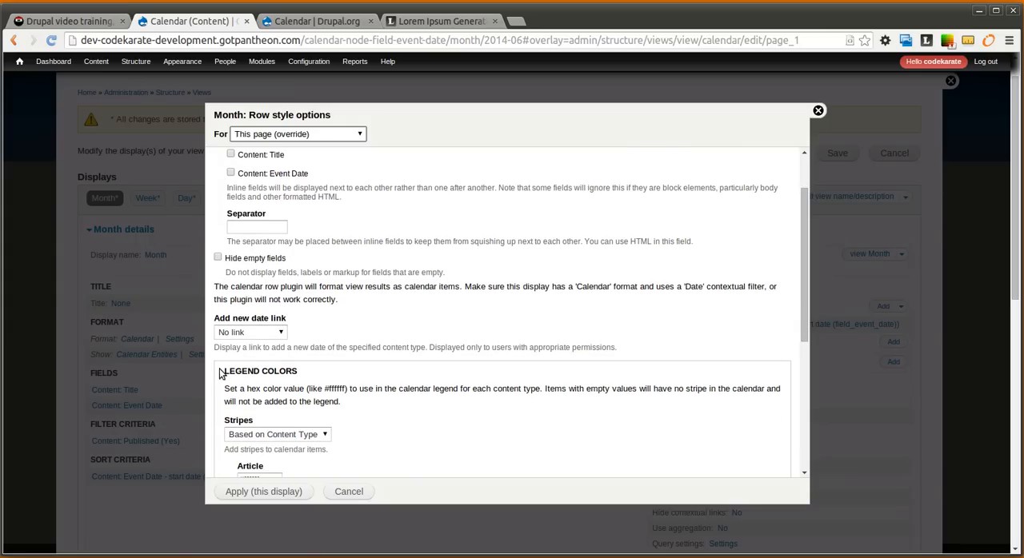
scroll("down", 3)
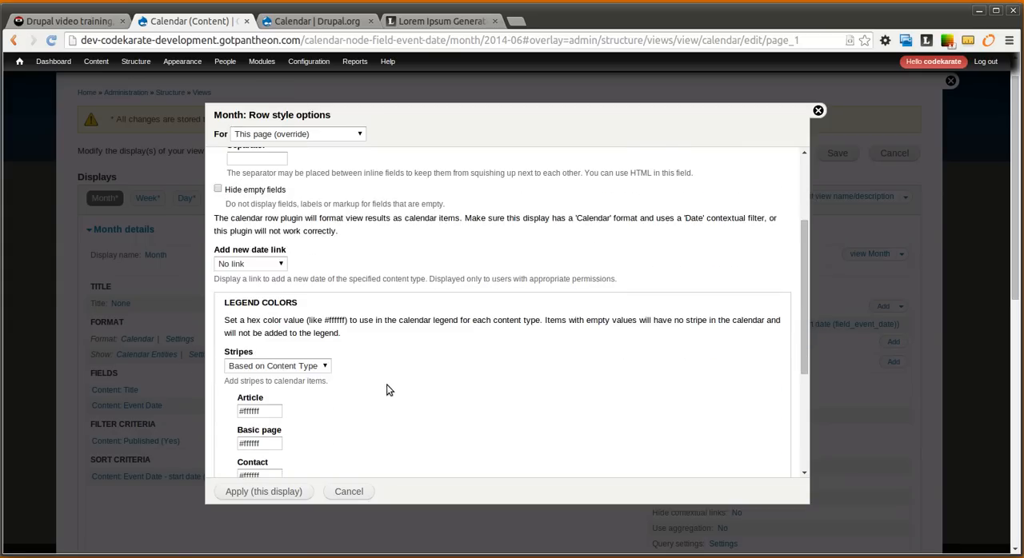
scroll("down", 3)
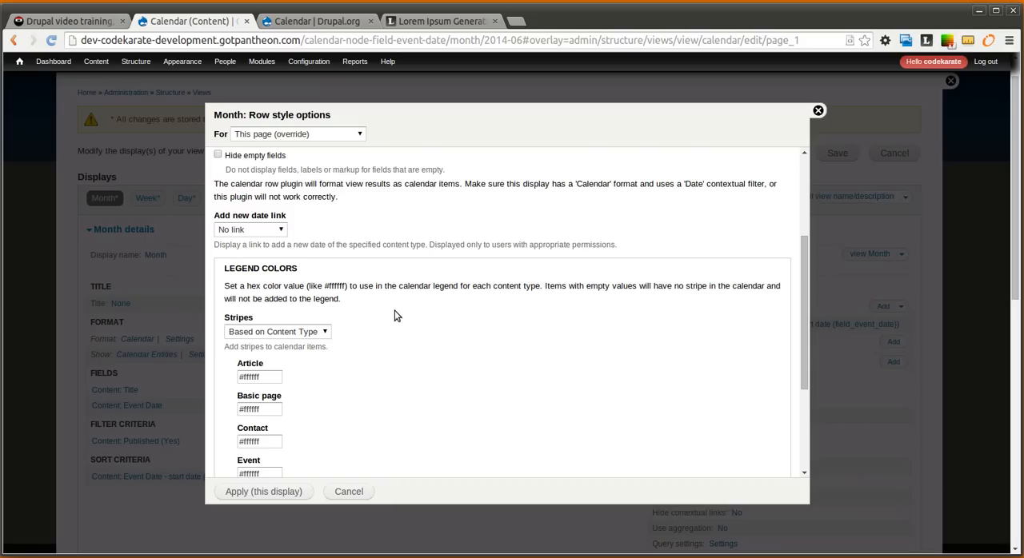
scroll("down", 3)
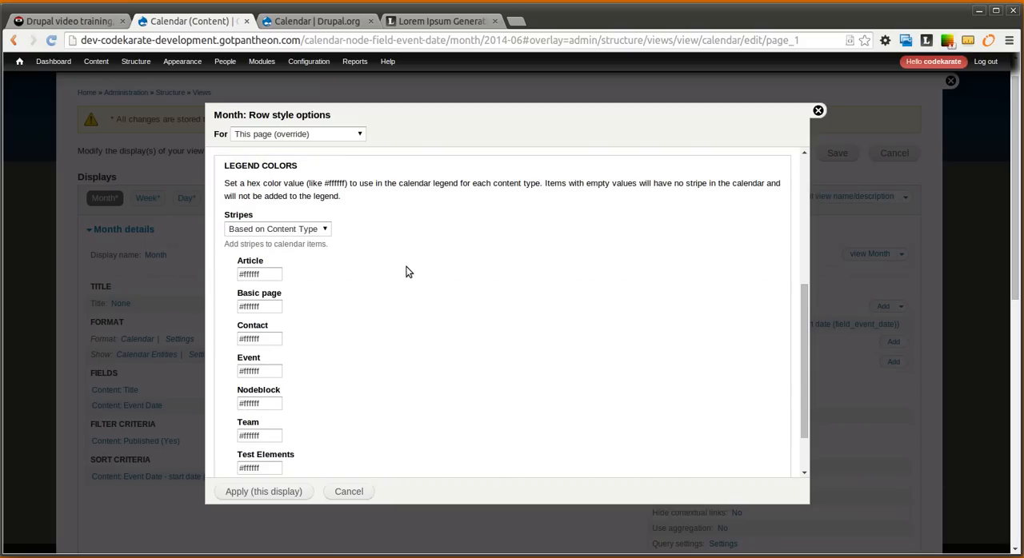
mouse_move(355, 235)
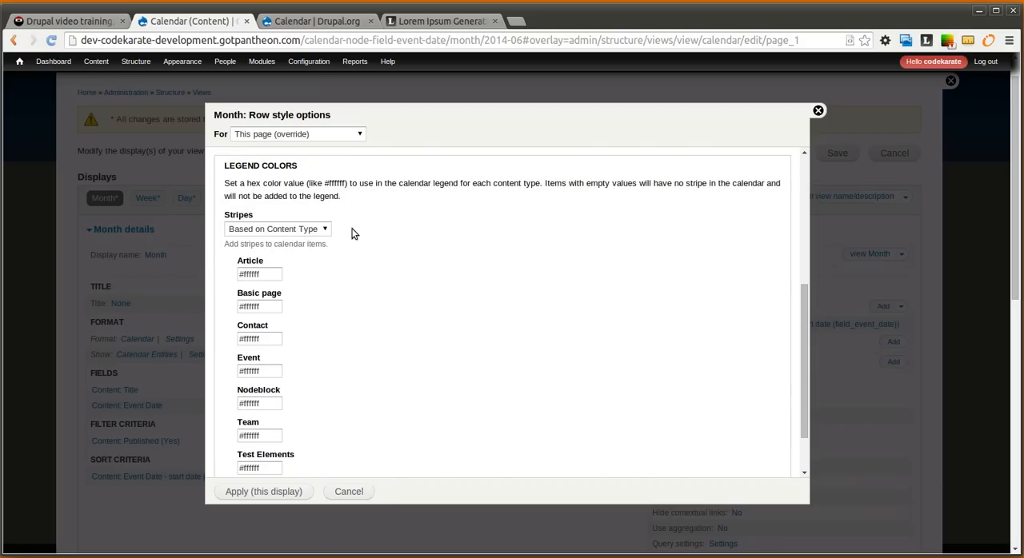
mouse_move(363, 235)
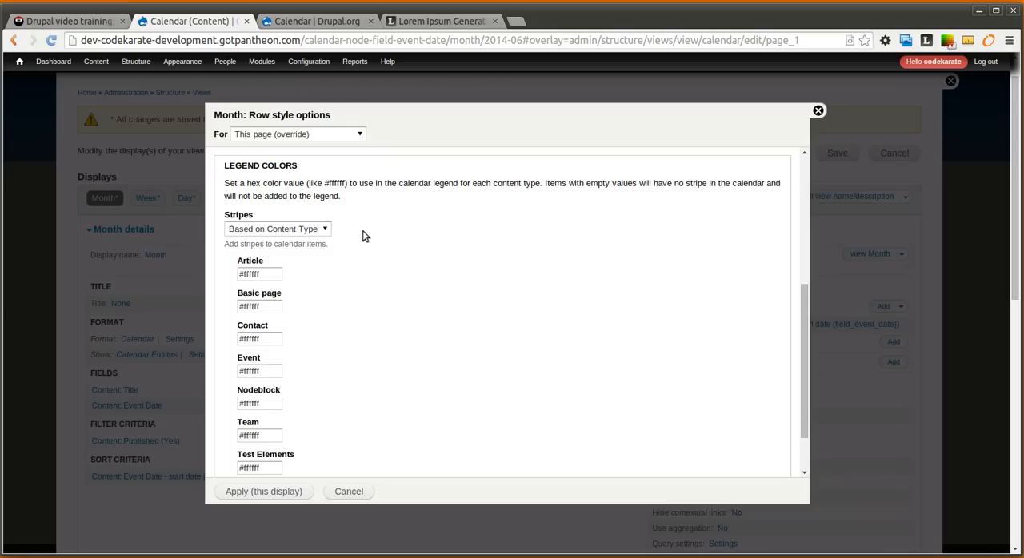
mouse_move(344, 237)
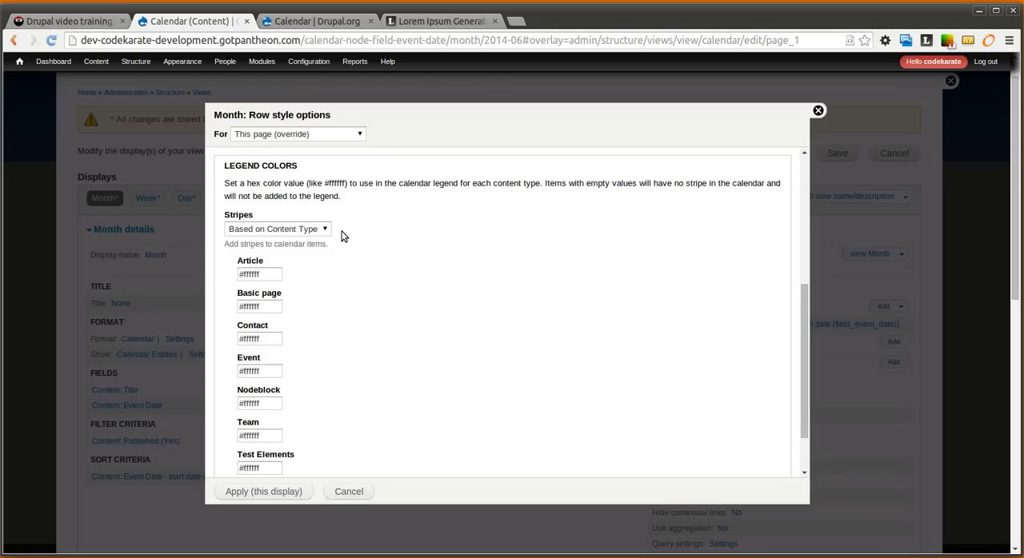
mouse_move(339, 237)
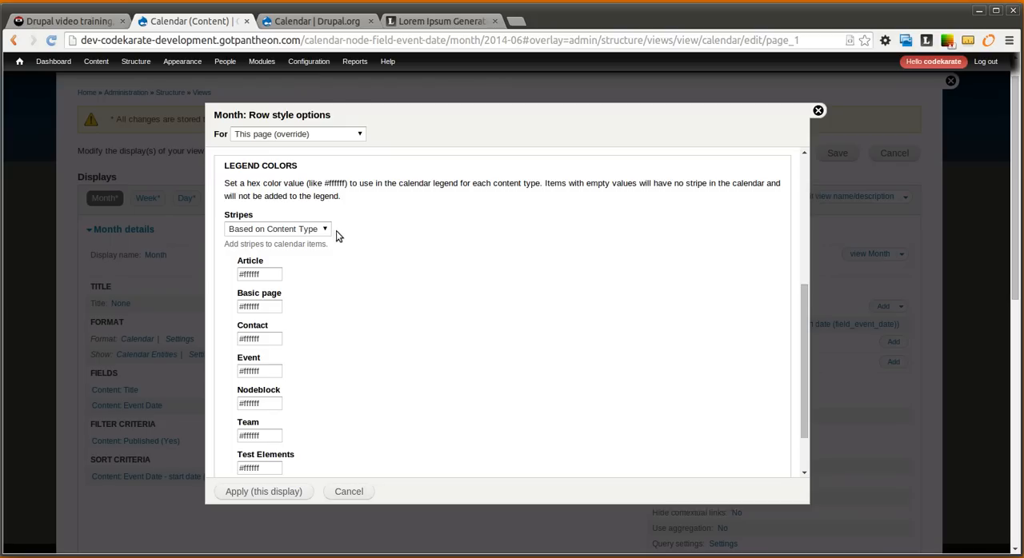
mouse_move(324, 345)
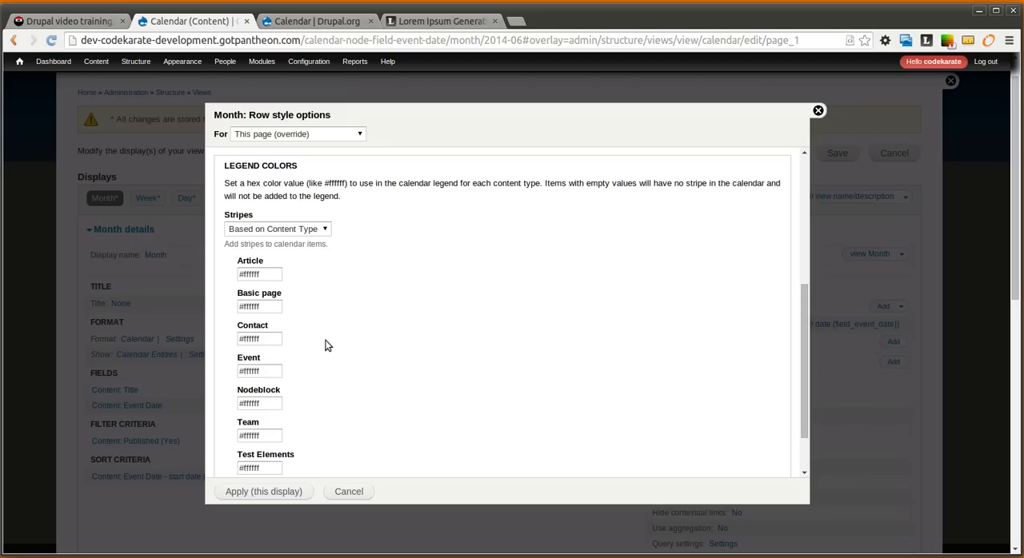
mouse_move(415, 356)
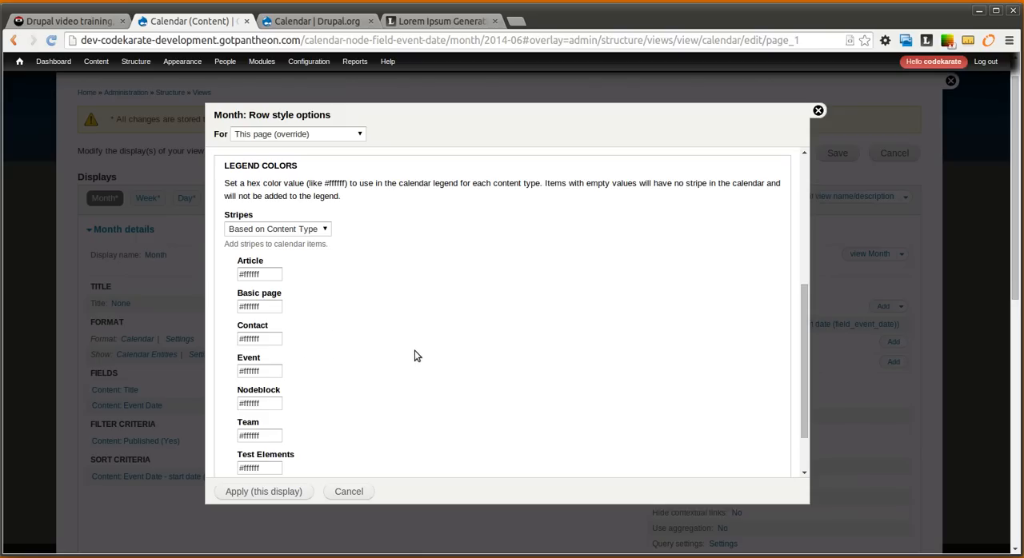
mouse_move(291, 410)
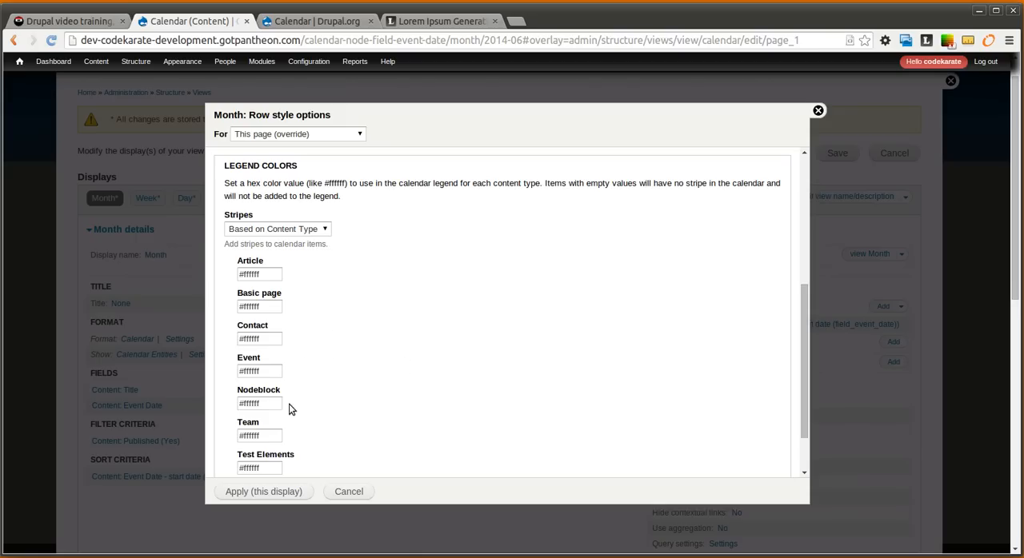
double_click(248, 357)
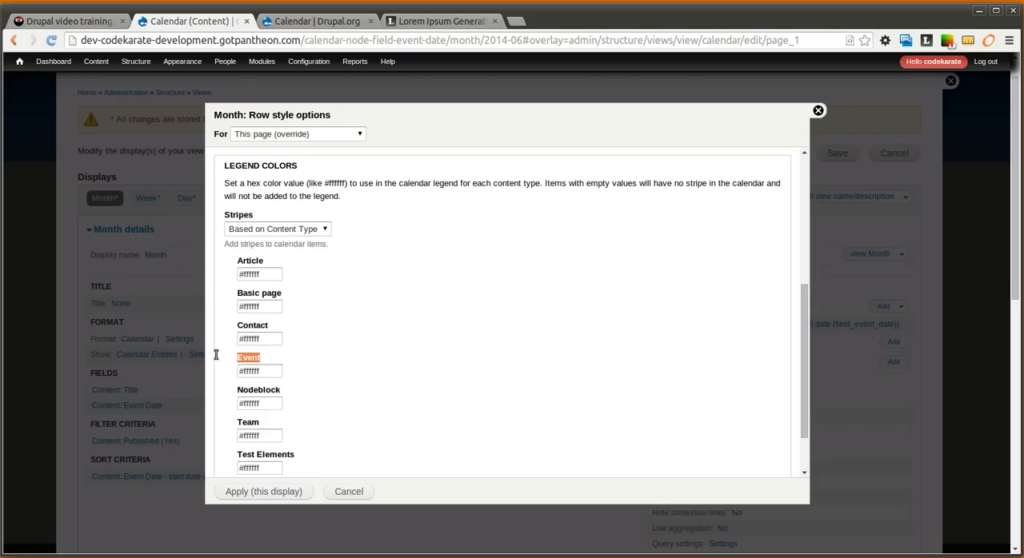
left_click(259, 371)
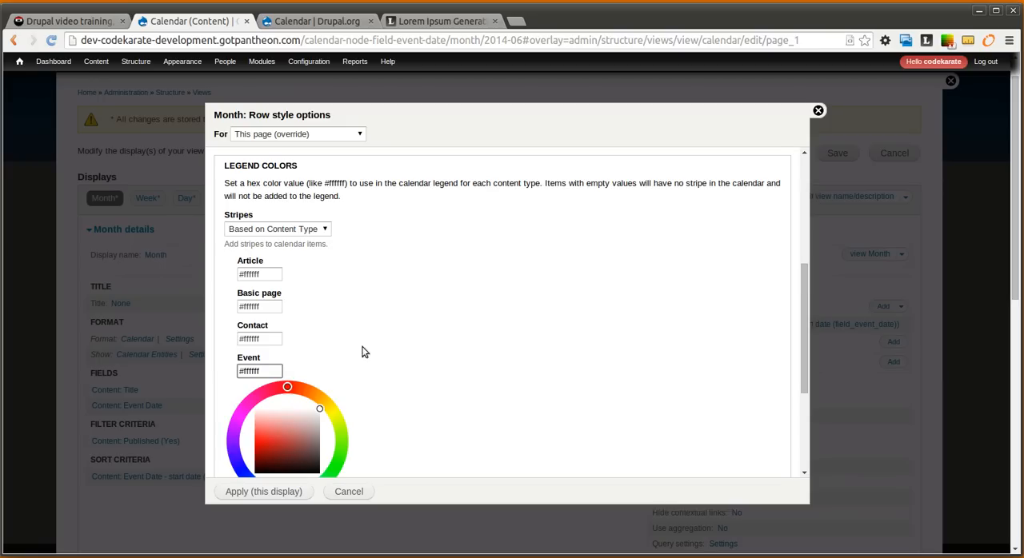
scroll("down", 3)
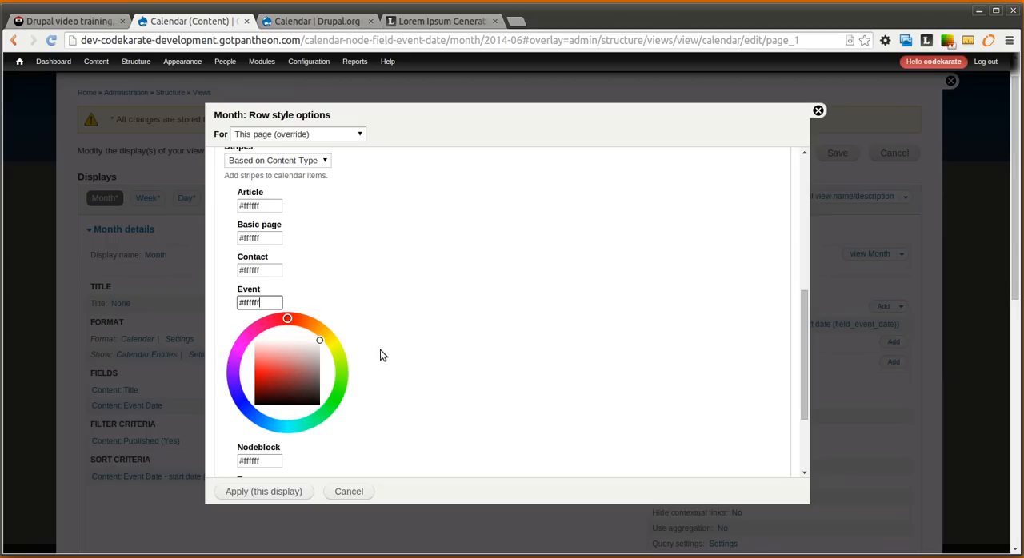
mouse_move(652, 190)
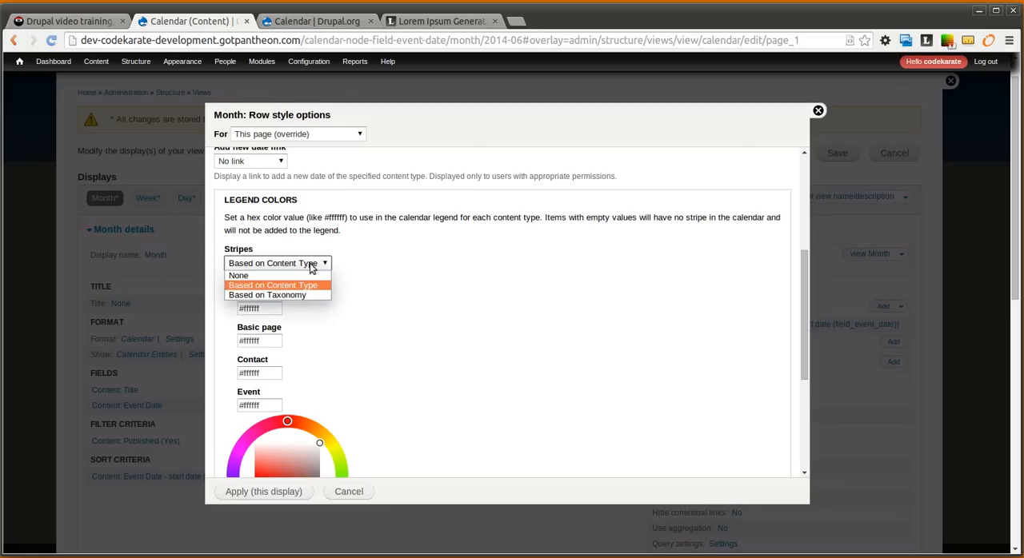
mouse_move(303, 295)
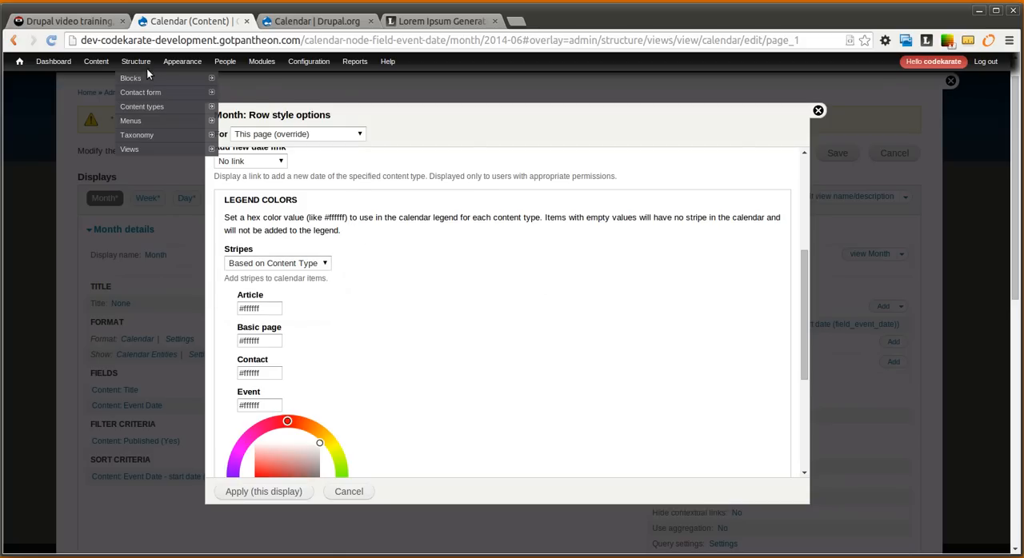
mouse_move(136, 134)
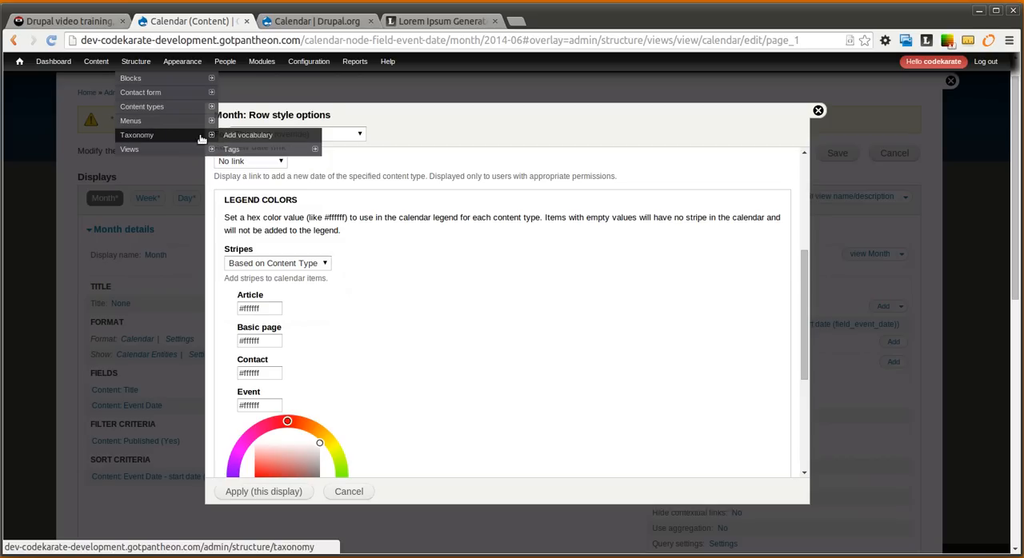
mouse_move(248, 135)
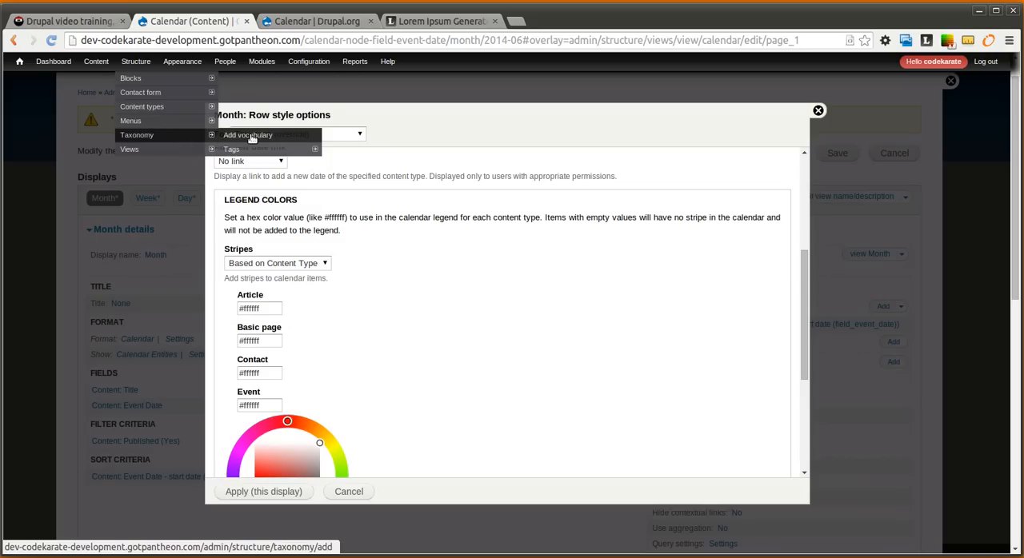
Step: Add and save a taxonomy vocabulary named 'Department'
left_click(248, 135)
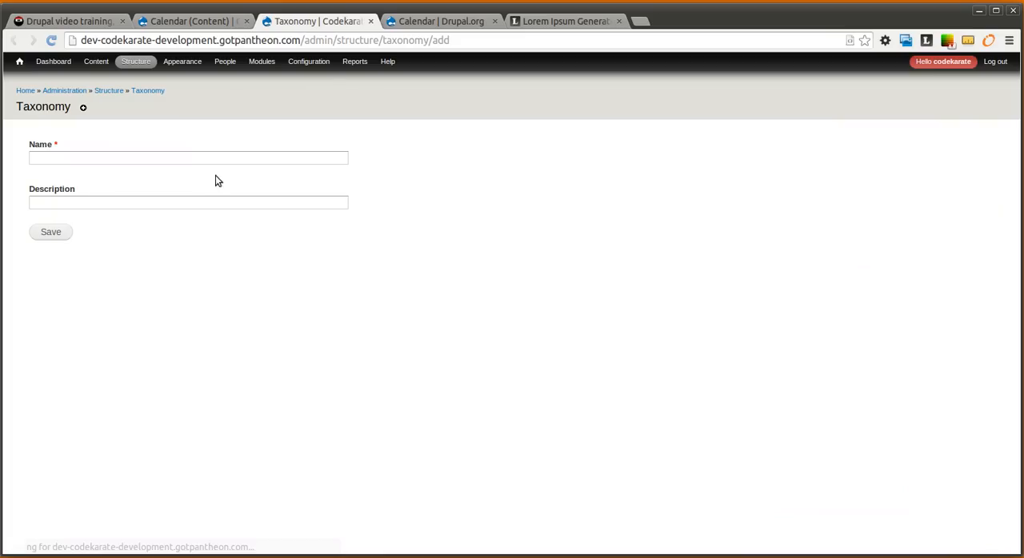
type("D")
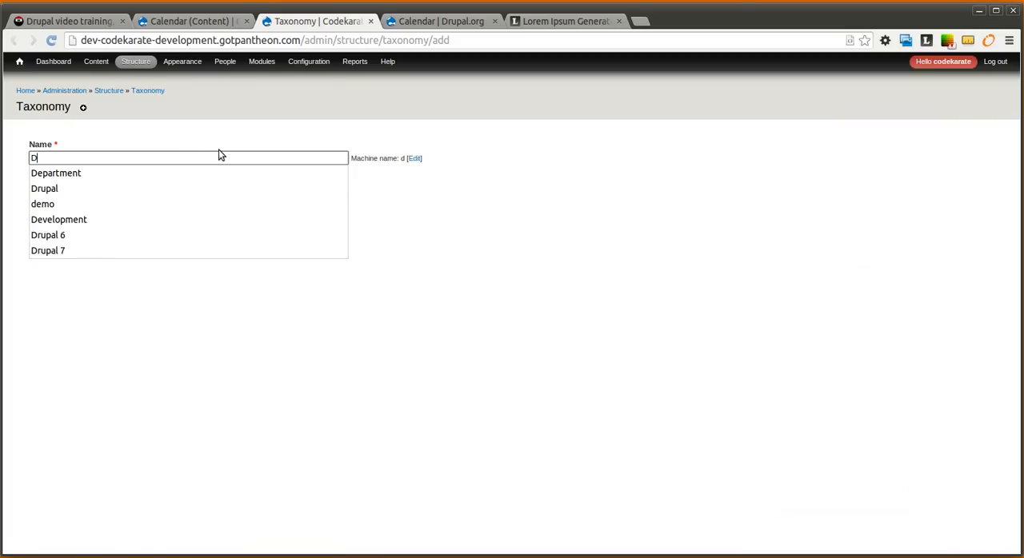
left_click(55, 173)
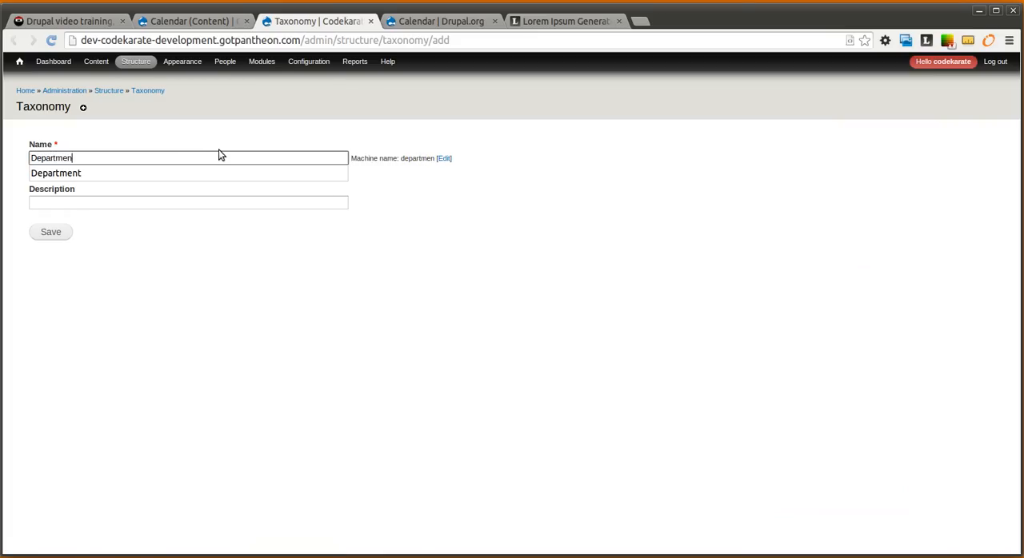
left_click(51, 232)
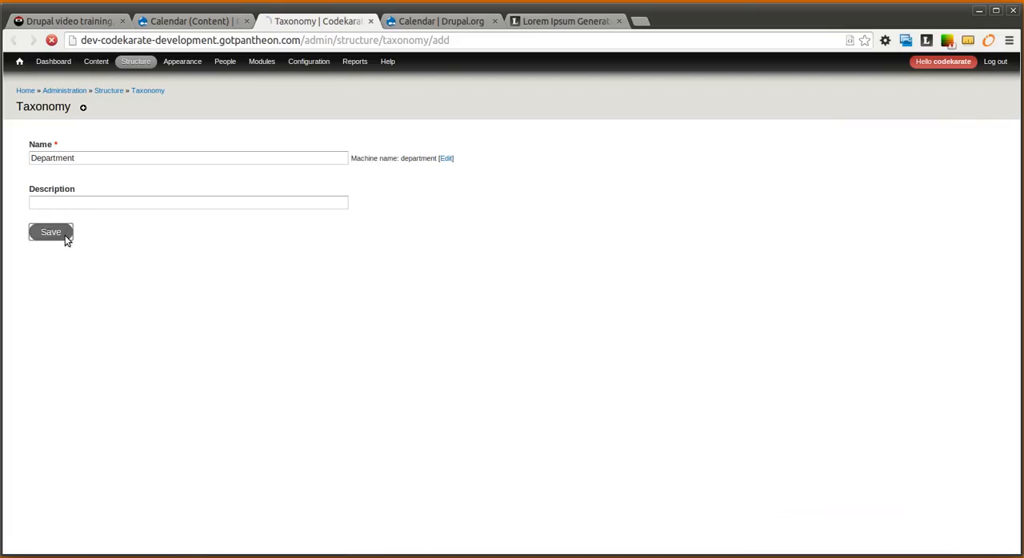
left_click(51, 232)
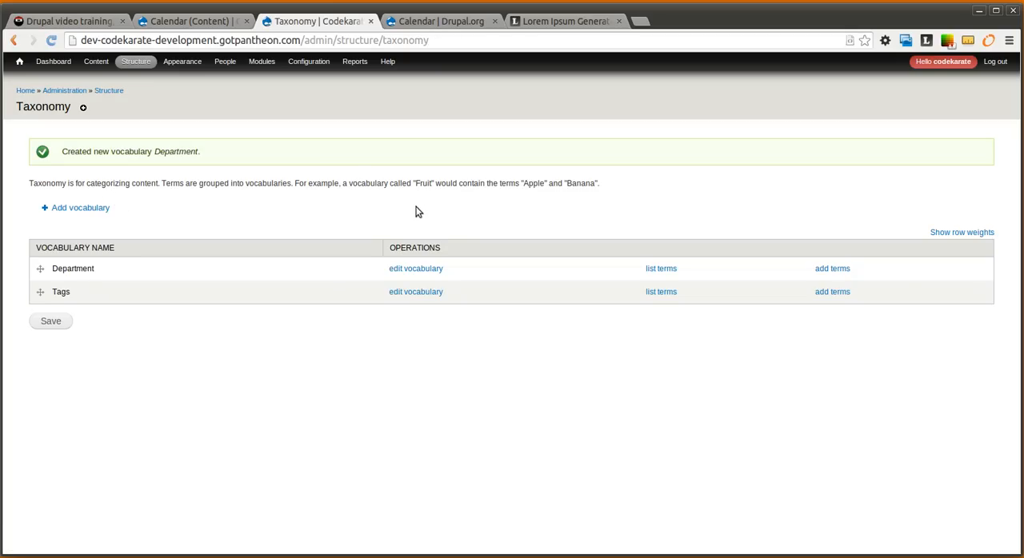
mouse_move(547, 225)
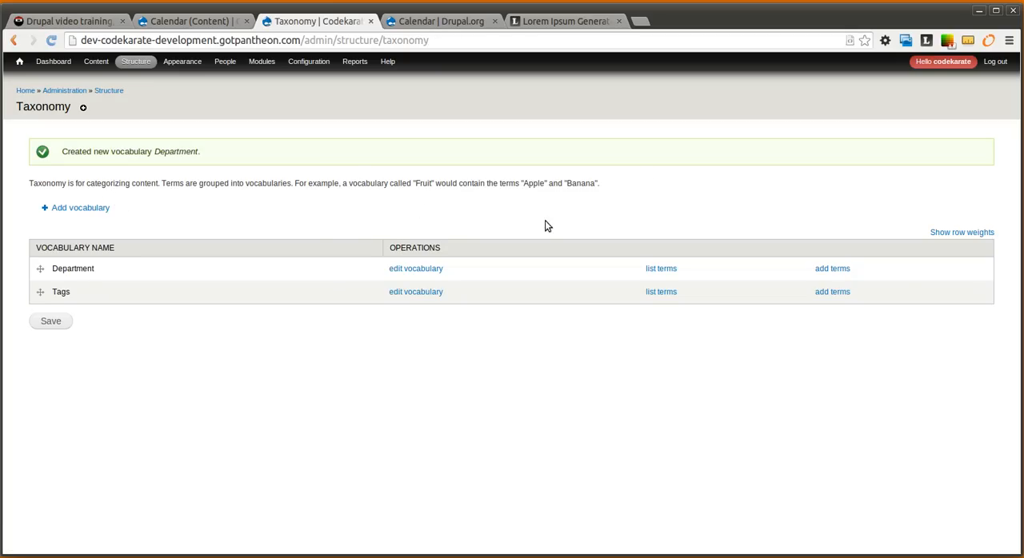
mouse_move(160, 207)
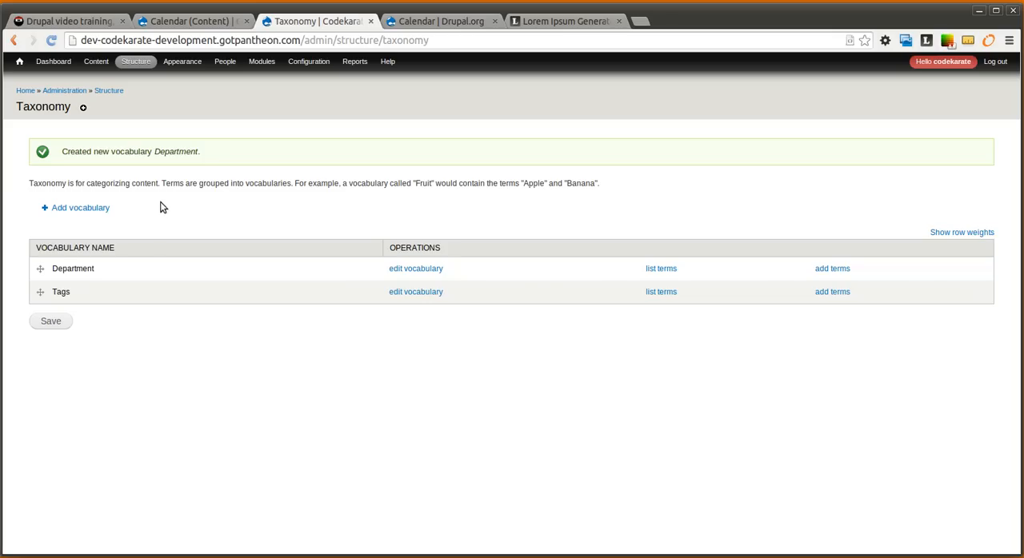
mouse_move(326, 256)
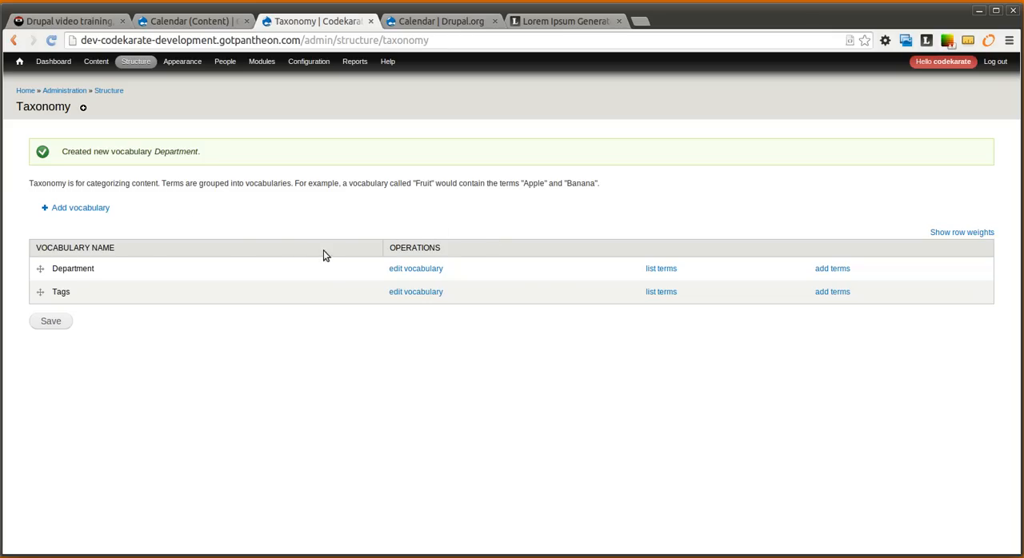
Step: Create the term 'Sales' in the Department vocabulary
left_click(832, 268)
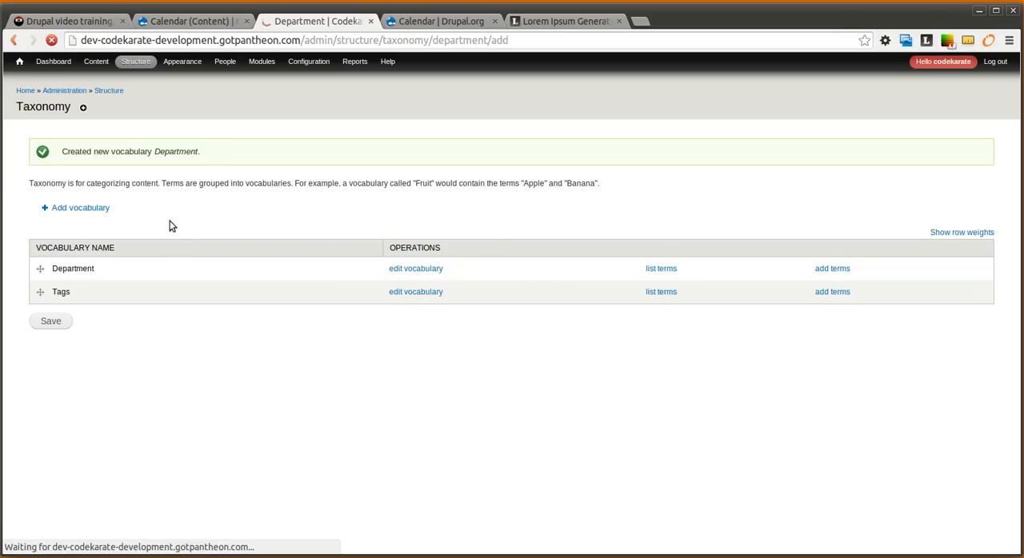
left_click(832, 268)
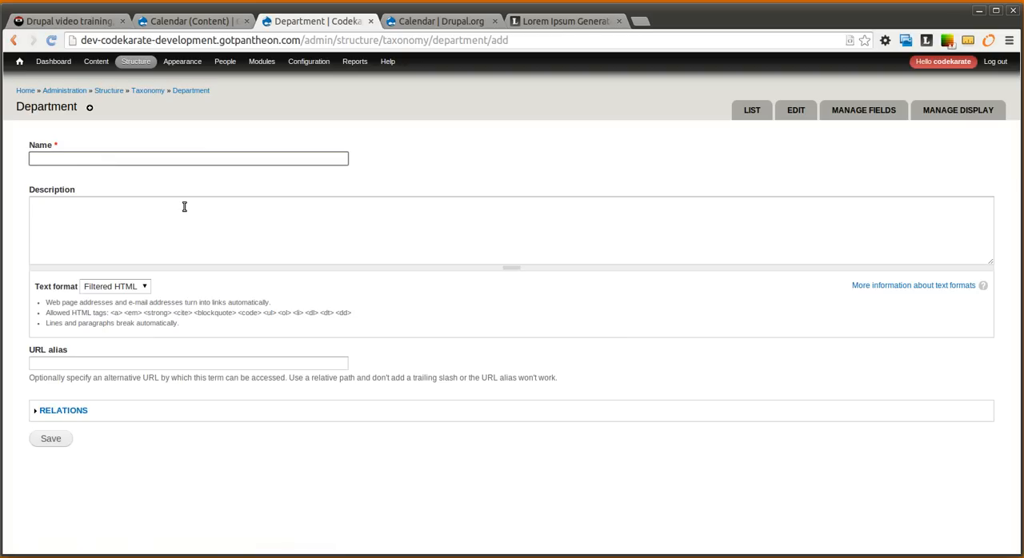
type("s")
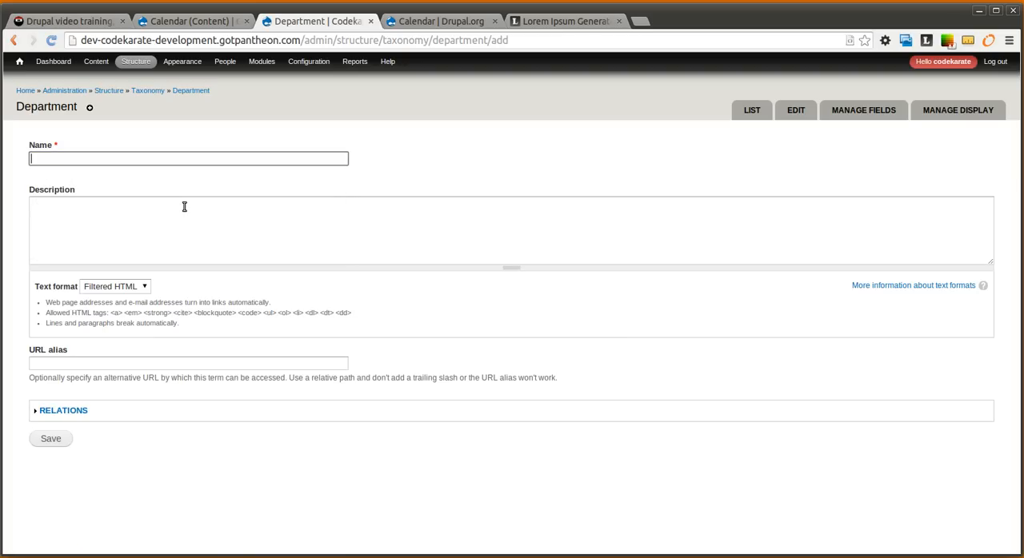
type("sales")
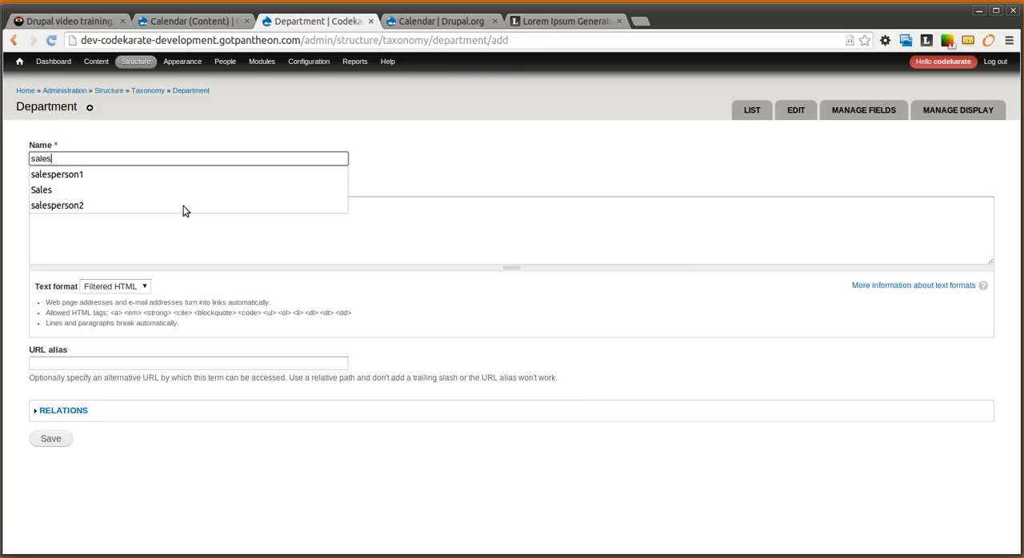
left_click(41, 190)
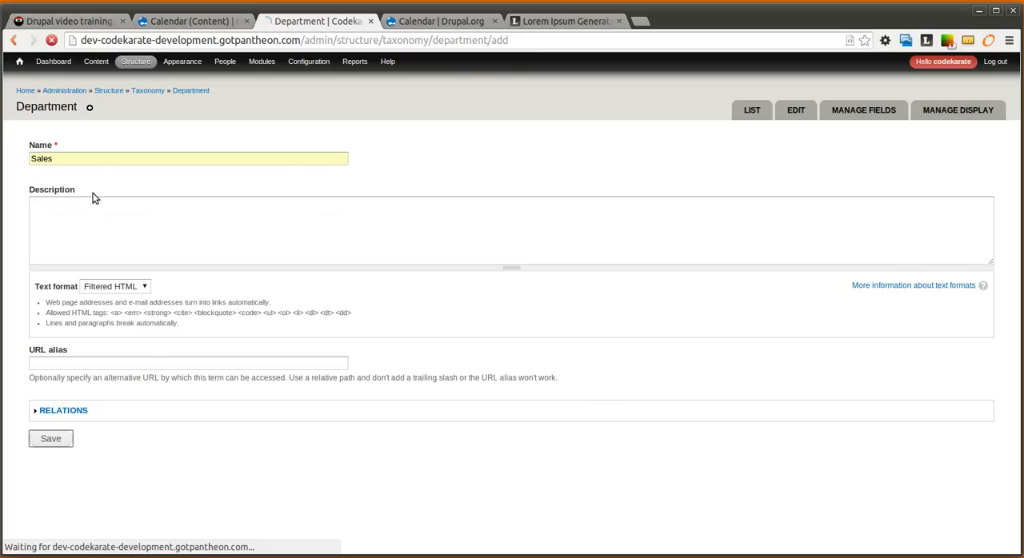
left_click(50, 438)
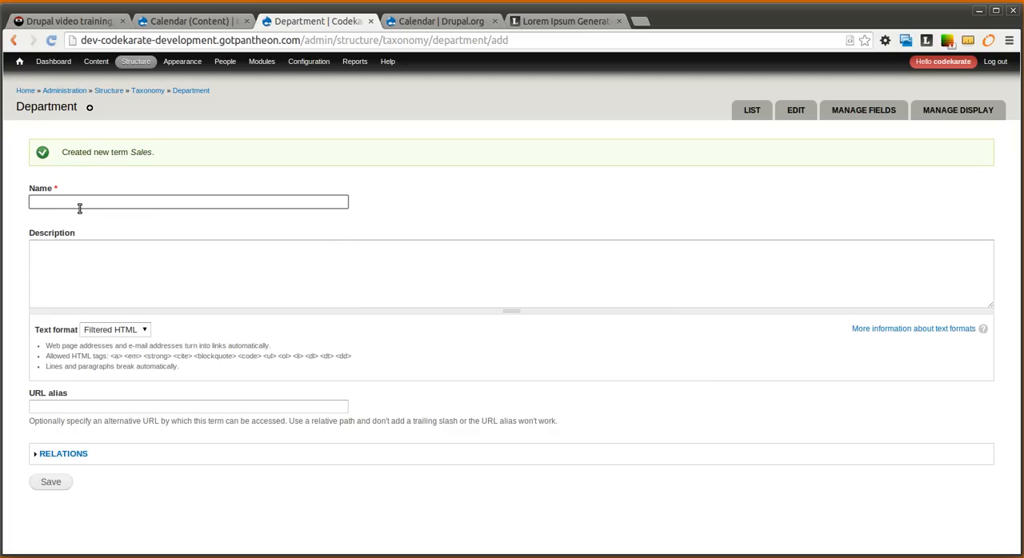
Step: Create the term 'Development' in the same vocabulary
type("Development")
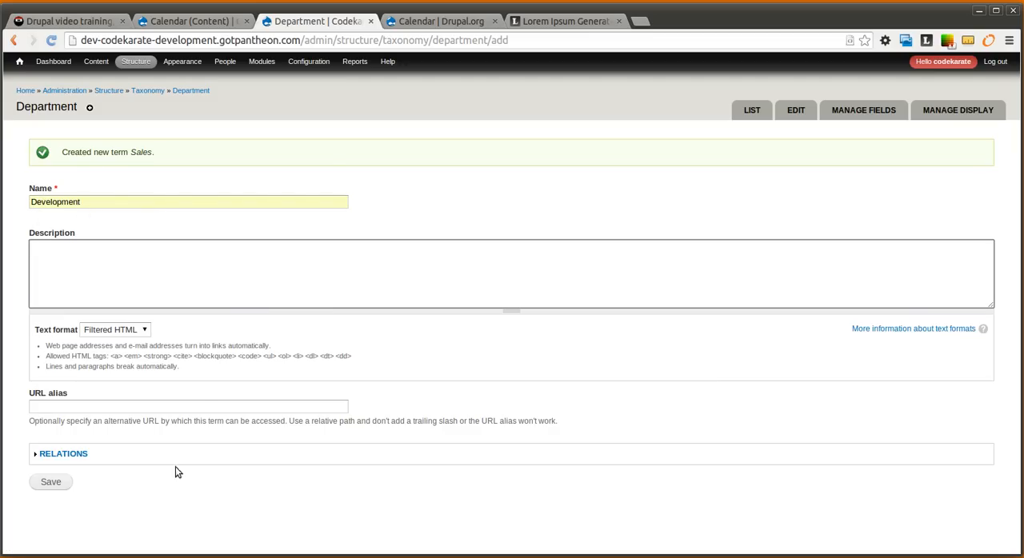
left_click(51, 481)
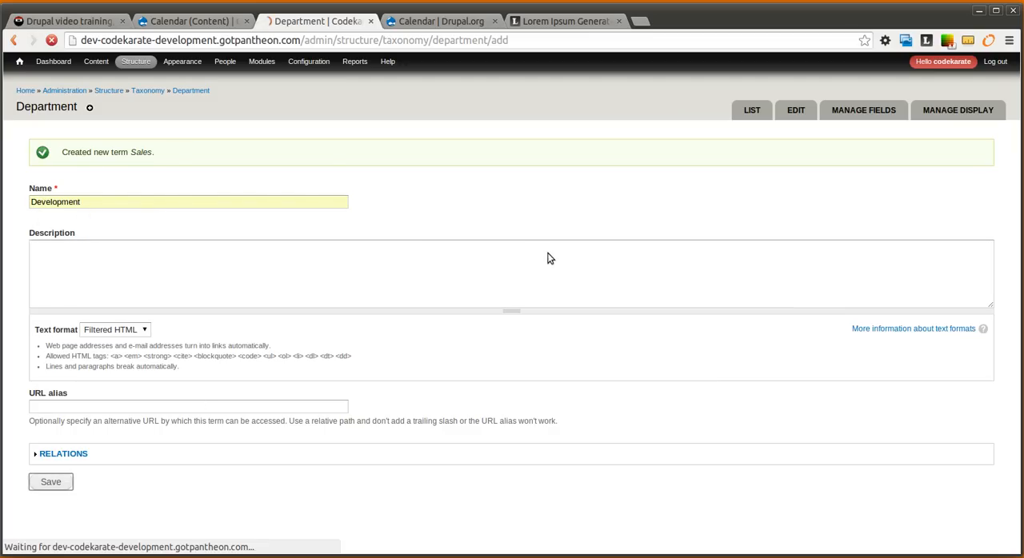
left_click(50, 481)
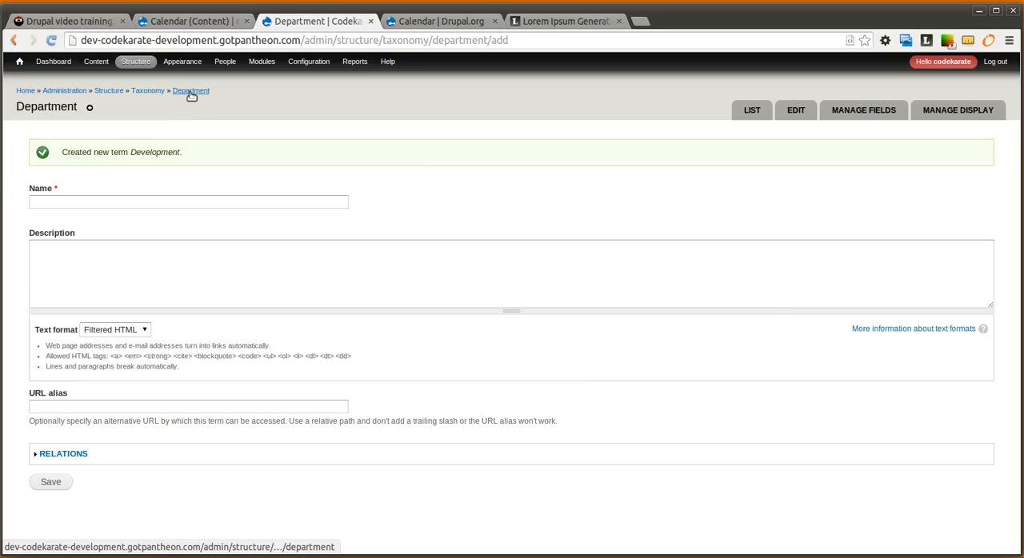
Step: Add a Department term reference field with a select list widget to the Event content type
left_click(182, 60)
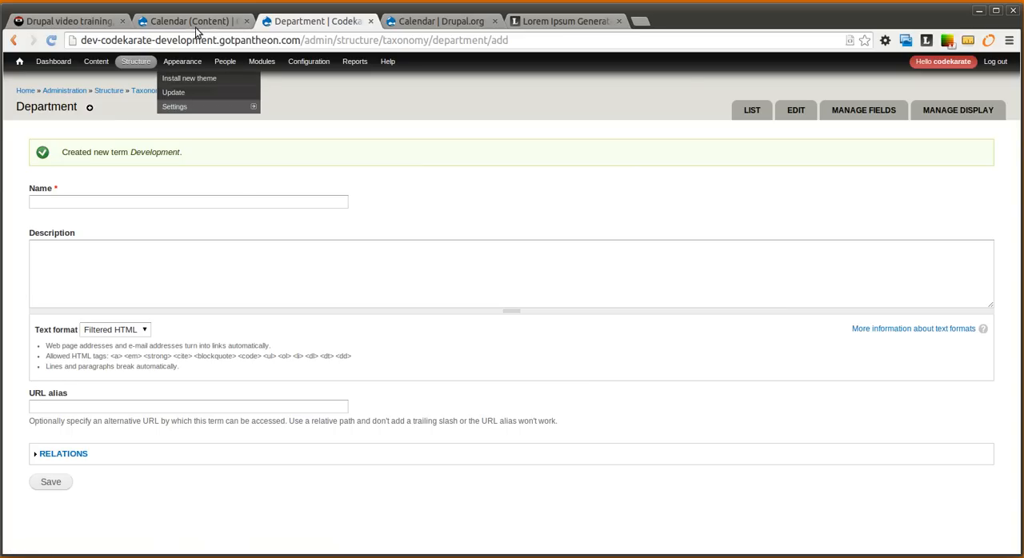
left_click(136, 61)
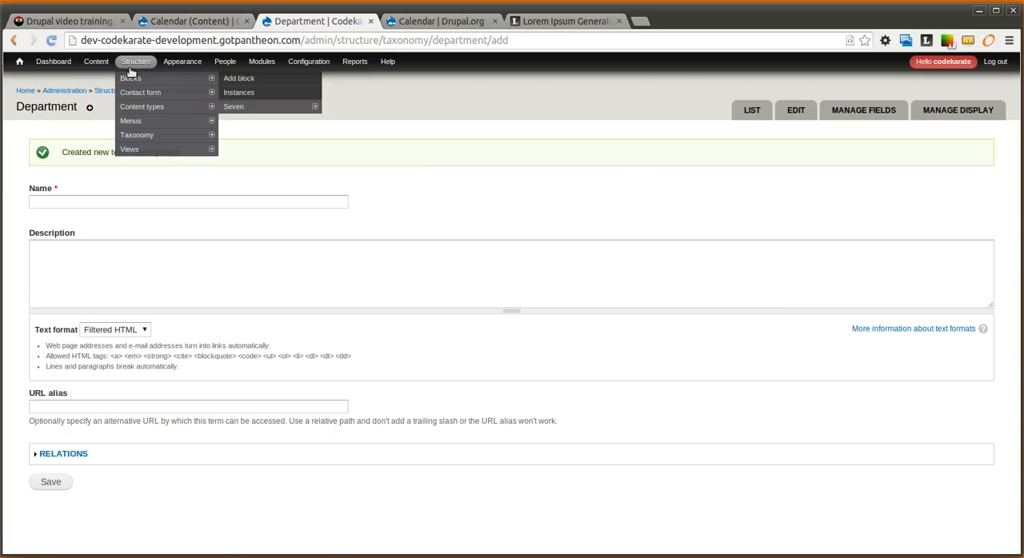
left_click(142, 106)
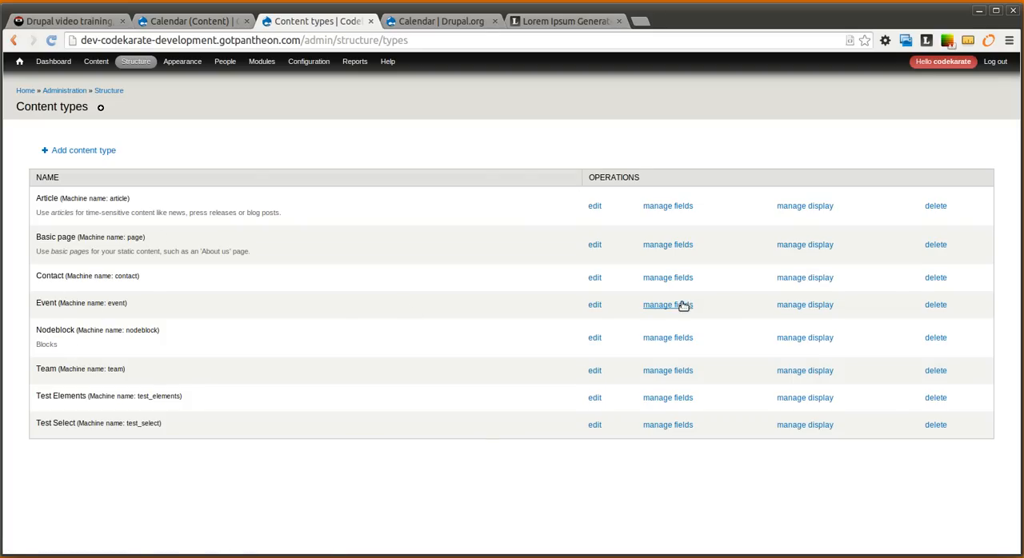
left_click(667, 305)
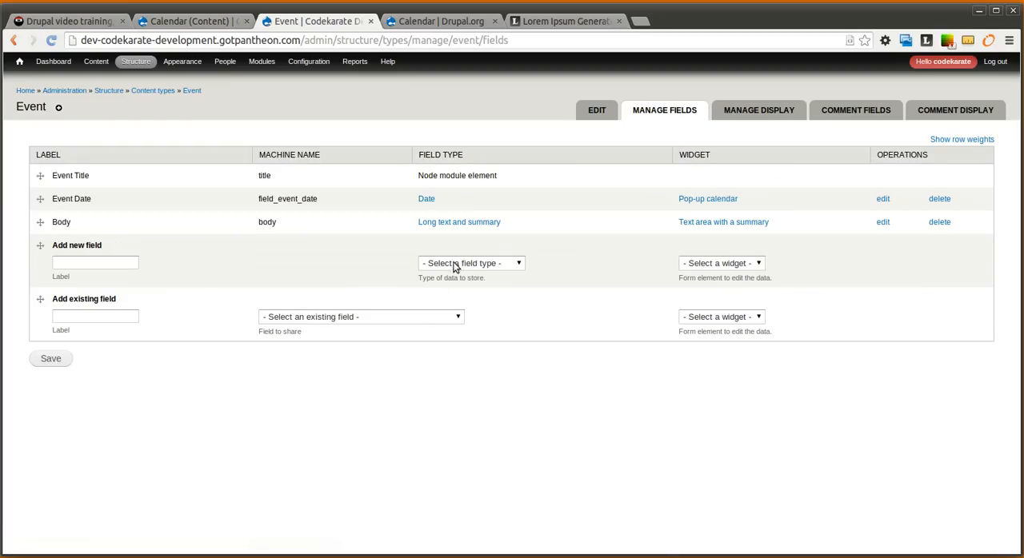
left_click(471, 262)
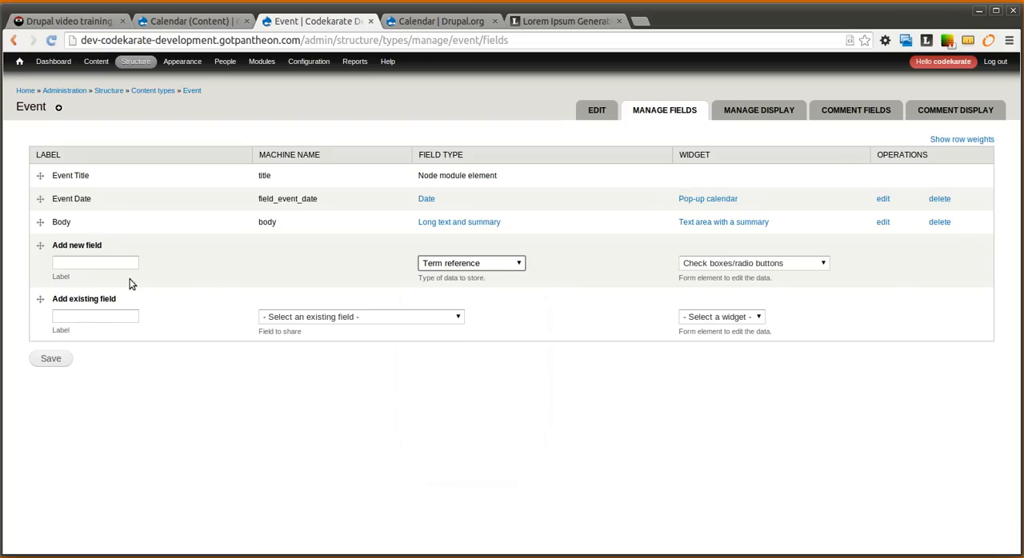
type("Department")
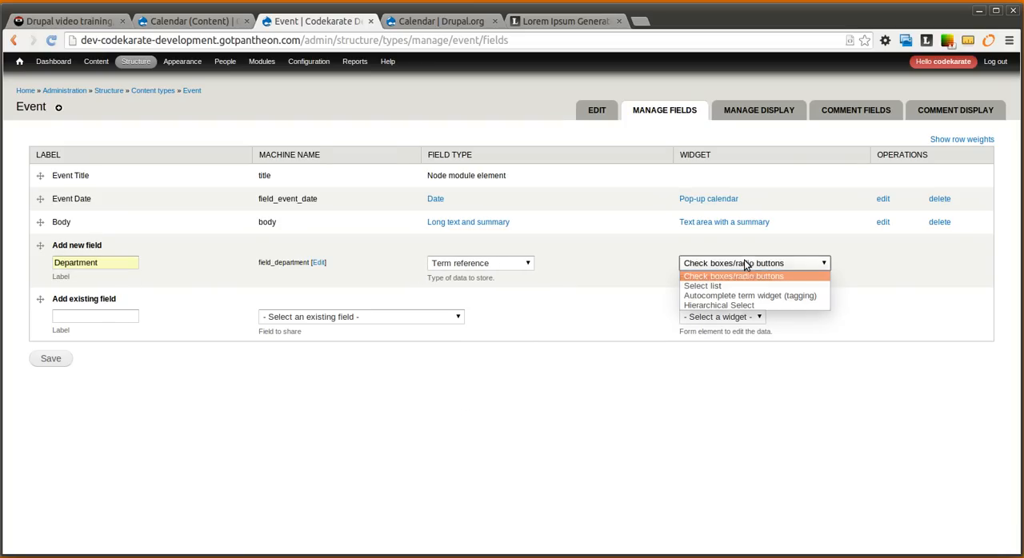
left_click(702, 286)
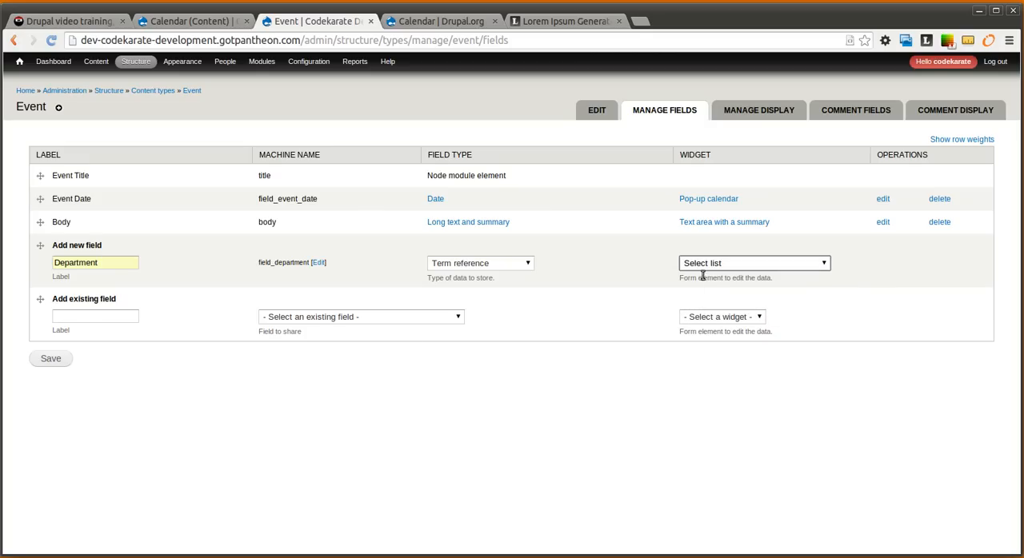
left_click(50, 359)
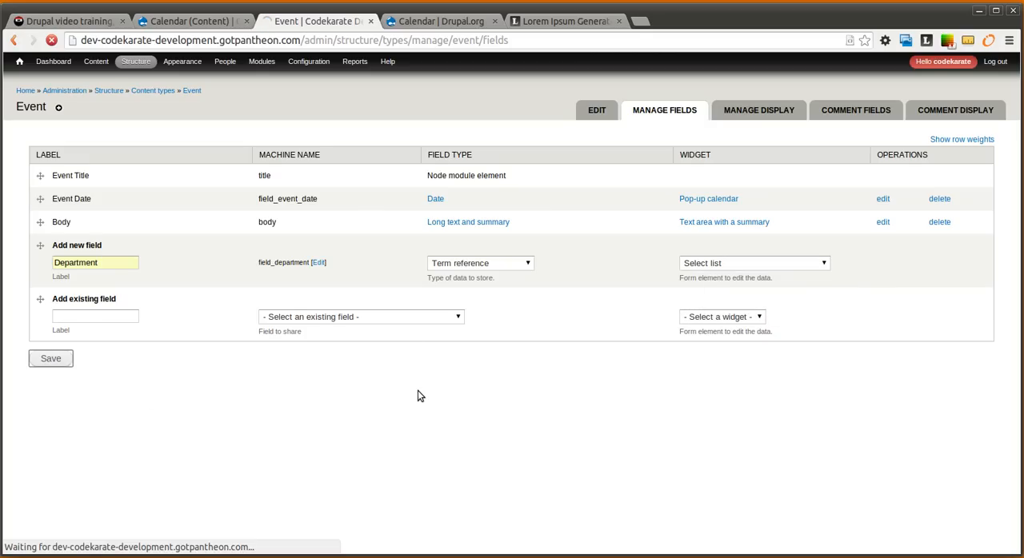
mouse_move(460, 395)
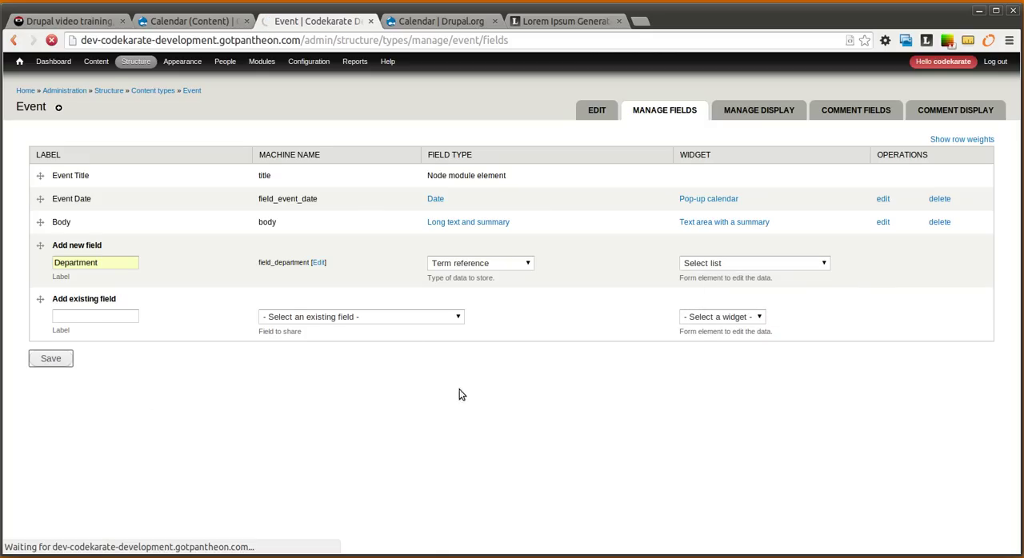
left_click(50, 358)
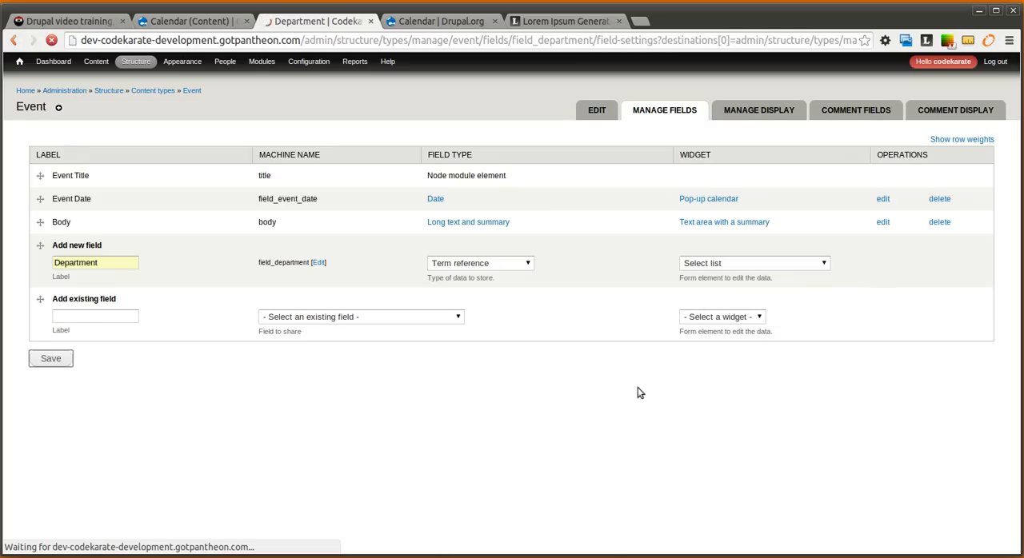
Step: Keep Department as the field's vocabulary and move the field above Body
left_click(50, 358)
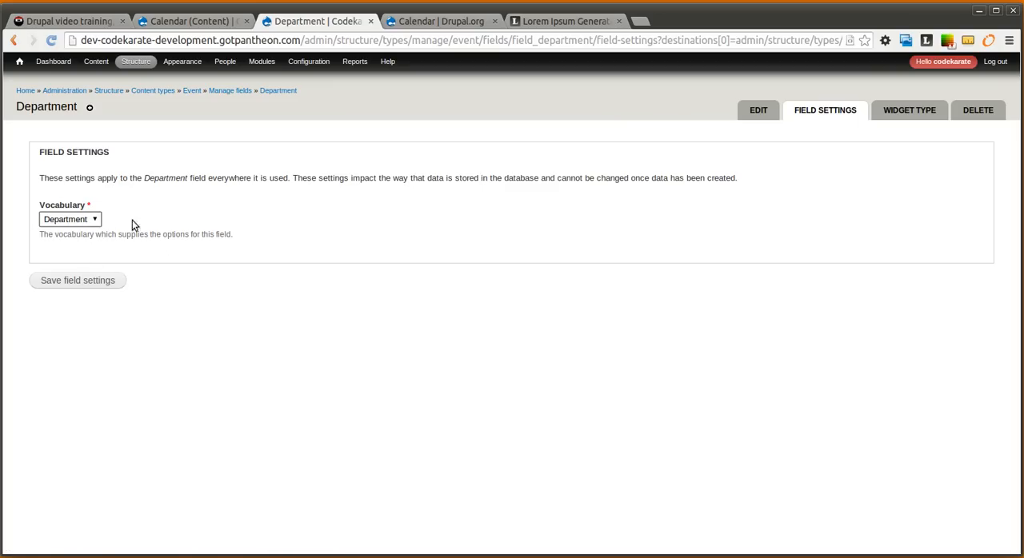
left_click(77, 280)
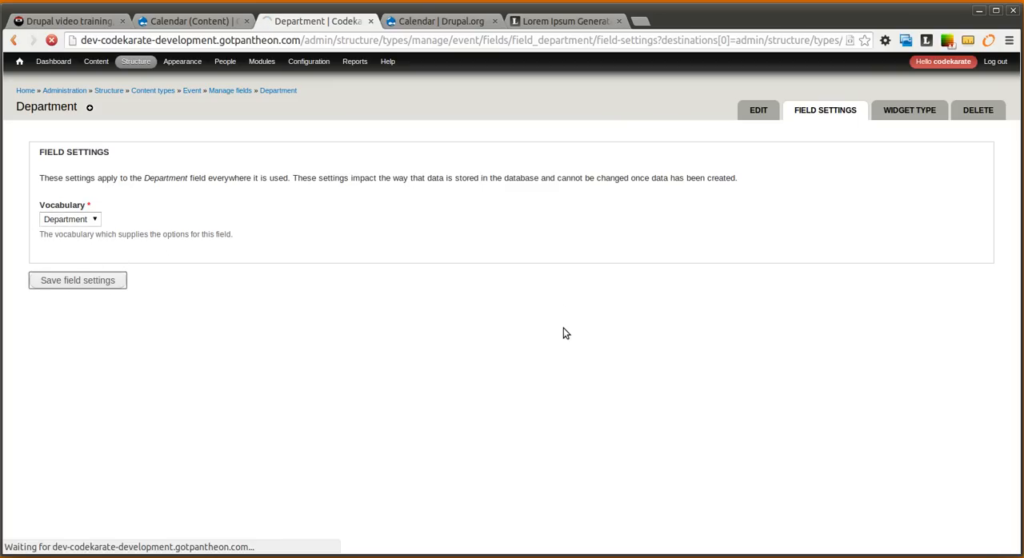
left_click(76, 280)
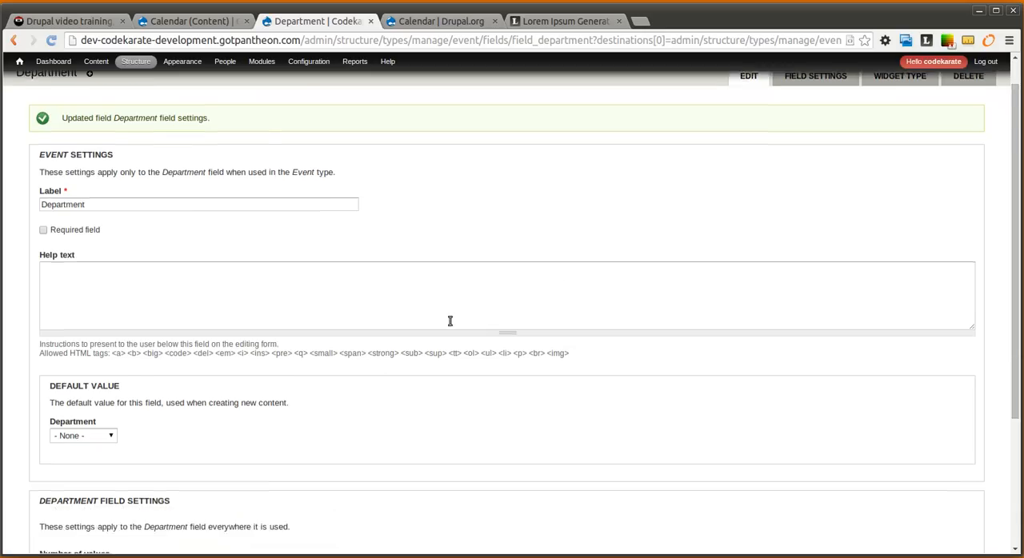
scroll("down", 3)
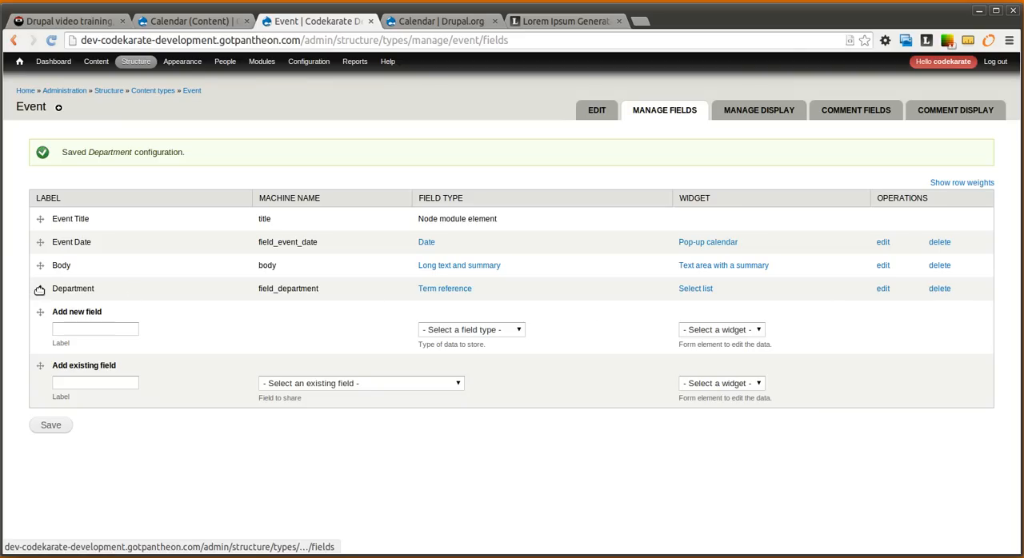
left_click_drag(39, 289, 39, 266)
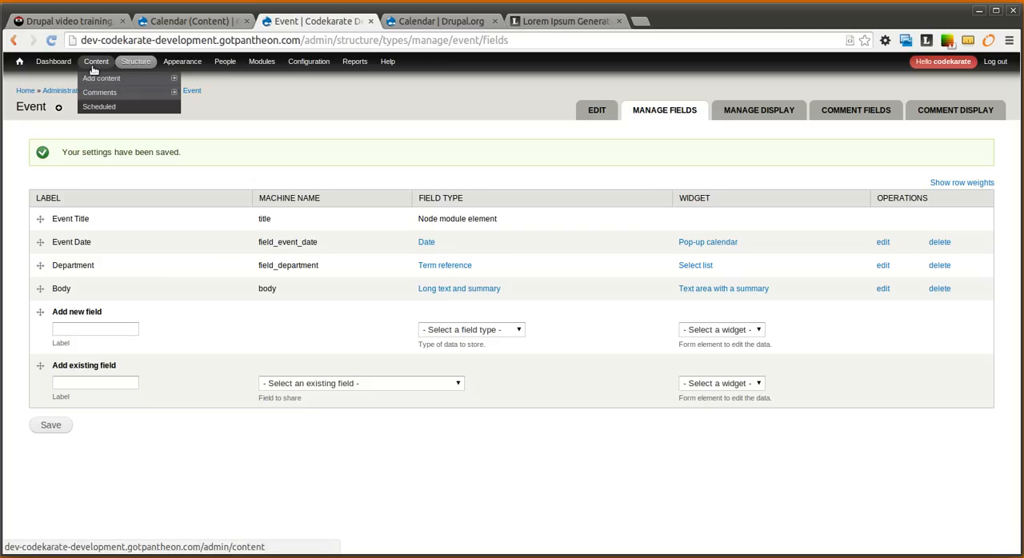
Step: Save Event 1 with the Development department and begin assigning Sales to Event 2
left_click(95, 62)
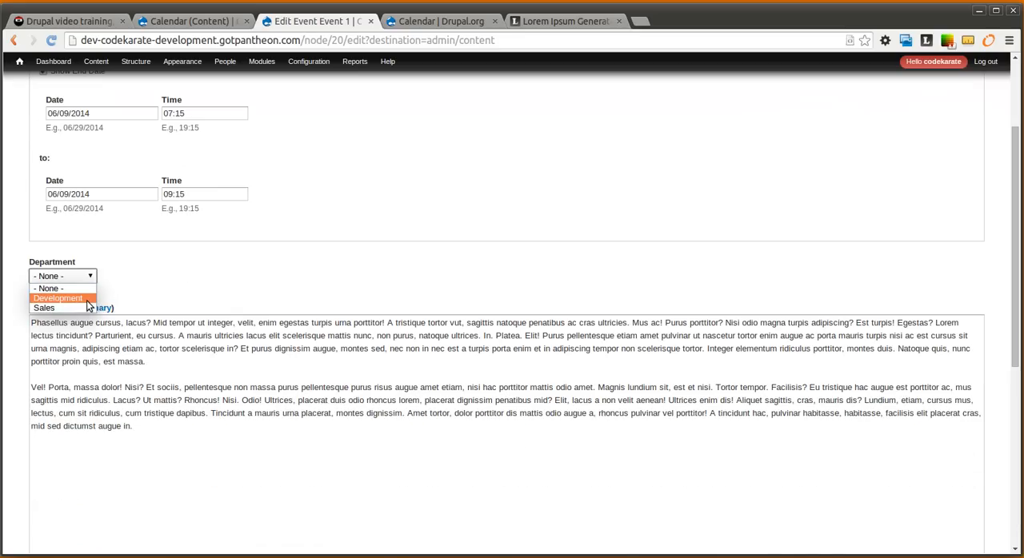
scroll("down", 3)
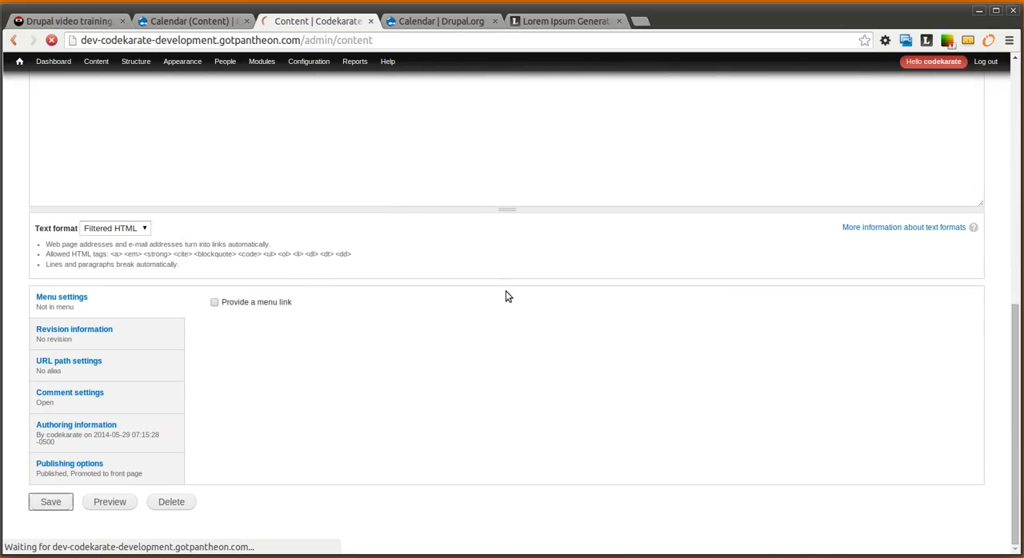
left_click(51, 501)
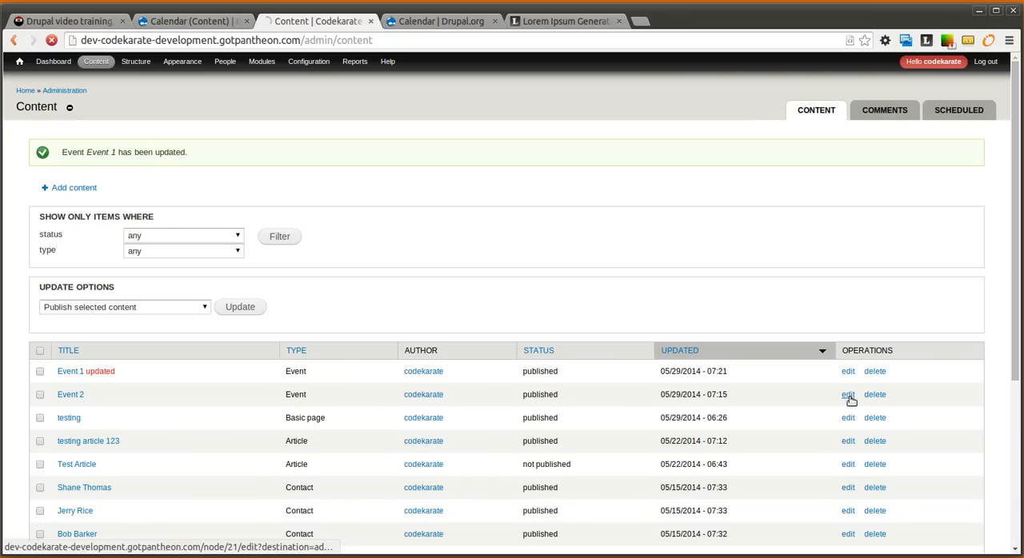
left_click(848, 394)
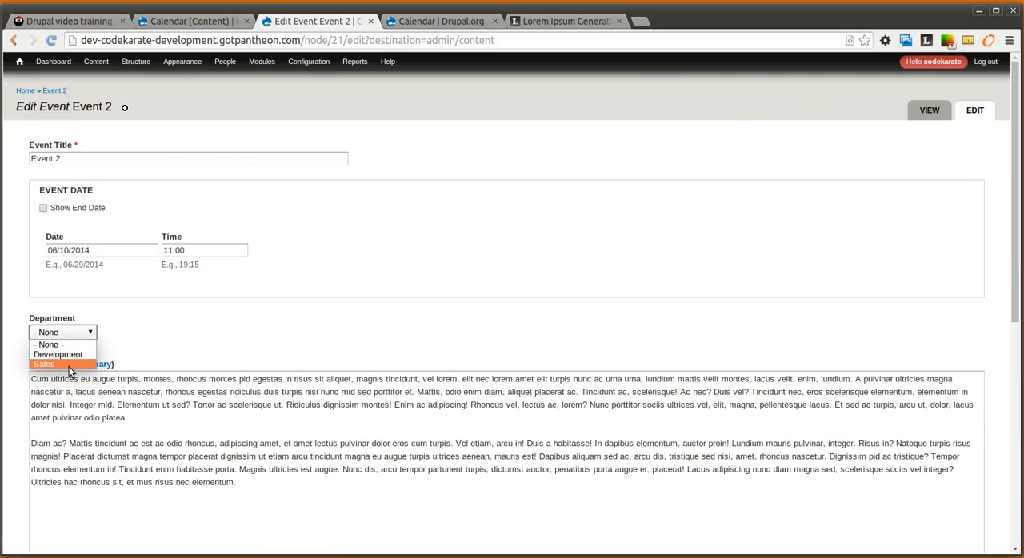
scroll("down", 3)
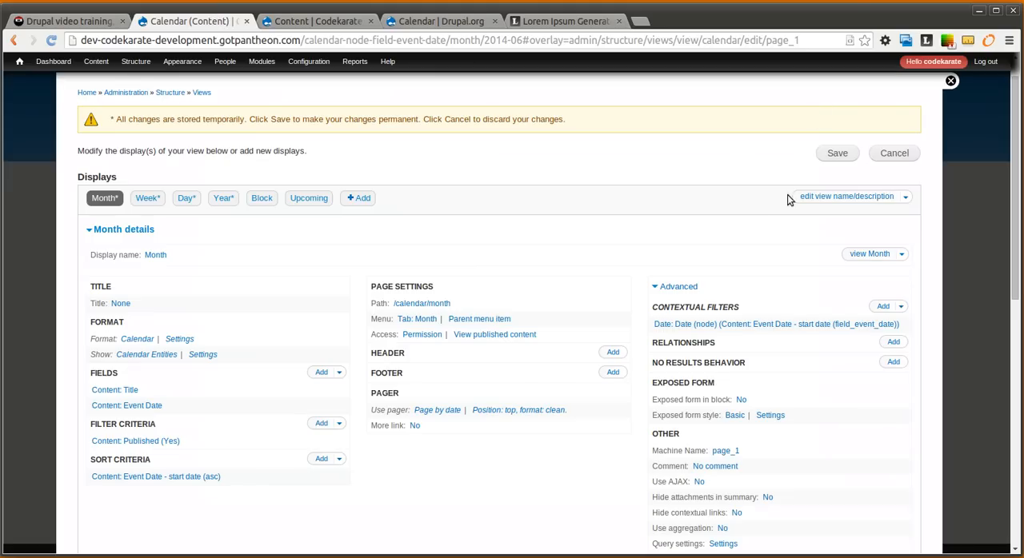
Step: Save the Calendar view and try taxonomy-based stripes, closing the row options unapplied
left_click(181, 60)
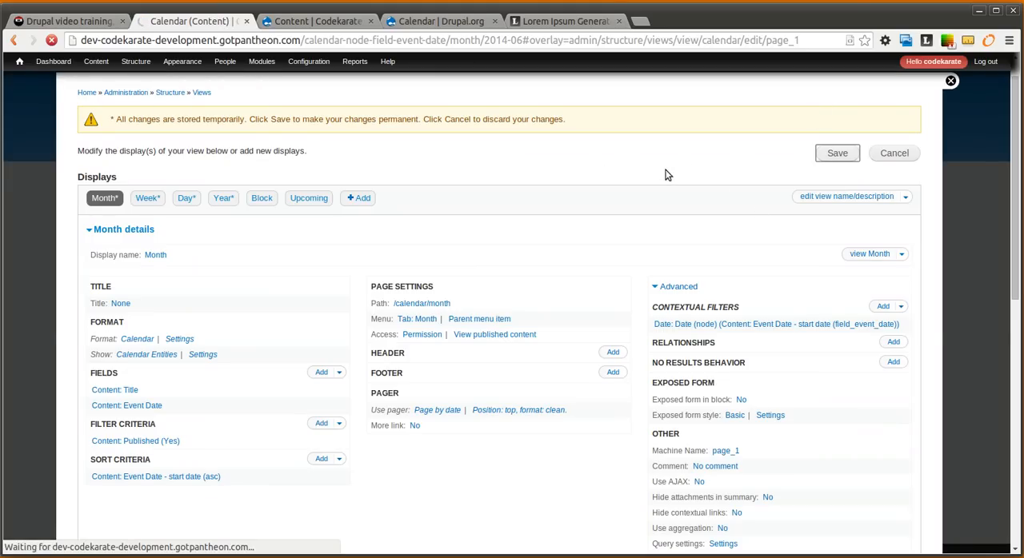
left_click(837, 153)
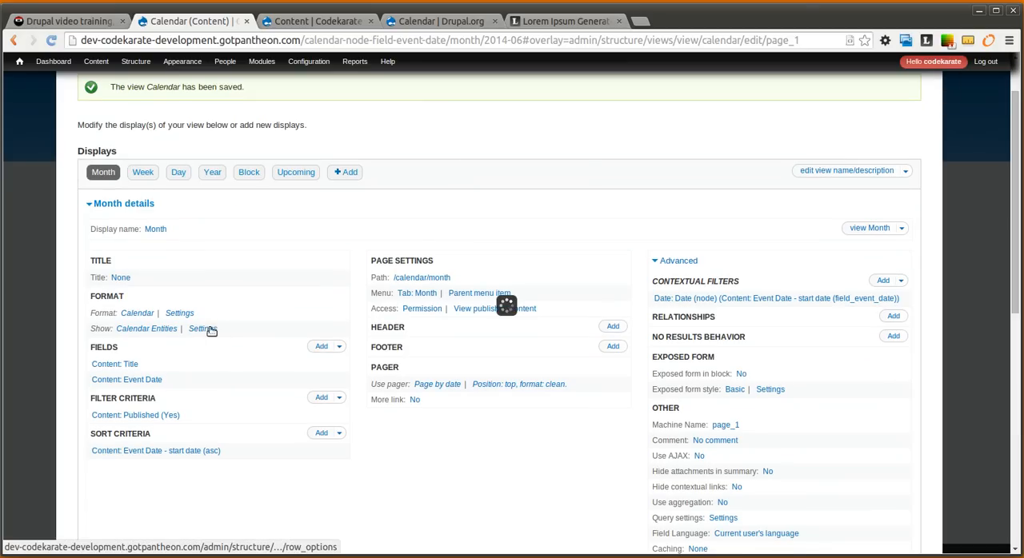
left_click(200, 329)
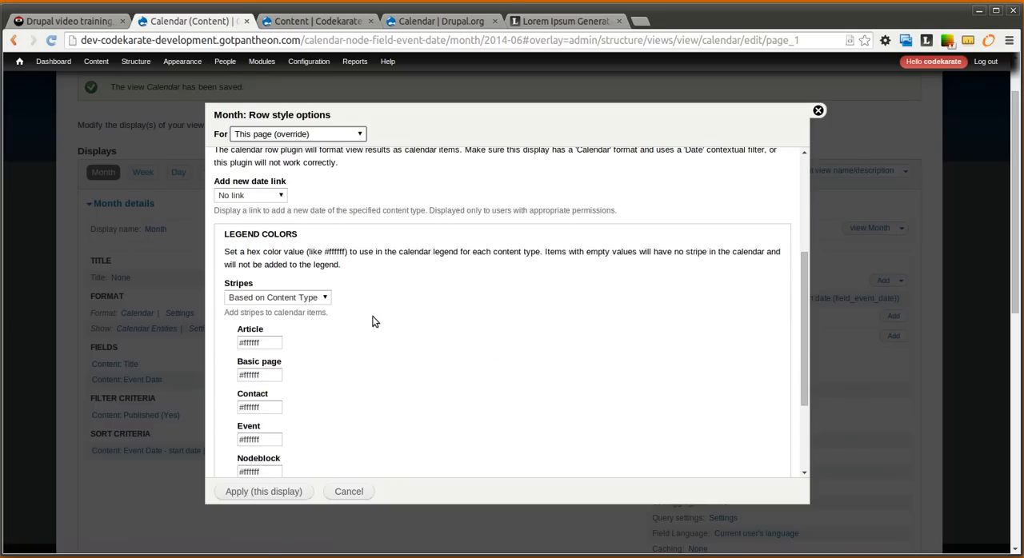
left_click(277, 297)
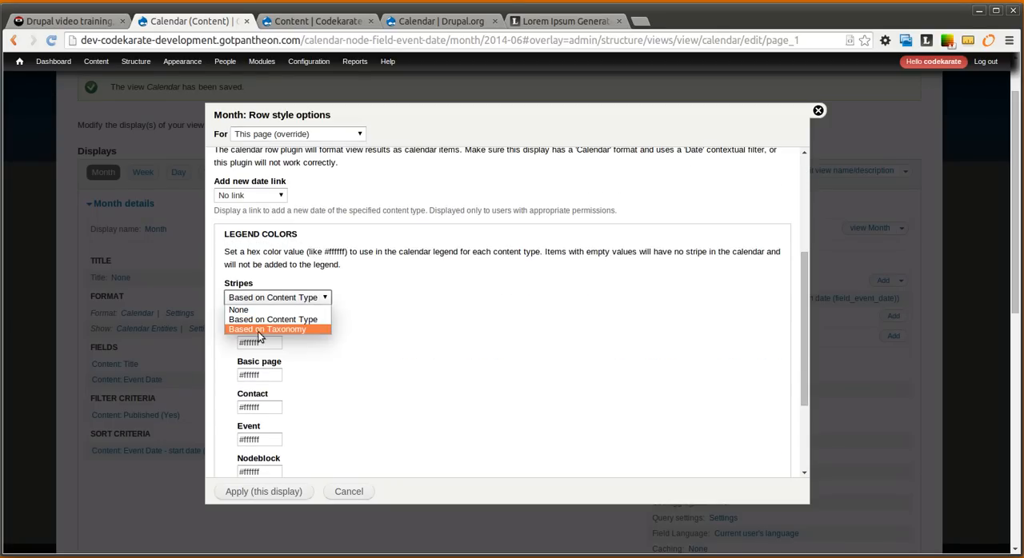
left_click(268, 329)
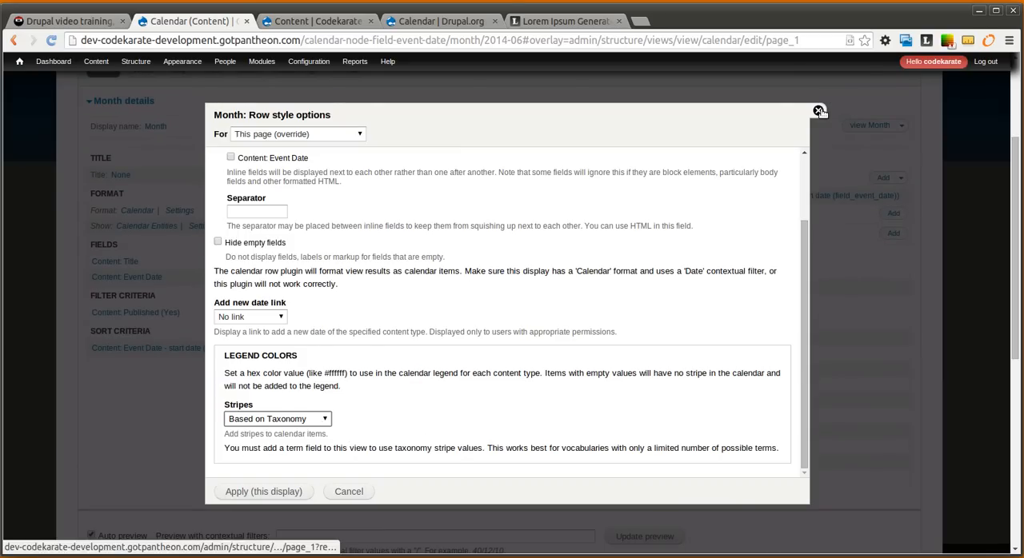
left_click(818, 111)
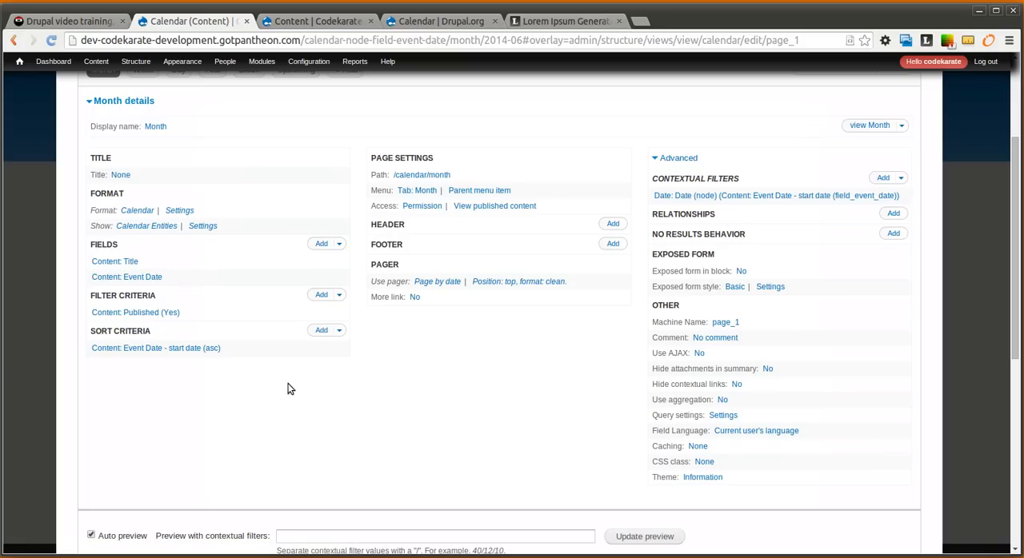
Step: Add the Content: Department field to the view, excluded from display
scroll("up", 3)
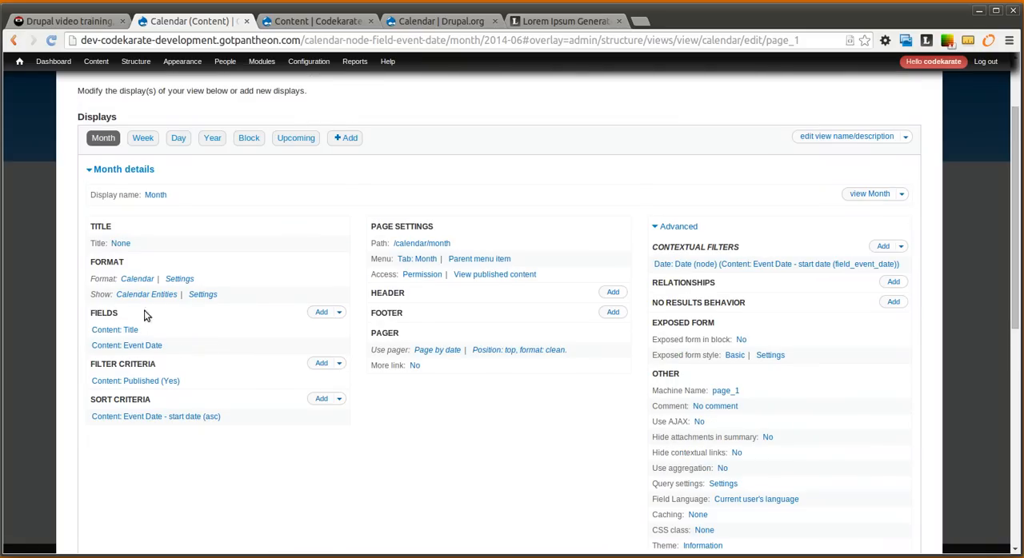
left_click(321, 312)
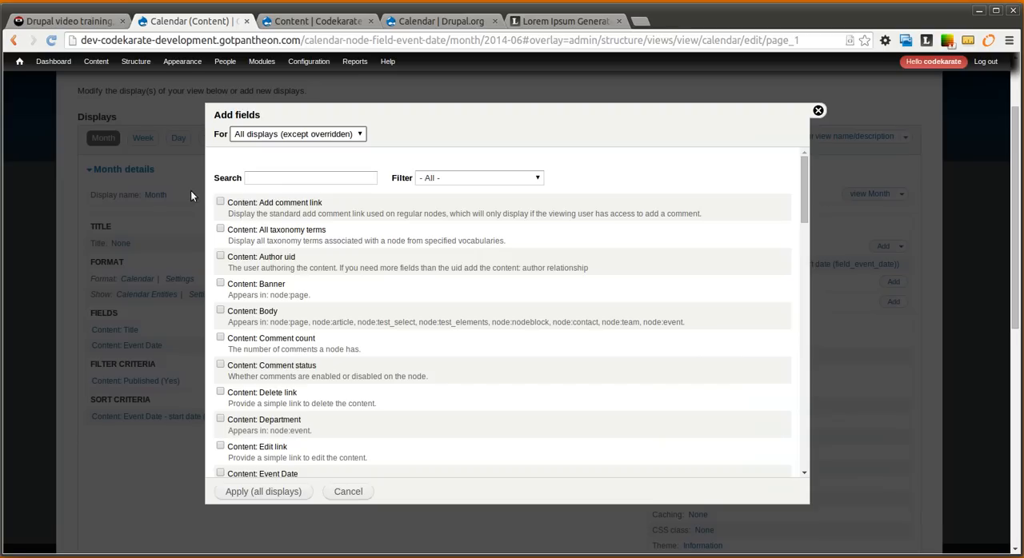
type("dep")
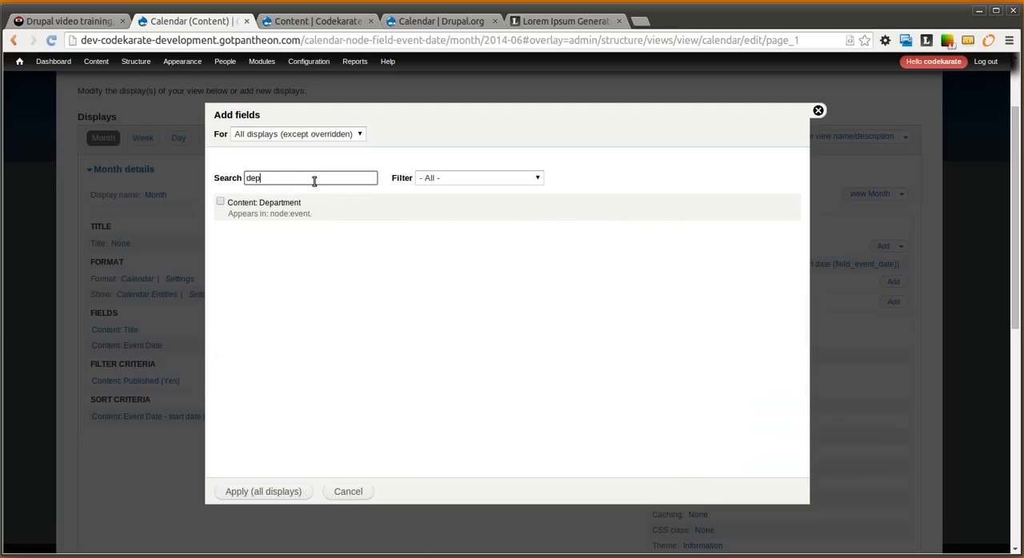
left_click(221, 202)
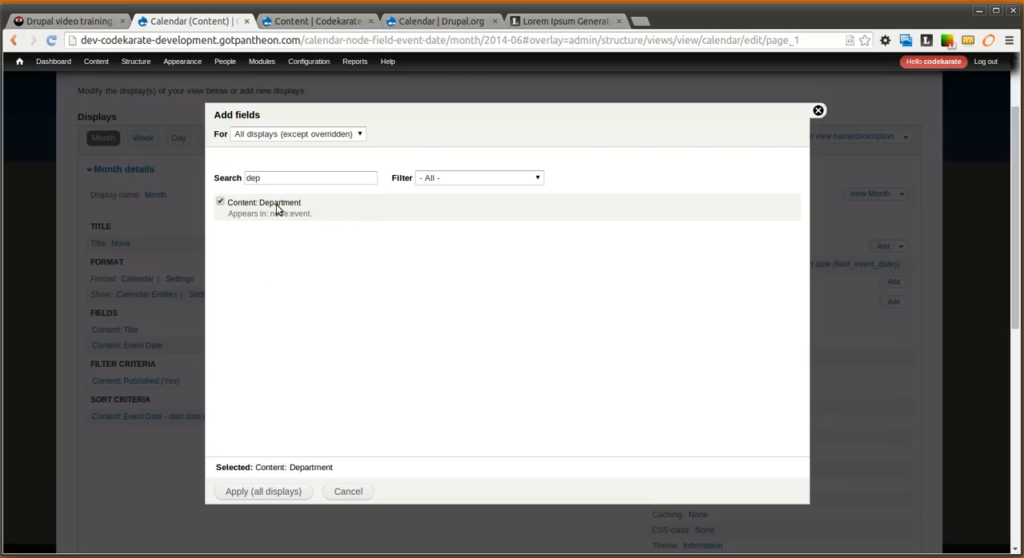
left_click(263, 491)
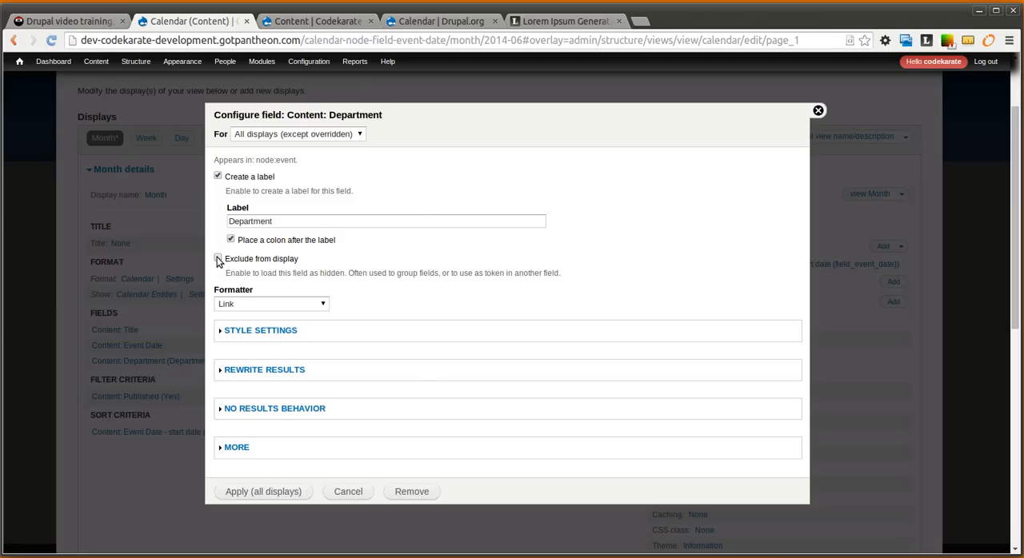
left_click(218, 258)
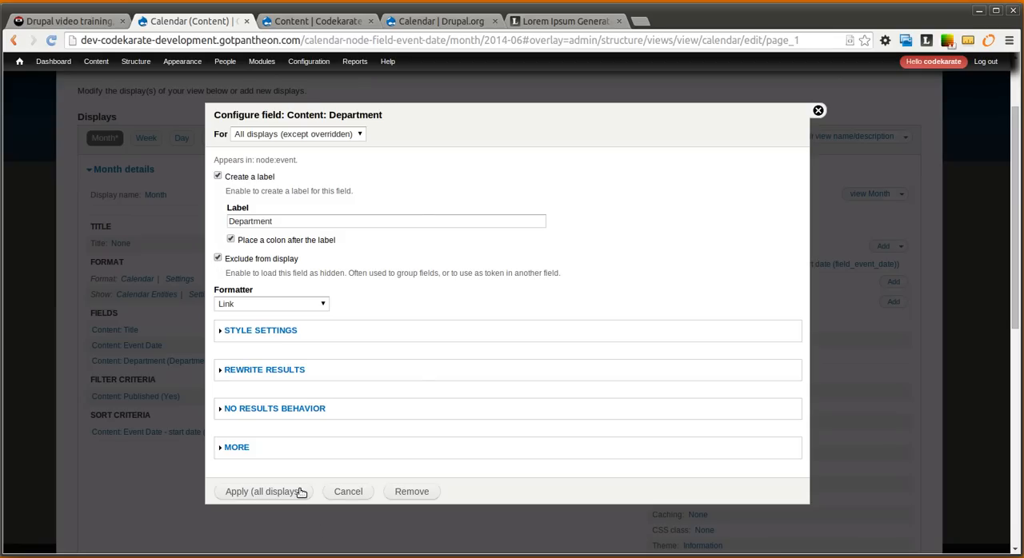
left_click(261, 491)
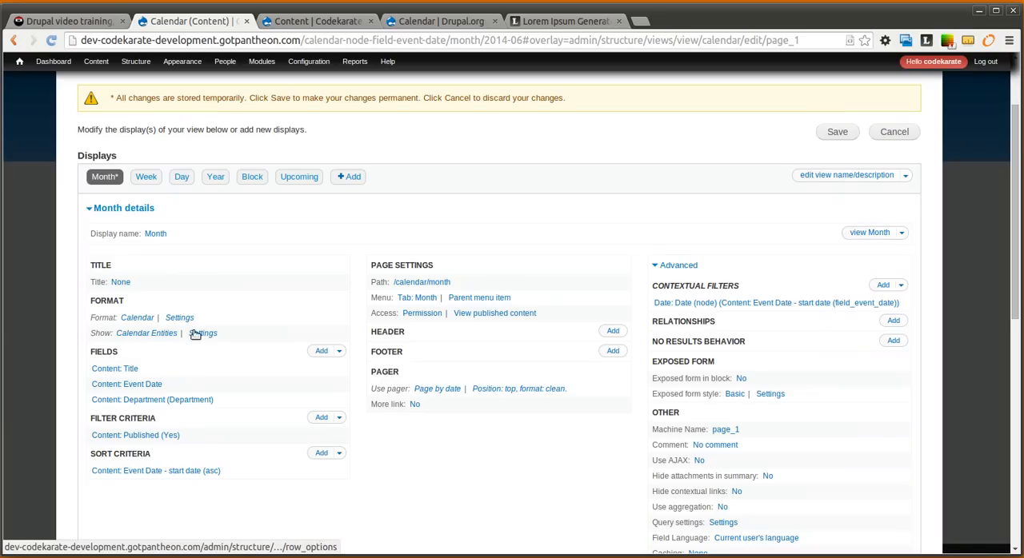
Step: Base stripes on the Department term, #d63030 for Development and #51d7e8 for Sales, and save
left_click(203, 333)
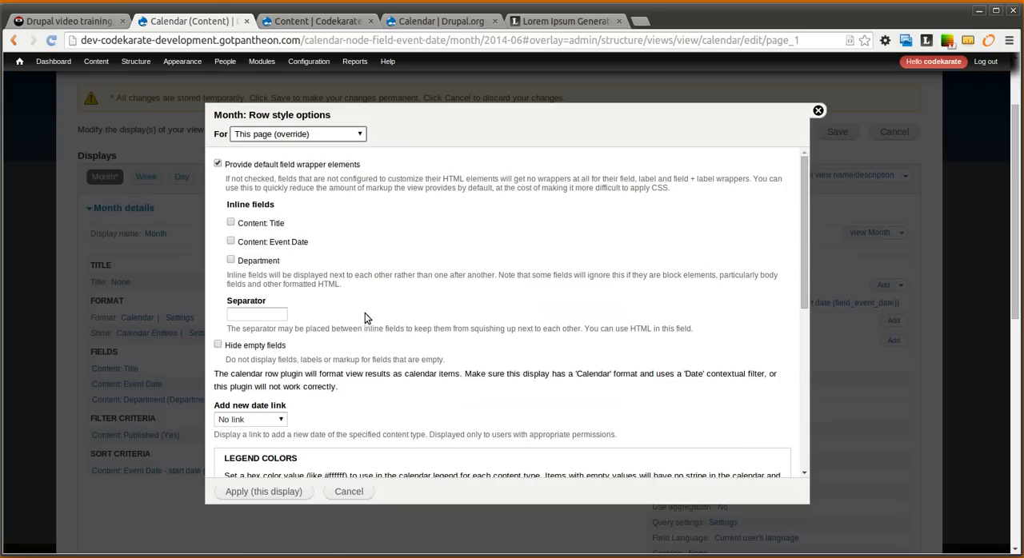
left_click(278, 316)
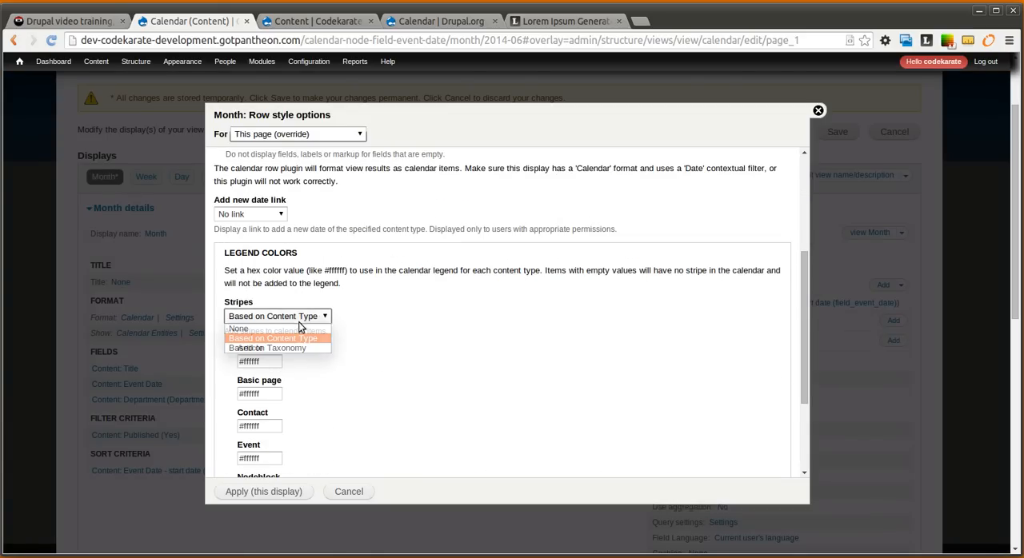
left_click(276, 347)
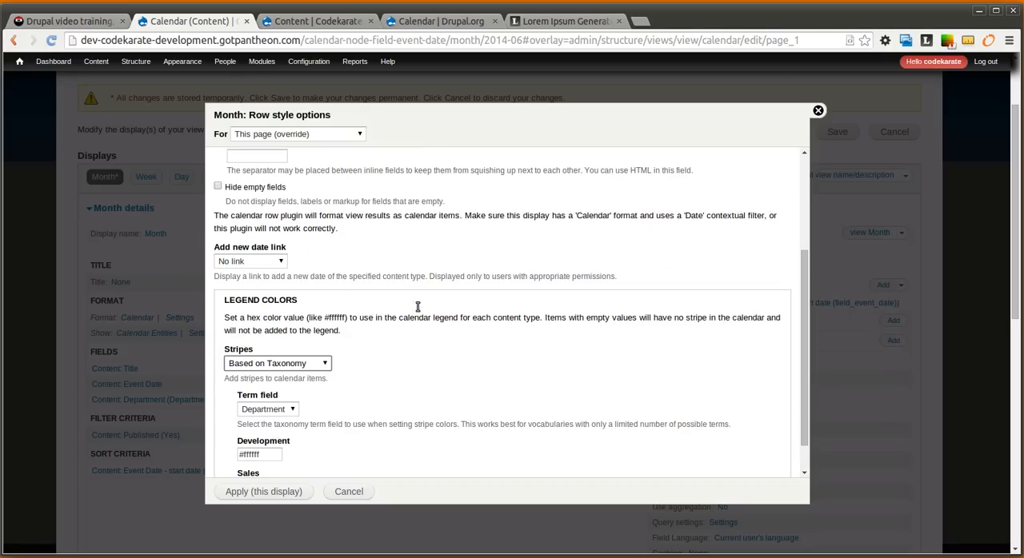
left_click(268, 409)
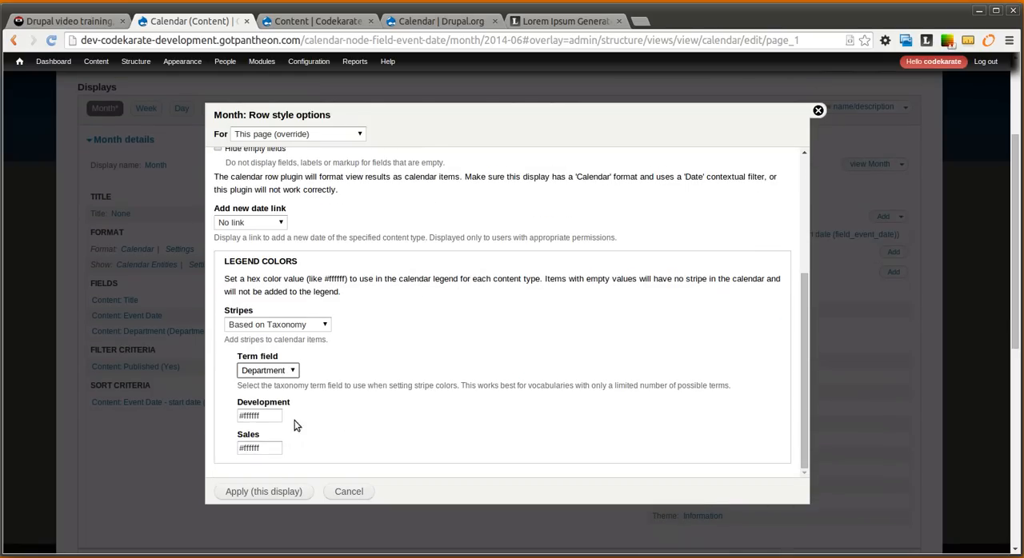
left_click(259, 416)
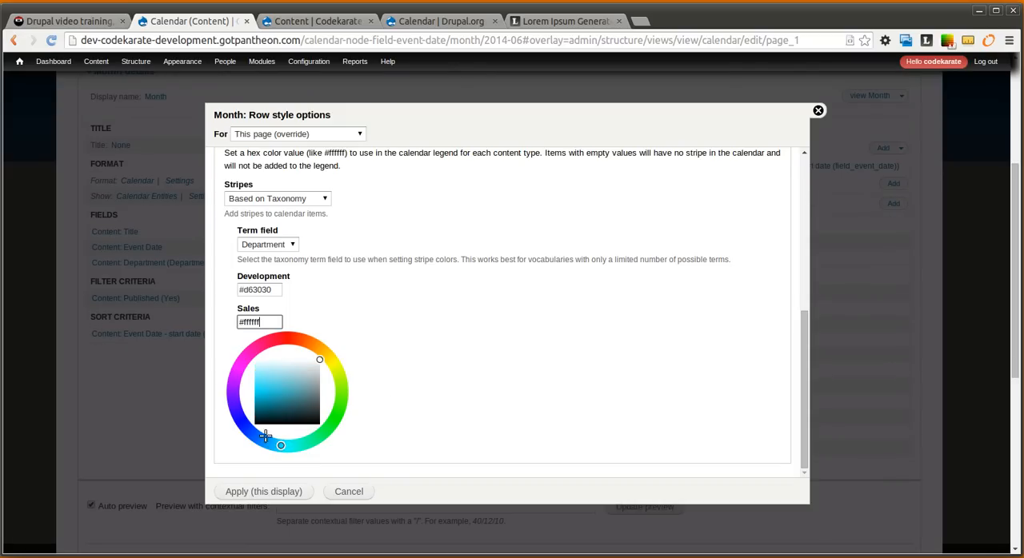
left_click(269, 385)
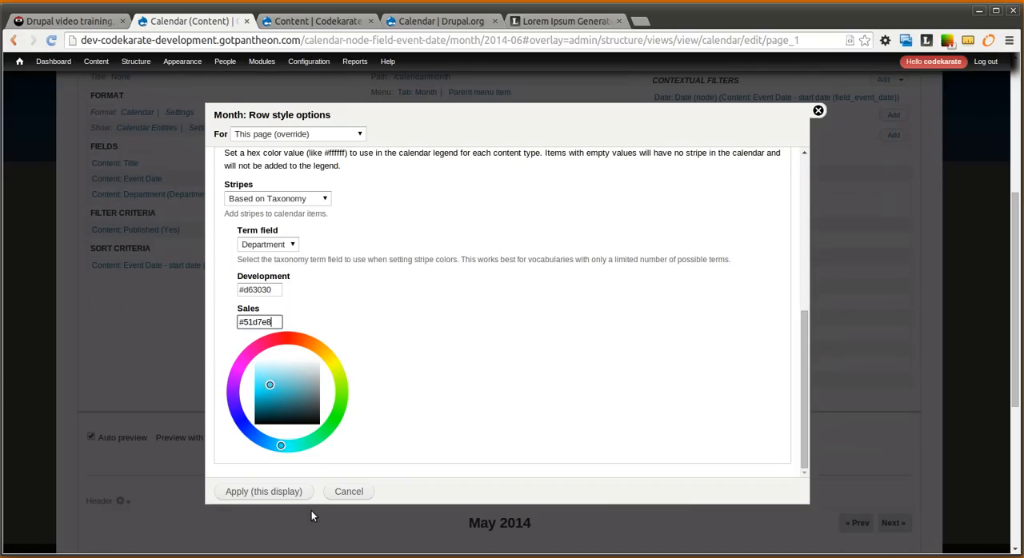
left_click(263, 491)
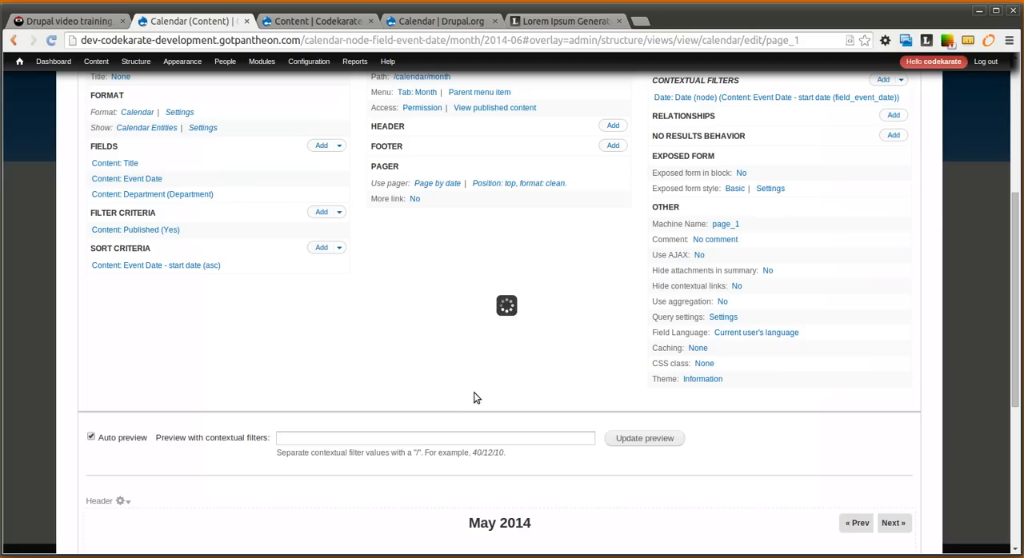
scroll("up", 3)
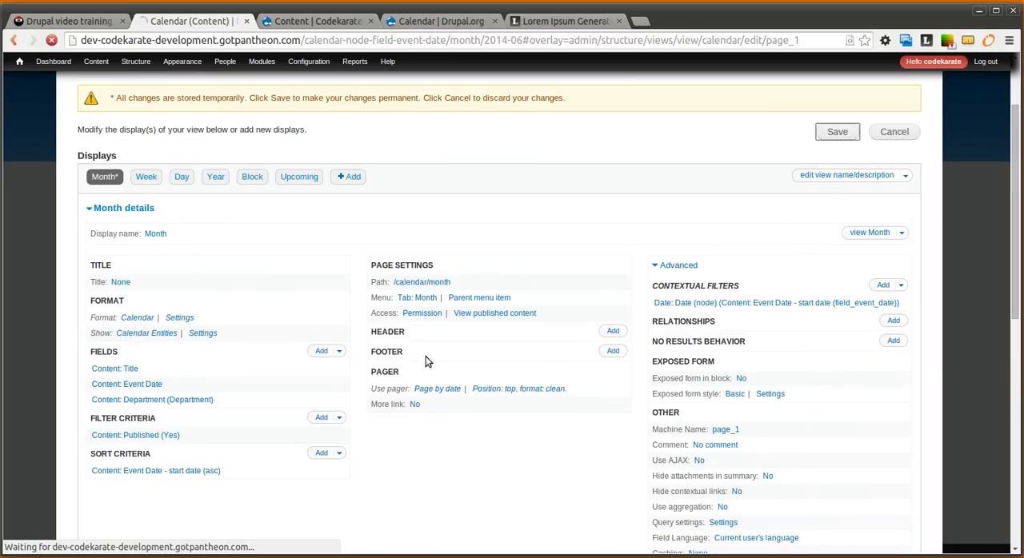
mouse_move(824, 324)
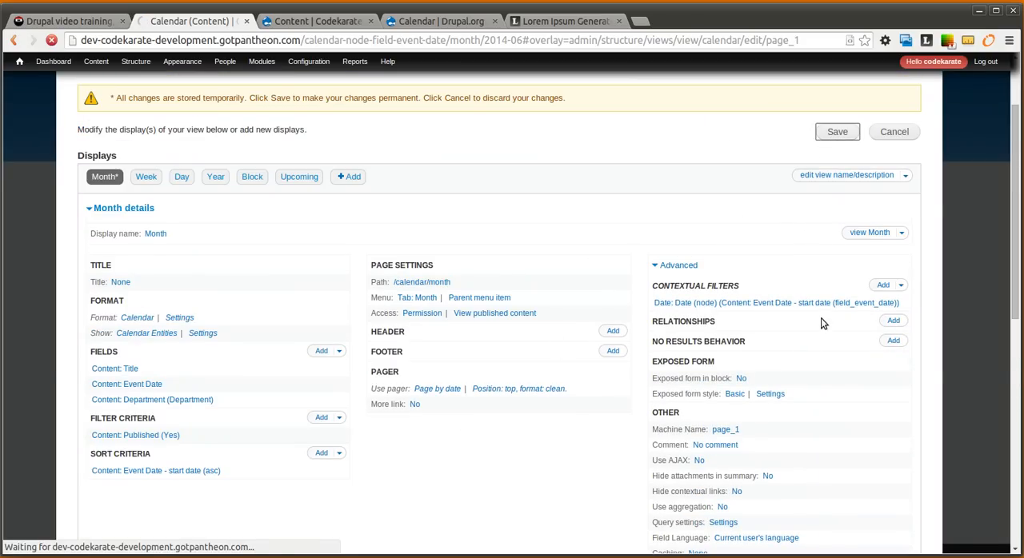
left_click(837, 131)
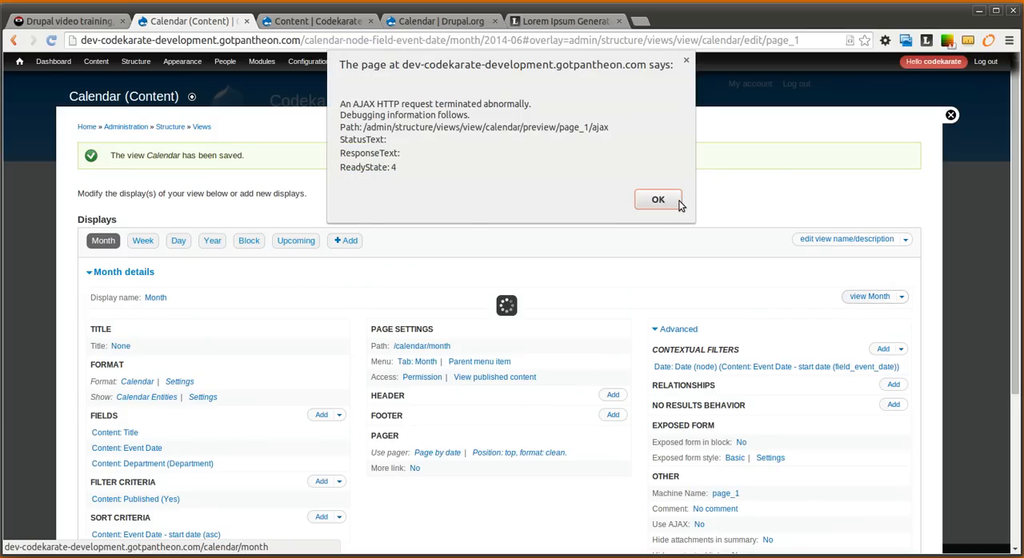
Step: Dismiss the AJAX error and browse month and week views to the week of June 8, 2014
left_click(658, 199)
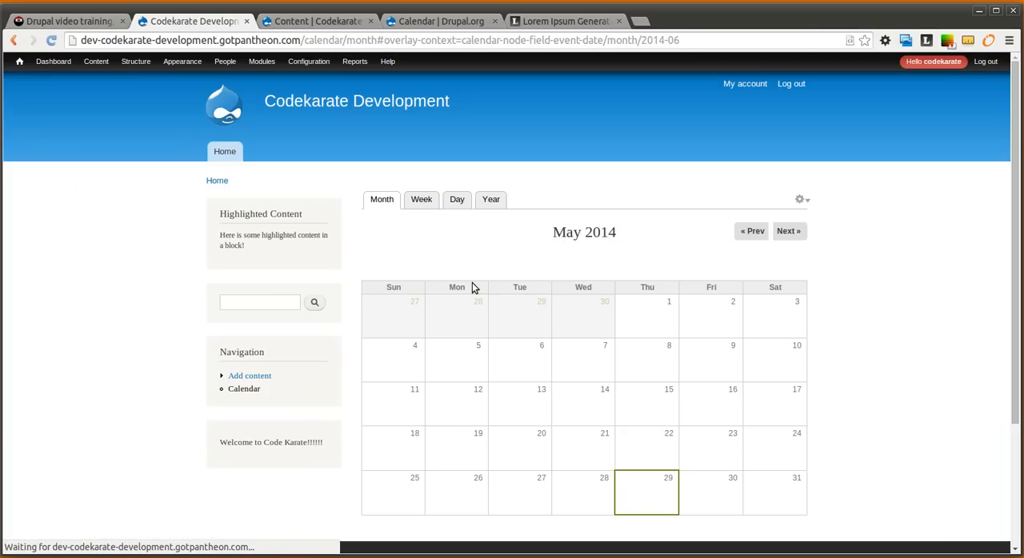
left_click(788, 231)
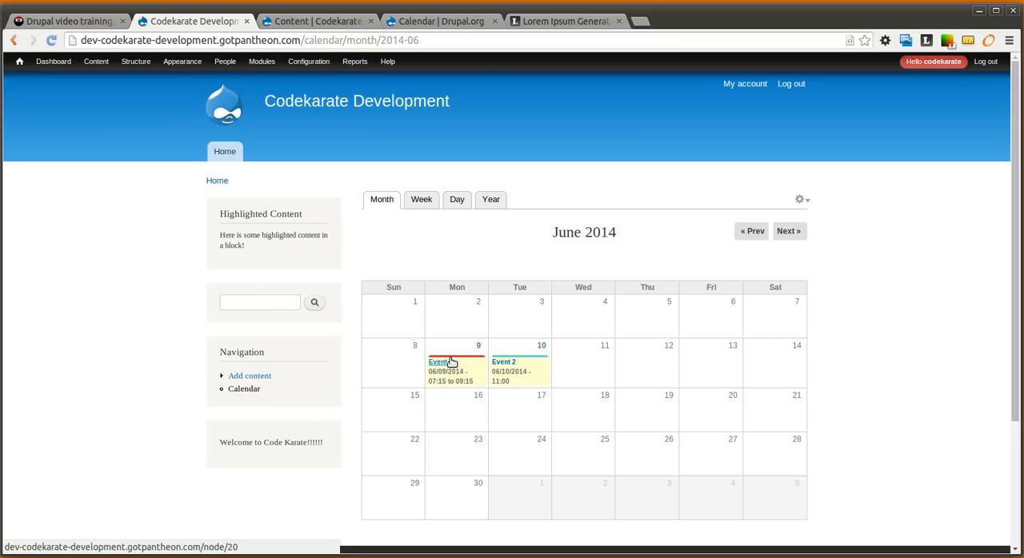
mouse_move(533, 362)
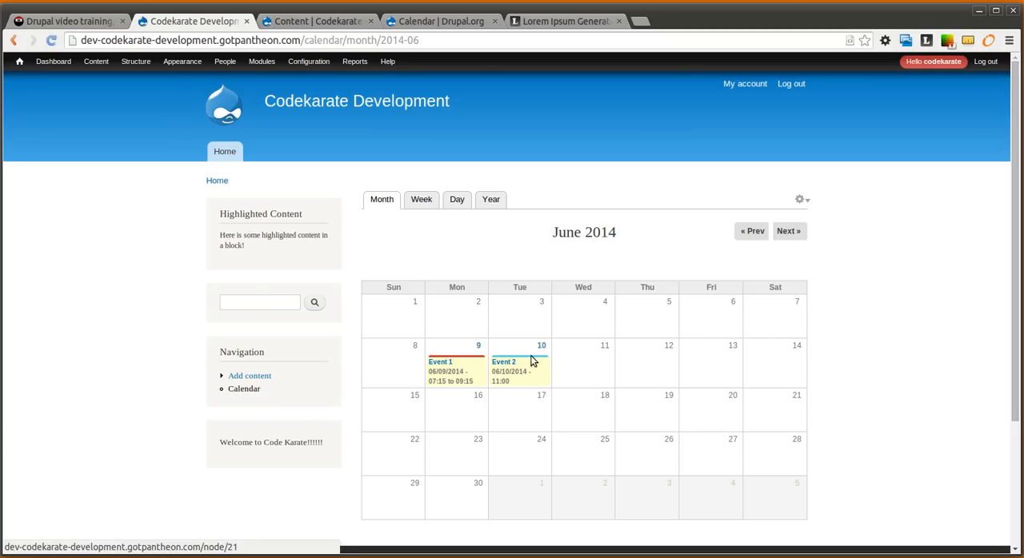
mouse_move(422, 199)
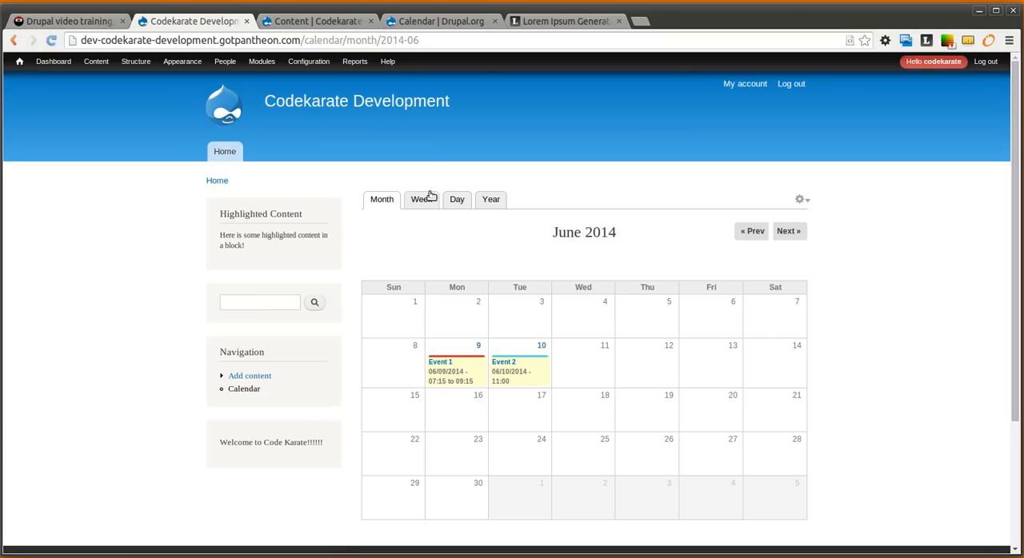
left_click(422, 200)
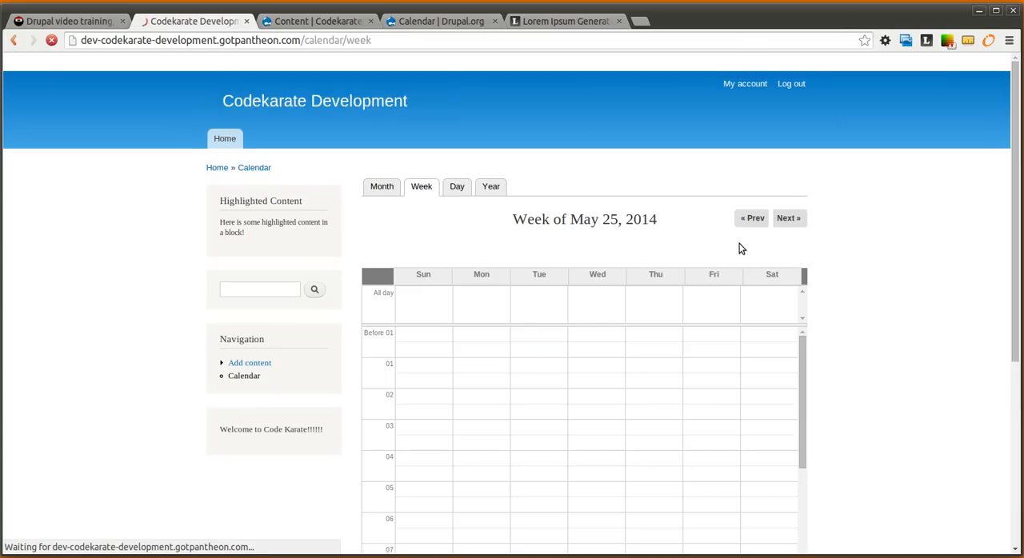
left_click(788, 218)
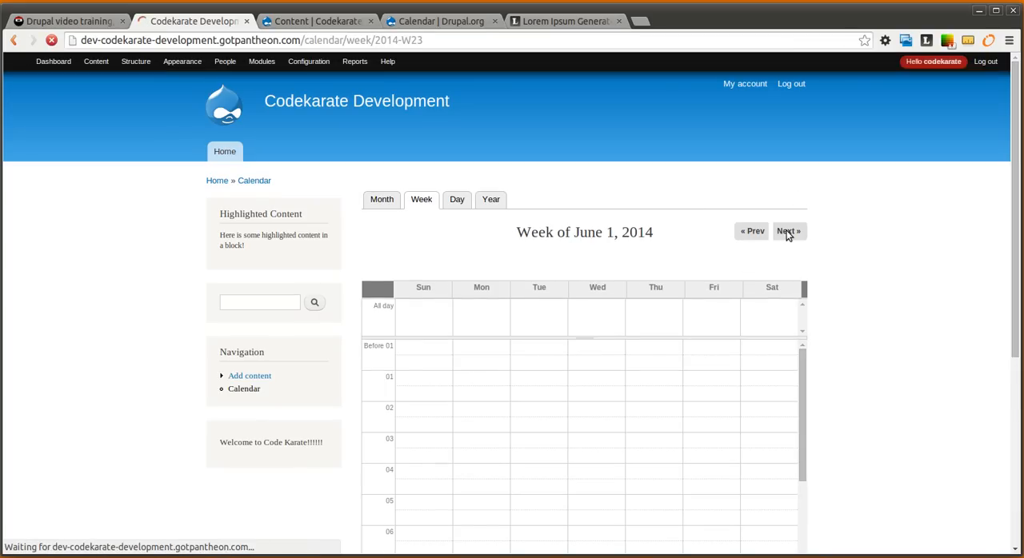
left_click(788, 231)
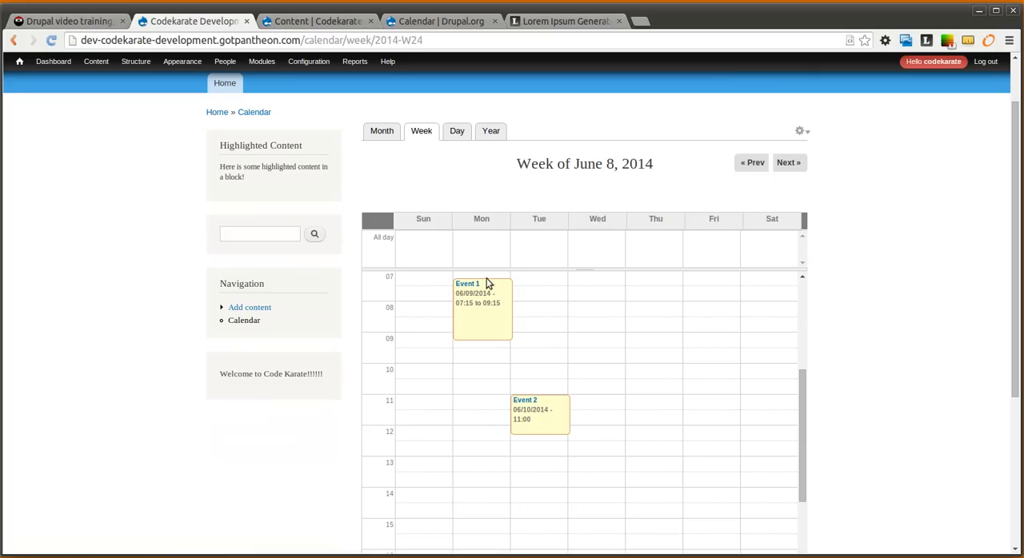
mouse_move(800, 384)
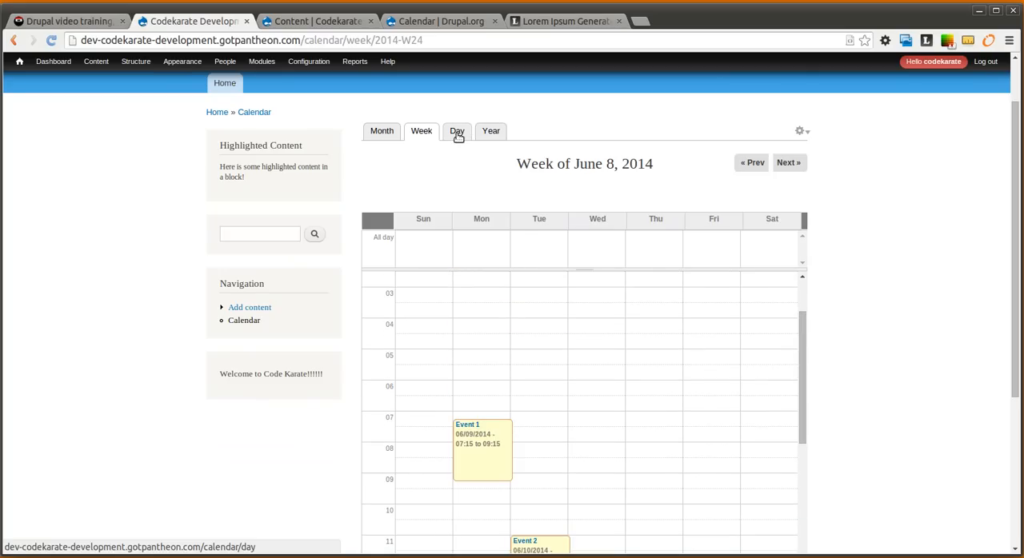
Step: Step through the day view to Tuesday, June 10, 2014, then edit the view
left_click(457, 130)
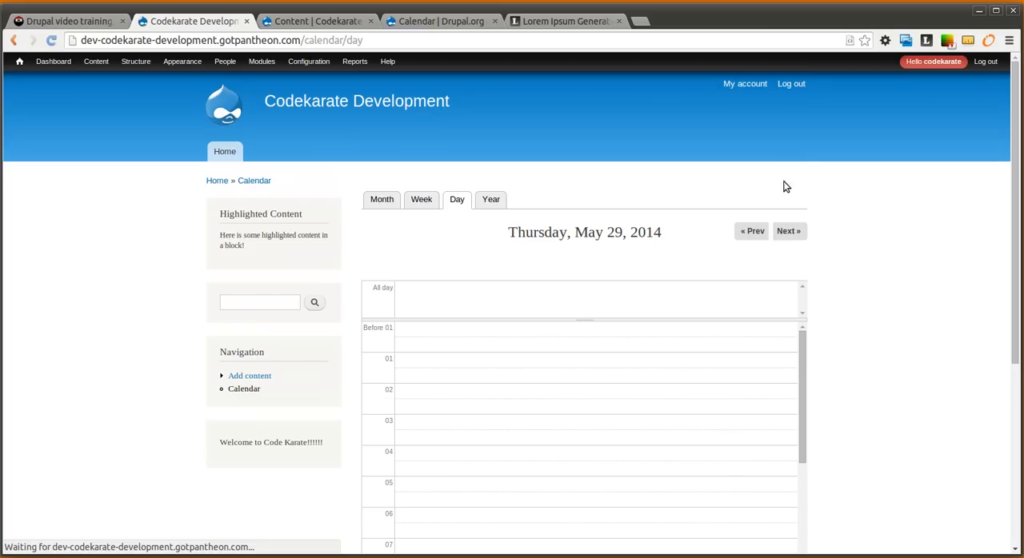
left_click(788, 231)
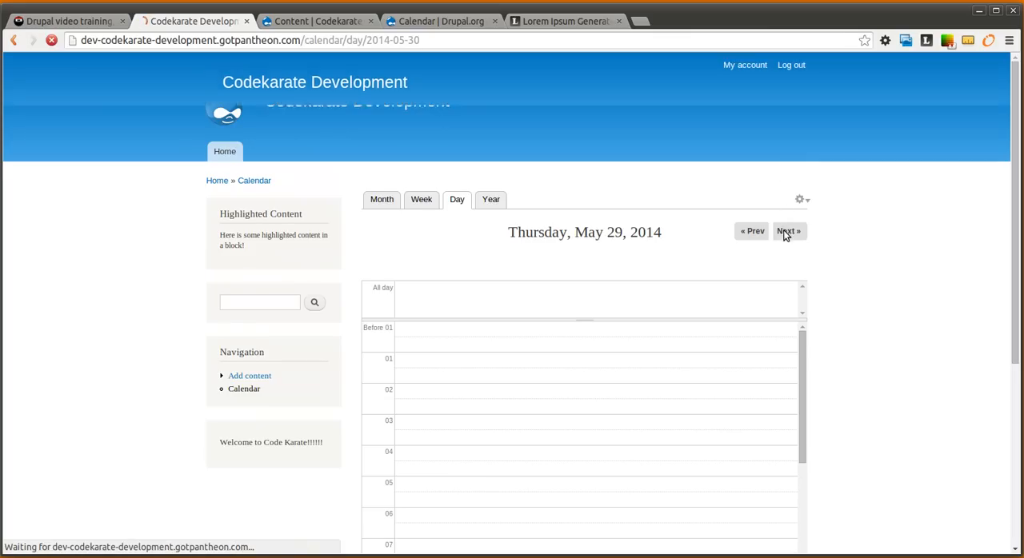
left_click(787, 231)
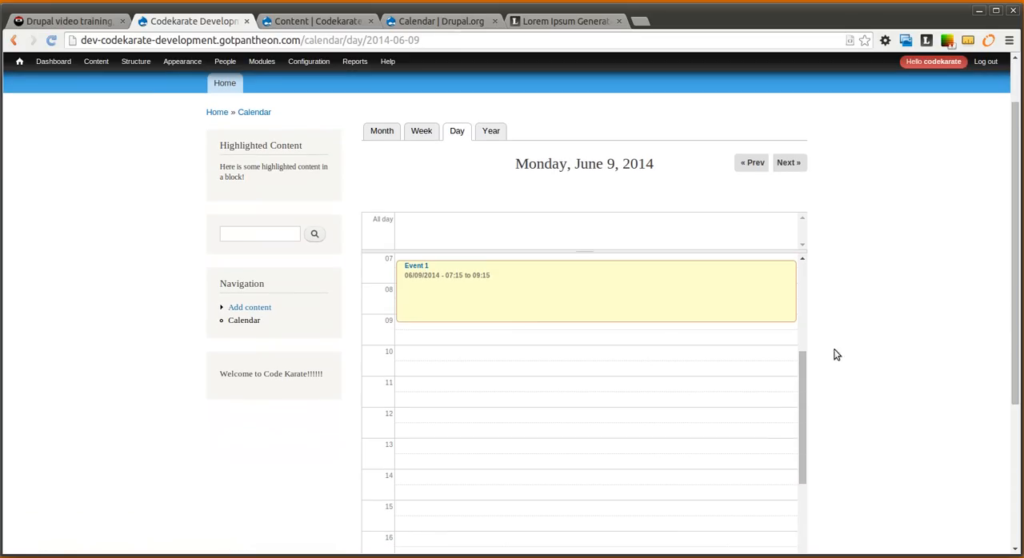
left_click(788, 163)
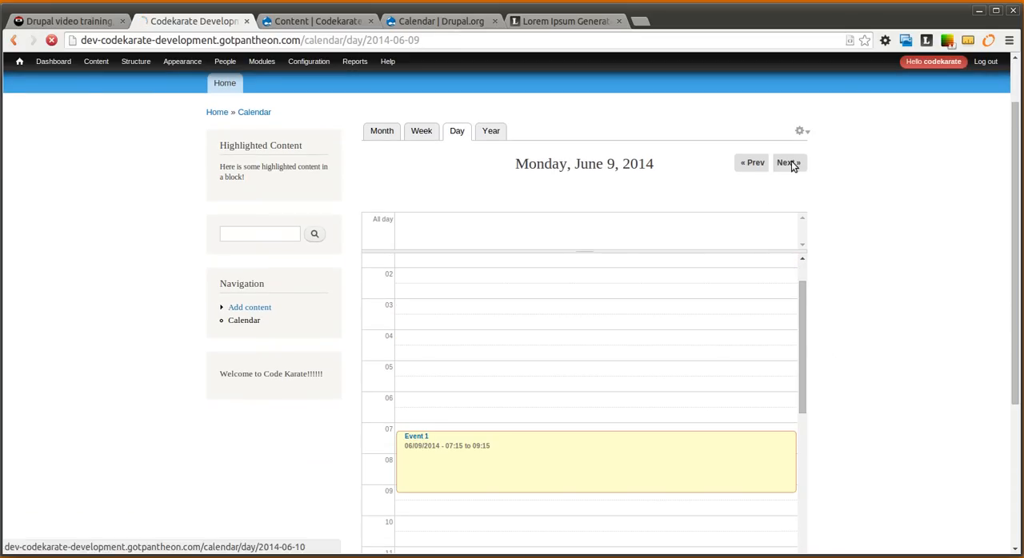
left_click(788, 162)
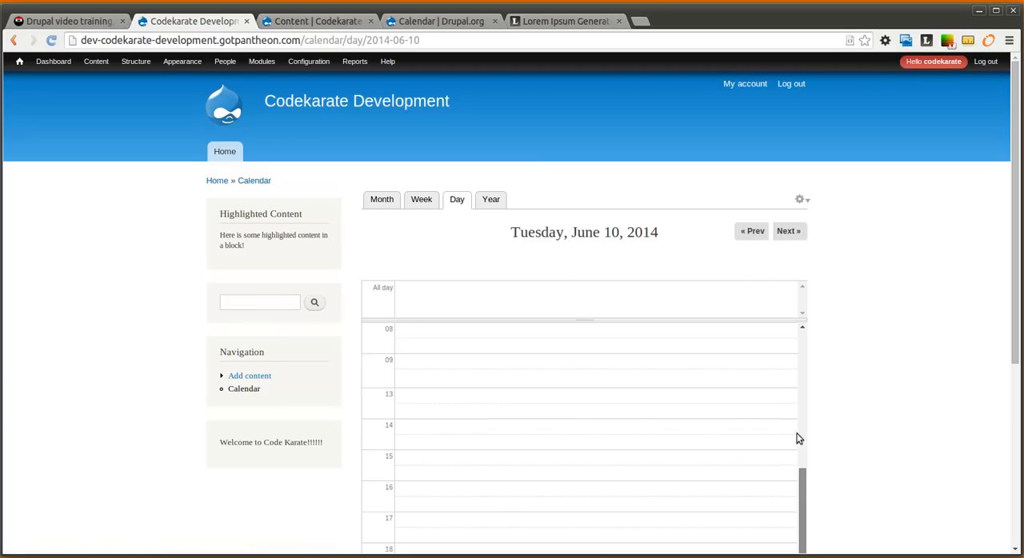
scroll("up", 3)
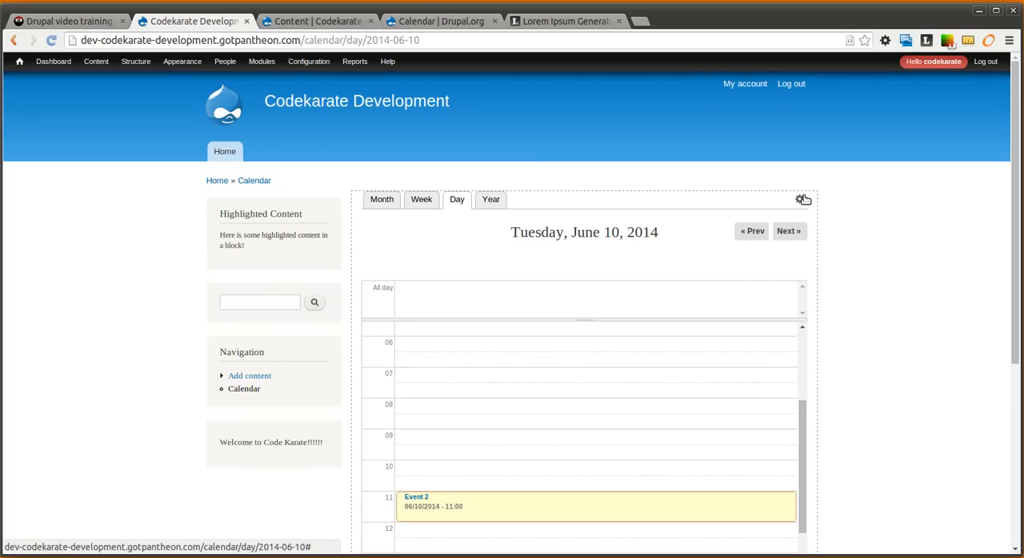
left_click(804, 199)
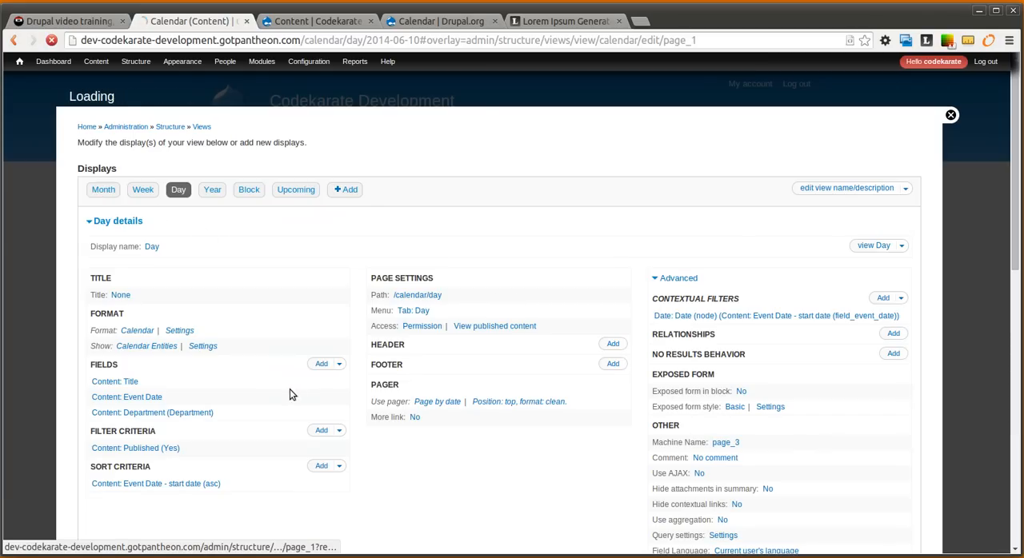
Step: Set the Week display's row style stripes to 'Based on Taxonomy'
left_click(103, 190)
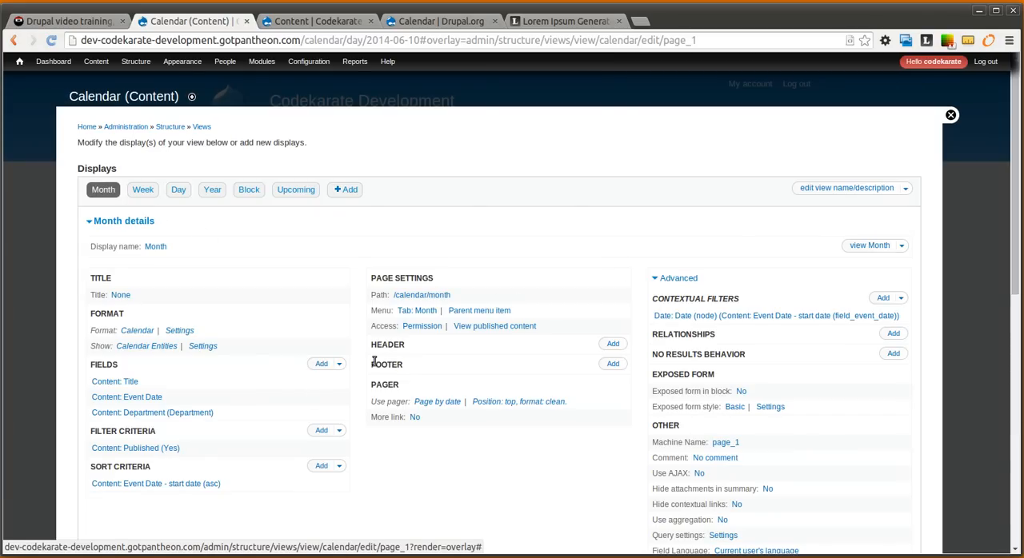
mouse_move(555, 455)
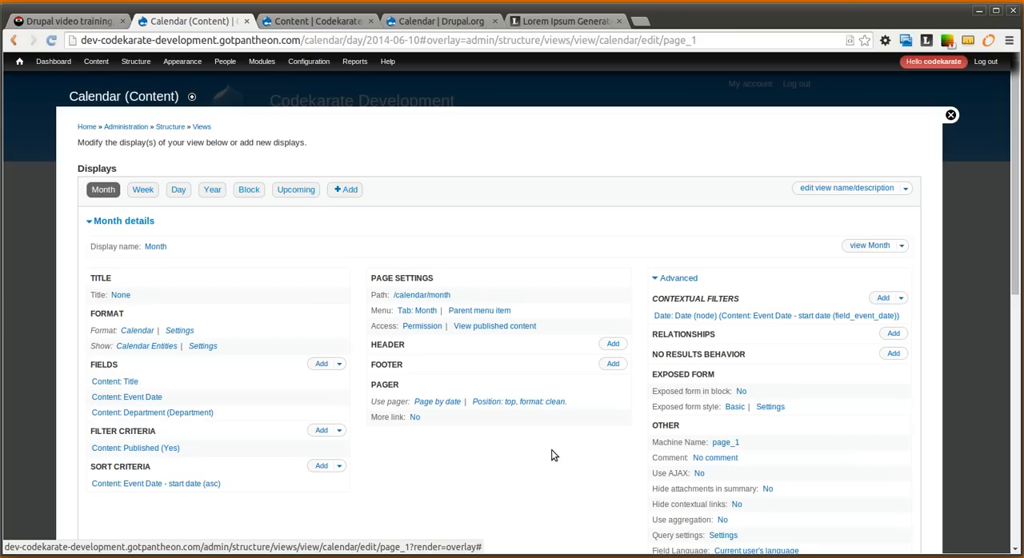
mouse_move(470, 444)
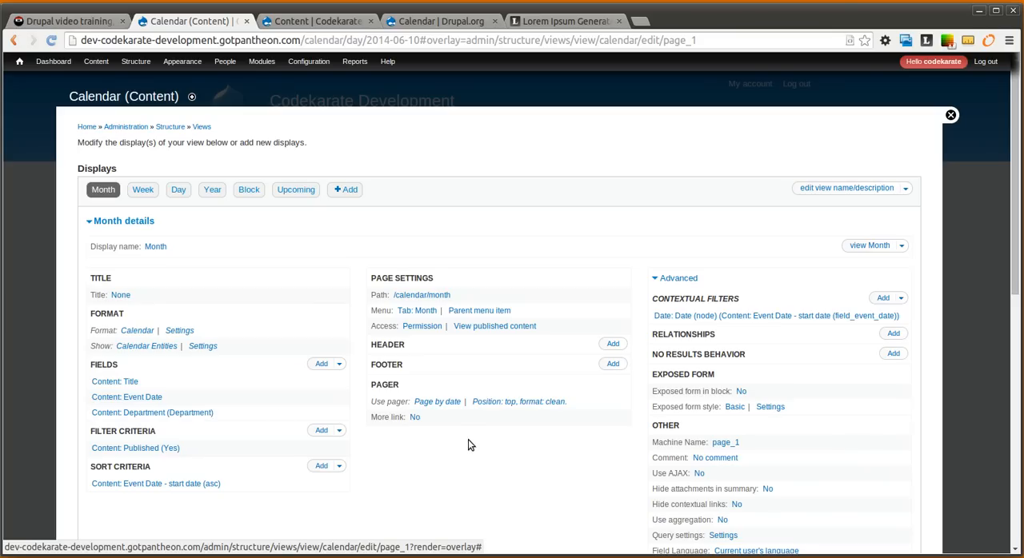
mouse_move(472, 460)
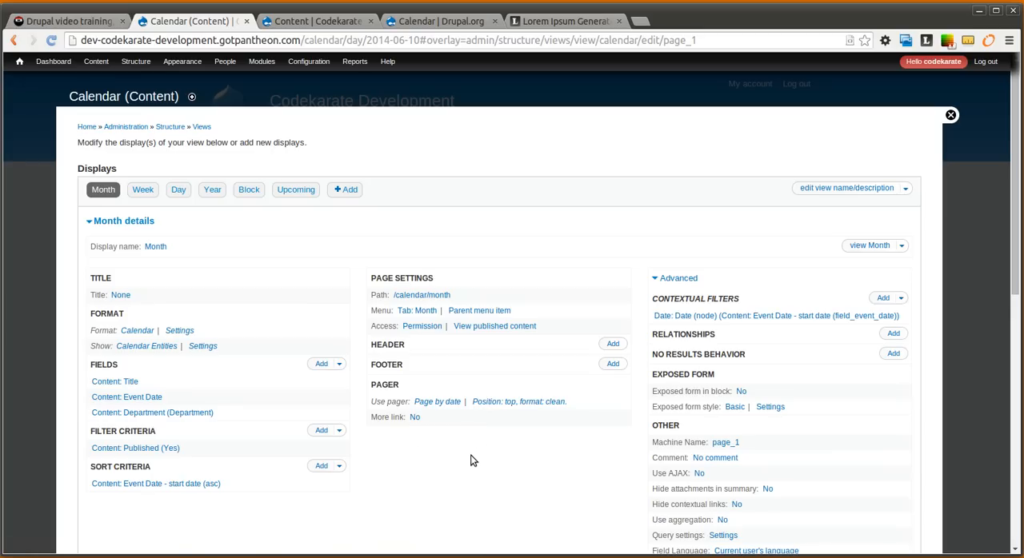
mouse_move(165, 204)
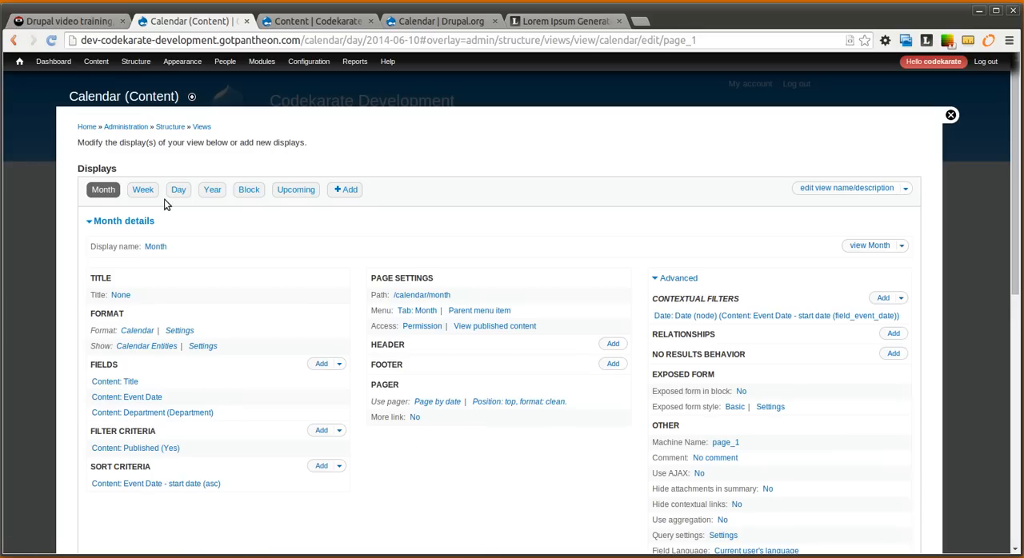
left_click(143, 189)
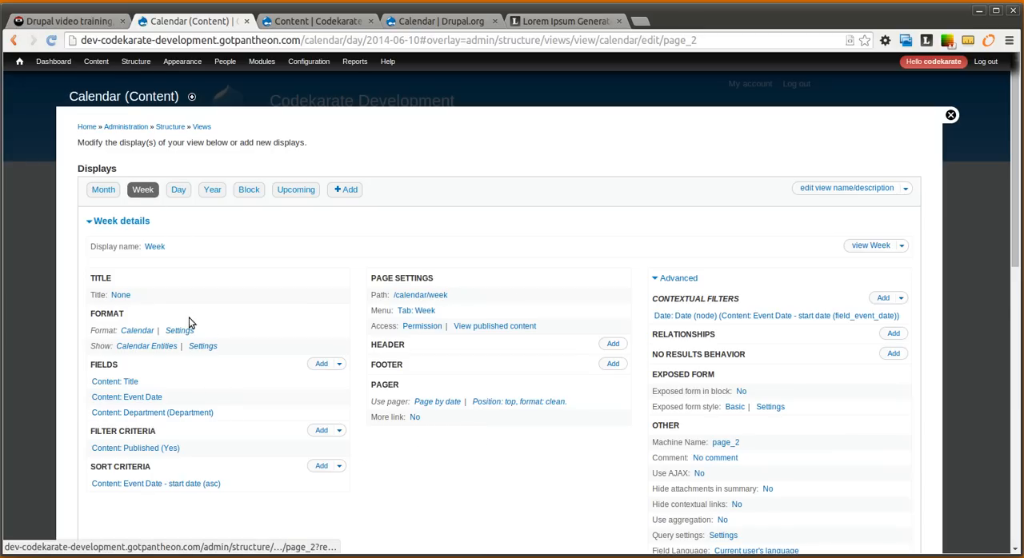
left_click(202, 346)
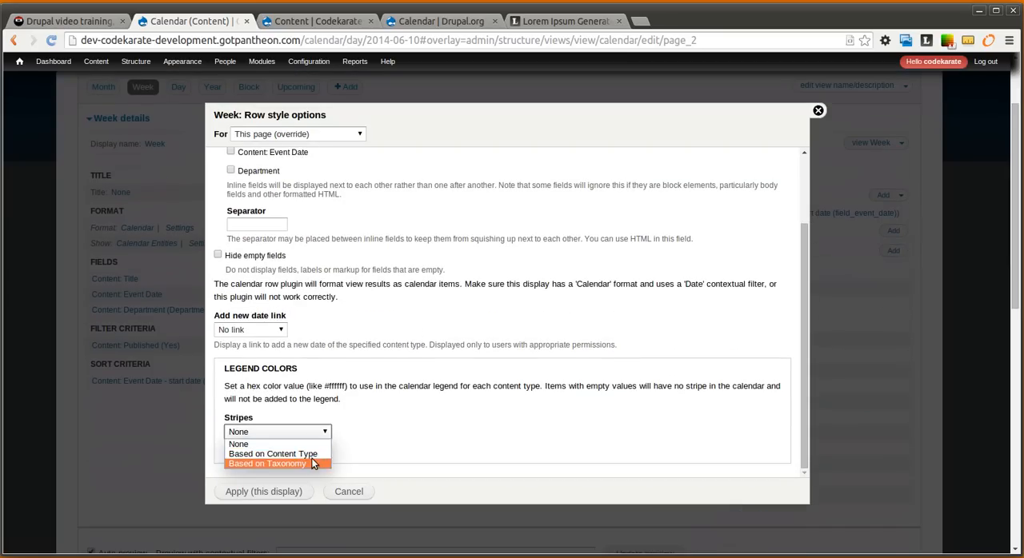
left_click(348, 491)
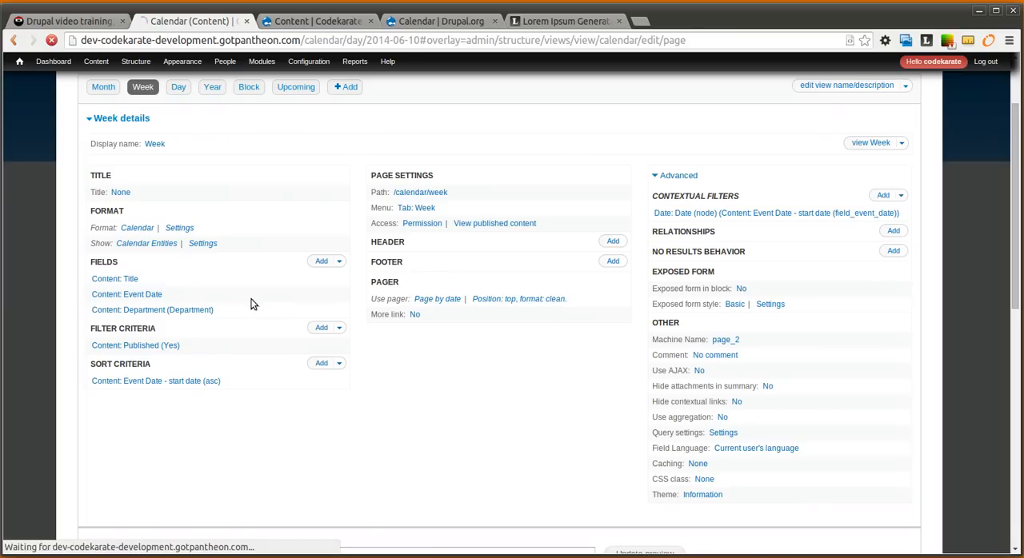
Step: Set the Year display's stripes to 'Based on Taxonomy' and save the Calendar view
left_click(203, 243)
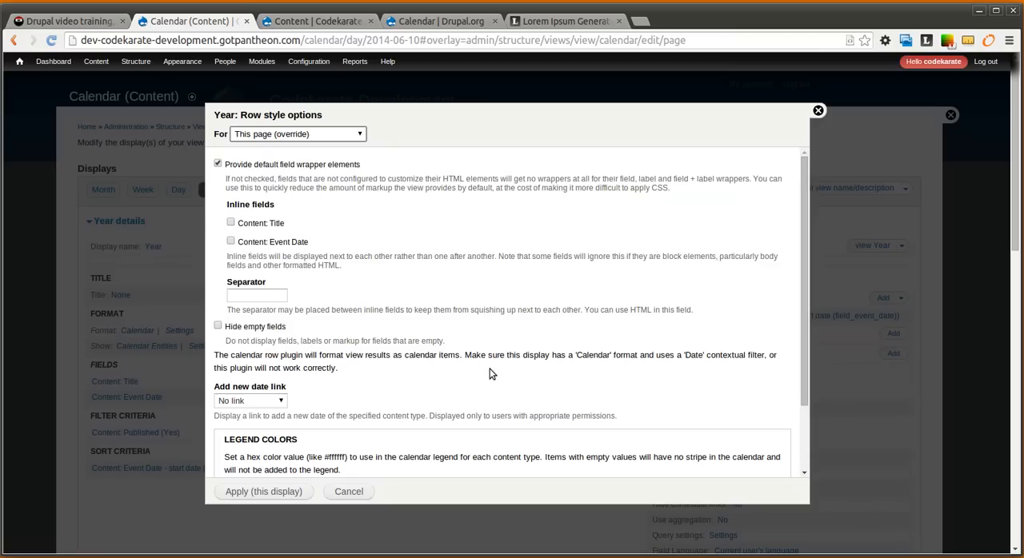
left_click(276, 419)
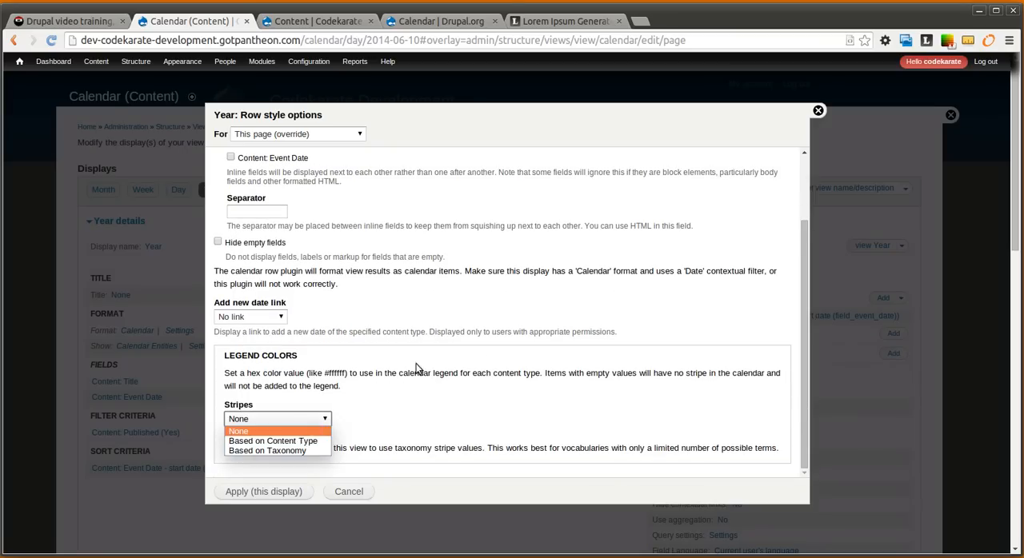
left_click(263, 491)
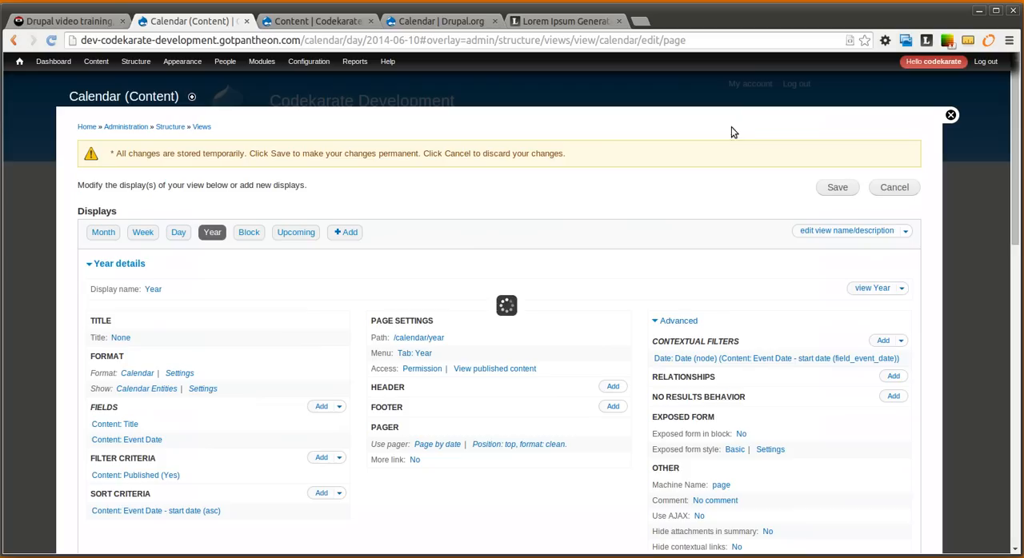
left_click(837, 187)
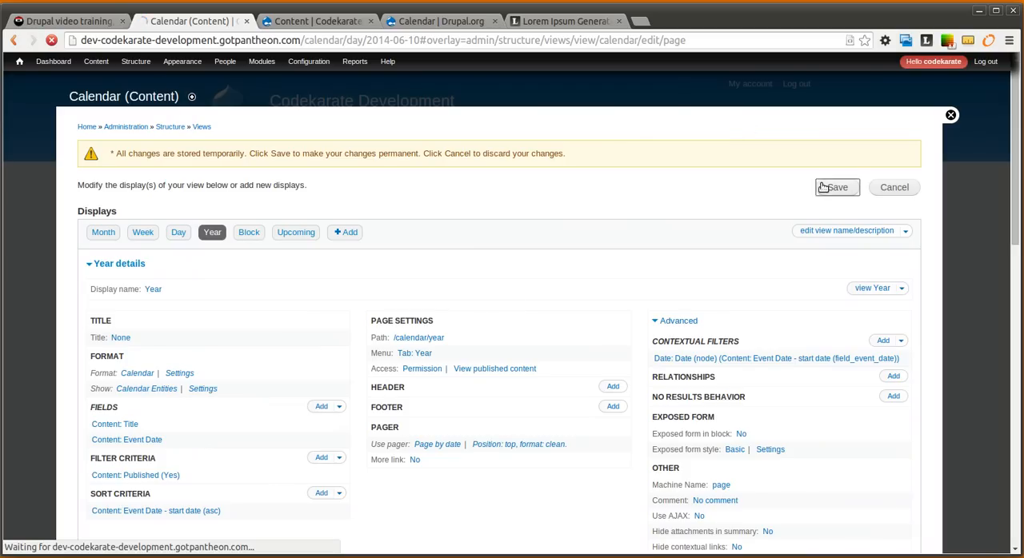
left_click(136, 61)
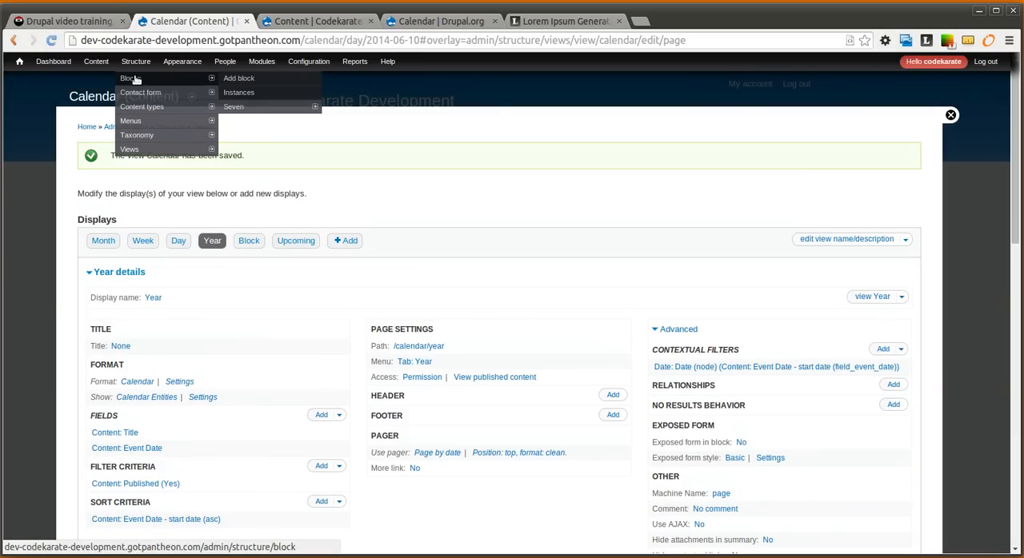
Step: Move the Calendar Legend block into Sidebar first and open its configure page
left_click(129, 77)
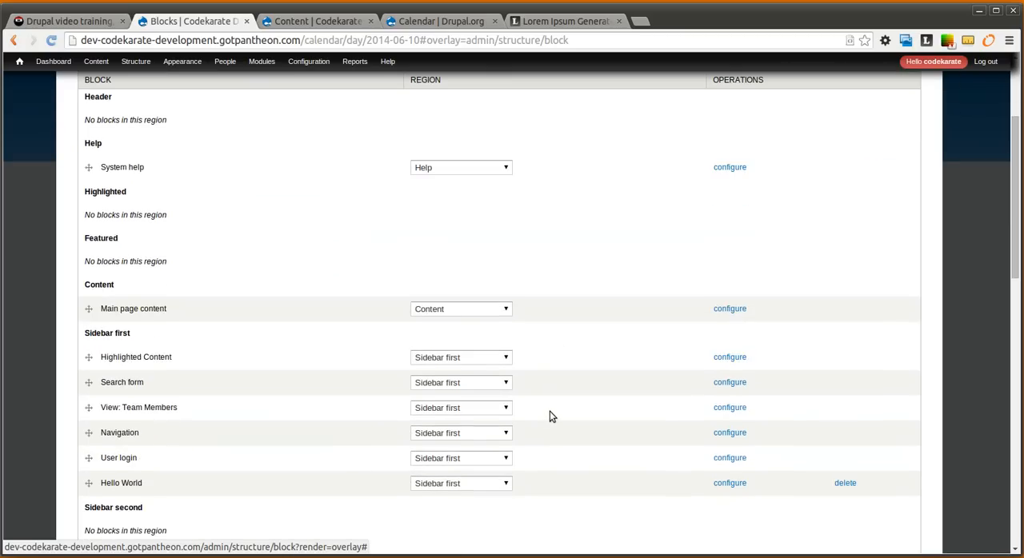
scroll("down", 3)
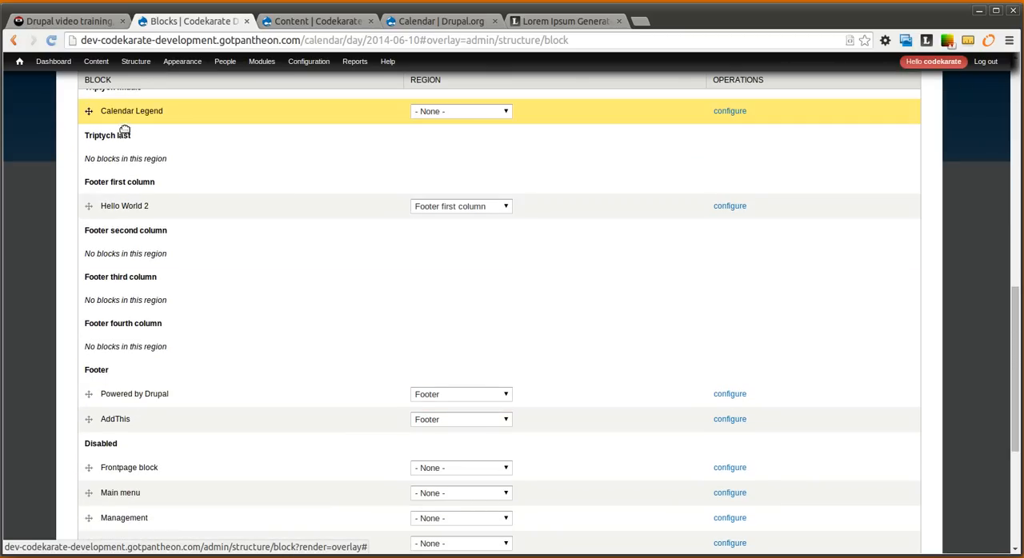
left_click(136, 61)
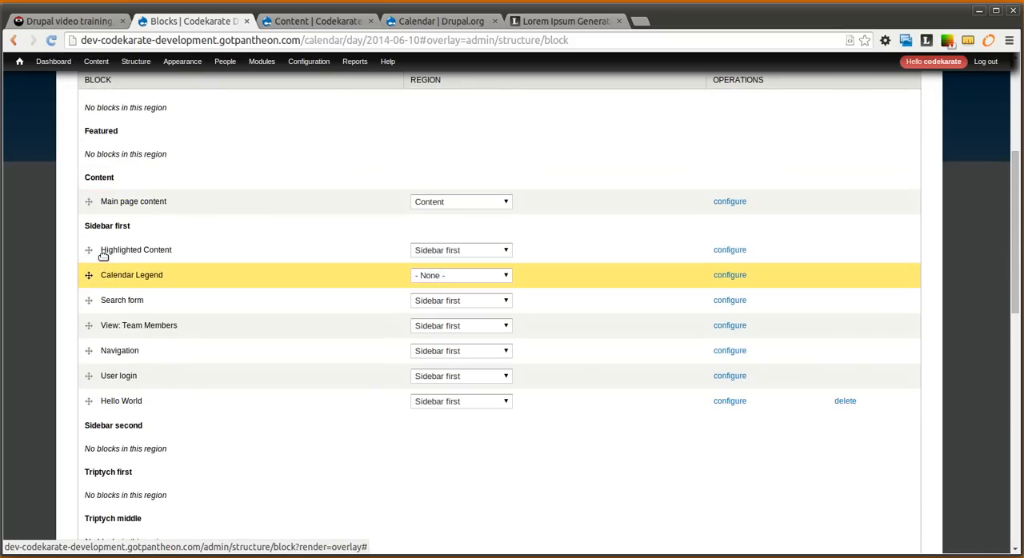
scroll("down", 3)
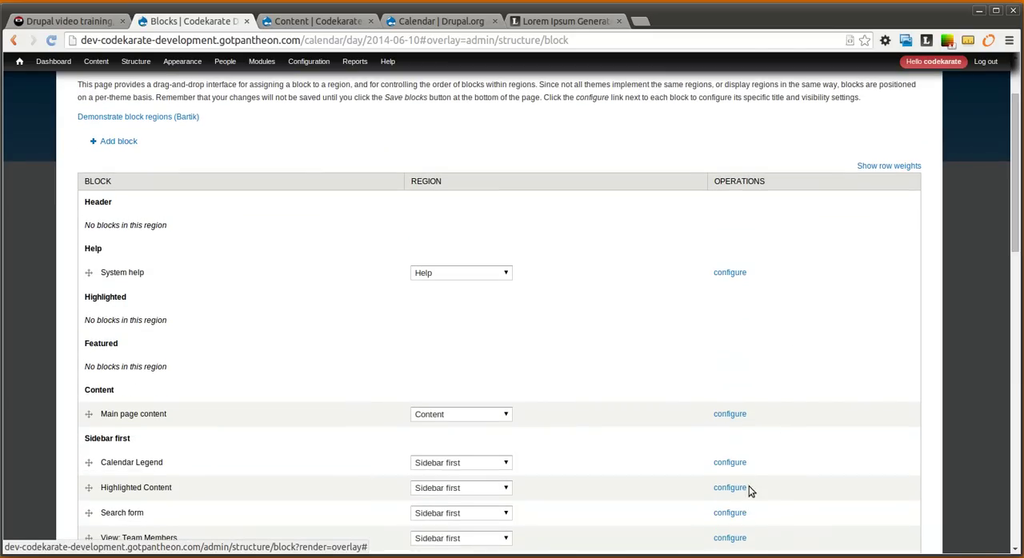
left_click(729, 463)
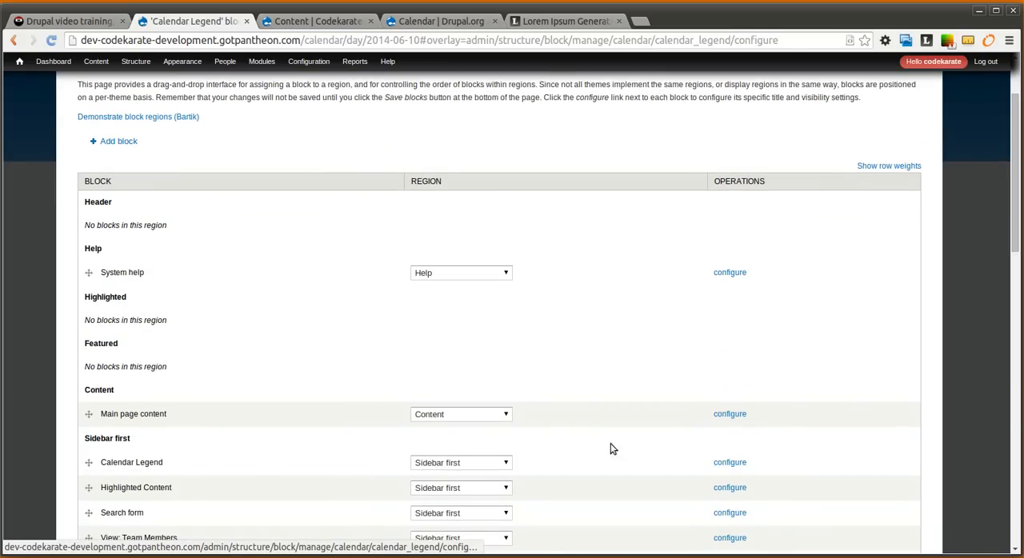
Step: Keep the month calendar as legend view and retitle the block 'Department Legend'
left_click(729, 463)
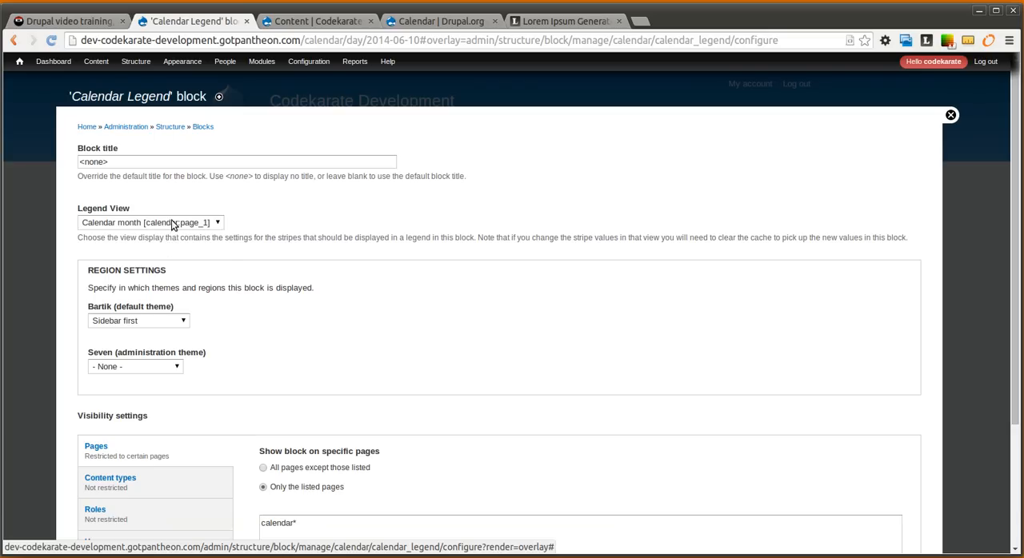
left_click(148, 222)
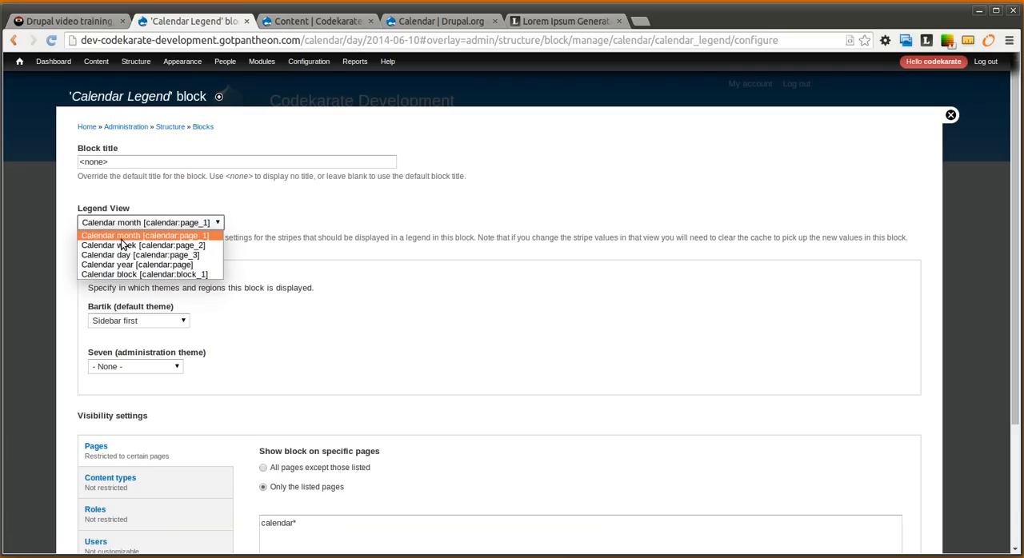
left_click(145, 235)
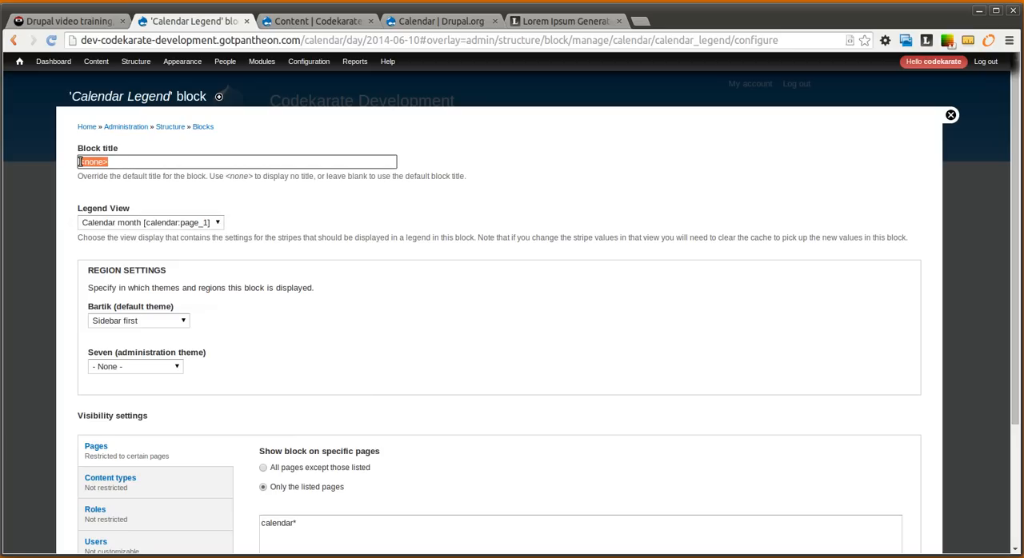
mouse_move(482, 265)
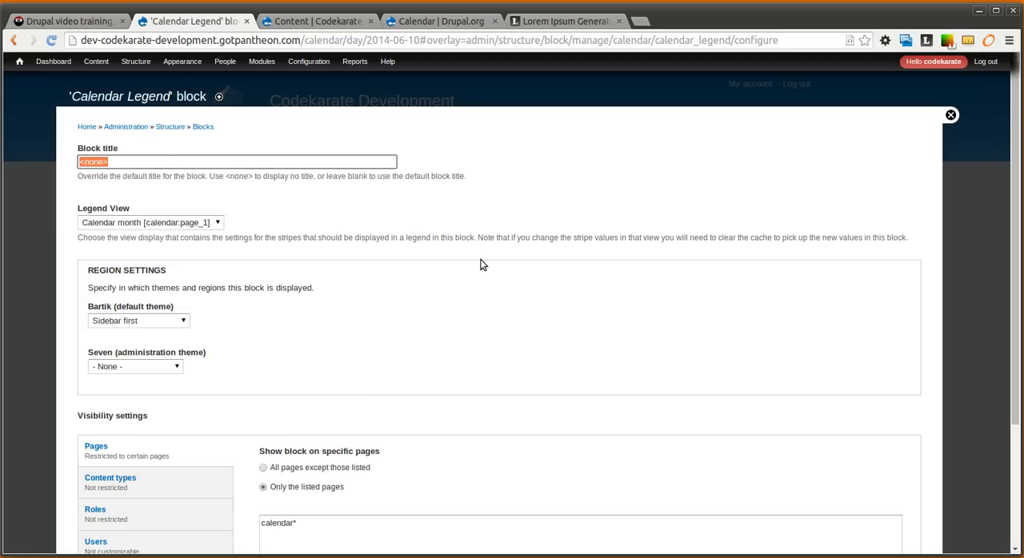
mouse_move(4, 173)
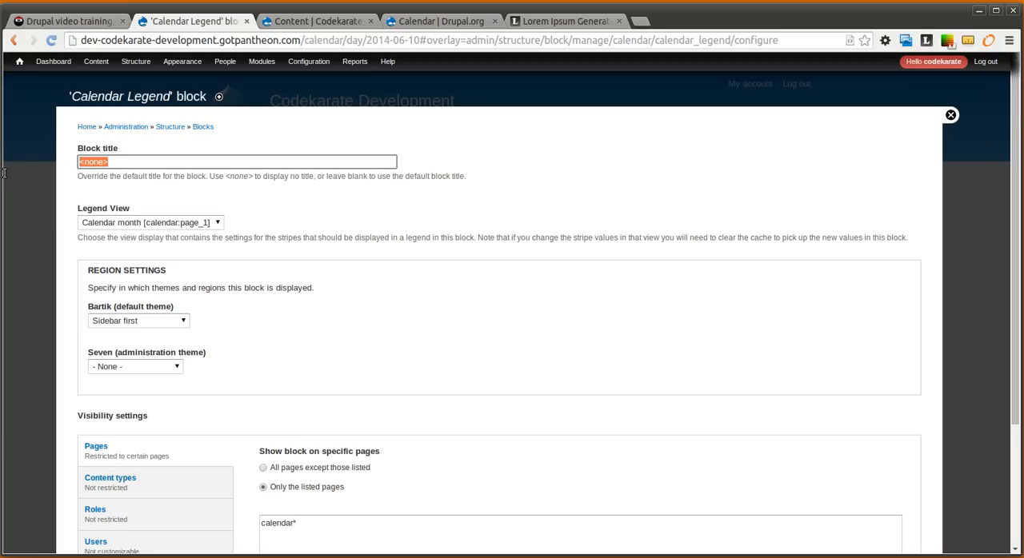
type("Calendar")
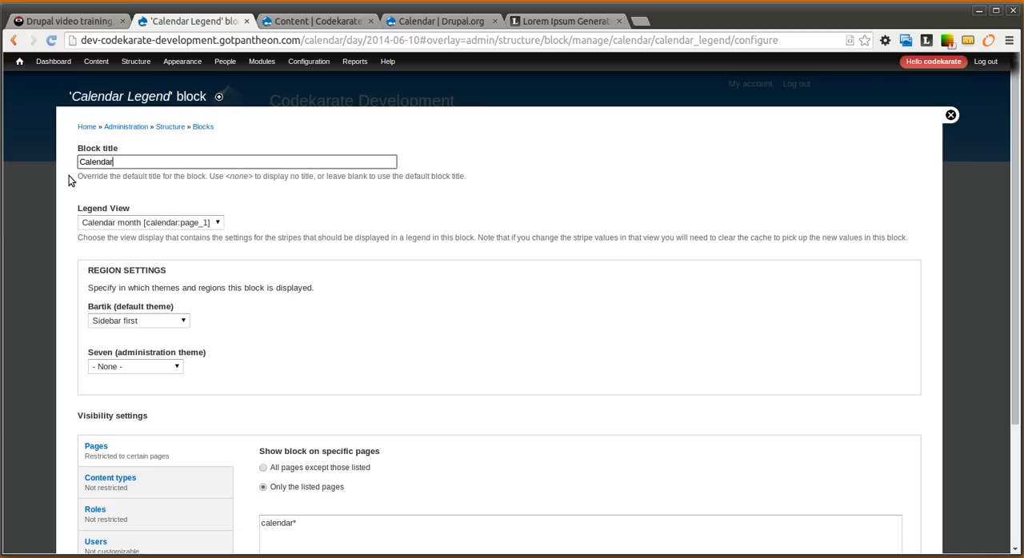
type("Department Leg")
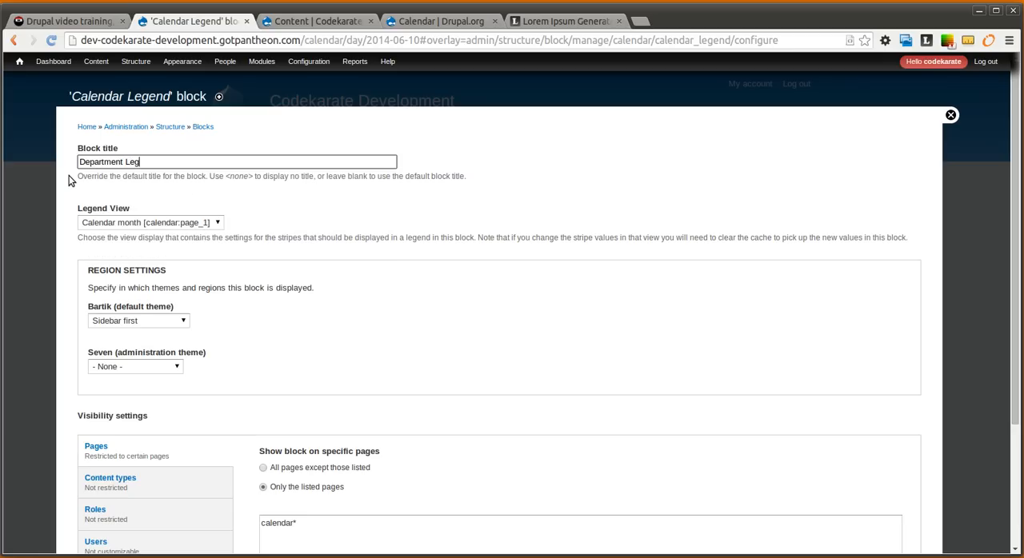
scroll("down", 3)
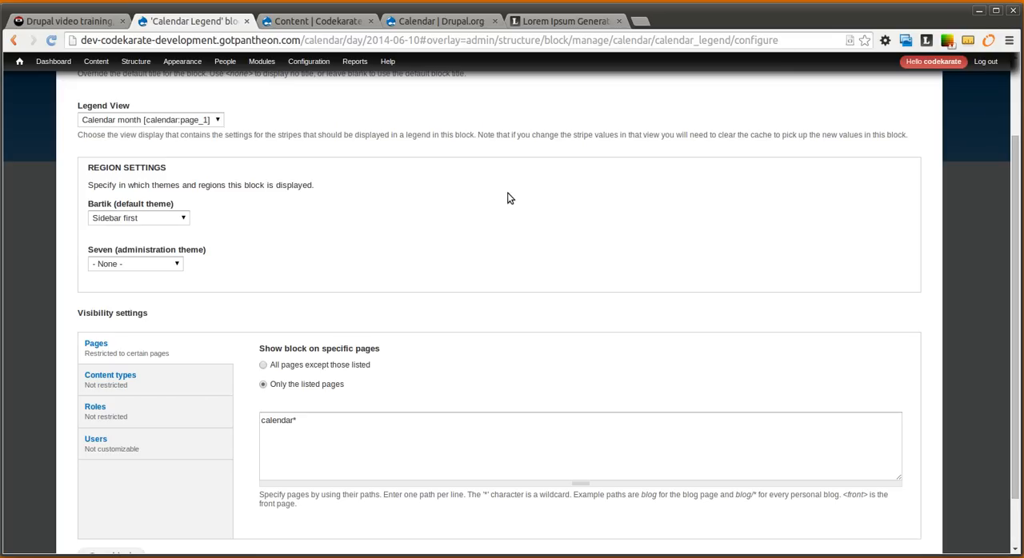
mouse_move(335, 416)
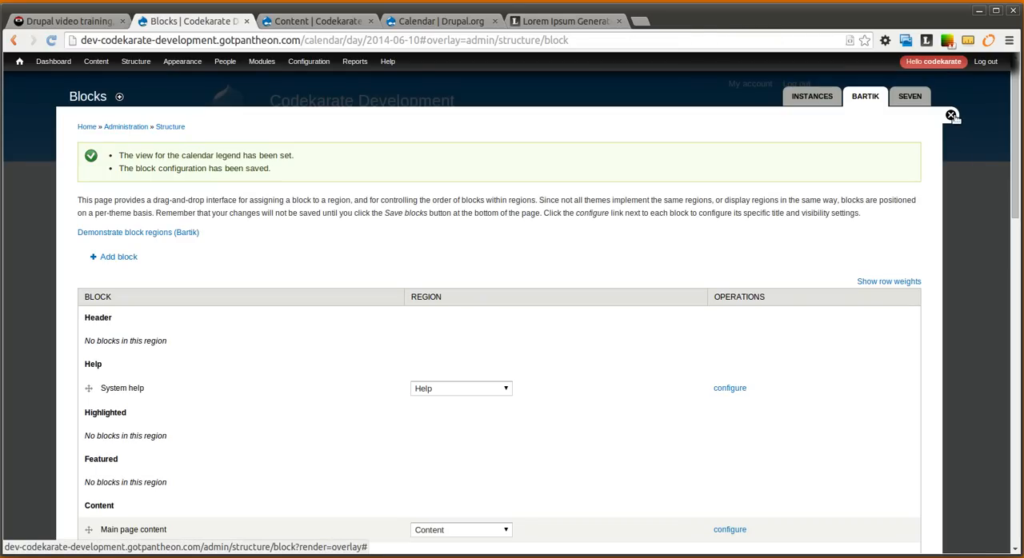
Step: Leave block administration and show the June 2014 Month calendar
left_click(950, 116)
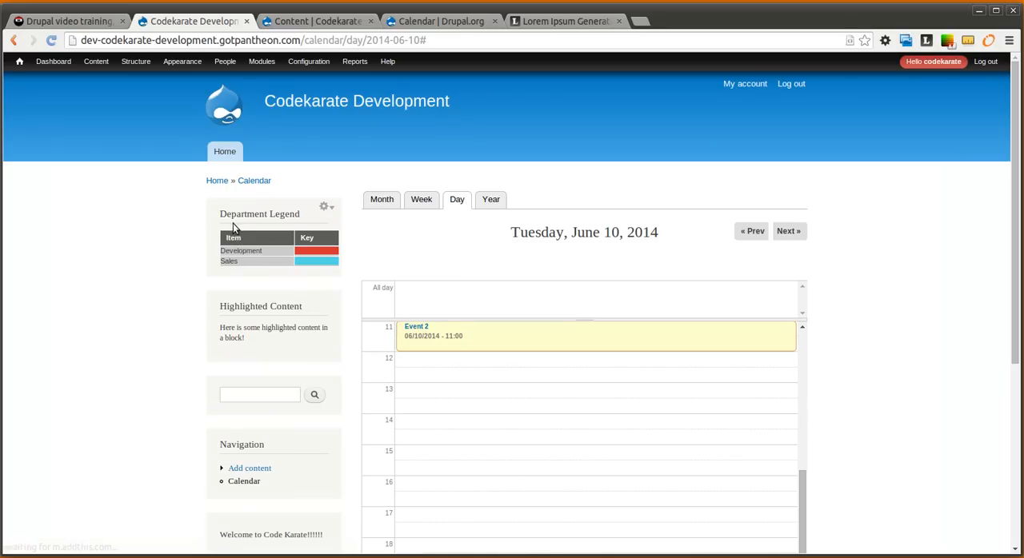
mouse_move(228, 251)
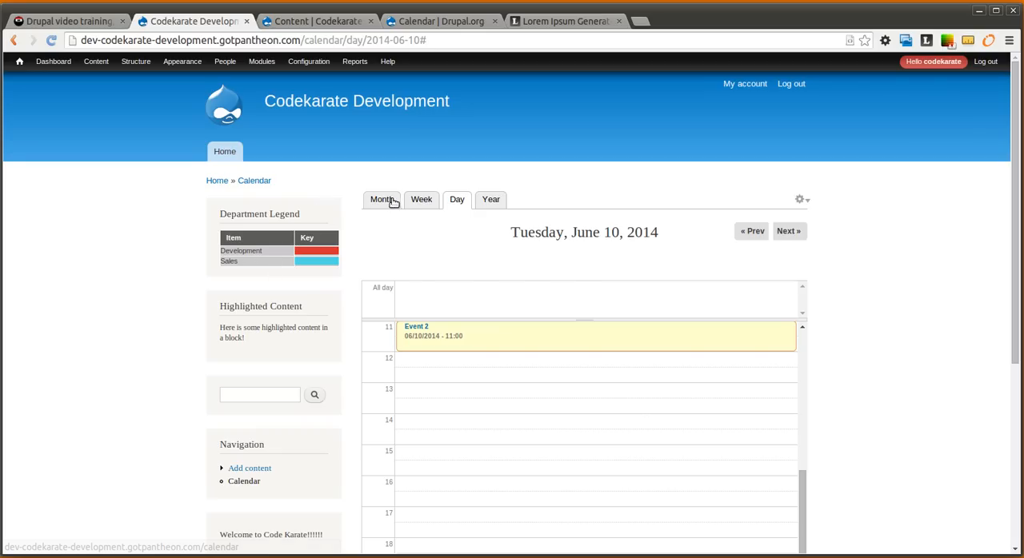
left_click(381, 199)
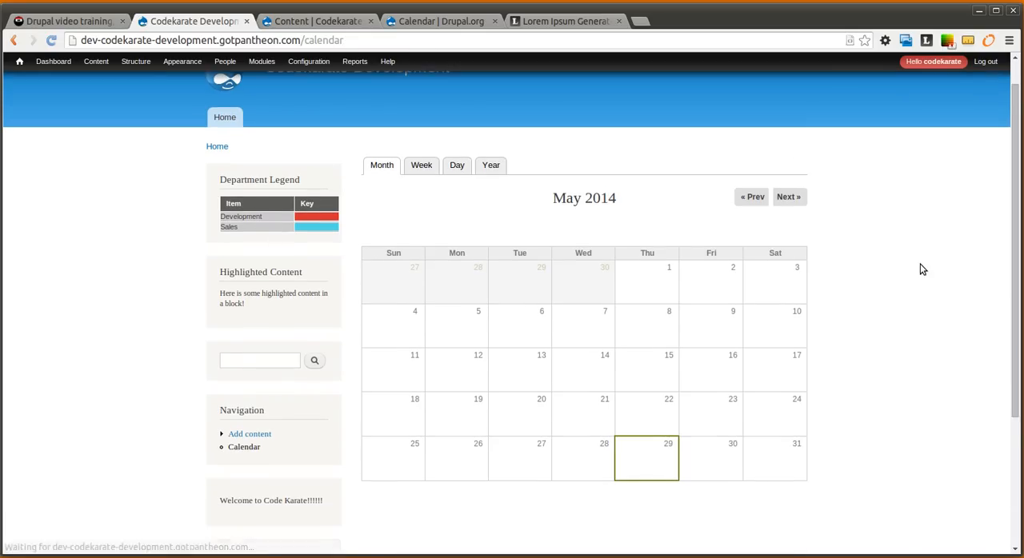
left_click(788, 197)
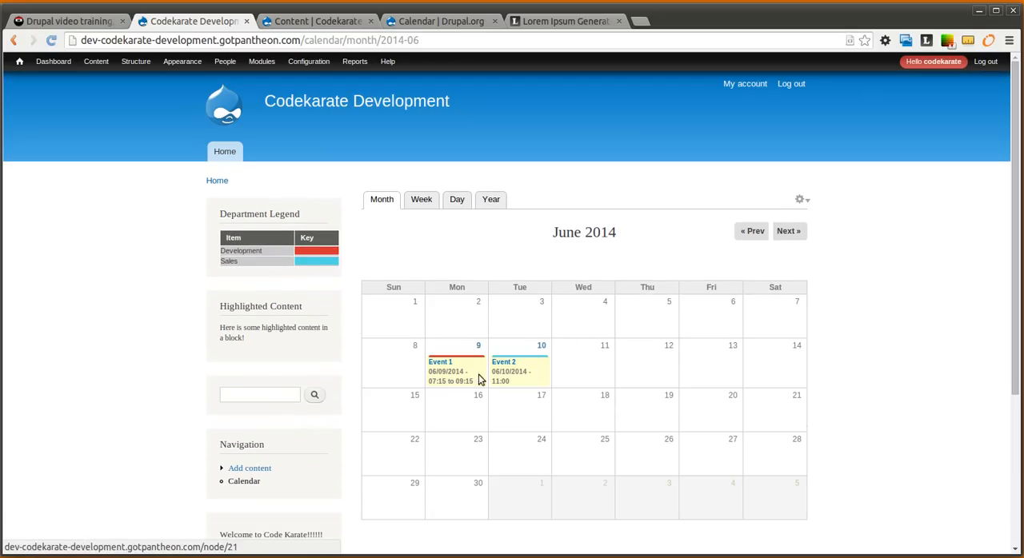
mouse_move(529, 397)
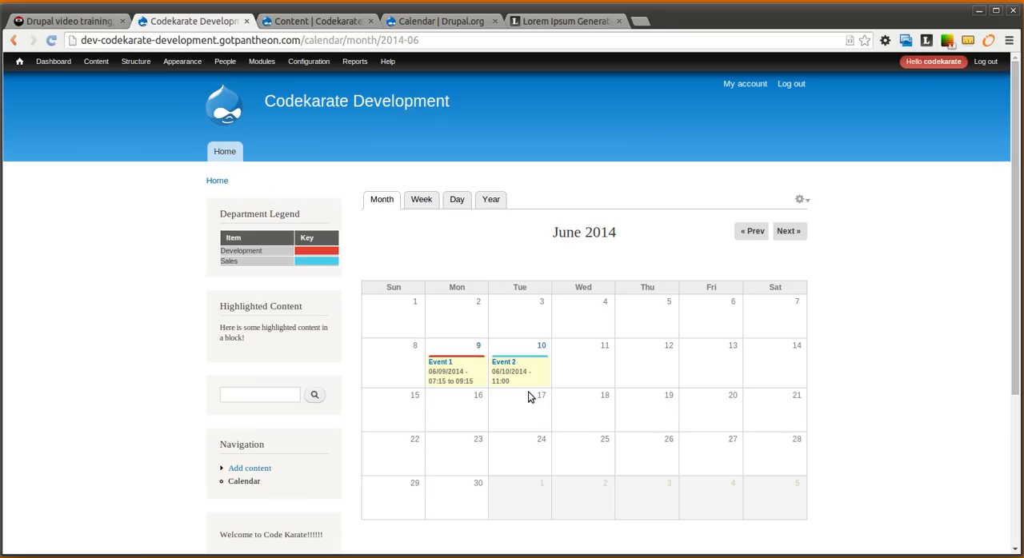
mouse_move(199, 254)
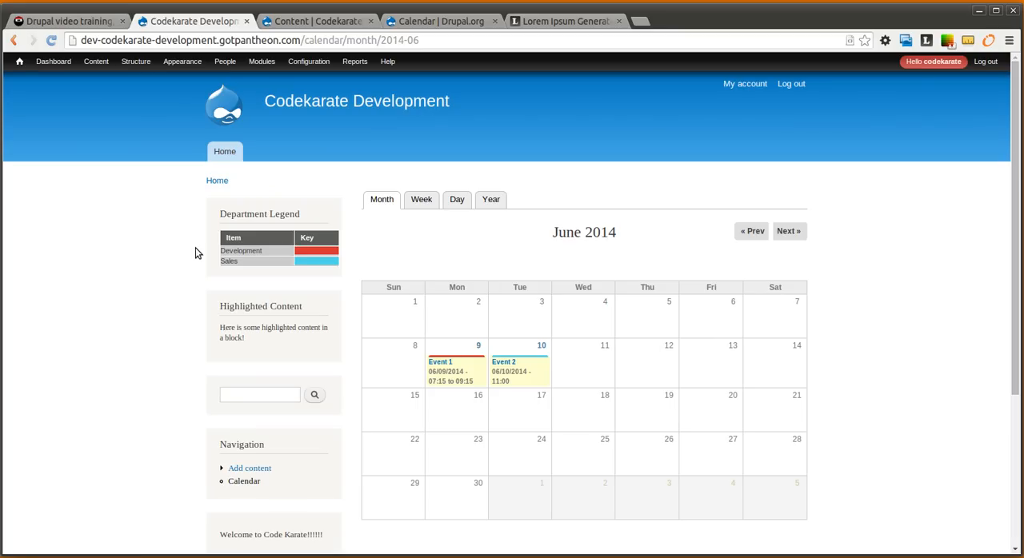
mouse_move(85, 293)
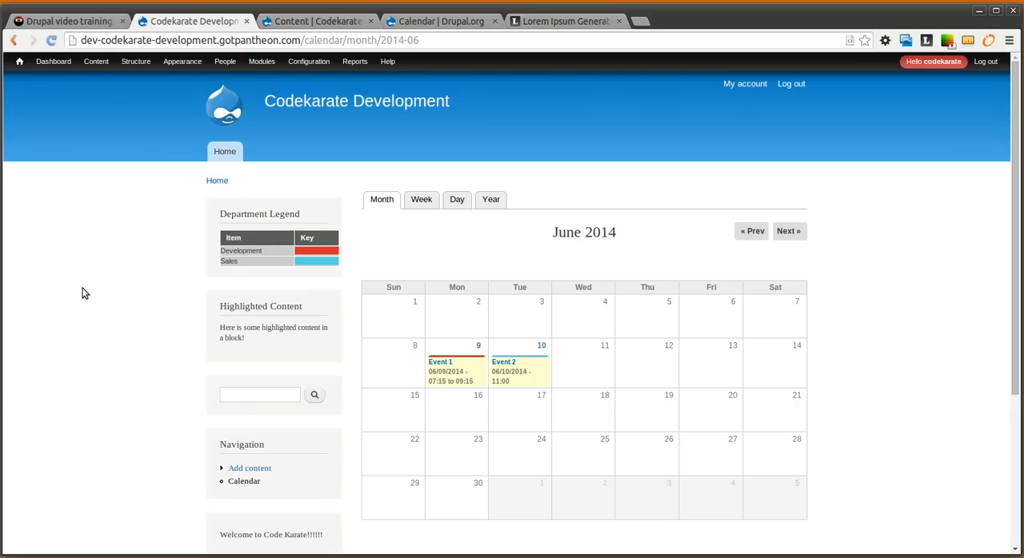
mouse_move(115, 204)
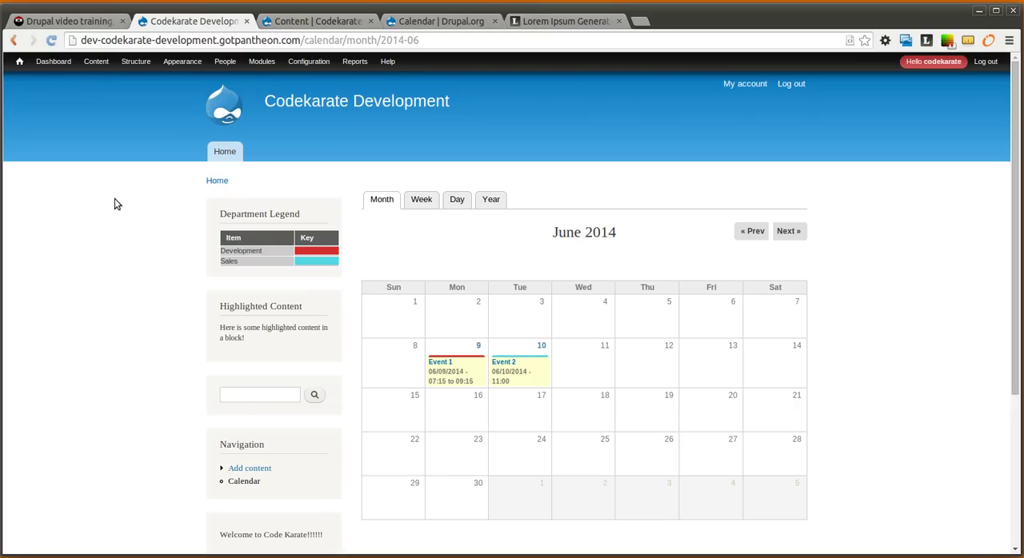
mouse_move(148, 190)
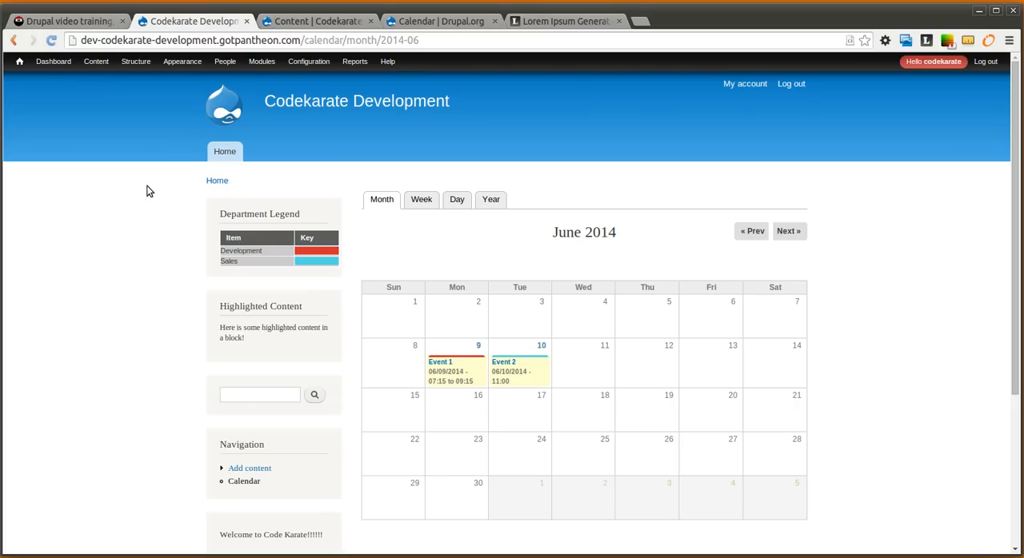